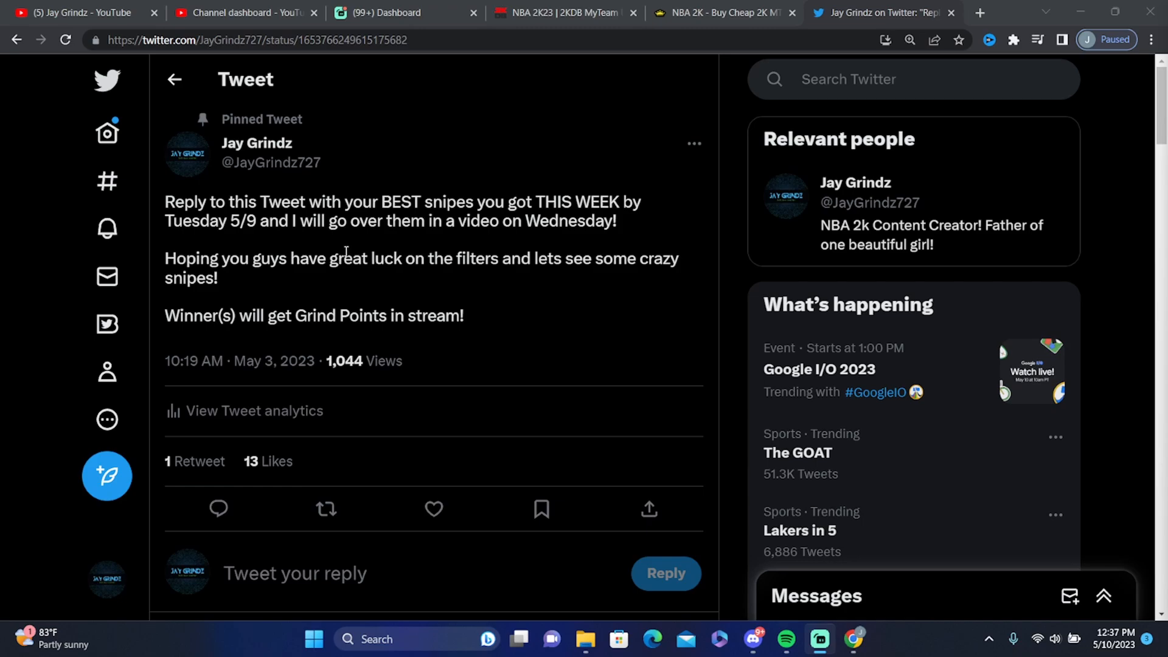
{"action": "mouse_move", "coordinate": [368, 311]}
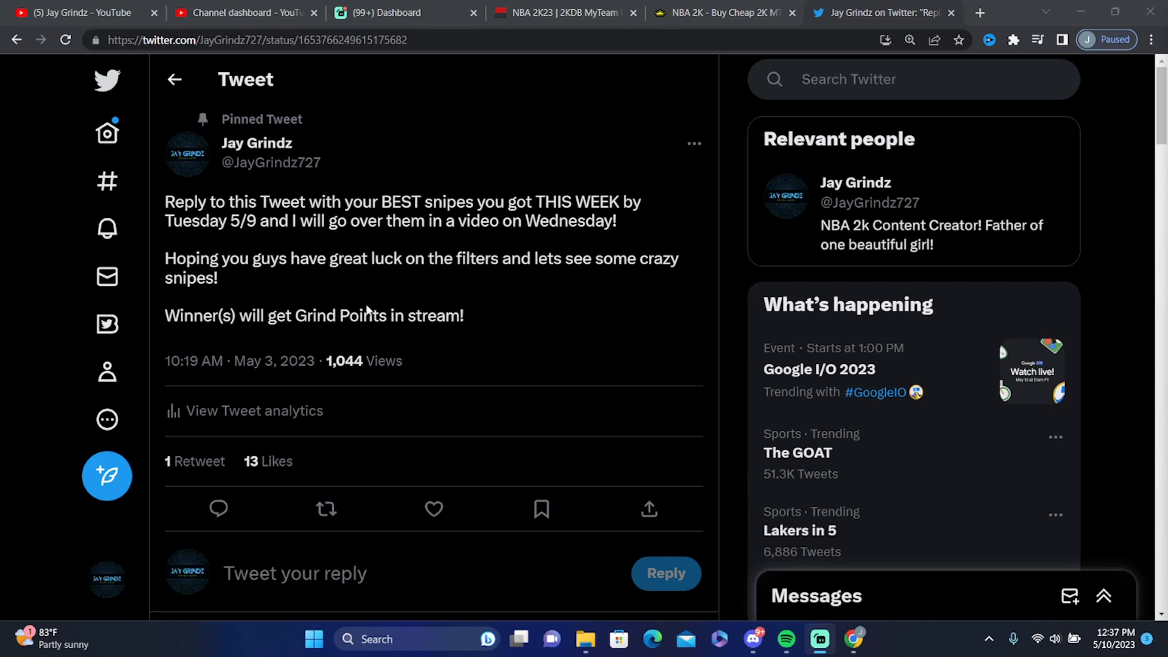
{"action": "mouse_move", "coordinate": [384, 269]}
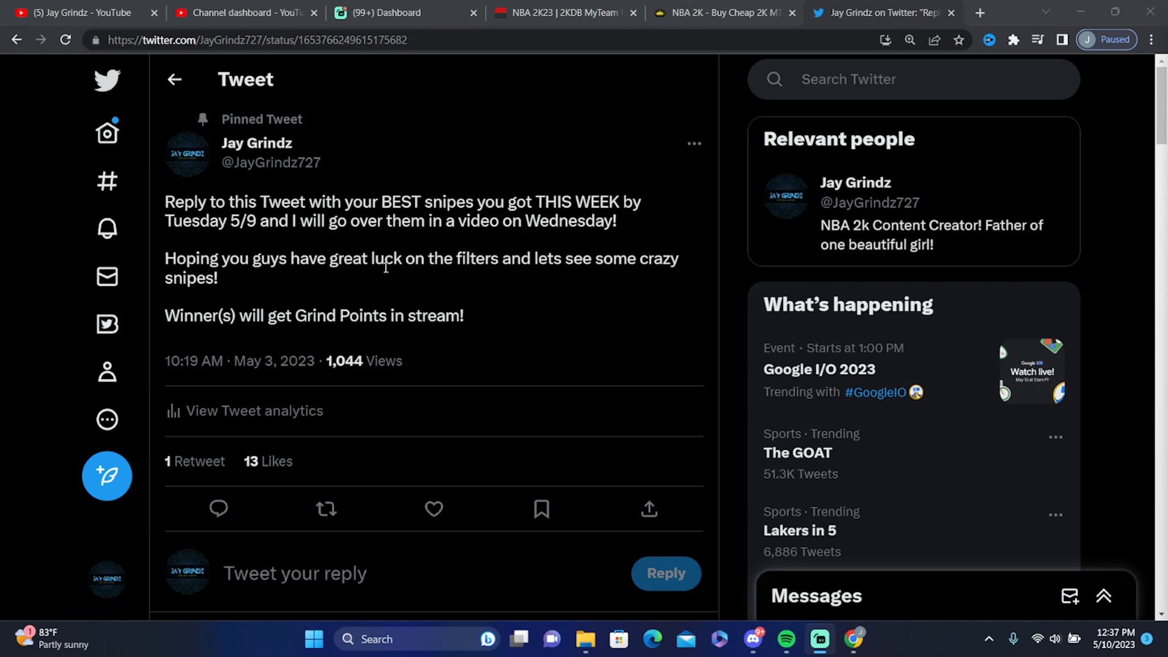
{"action": "scroll", "scroll_direction": "down", "scroll_amount": 3}
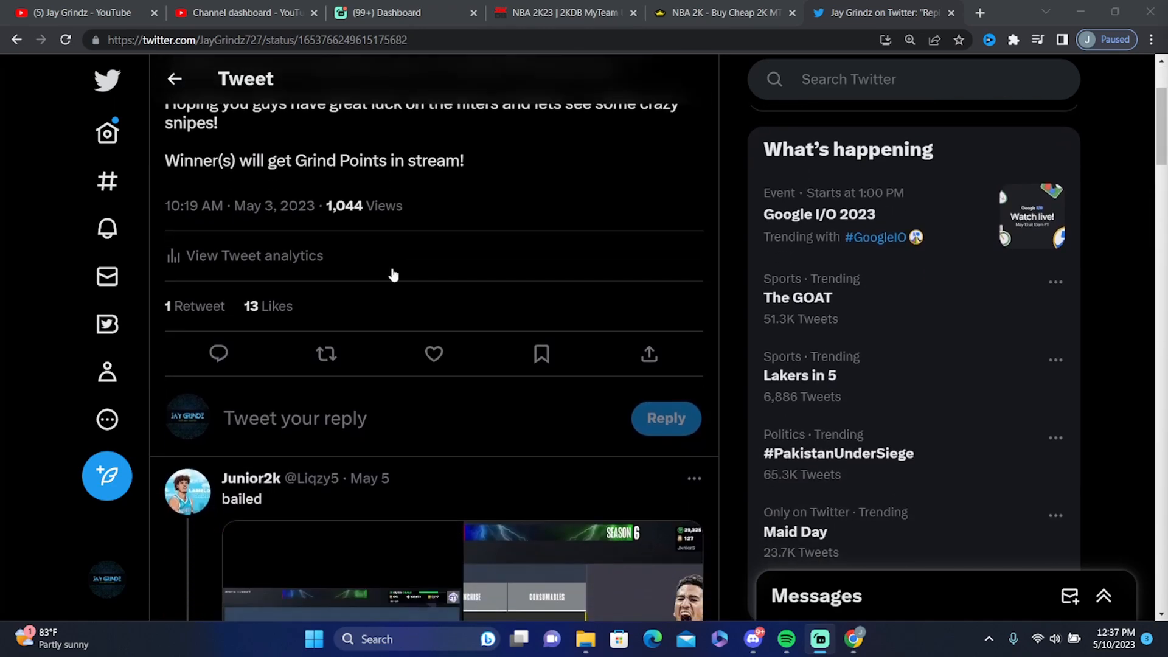
{"action": "scroll", "scroll_direction": "down", "scroll_amount": 3}
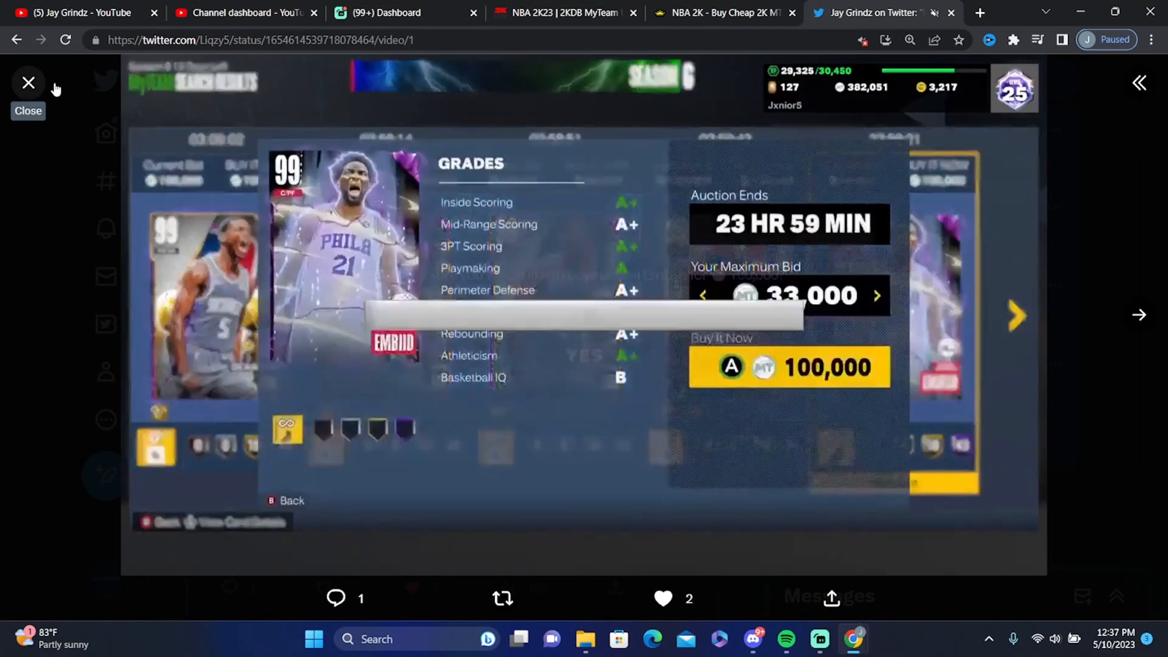
{"action": "left_click", "coordinate": [28, 83]}
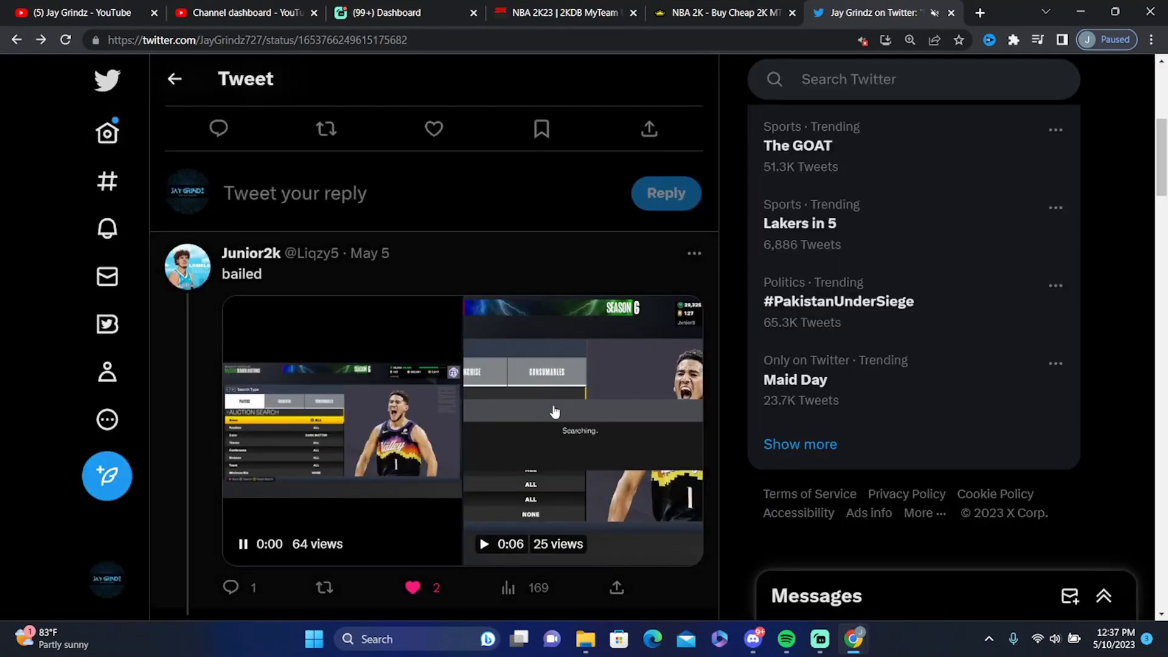
{"action": "left_click", "coordinate": [581, 409]}
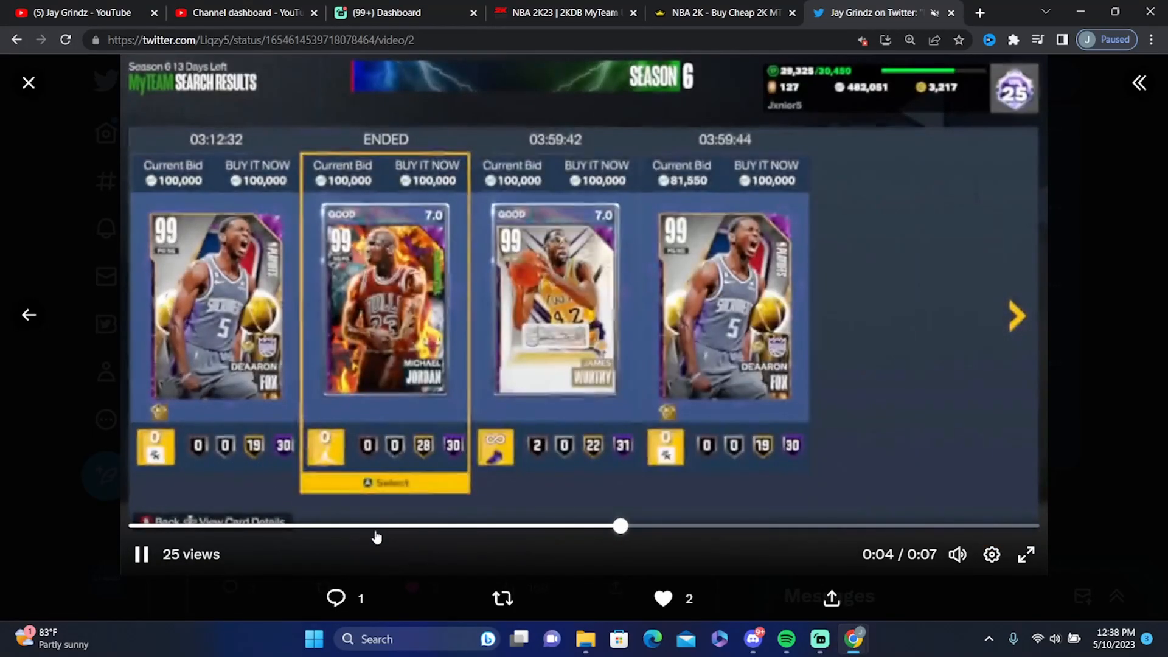
{"action": "mouse_move", "coordinate": [461, 477]}
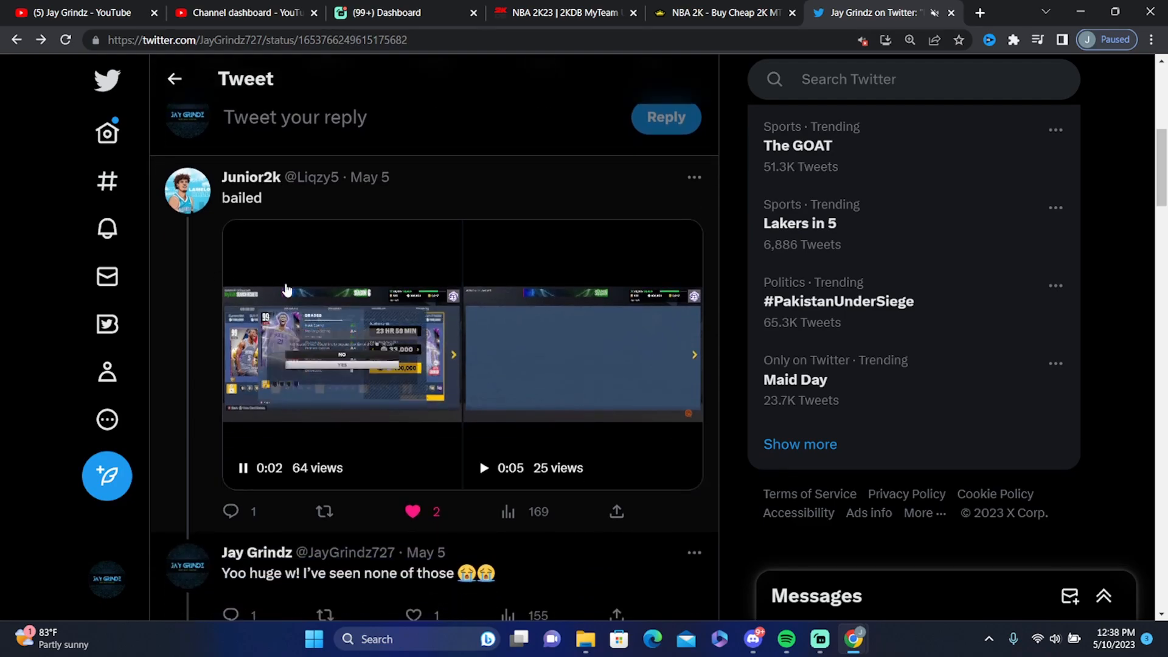
Scroll to rj's reply and advance to its second photo of Ginobili and Embiid cards
{"action": "scroll", "scroll_direction": "down", "scroll_amount": 3}
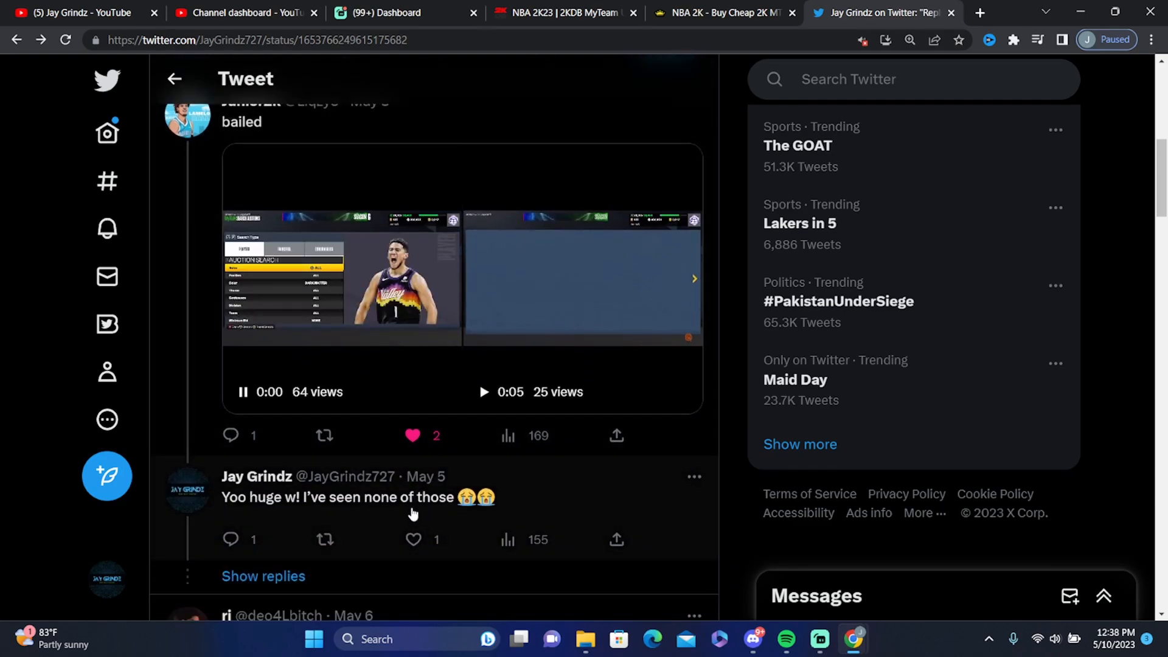
{"action": "scroll", "scroll_direction": "down", "scroll_amount": 3}
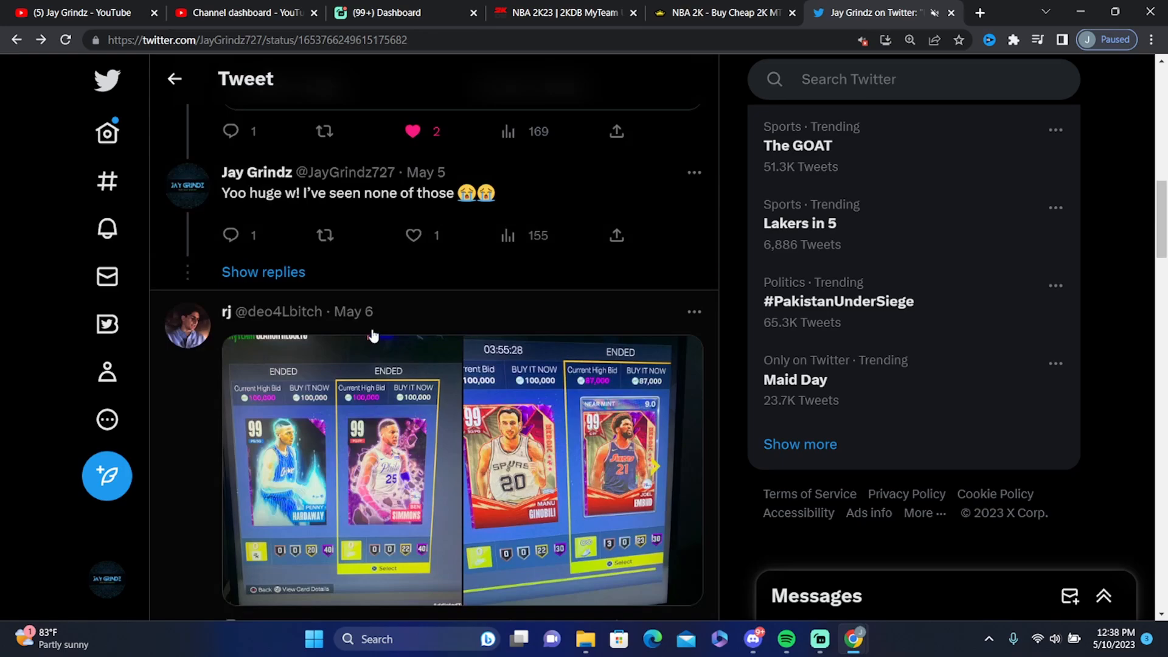
{"action": "scroll", "scroll_direction": "down", "scroll_amount": 3}
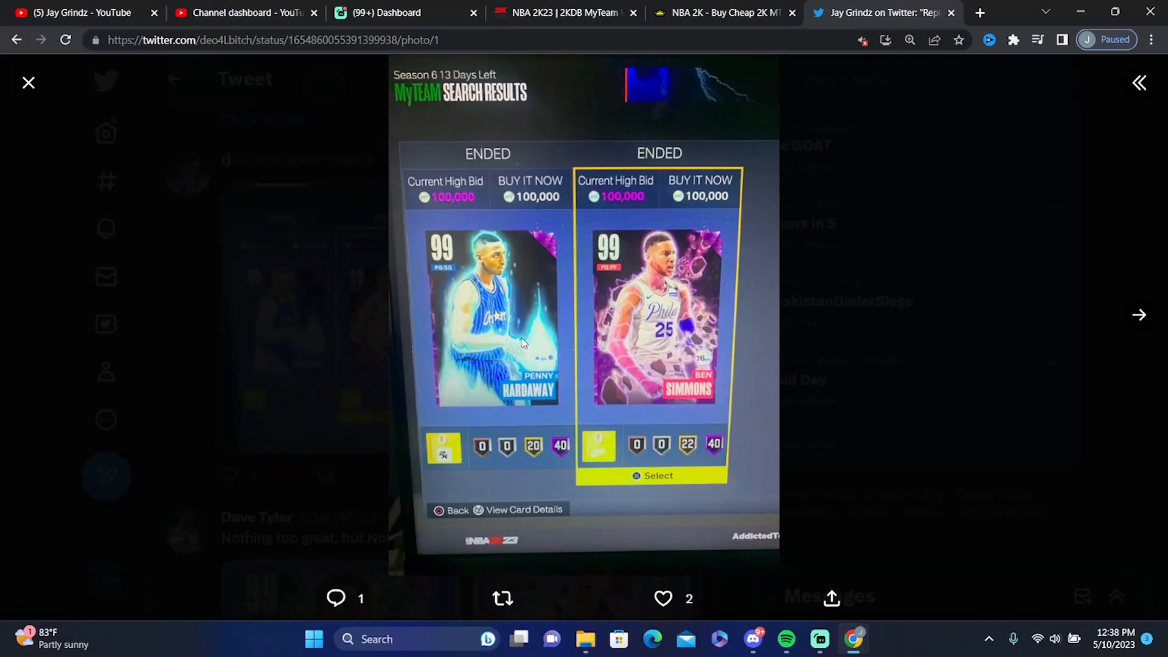
{"action": "mouse_move", "coordinate": [474, 224]}
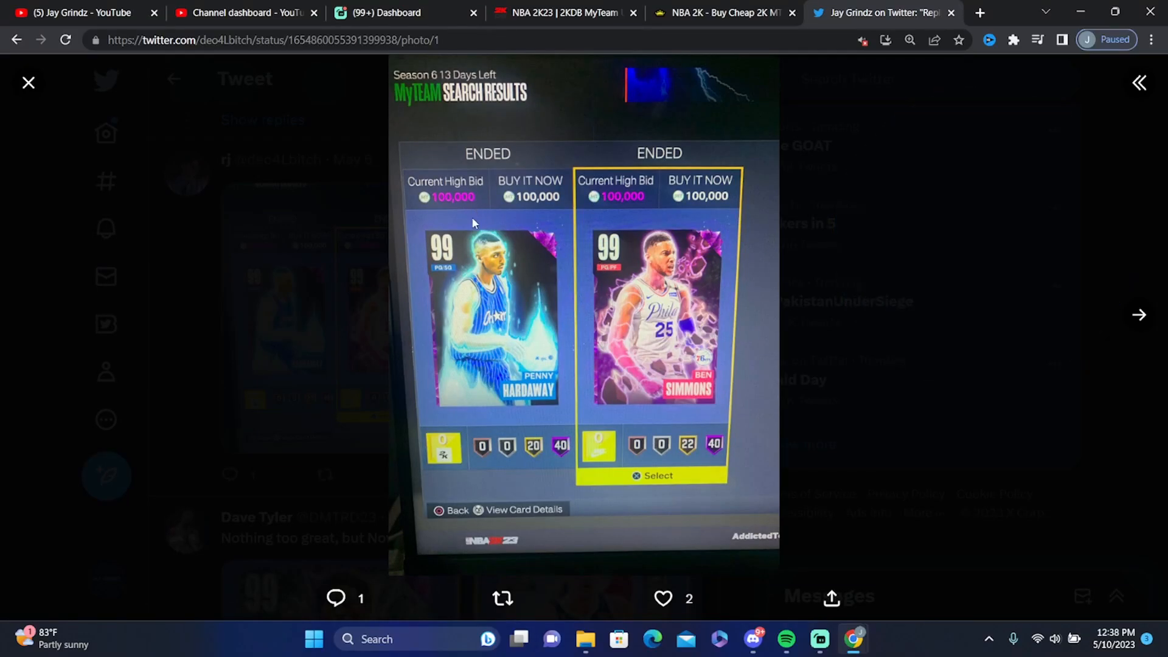
{"action": "mouse_move", "coordinate": [362, 322]}
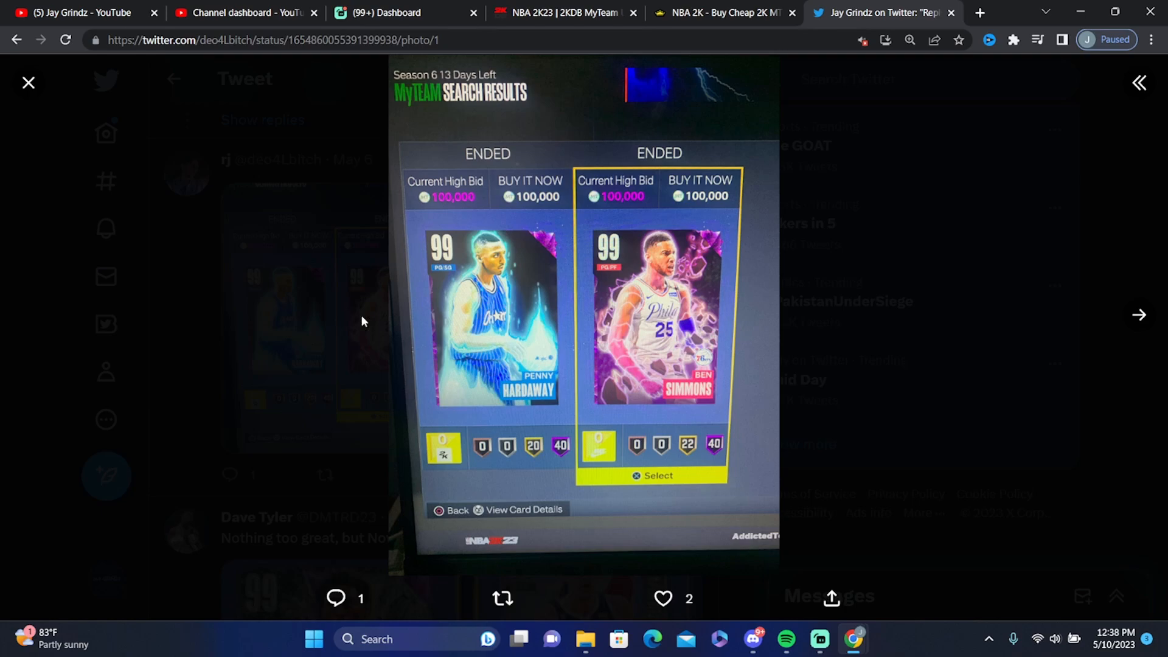
{"action": "left_click", "coordinate": [29, 83]}
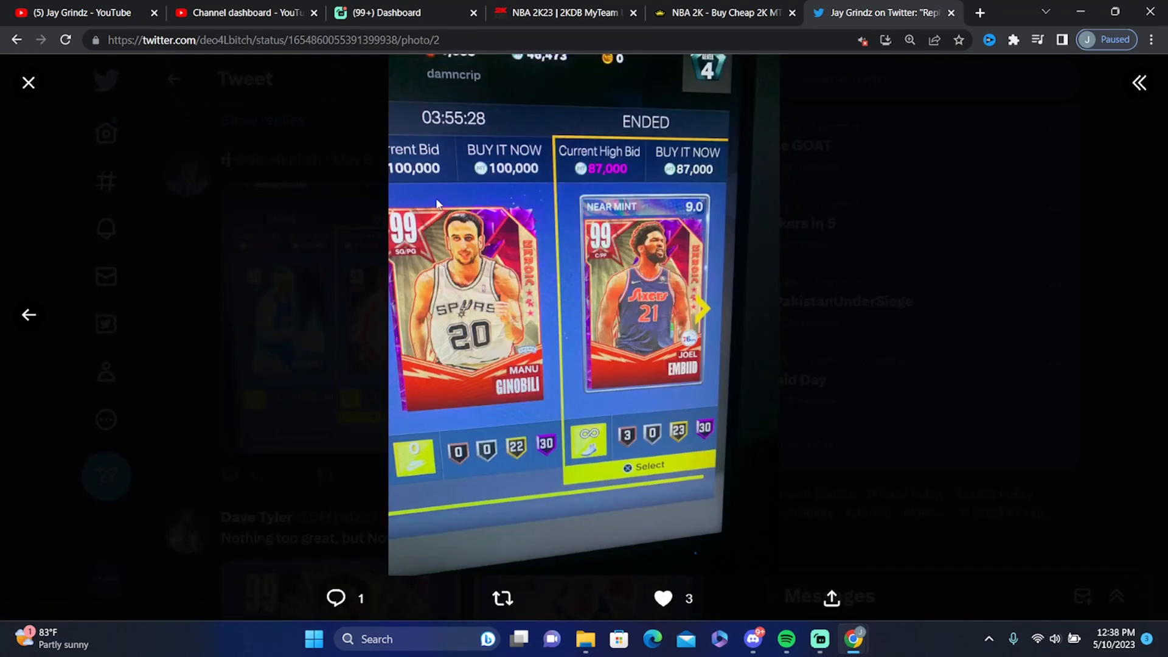
{"action": "left_click", "coordinate": [28, 82]}
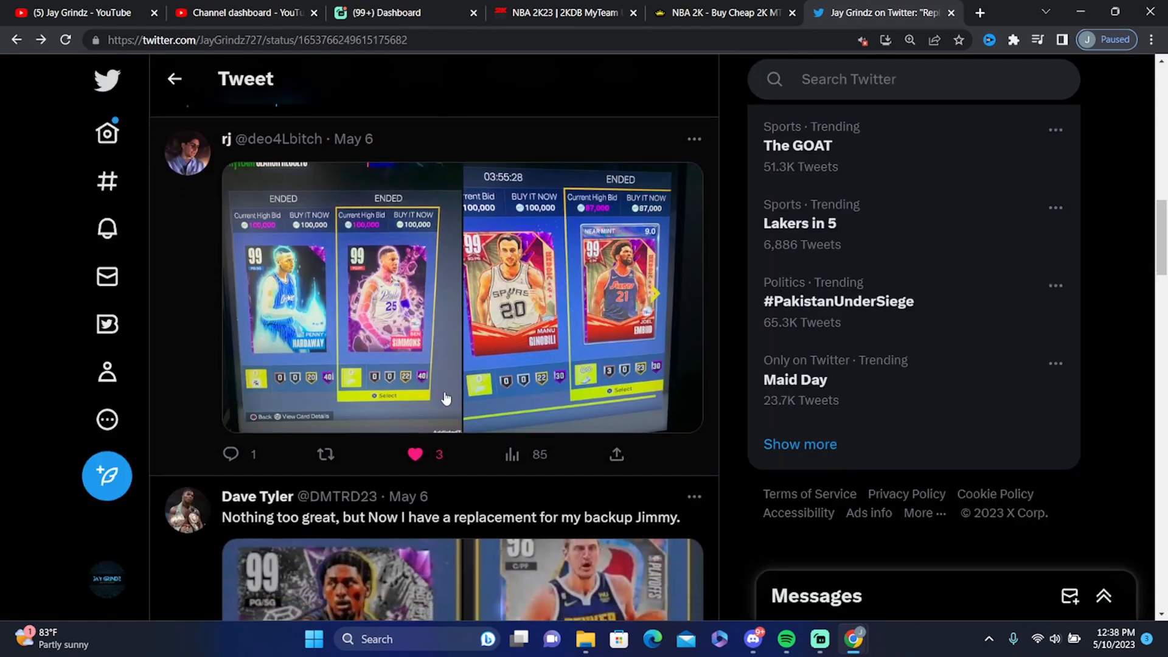
{"action": "scroll", "scroll_direction": "down", "scroll_amount": 3}
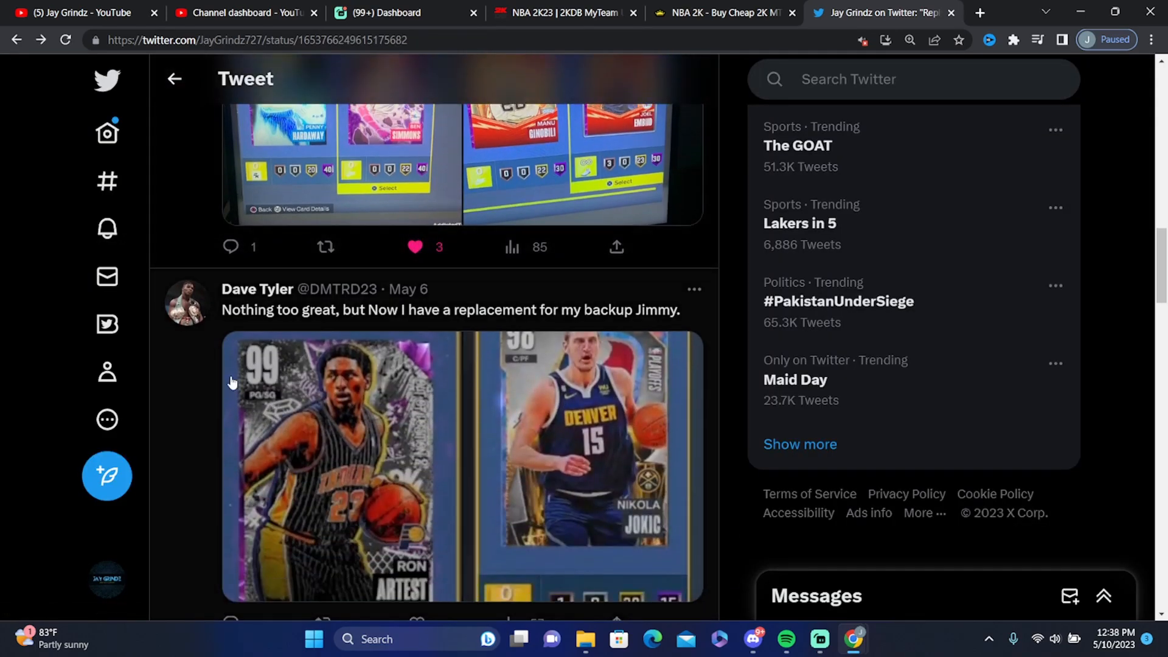
{"action": "scroll", "scroll_direction": "down", "scroll_amount": 3}
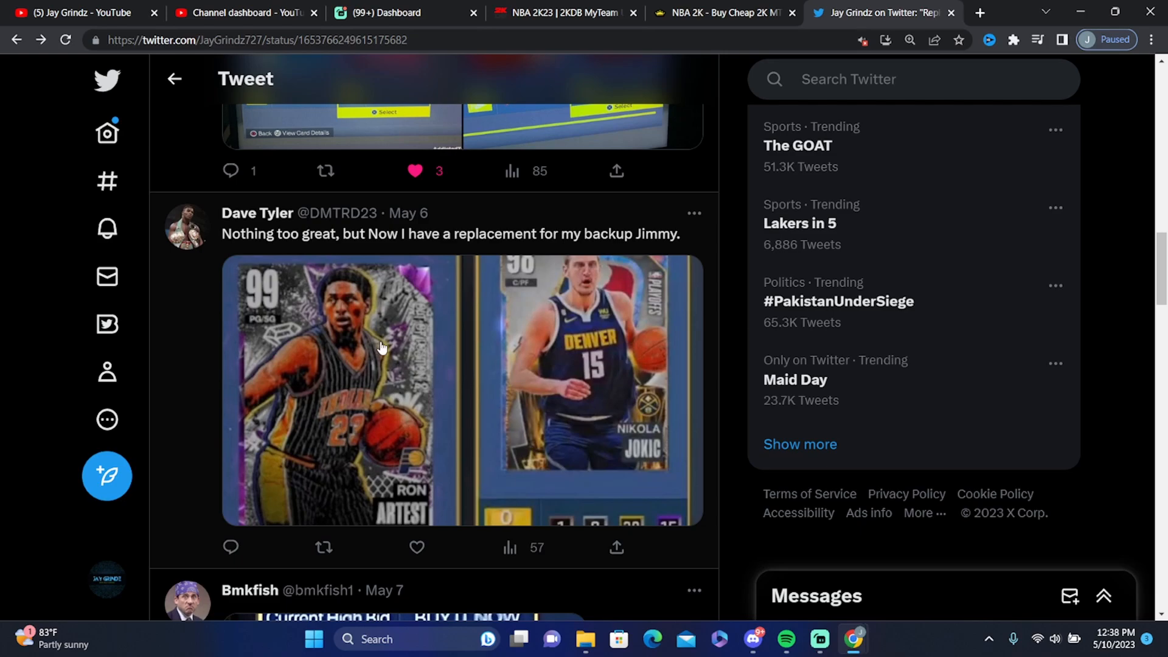
{"action": "left_click", "coordinate": [335, 388]}
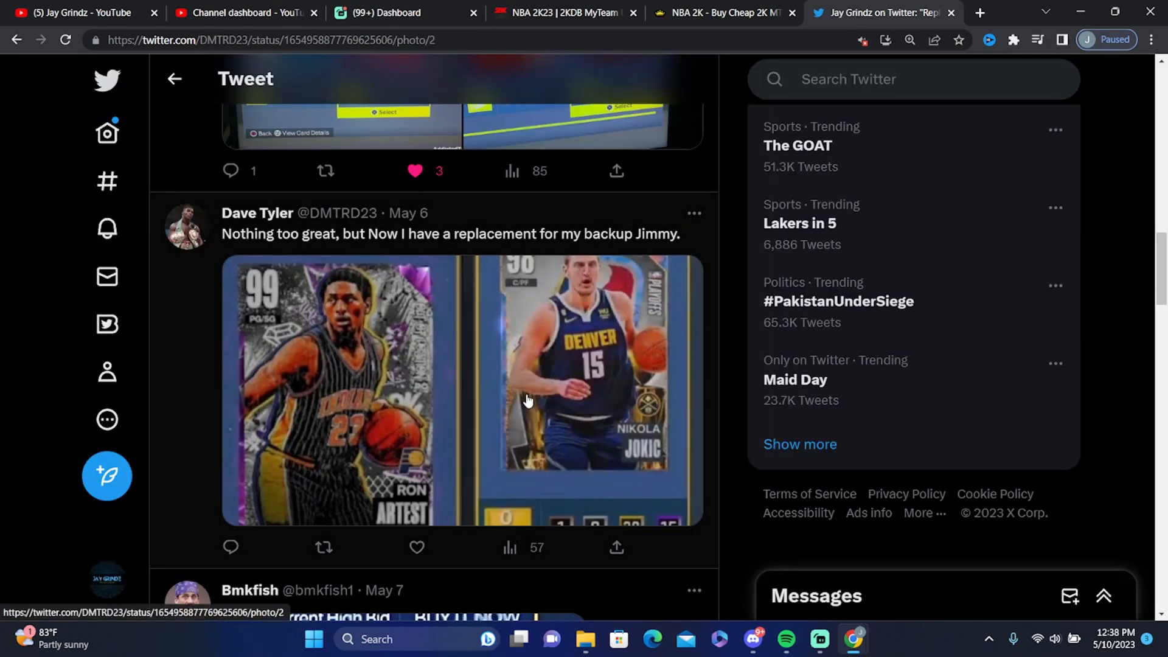
{"action": "left_click", "coordinate": [588, 357]}
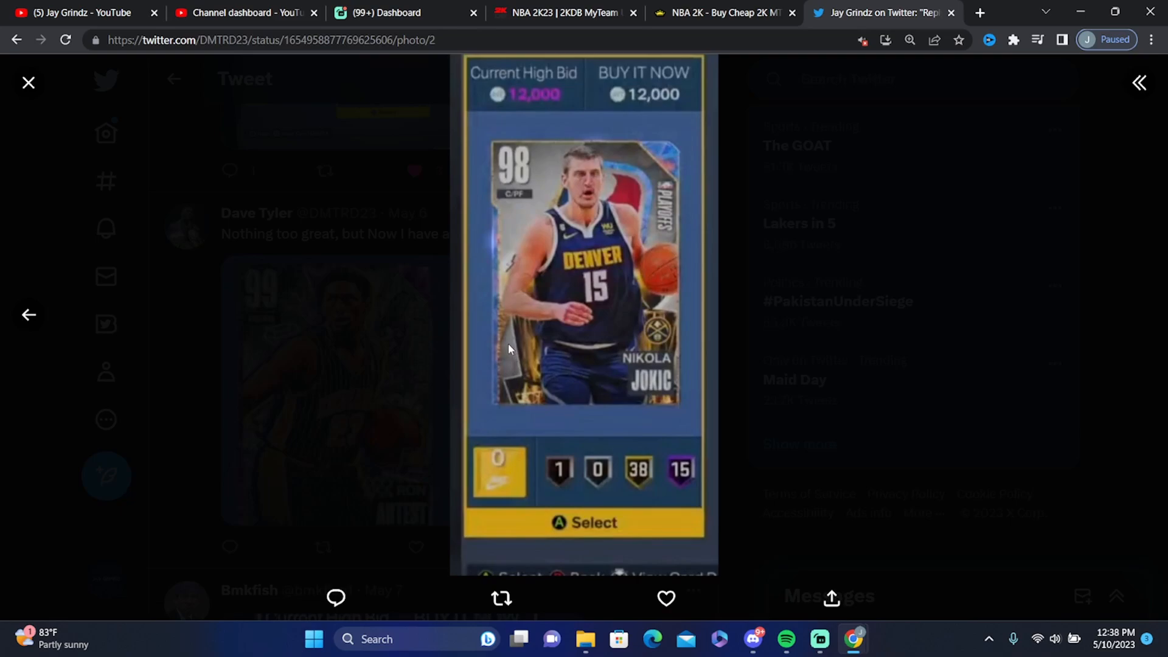
{"action": "left_click", "coordinate": [28, 82]}
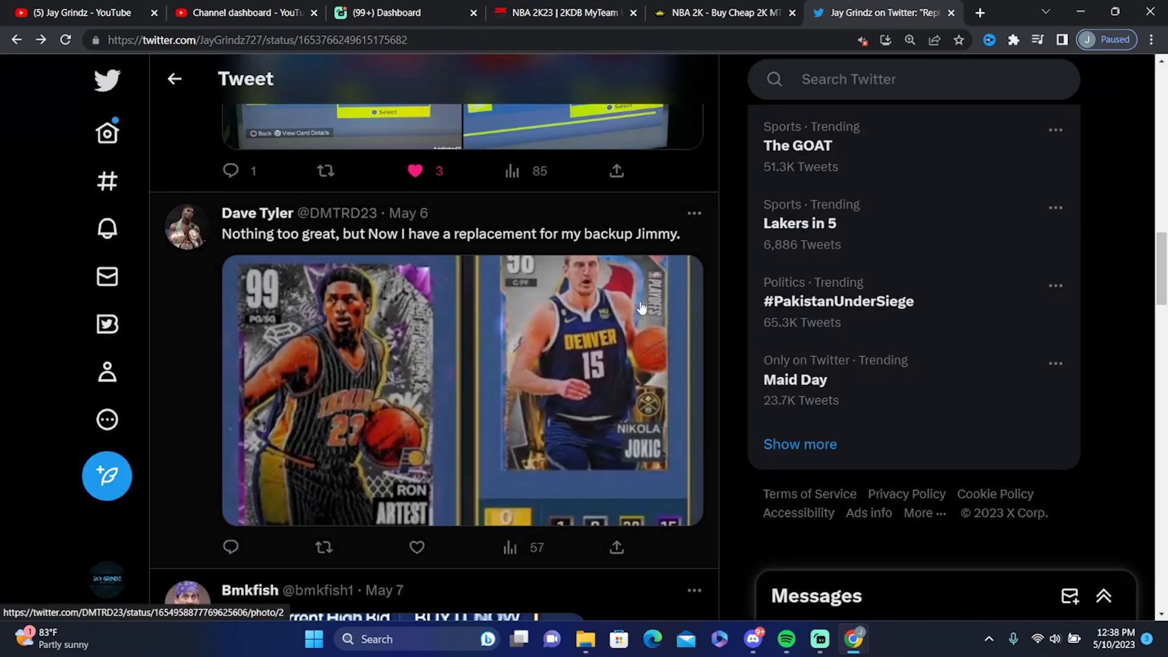
{"action": "scroll", "scroll_direction": "down", "scroll_amount": 3}
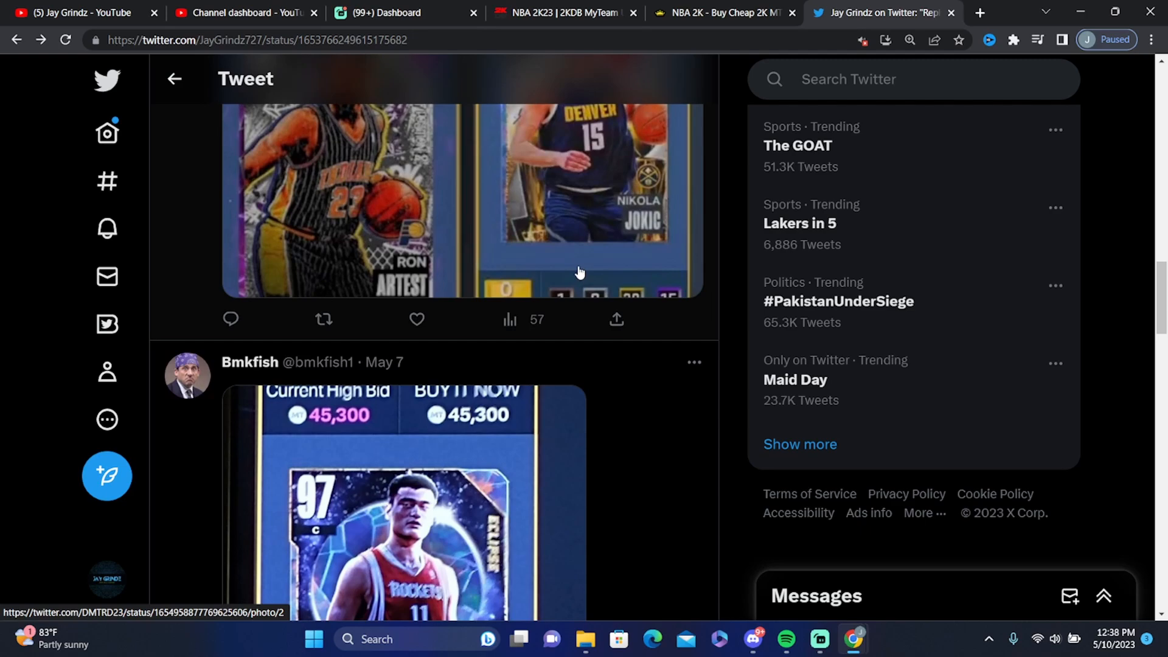
{"action": "scroll", "scroll_direction": "down", "scroll_amount": 3}
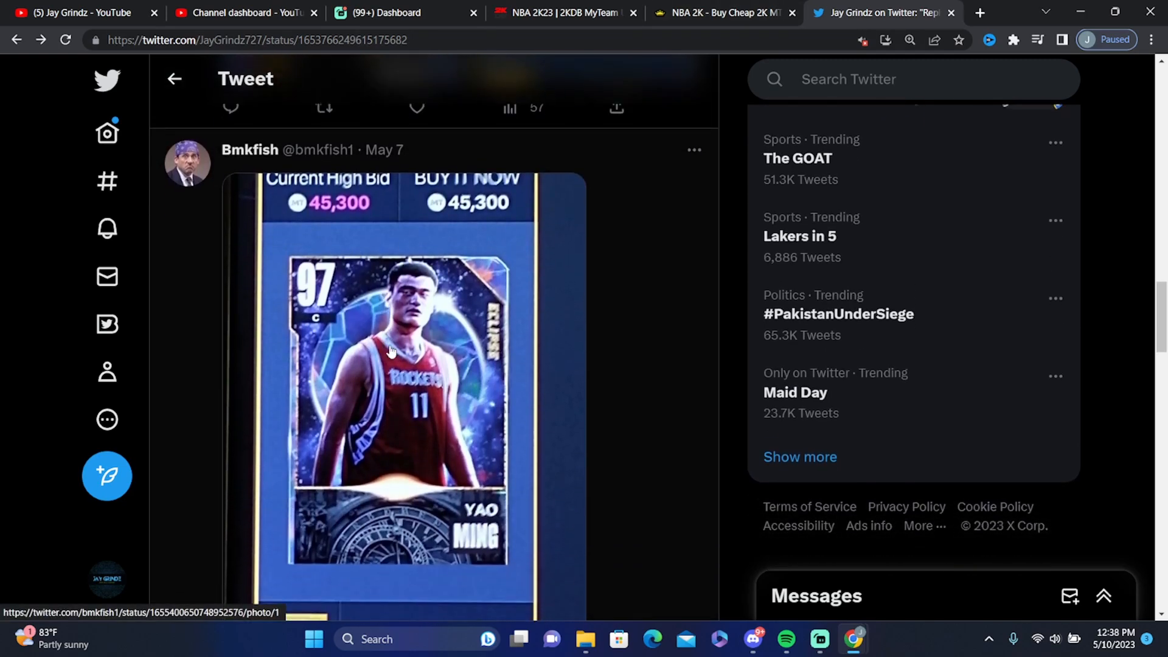
{"action": "left_click", "coordinate": [395, 351]}
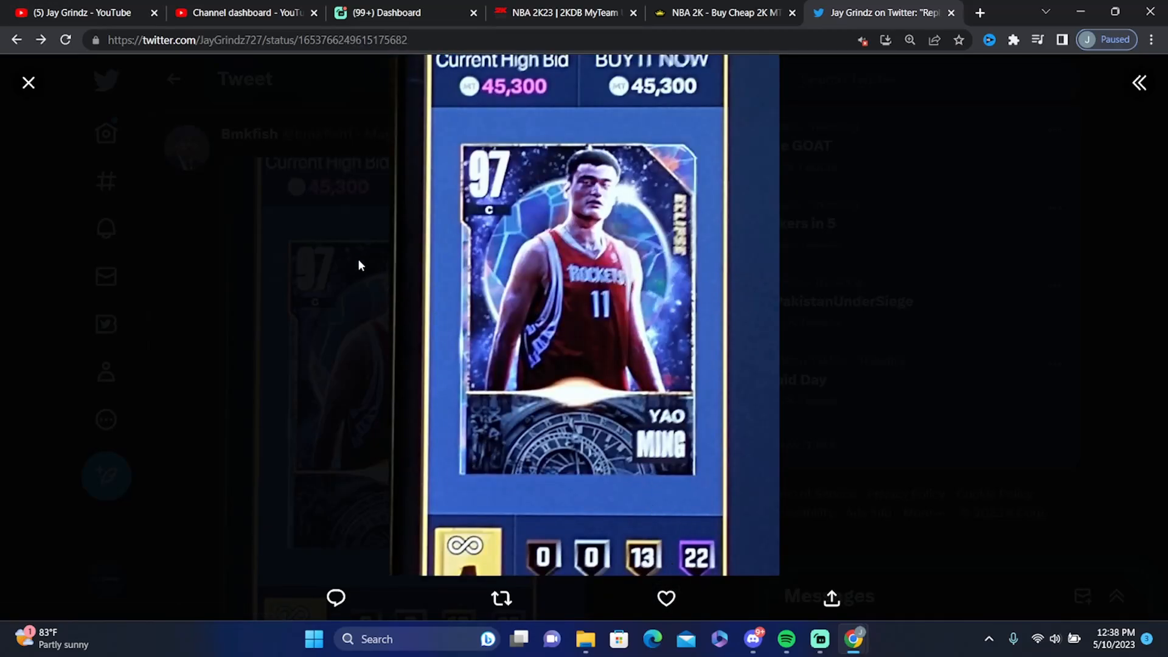
{"action": "left_click", "coordinate": [28, 83]}
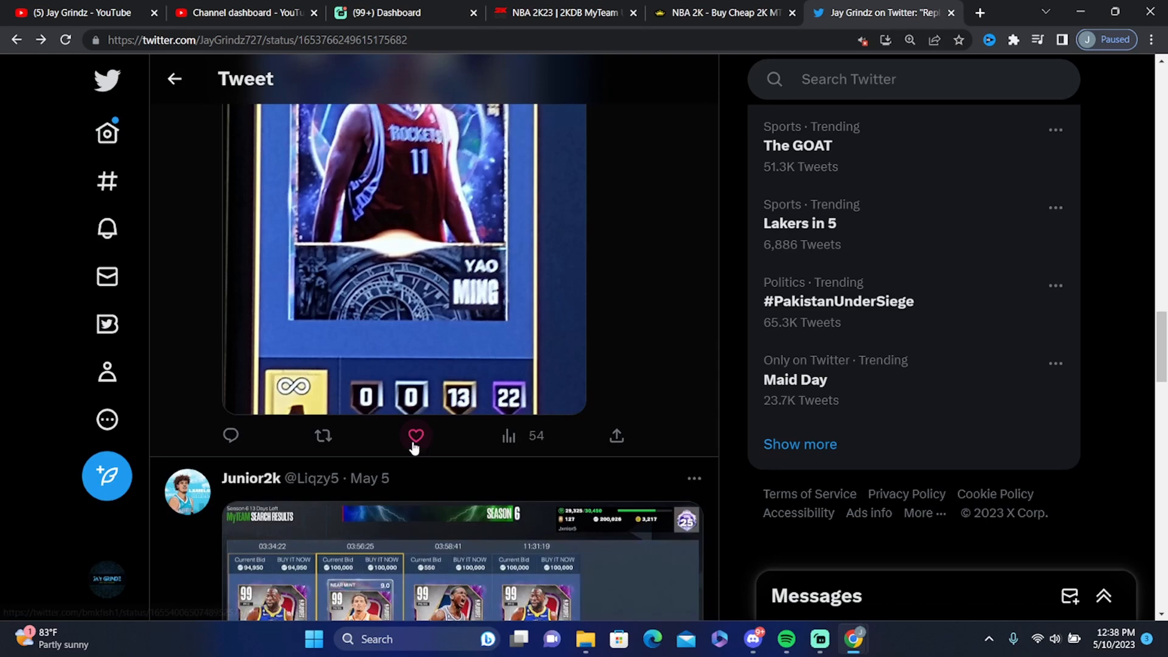
{"action": "left_click", "coordinate": [414, 435]}
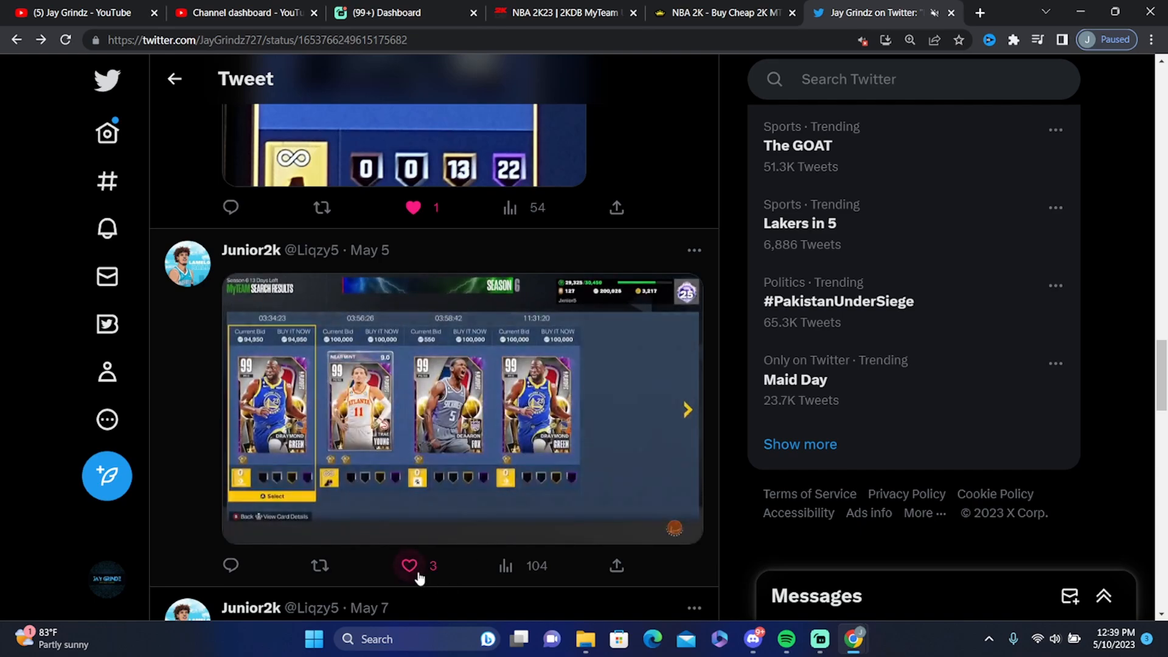
{"action": "left_click", "coordinate": [462, 447]}
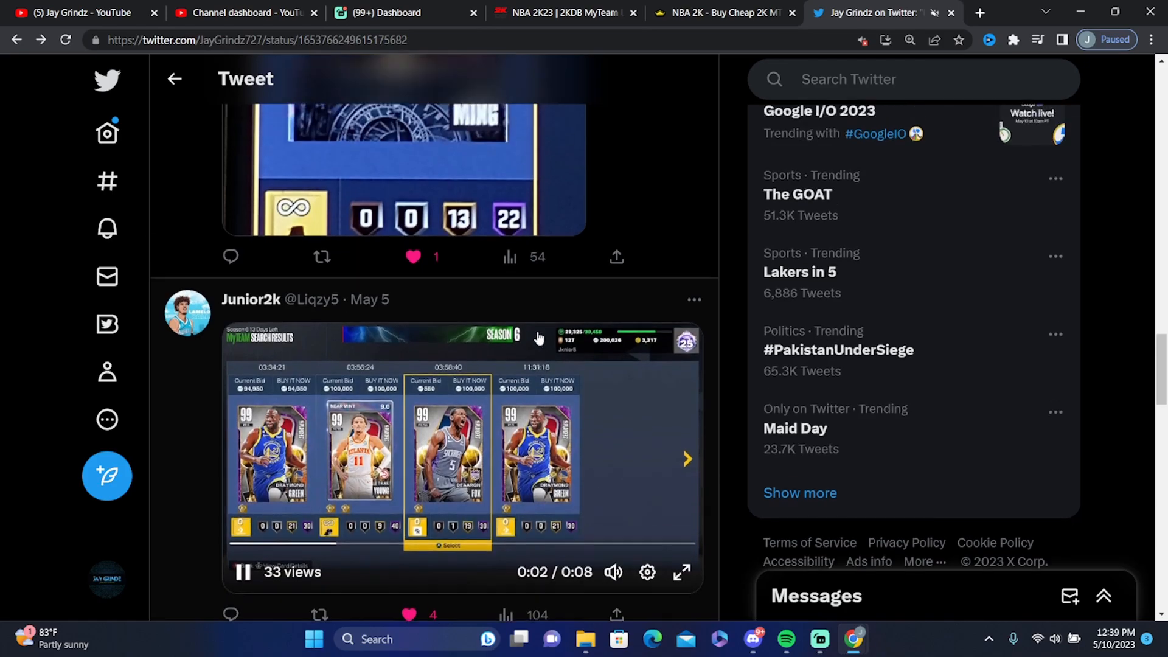
{"action": "scroll", "scroll_direction": "down", "scroll_amount": 3}
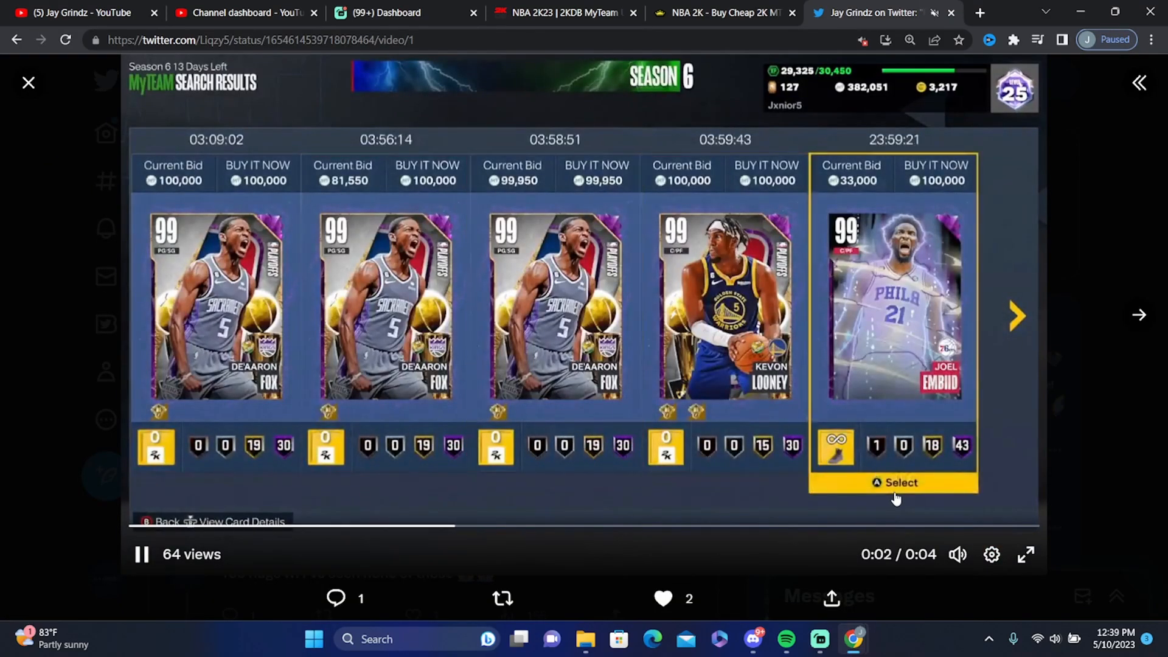
{"action": "left_click", "coordinate": [28, 82]}
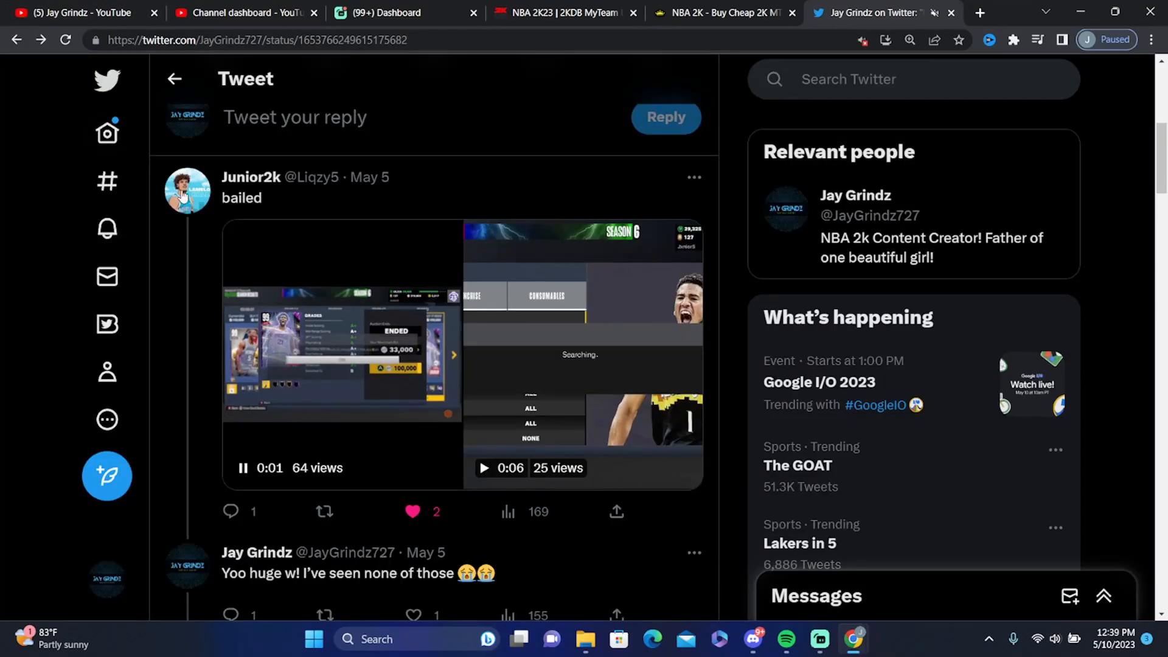
Scroll further down and like the Brook Lopez snipe video reply
{"action": "scroll", "scroll_direction": "down", "scroll_amount": 3}
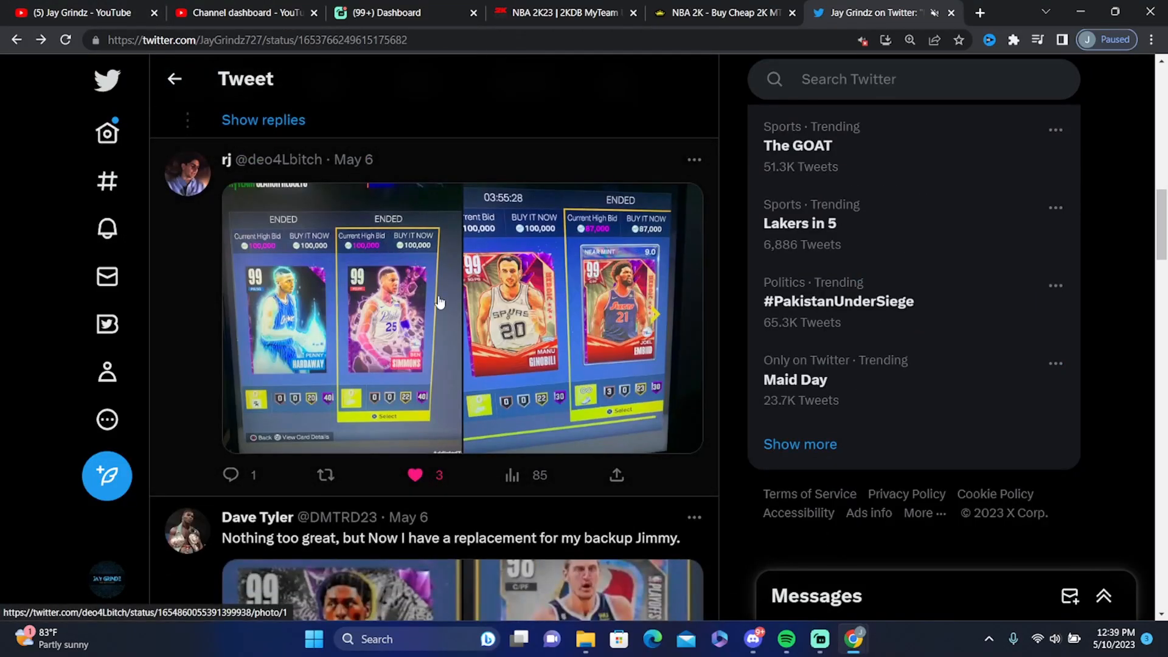
{"action": "scroll", "scroll_direction": "down", "scroll_amount": 3}
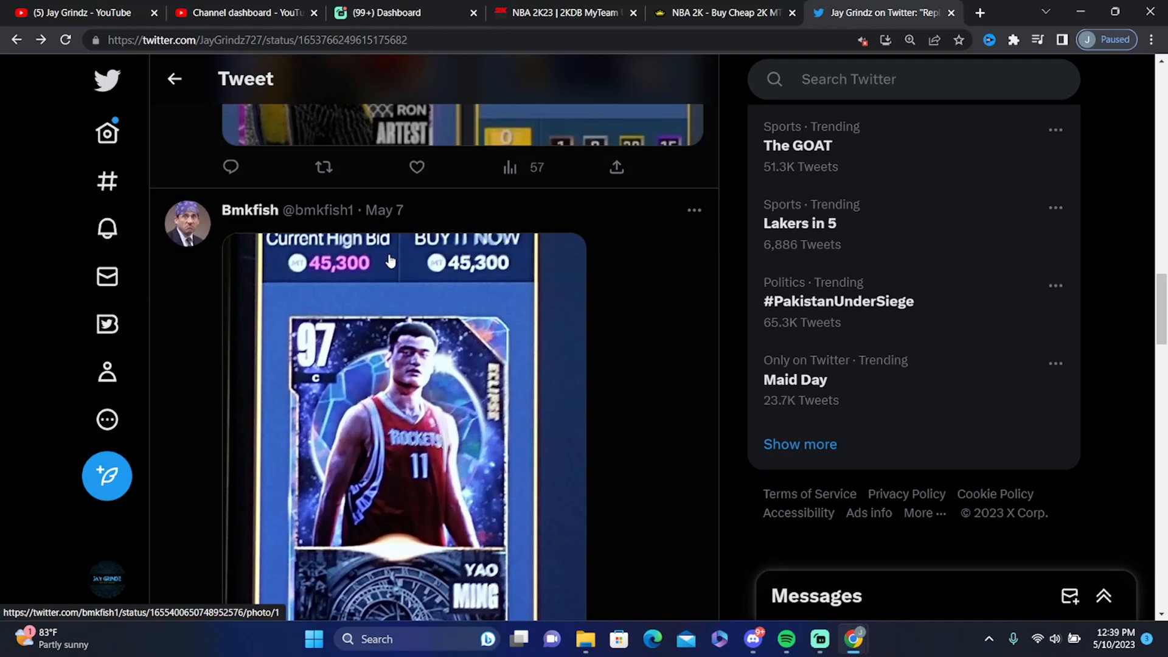
{"action": "scroll", "scroll_direction": "down", "scroll_amount": 3}
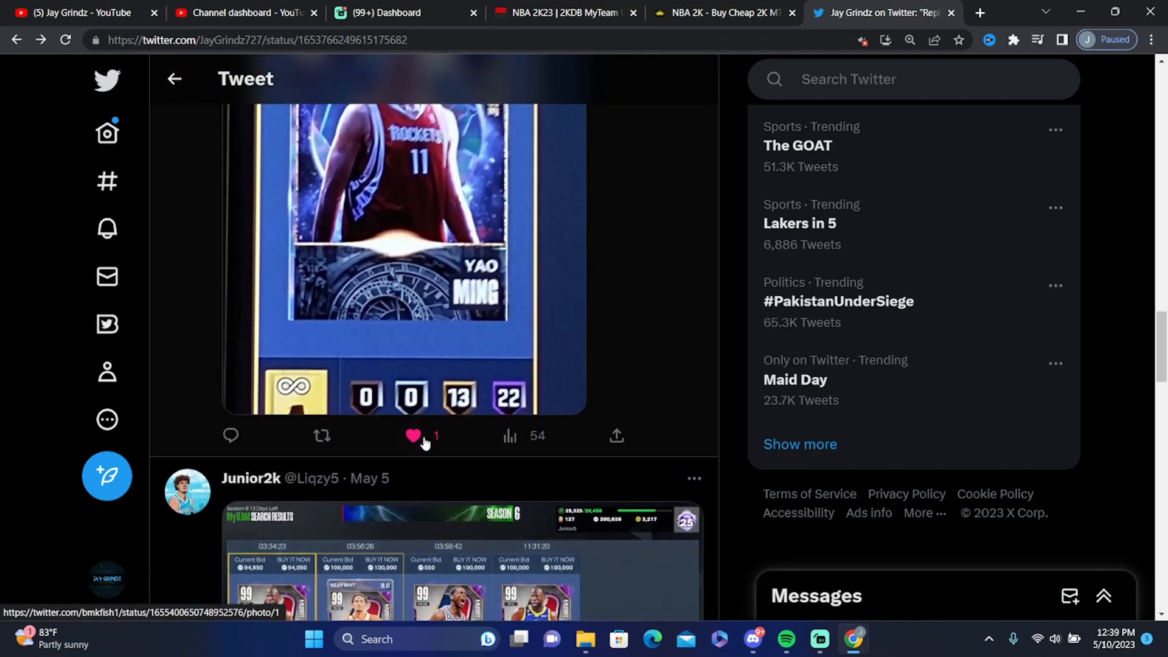
{"action": "scroll", "scroll_direction": "down", "scroll_amount": 3}
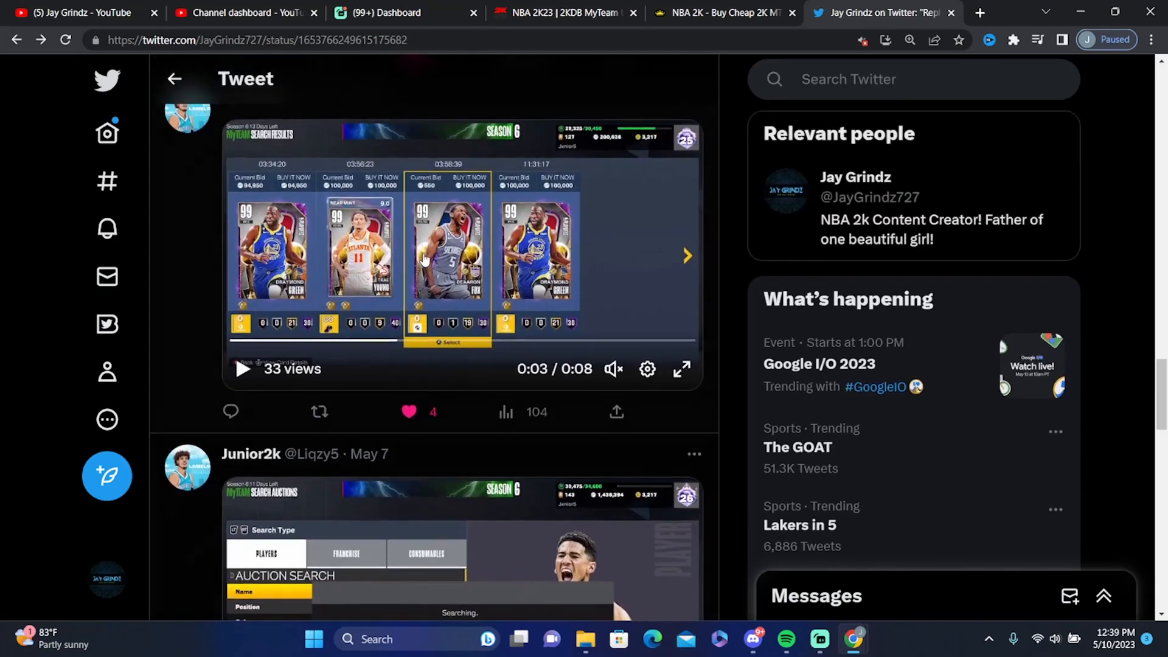
{"action": "scroll", "scroll_direction": "down", "scroll_amount": 3}
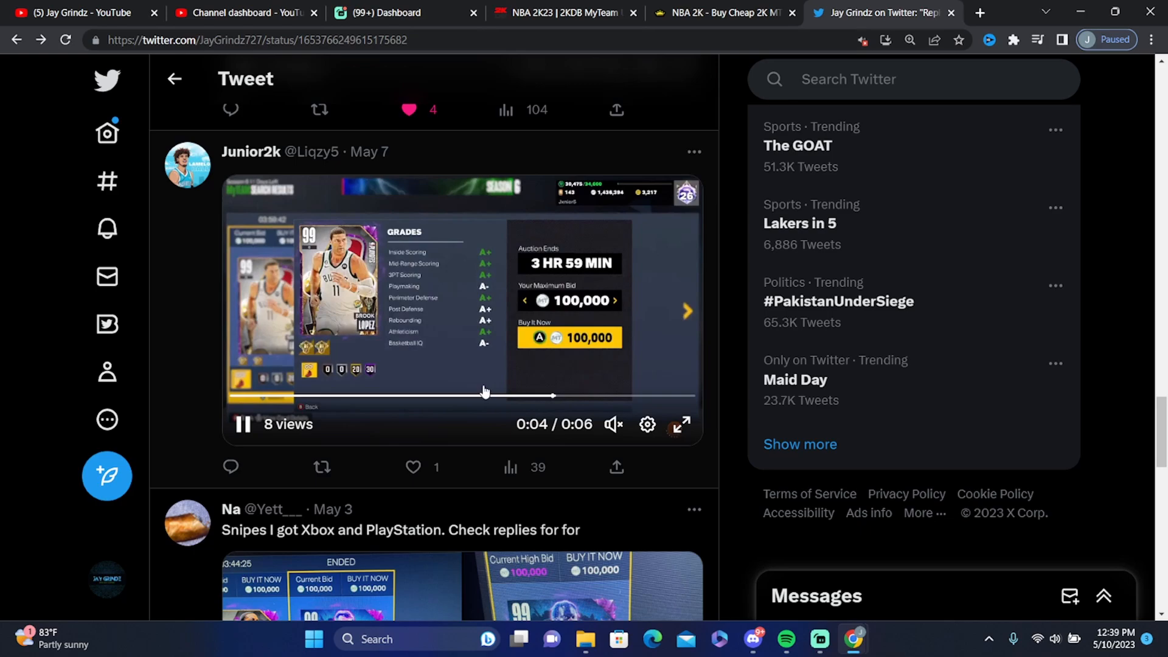
{"action": "left_click", "coordinate": [409, 467]}
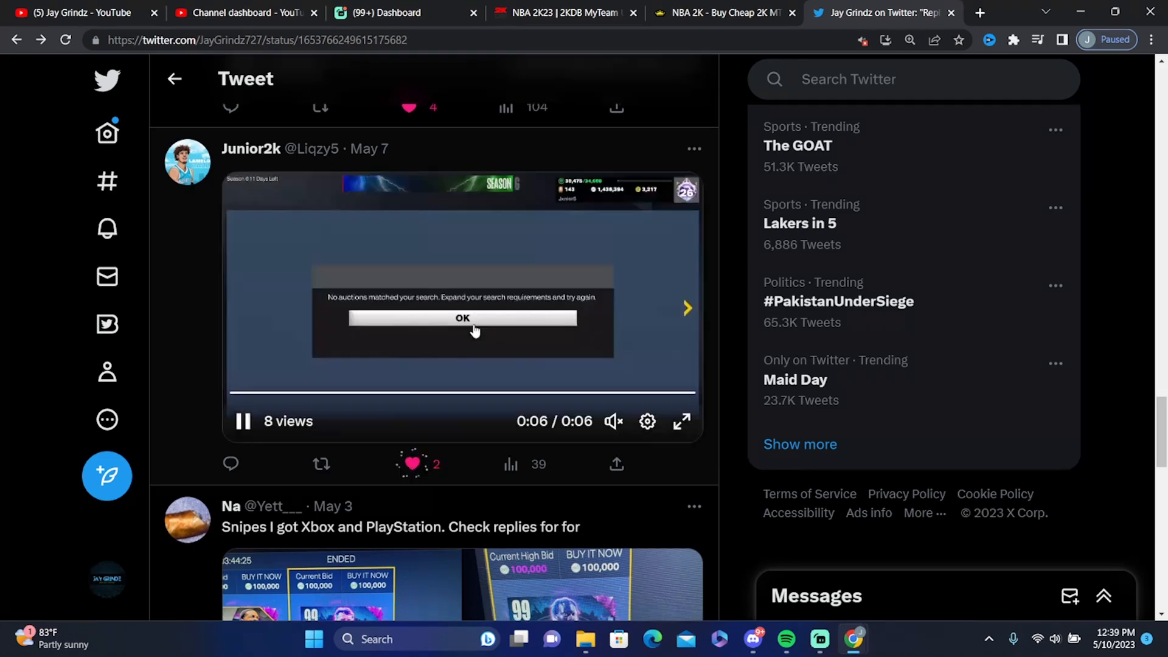
{"action": "scroll", "scroll_direction": "down", "scroll_amount": 3}
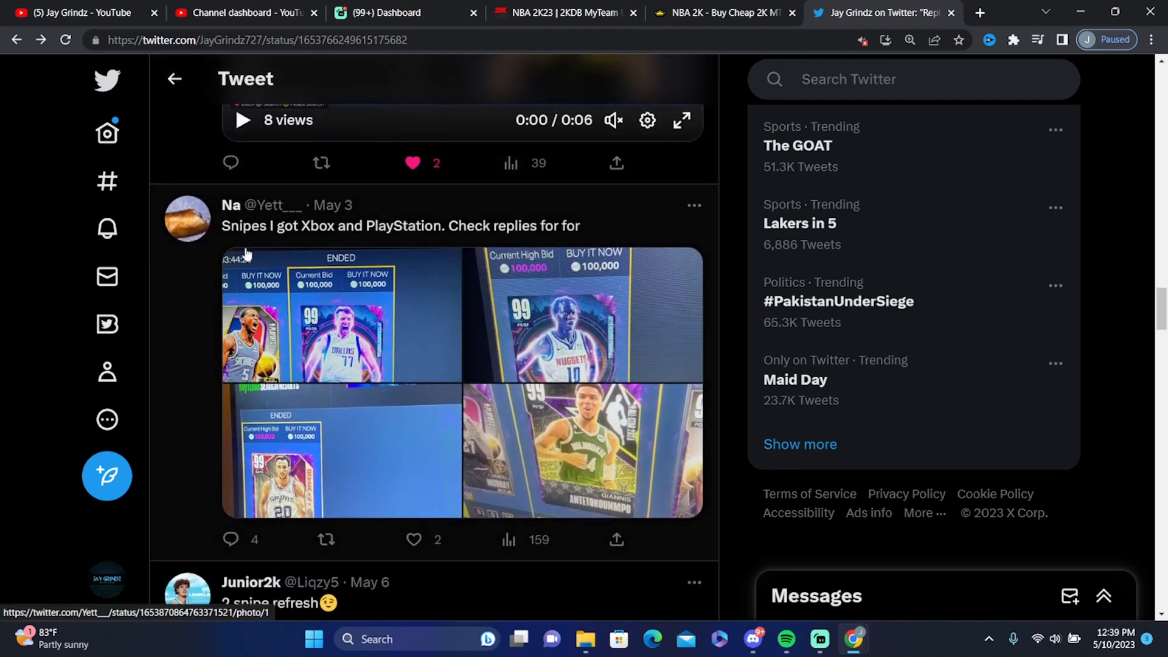
{"action": "mouse_move", "coordinate": [304, 304]}
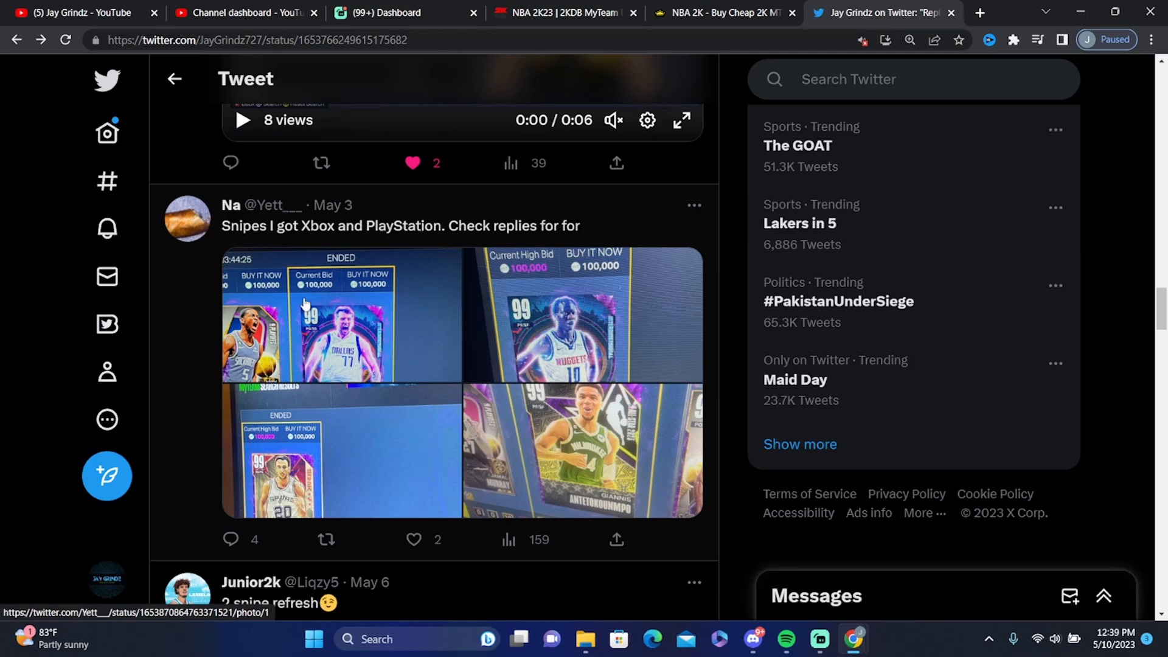
{"action": "left_click", "coordinate": [343, 336]}
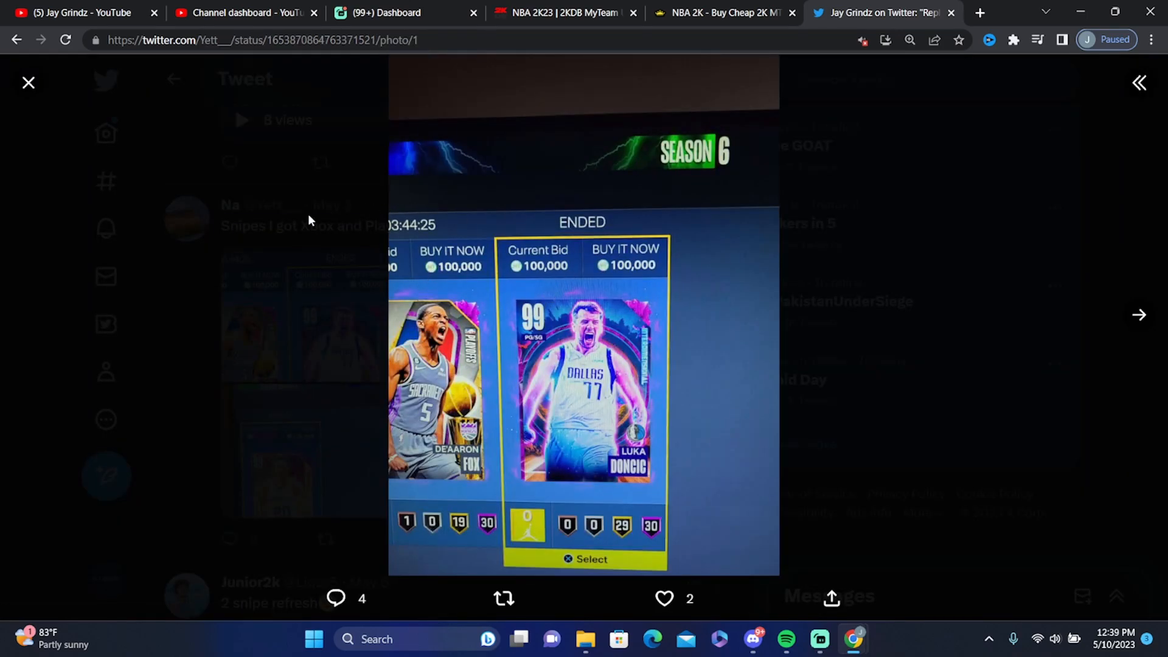
{"action": "left_click", "coordinate": [28, 83]}
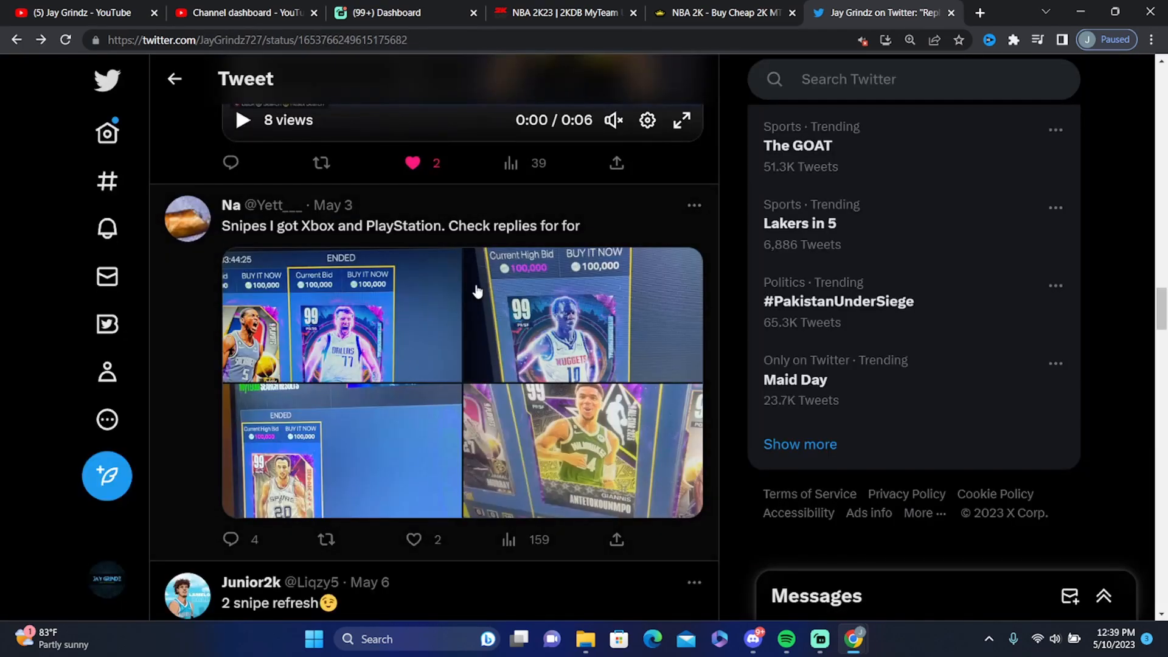
{"action": "left_click", "coordinate": [581, 447]}
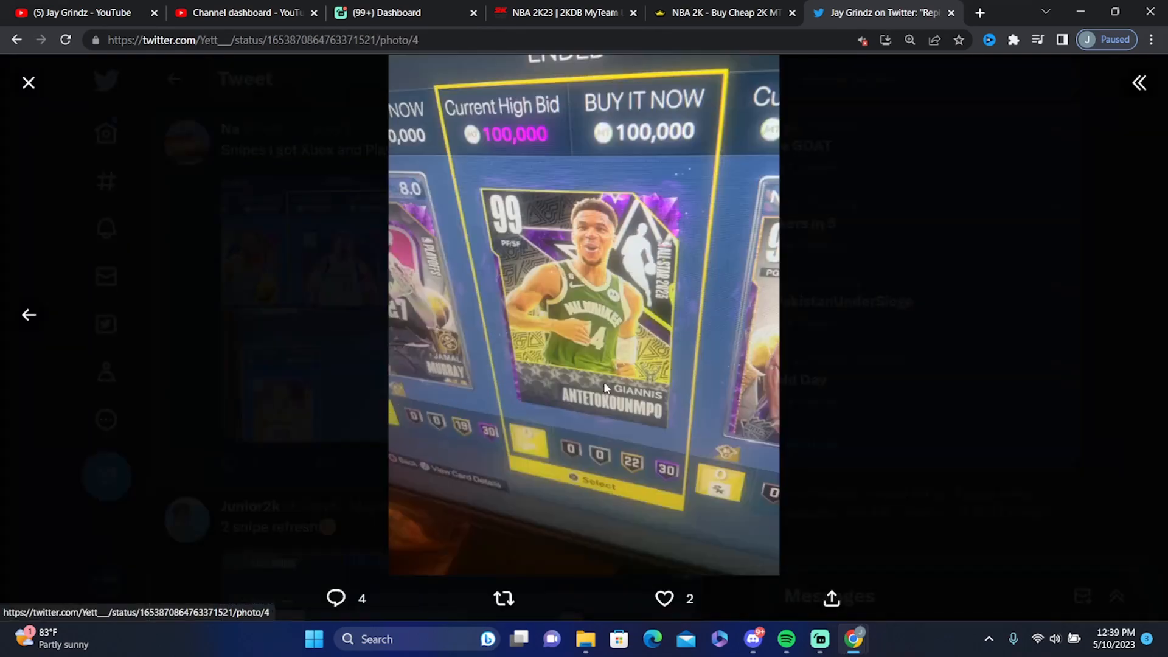
{"action": "mouse_move", "coordinate": [354, 313]}
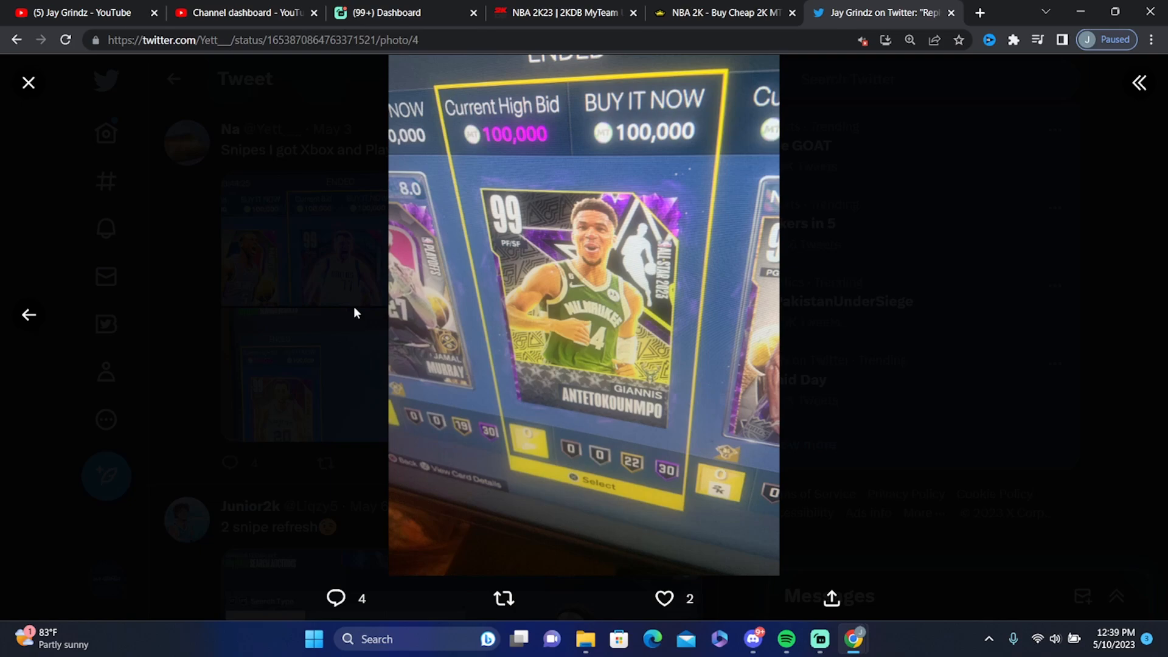
{"action": "left_click", "coordinate": [29, 82]}
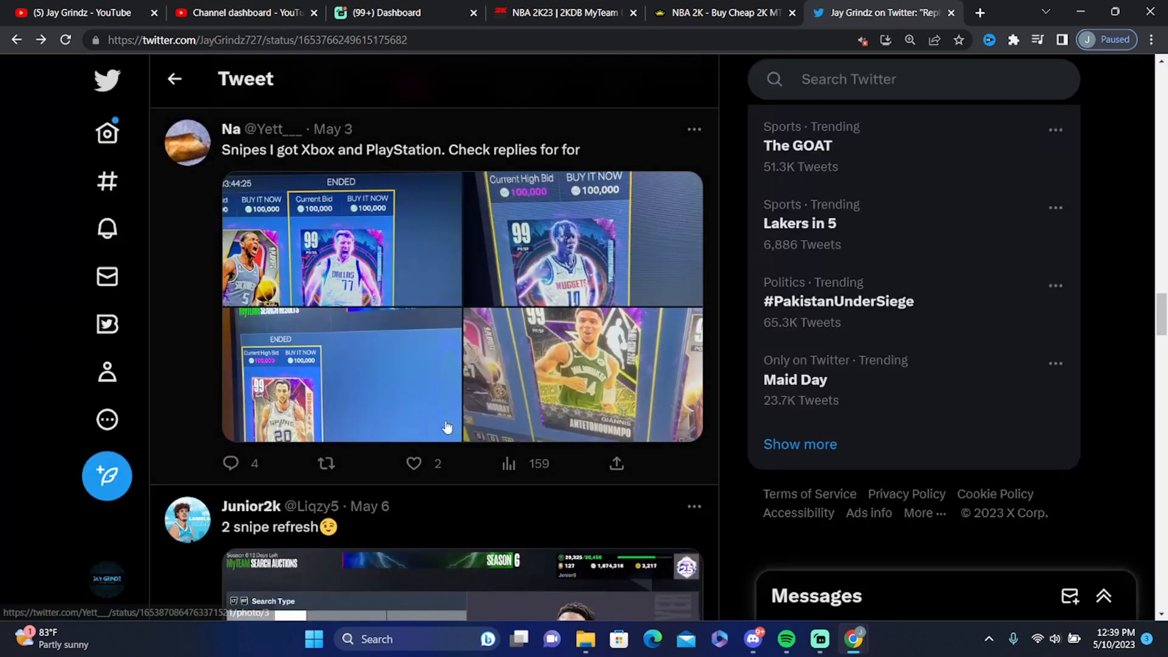
Like the four-photo snipe reply and scroll down to the following video replies
{"action": "left_click", "coordinate": [414, 281]}
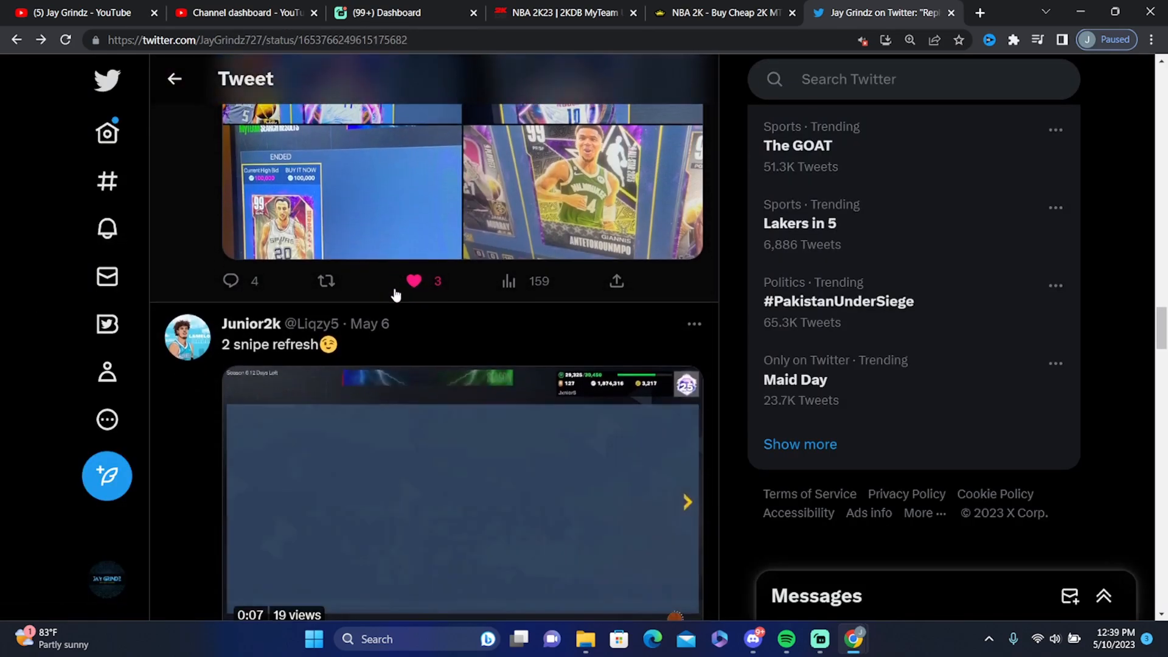
{"action": "scroll", "scroll_direction": "down", "scroll_amount": 3}
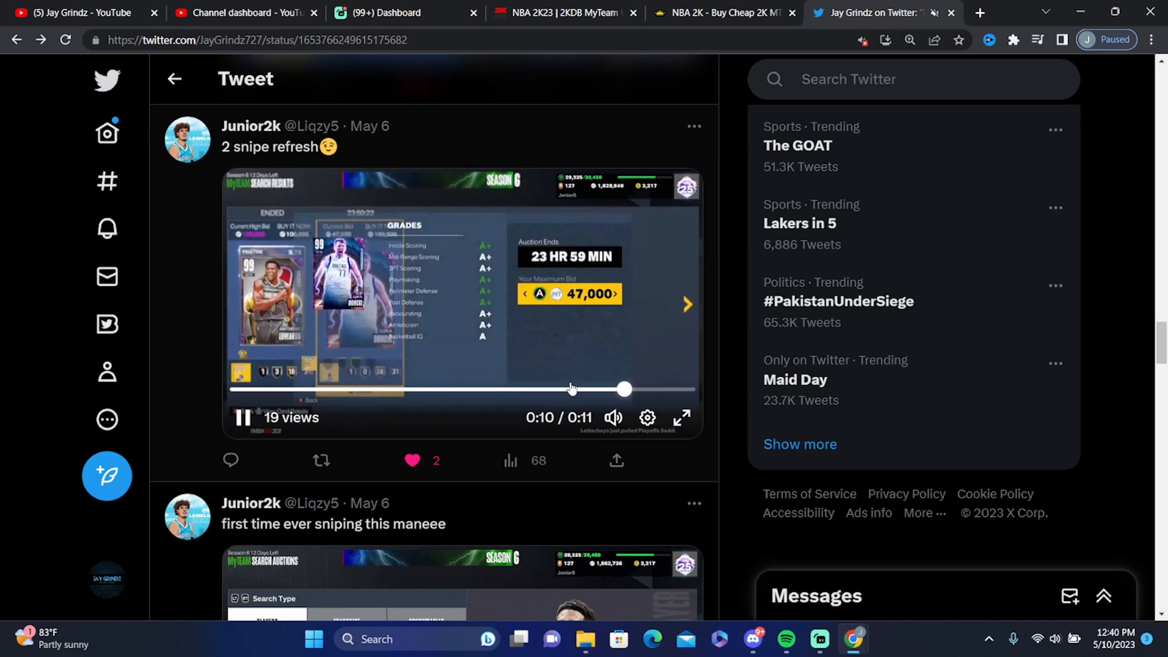
{"action": "scroll", "scroll_direction": "down", "scroll_amount": 3}
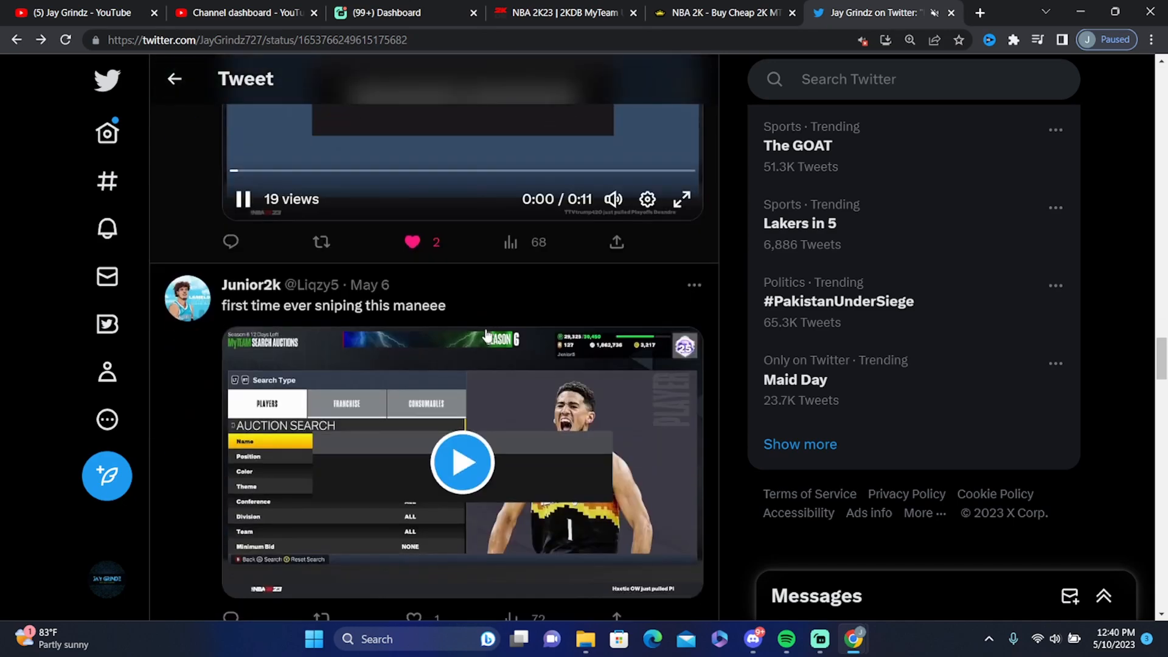
{"action": "scroll", "scroll_direction": "down", "scroll_amount": 3}
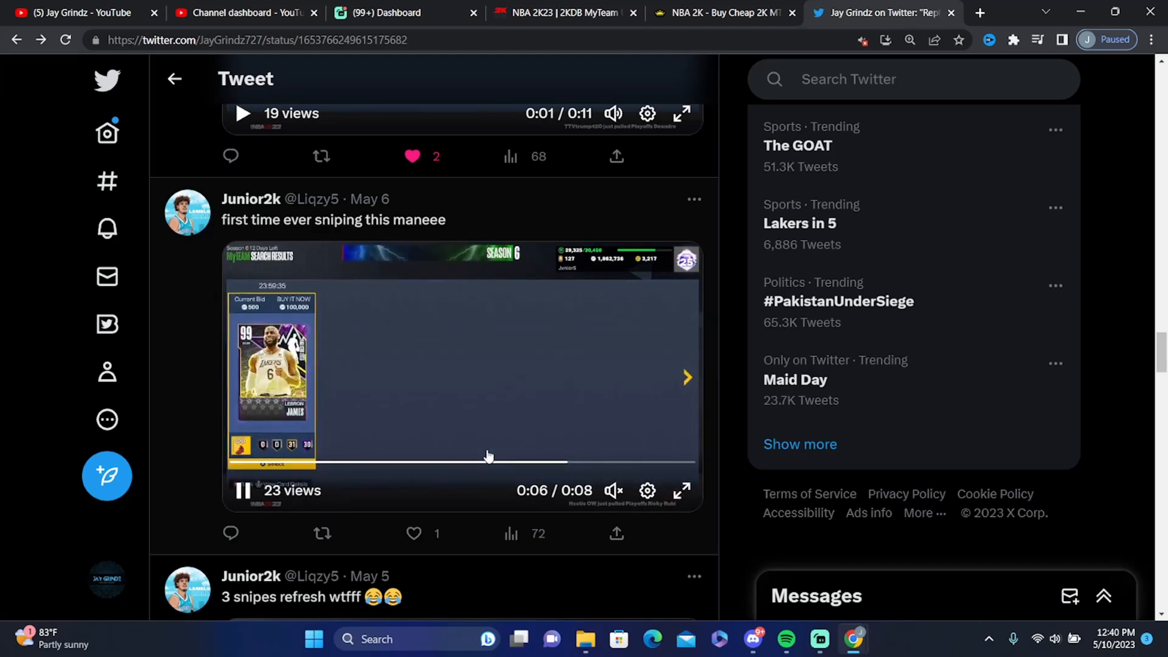
{"action": "mouse_move", "coordinate": [499, 449]}
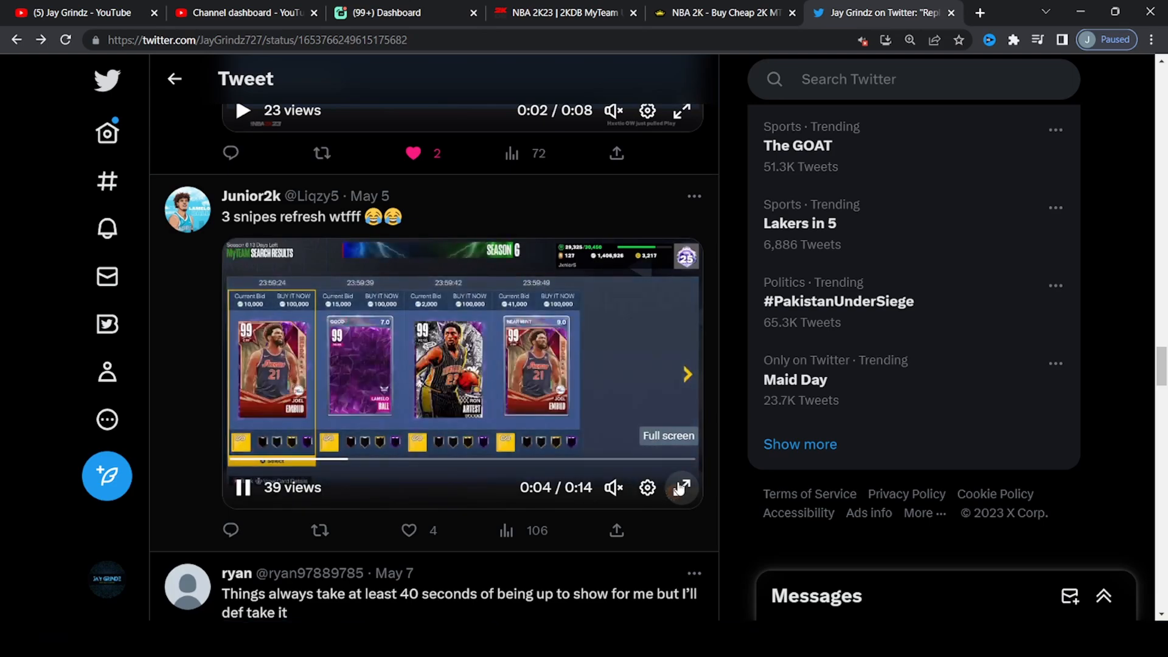
Watch the three-snipes refresh video full screen, then scroll on to ryan's reply
{"action": "left_click", "coordinate": [679, 488]}
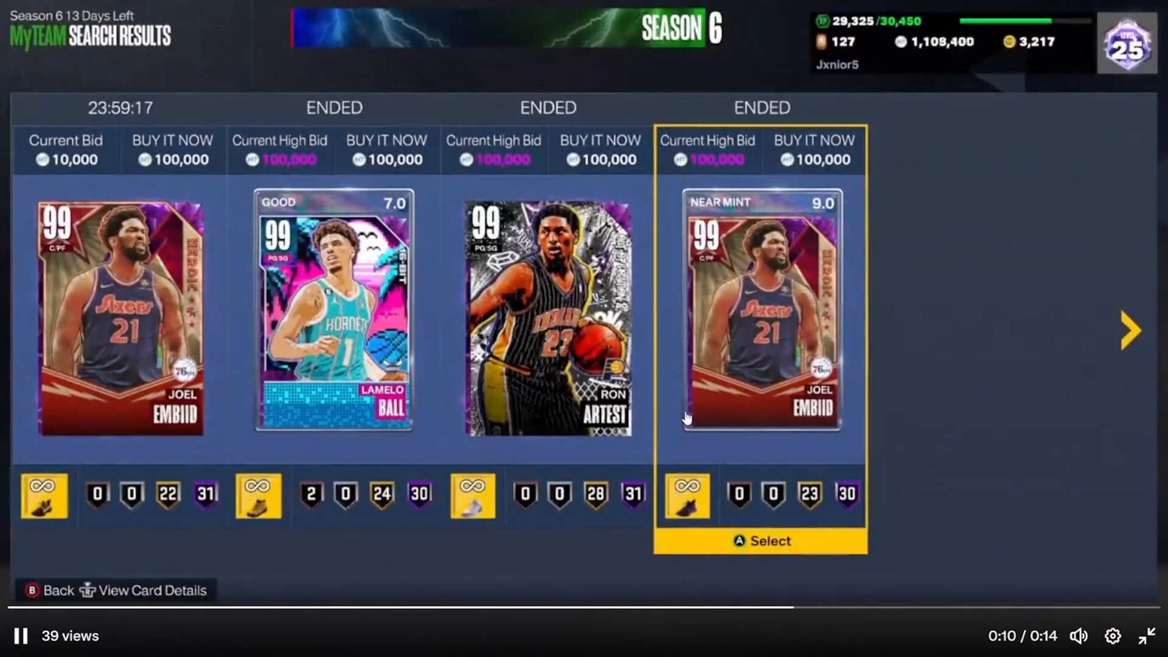
{"action": "mouse_move", "coordinate": [1028, 509]}
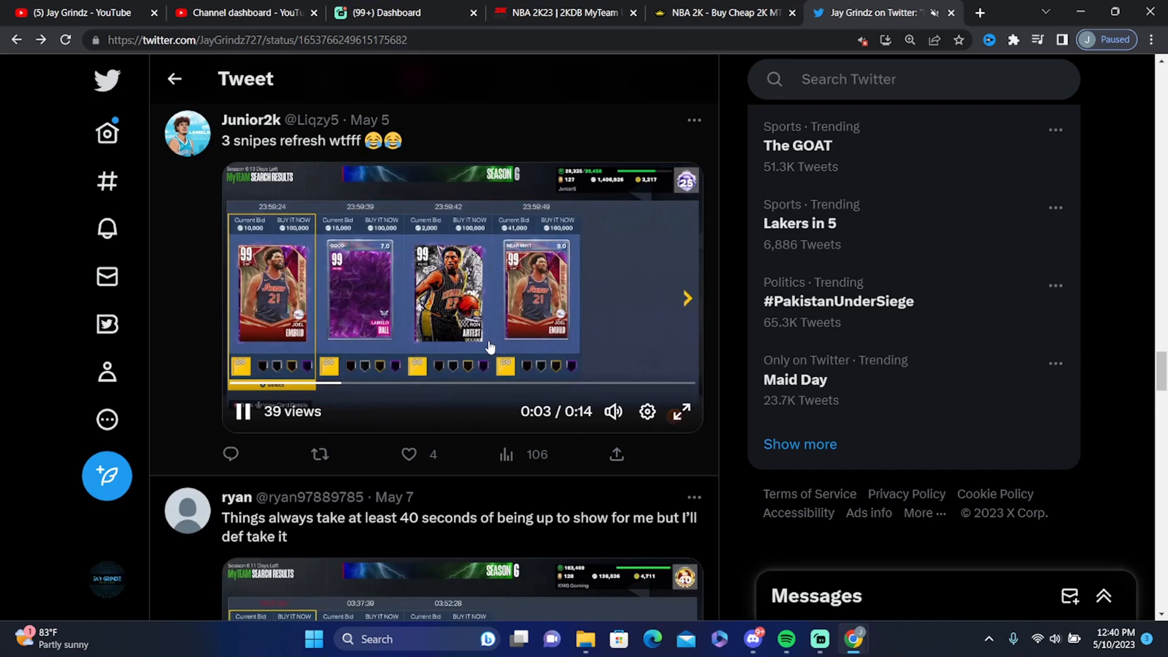
{"action": "scroll", "scroll_direction": "down", "scroll_amount": 3}
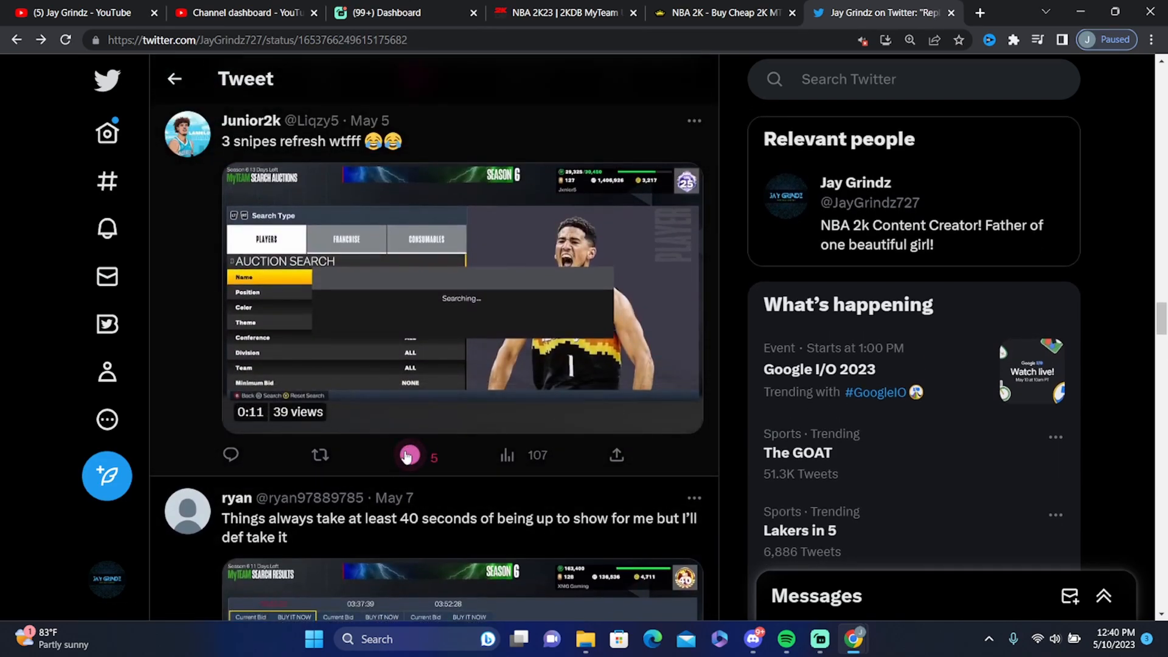
{"action": "scroll", "scroll_direction": "down", "scroll_amount": 3}
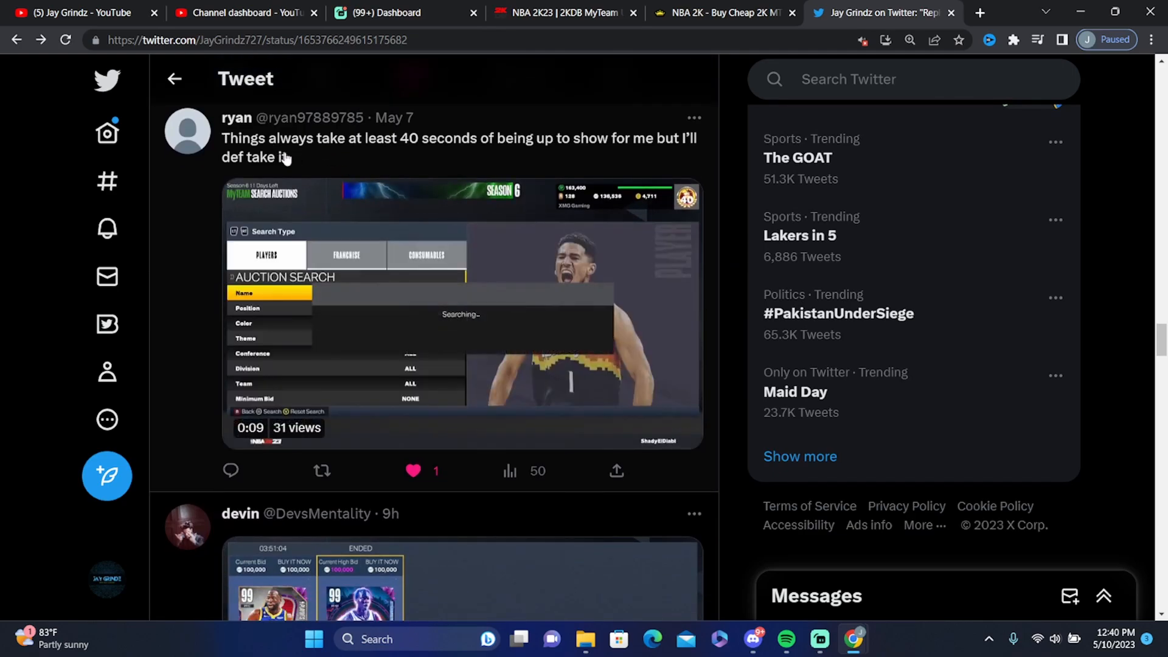
Play the Yao Ming video, like the Draymond Green reply, and scroll through further replies
{"action": "left_click", "coordinate": [460, 314]}
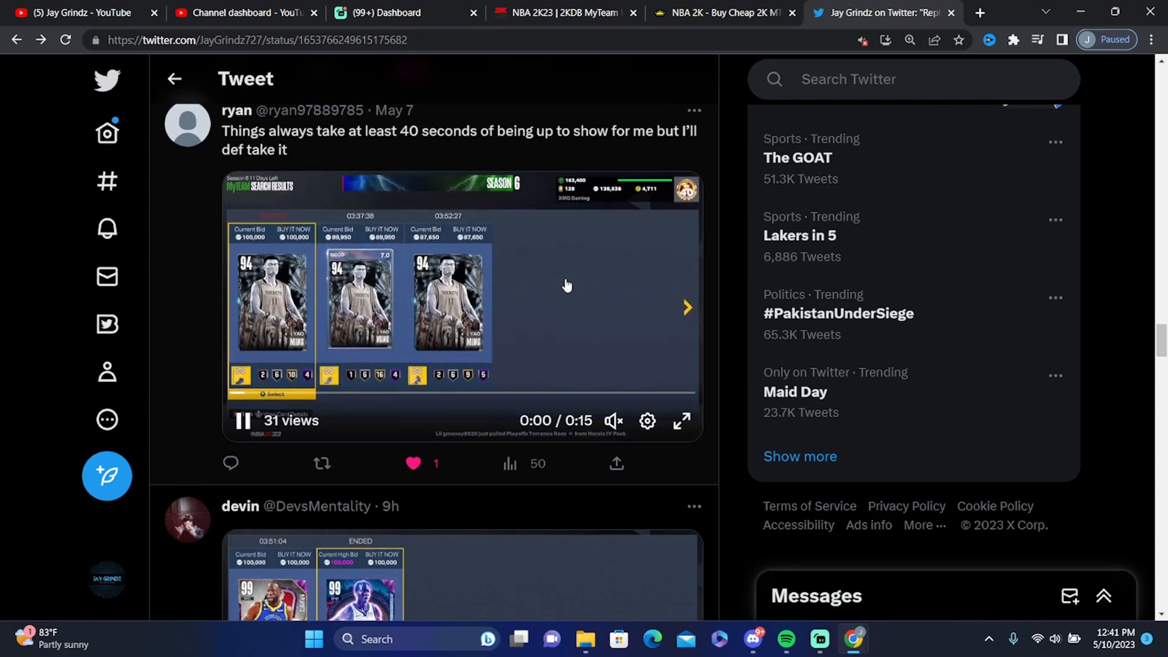
{"action": "scroll", "scroll_direction": "down", "scroll_amount": 3}
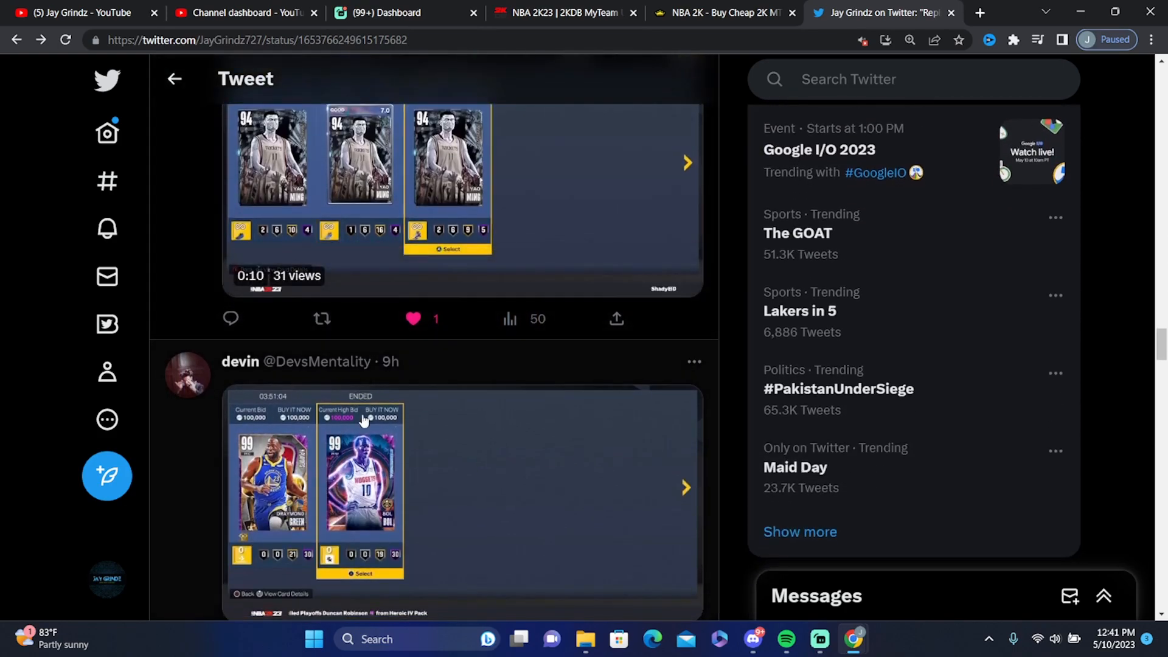
{"action": "scroll", "scroll_direction": "down", "scroll_amount": 3}
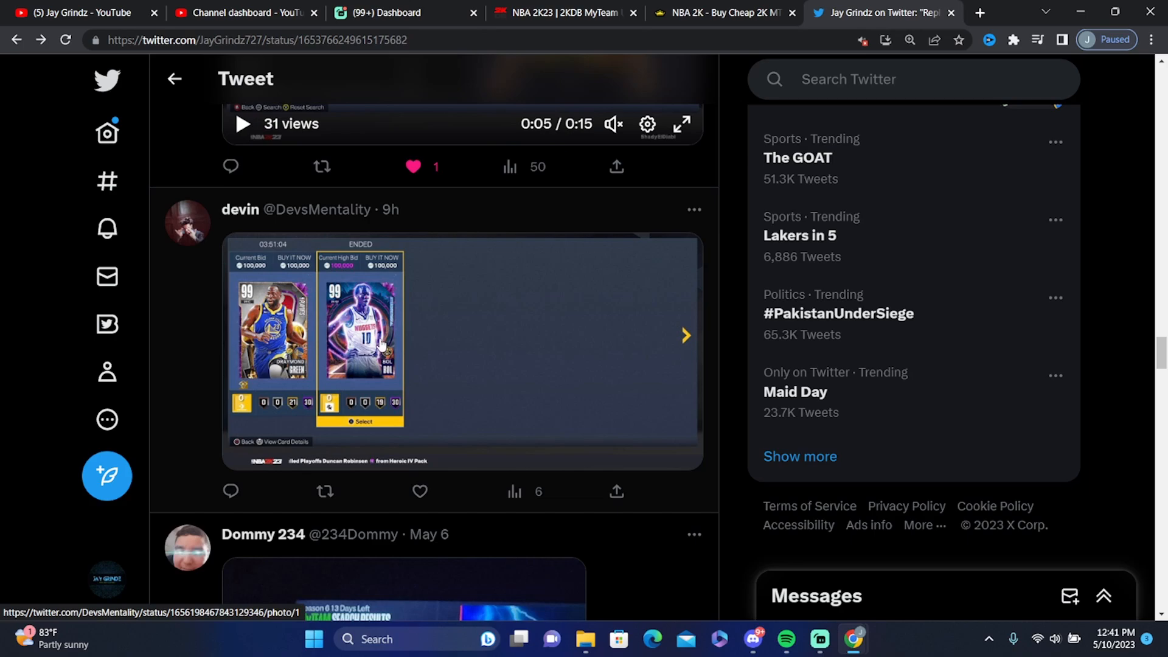
{"action": "left_click", "coordinate": [419, 491]}
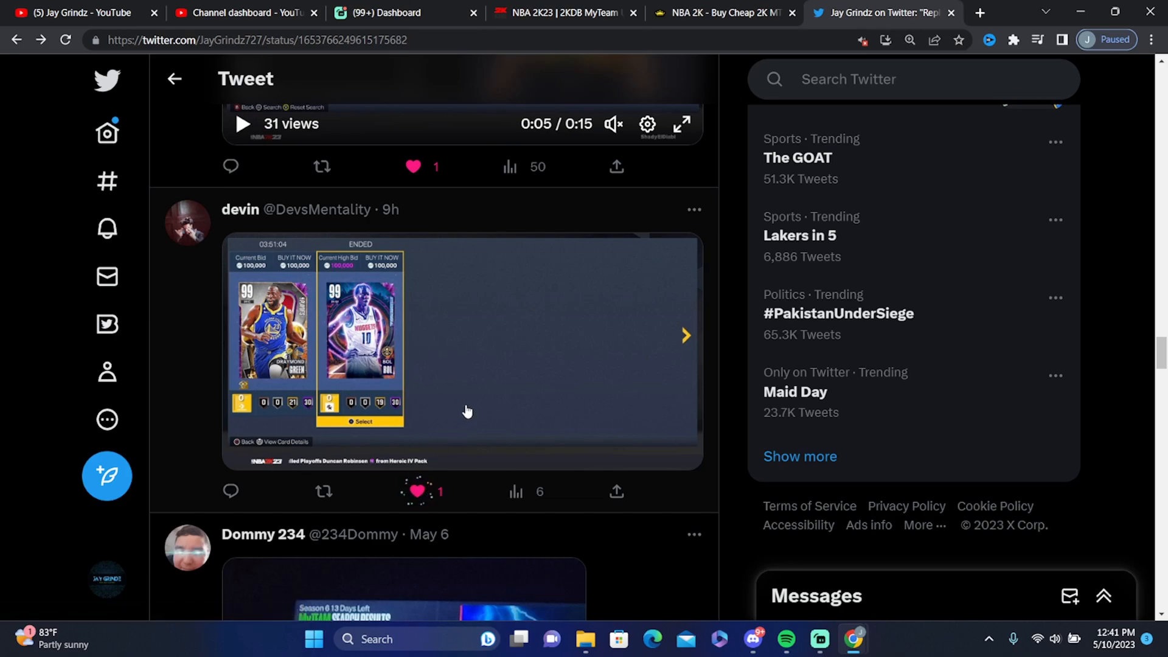
{"action": "scroll", "scroll_direction": "down", "scroll_amount": 3}
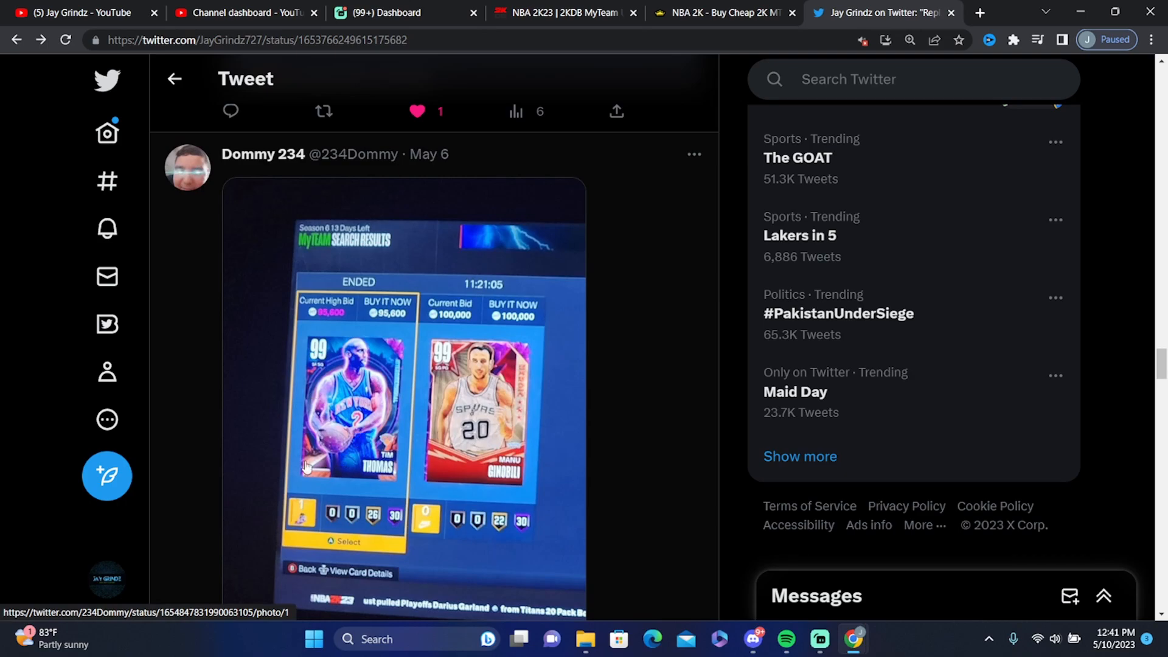
{"action": "scroll", "scroll_direction": "down", "scroll_amount": 3}
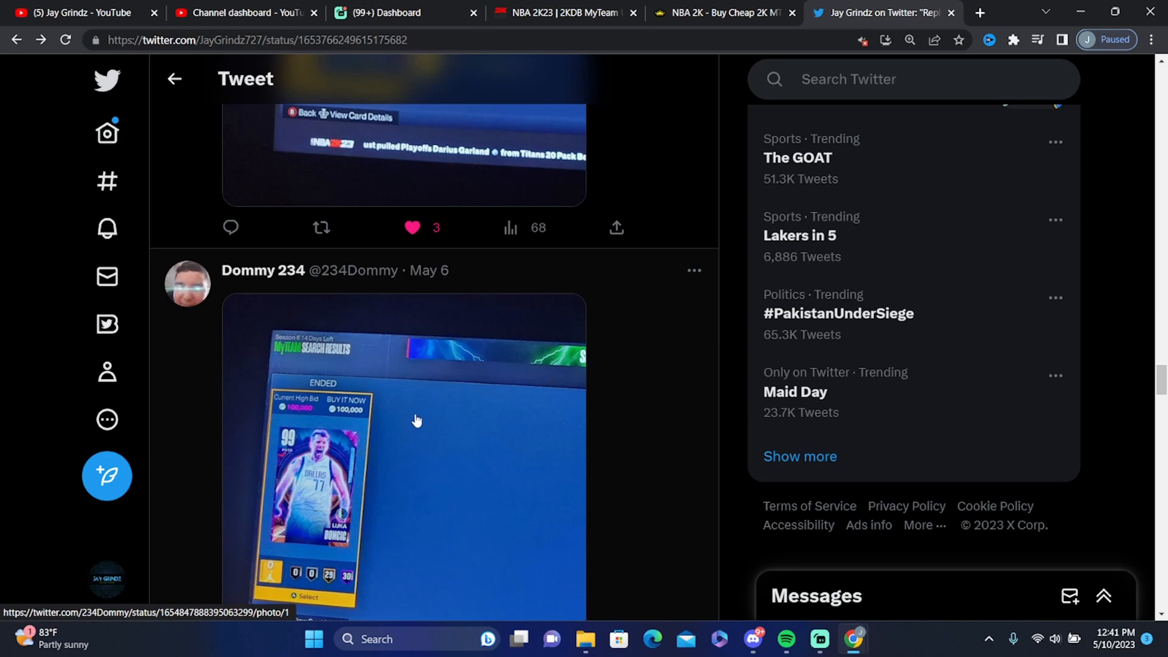
{"action": "scroll", "scroll_direction": "down", "scroll_amount": 3}
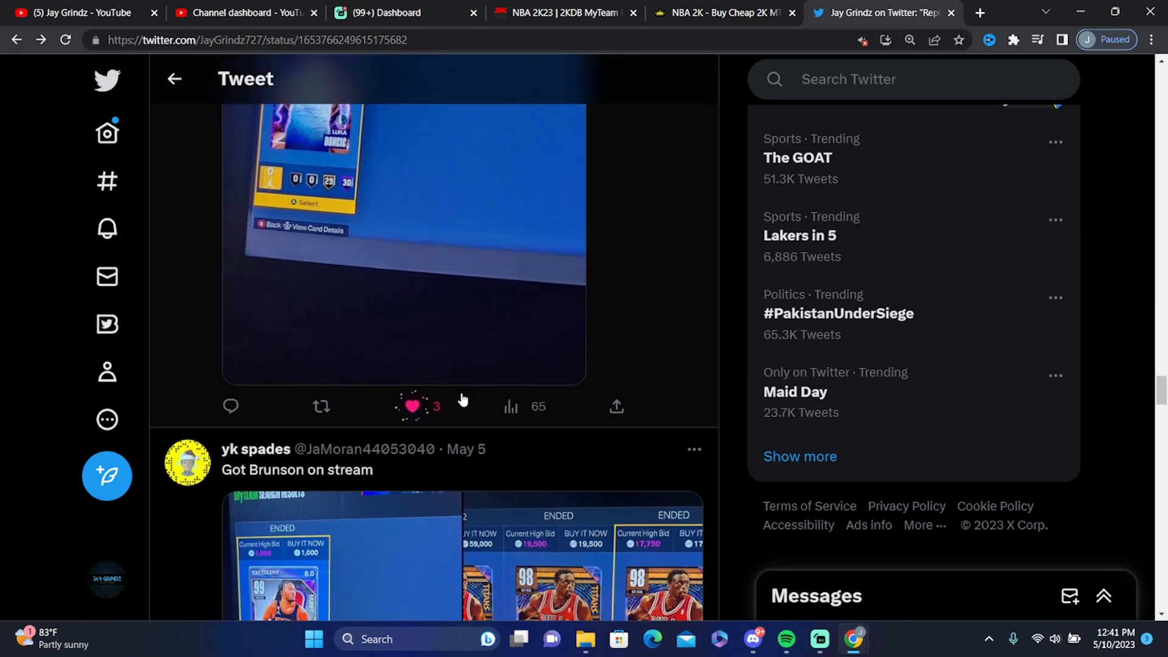
{"action": "scroll", "scroll_direction": "down", "scroll_amount": 3}
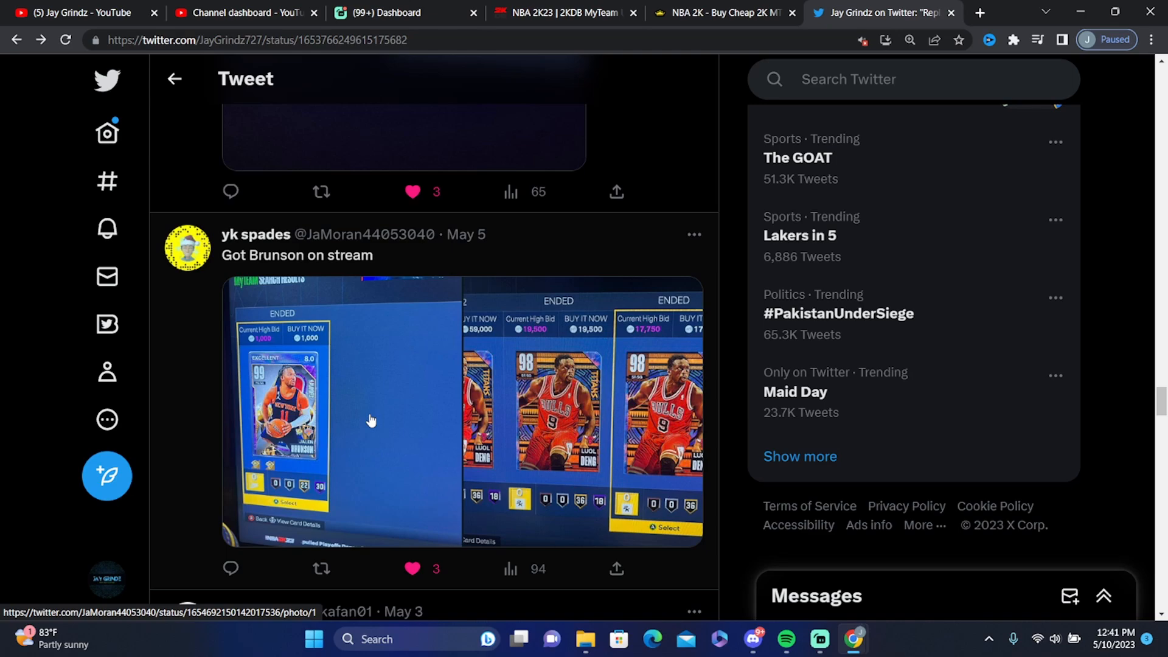
{"action": "mouse_move", "coordinate": [464, 371]}
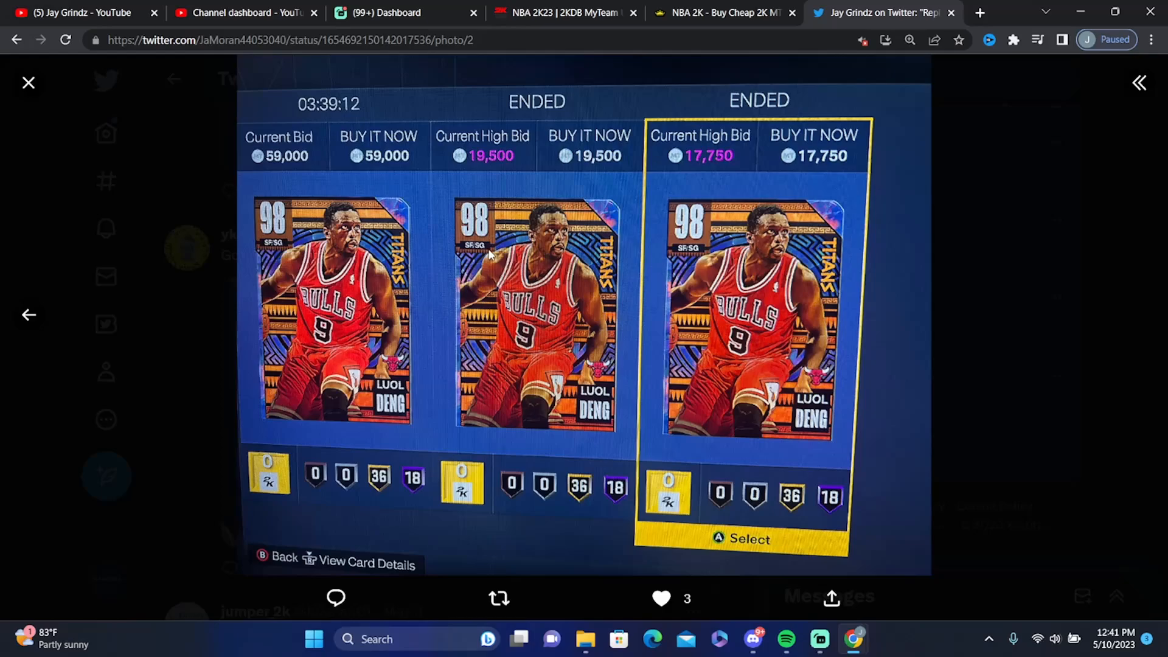
{"action": "mouse_move", "coordinate": [518, 237]}
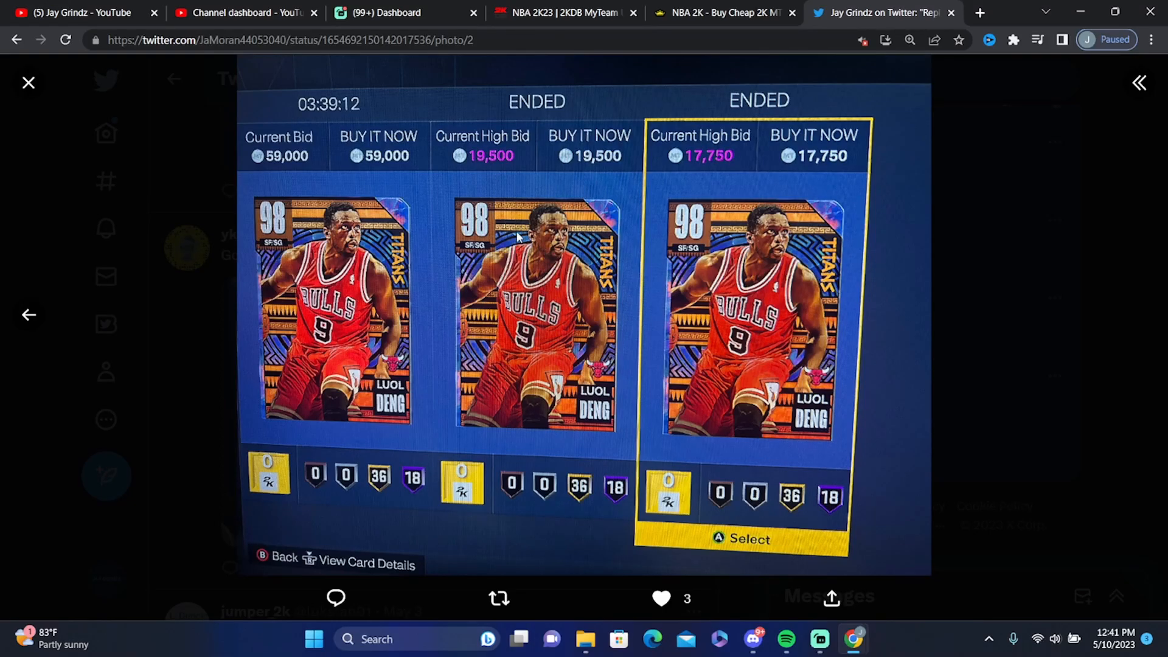
{"action": "mouse_move", "coordinate": [41, 36]}
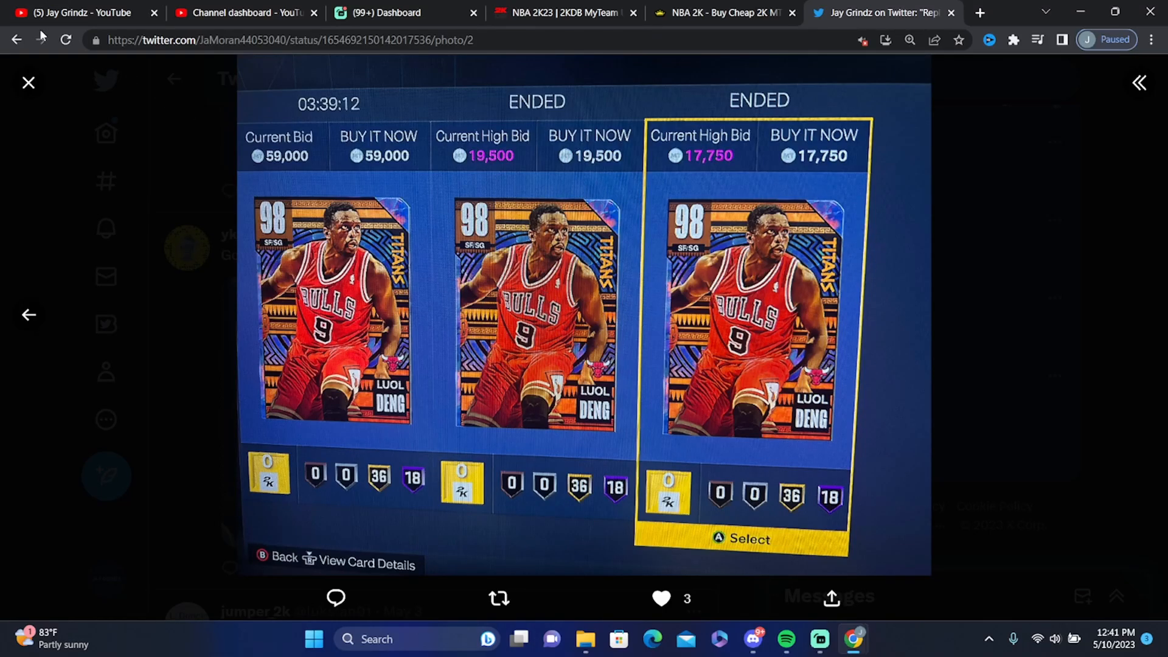
{"action": "left_click", "coordinate": [28, 83]}
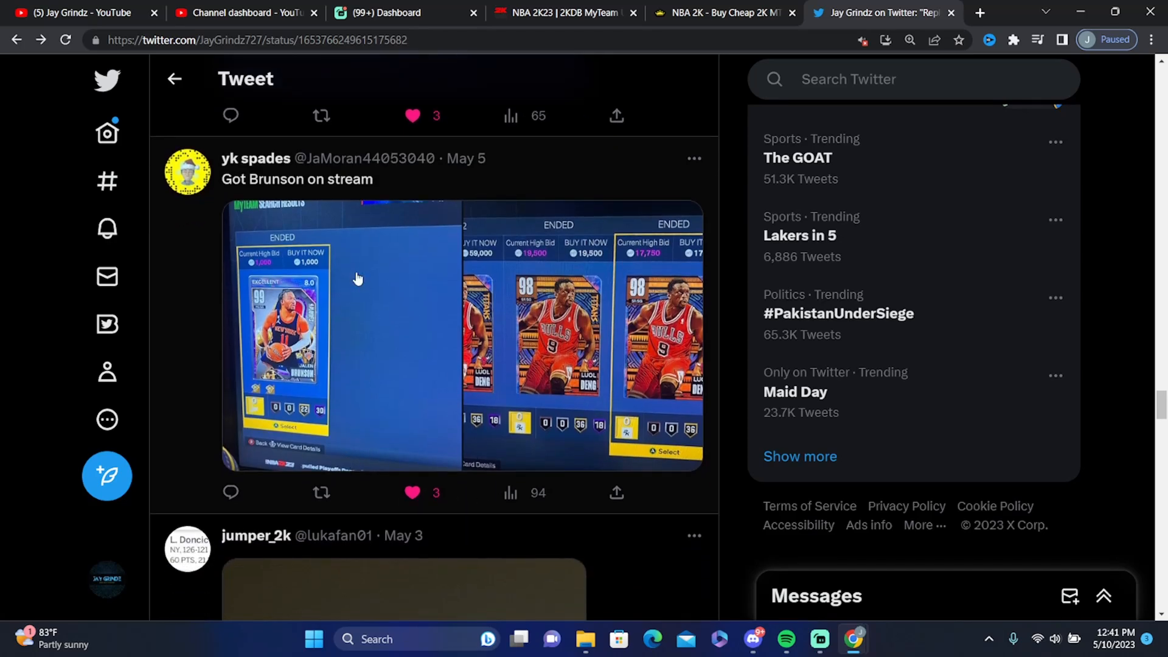
{"action": "scroll", "scroll_direction": "down", "scroll_amount": 3}
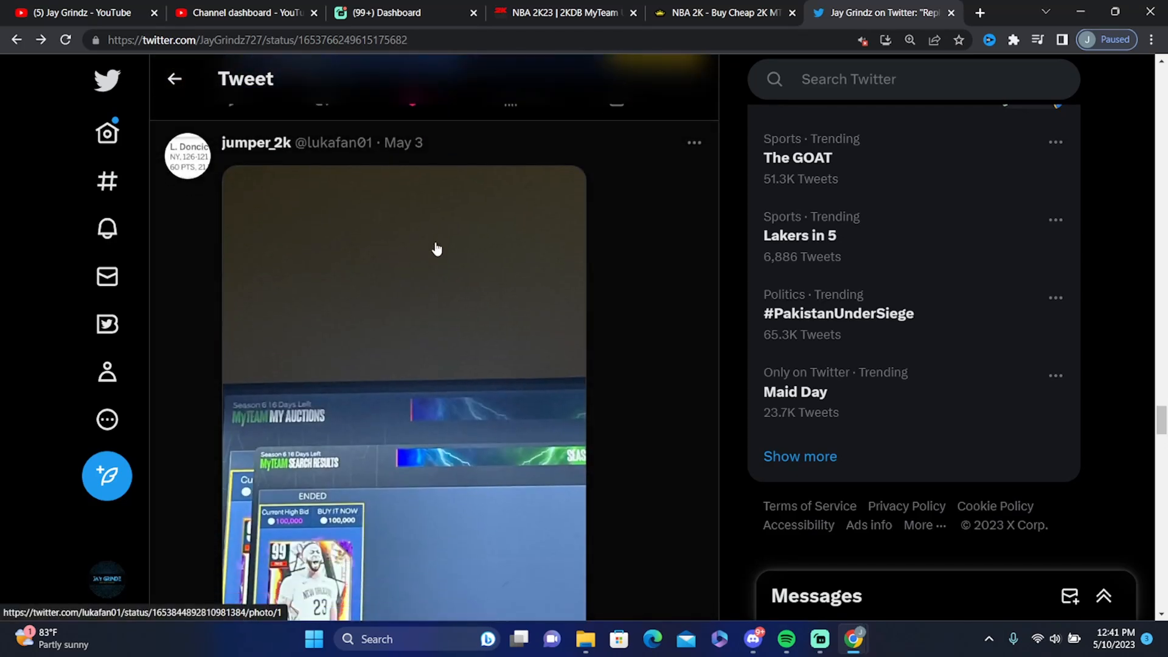
{"action": "scroll", "scroll_direction": "down", "scroll_amount": 3}
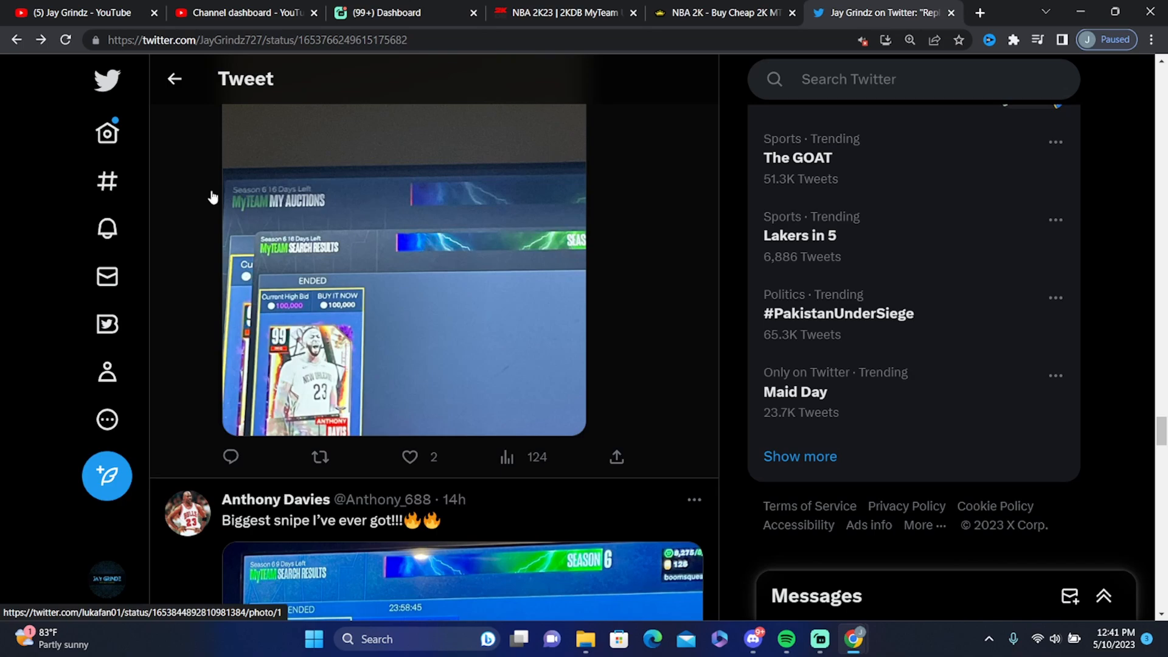
{"action": "mouse_move", "coordinate": [406, 395]}
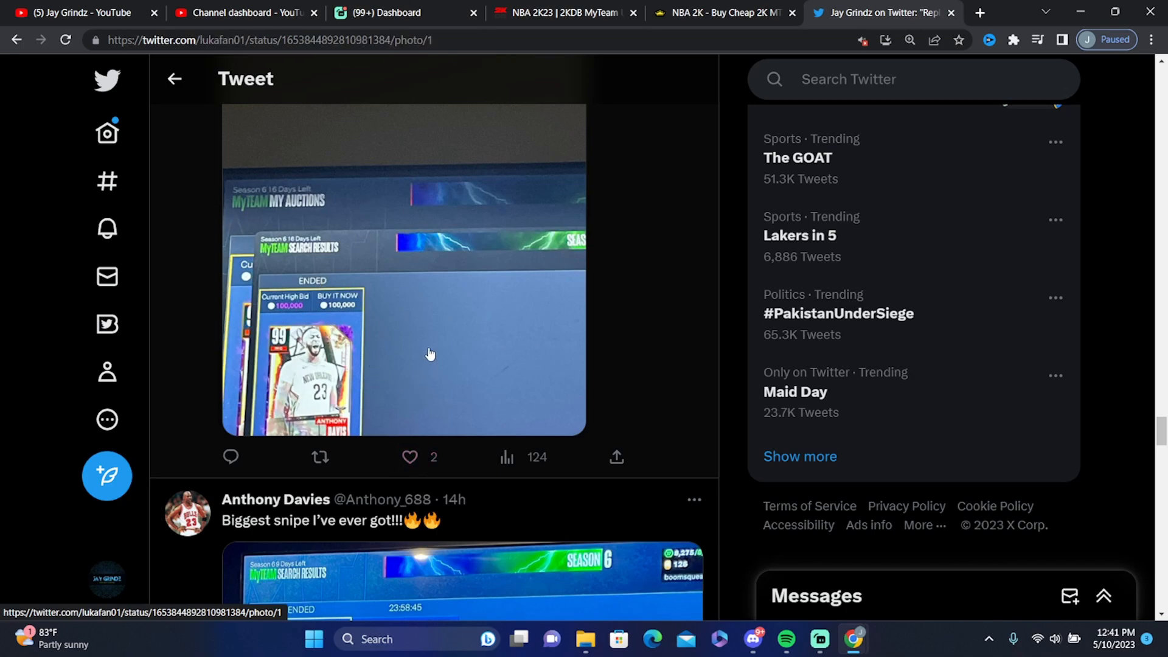
{"action": "left_click", "coordinate": [409, 457]}
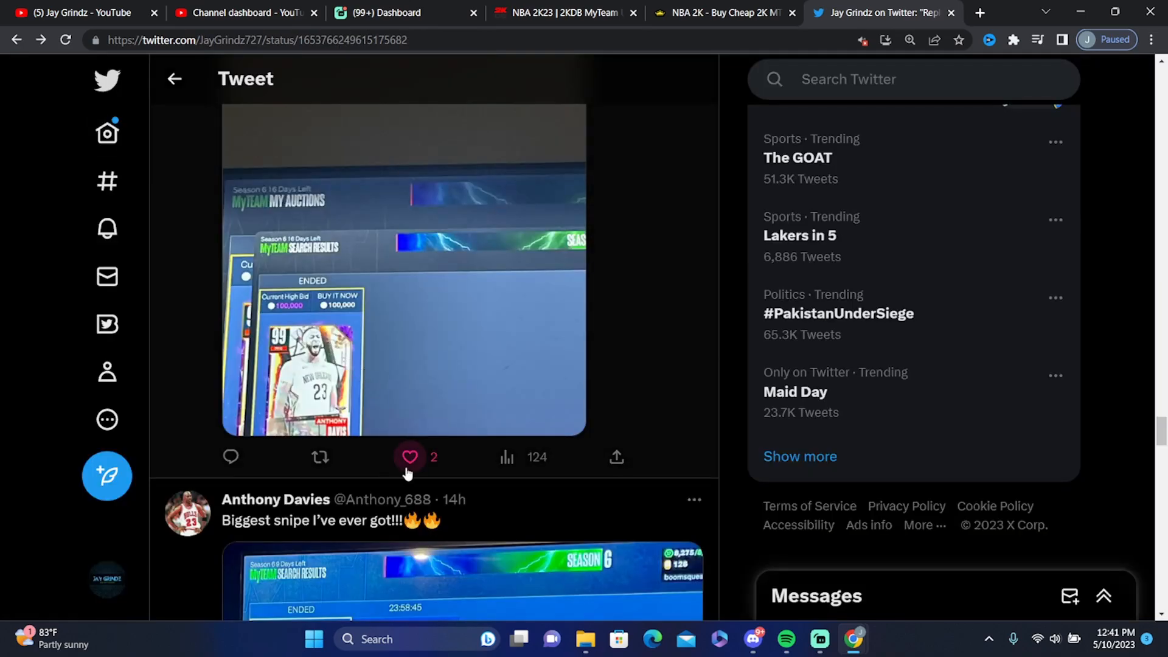
{"action": "left_click", "coordinate": [408, 457]}
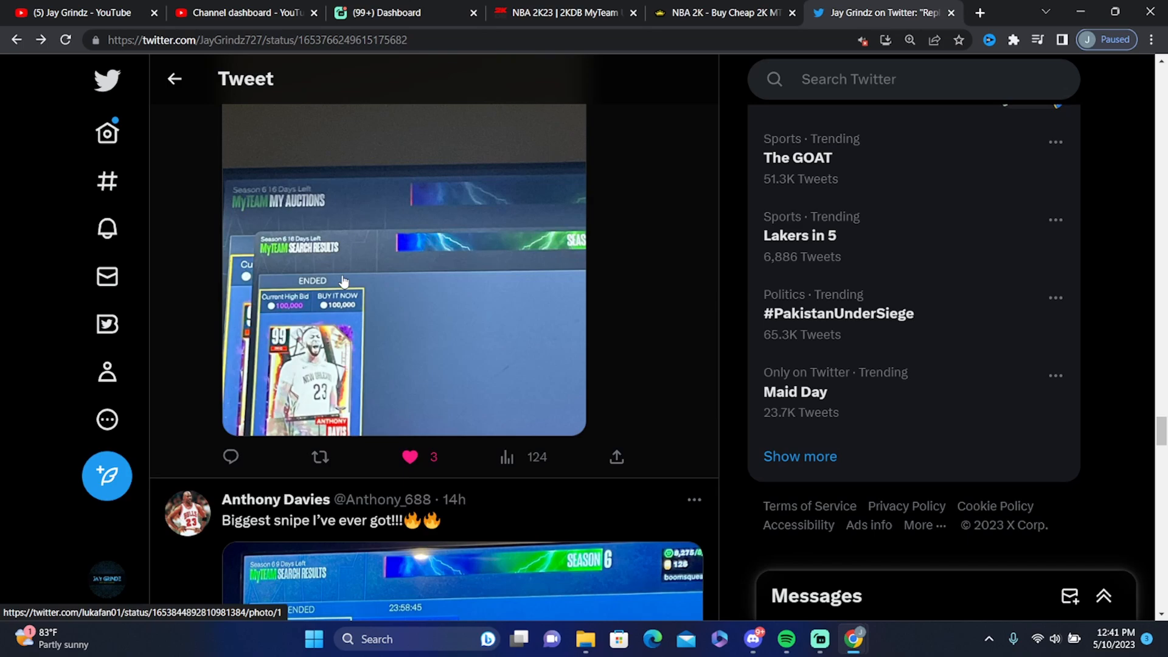
Like the Smith and Ginobili snipe reply
{"action": "scroll", "scroll_direction": "down", "scroll_amount": 3}
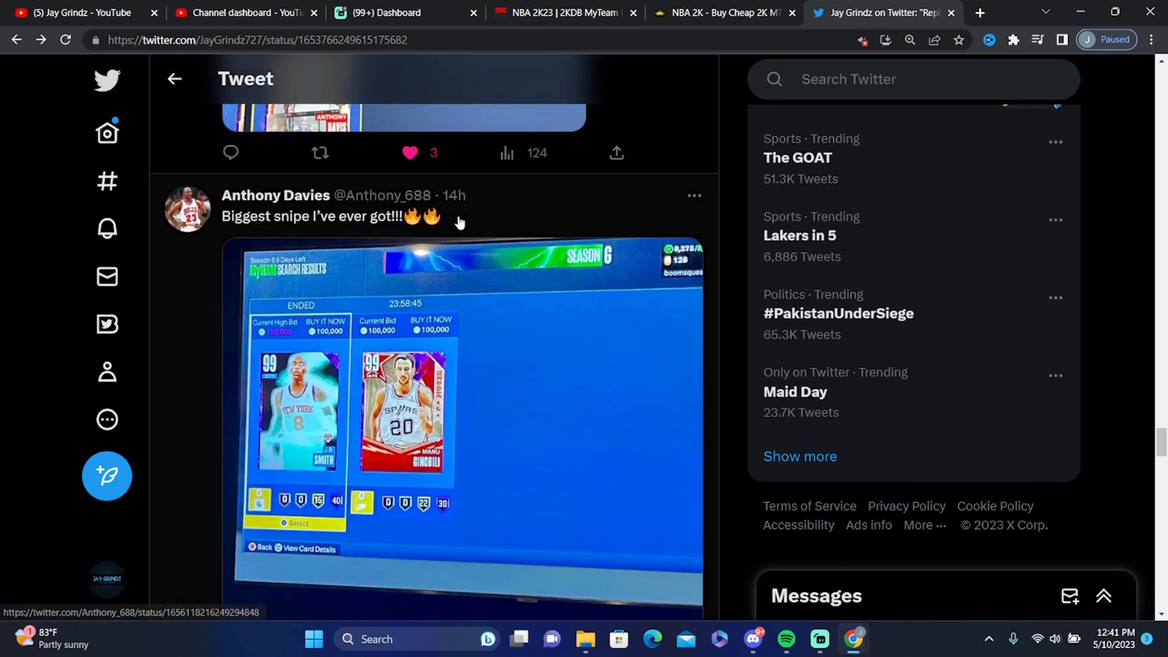
{"action": "scroll", "scroll_direction": "down", "scroll_amount": 3}
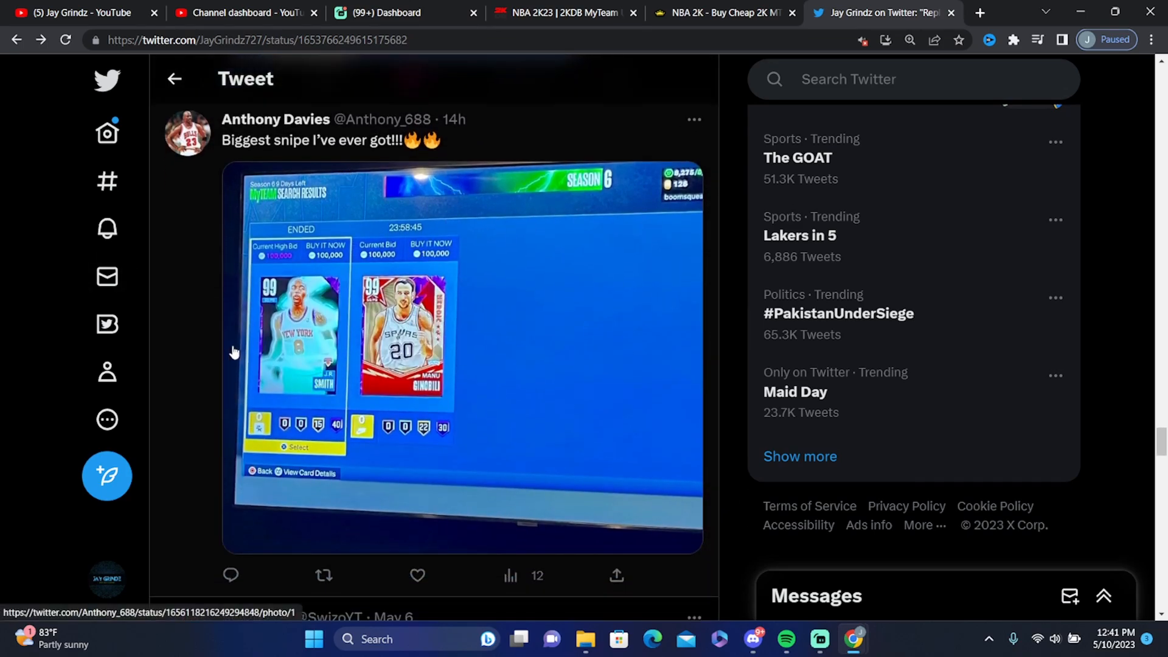
{"action": "mouse_move", "coordinate": [244, 225]}
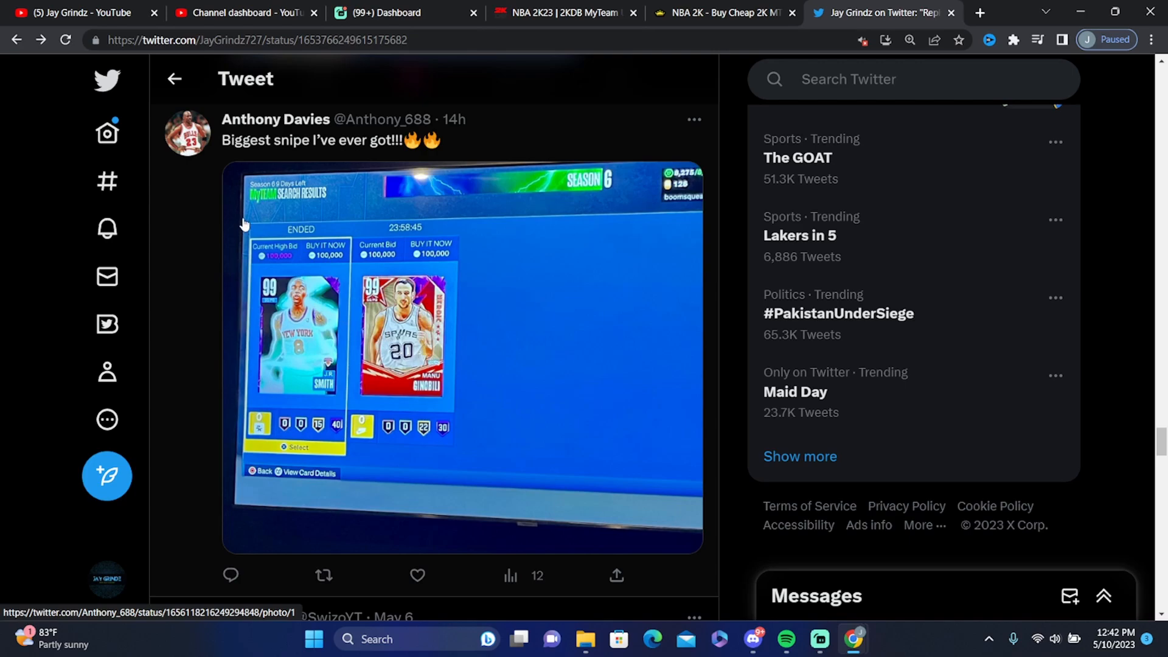
{"action": "left_click", "coordinate": [416, 575]}
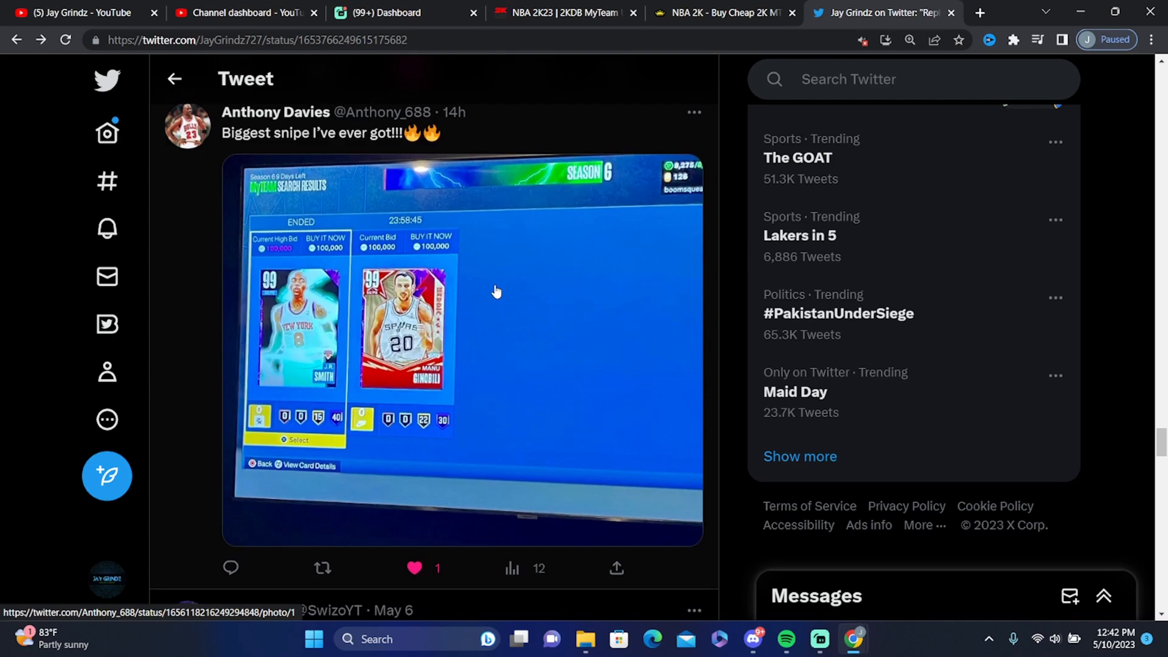
Scroll further and like the twin Ginobili sales reply
{"action": "scroll", "scroll_direction": "down", "scroll_amount": 3}
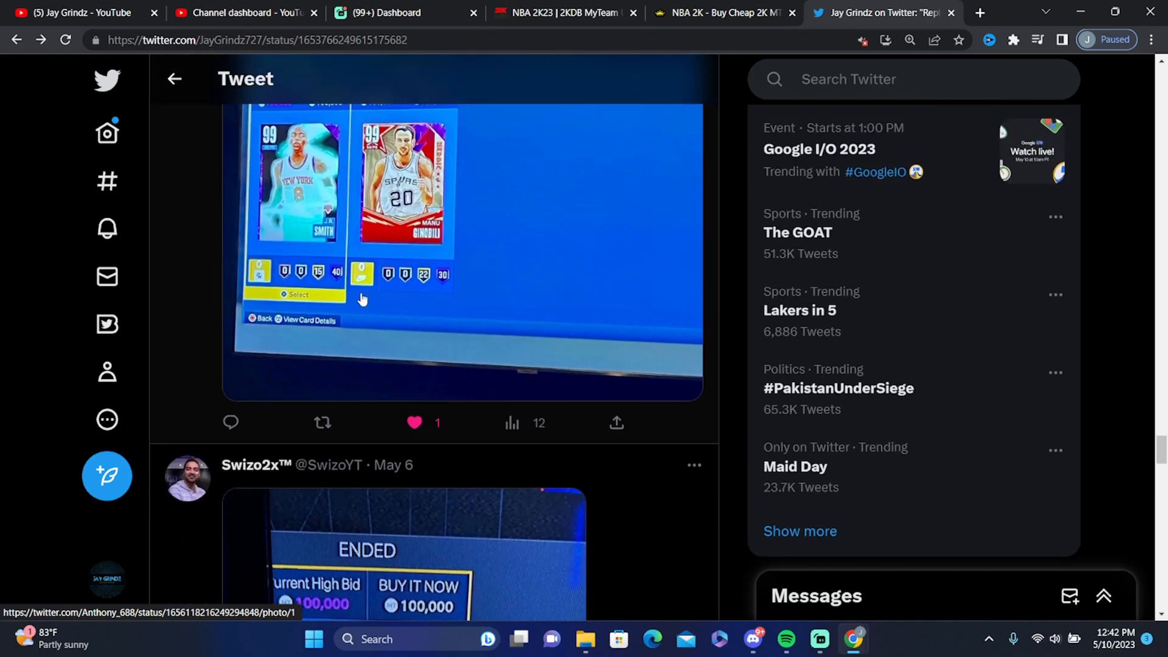
{"action": "scroll", "scroll_direction": "down", "scroll_amount": 3}
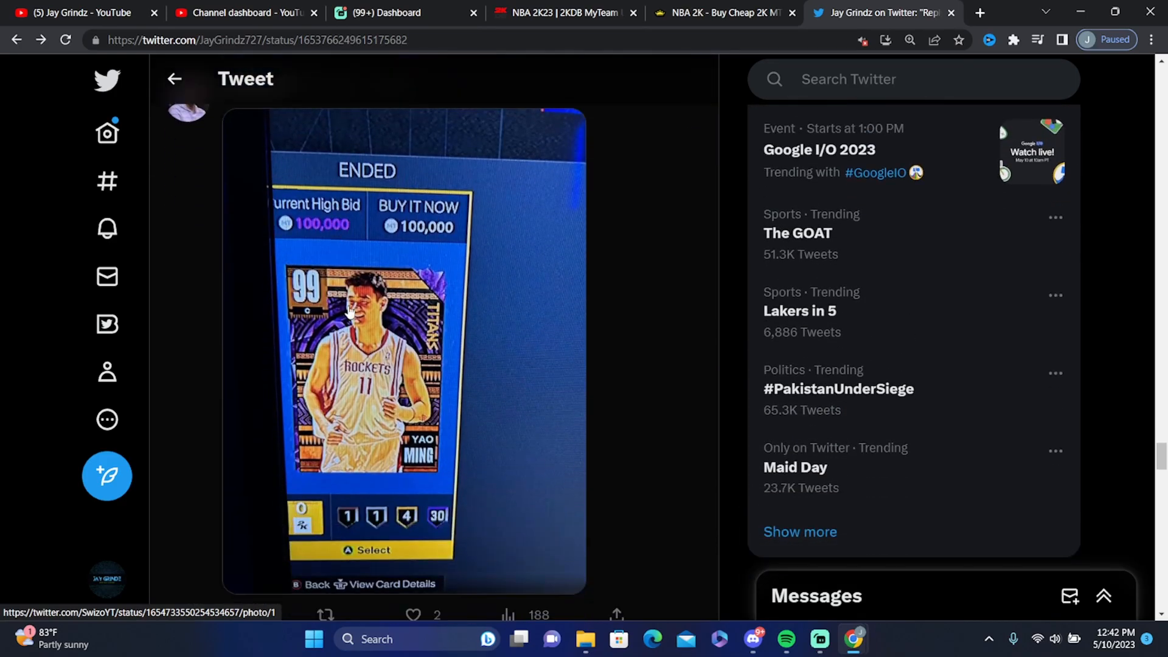
{"action": "scroll", "scroll_direction": "down", "scroll_amount": 3}
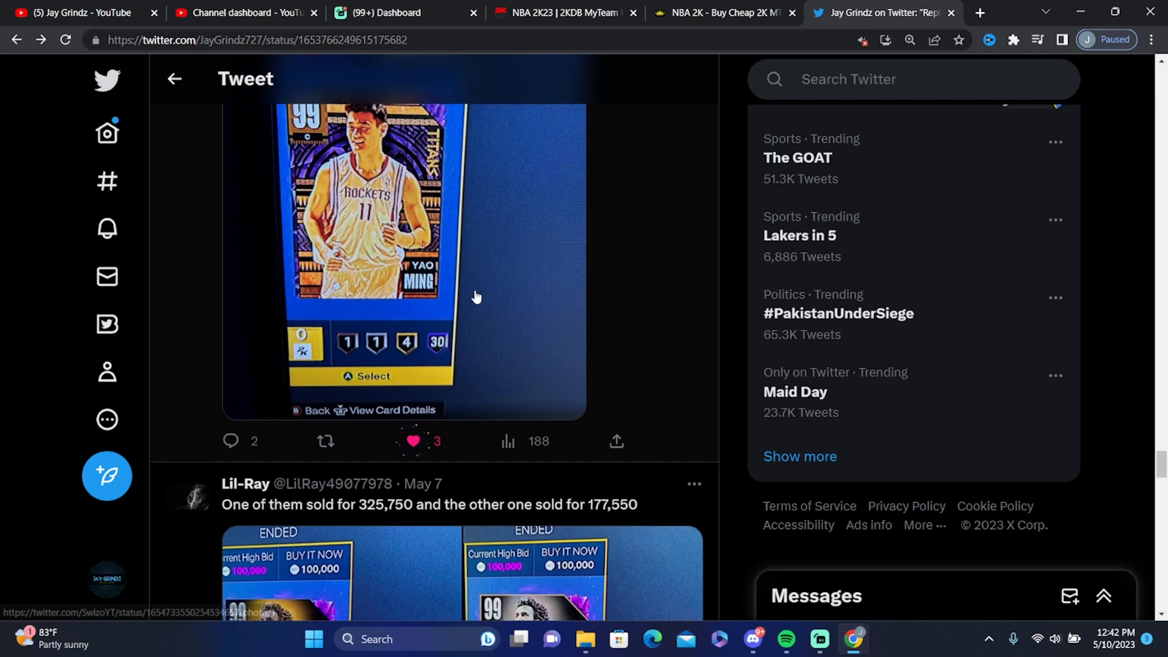
{"action": "scroll", "scroll_direction": "down", "scroll_amount": 3}
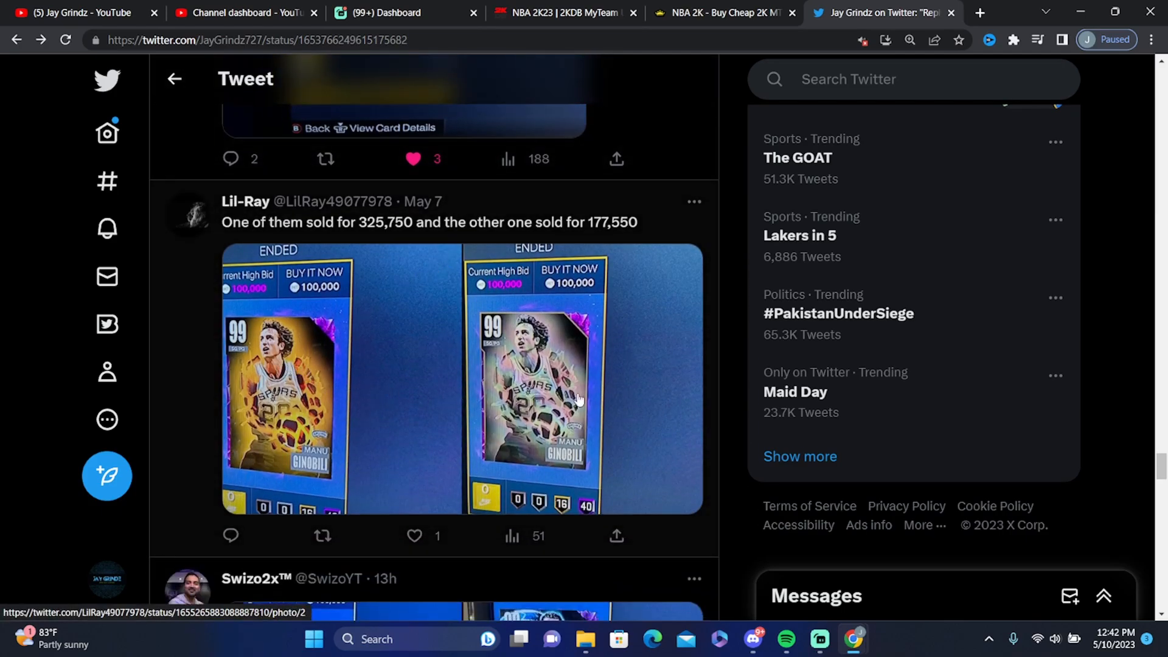
{"action": "mouse_move", "coordinate": [559, 365]}
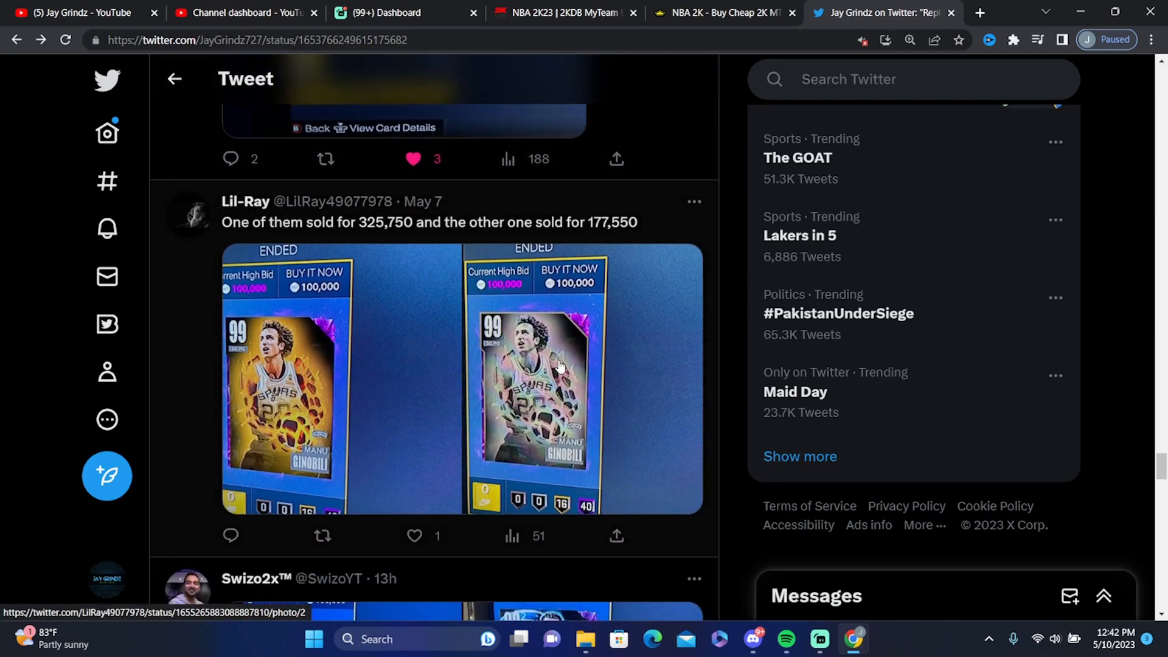
{"action": "mouse_move", "coordinate": [515, 249]}
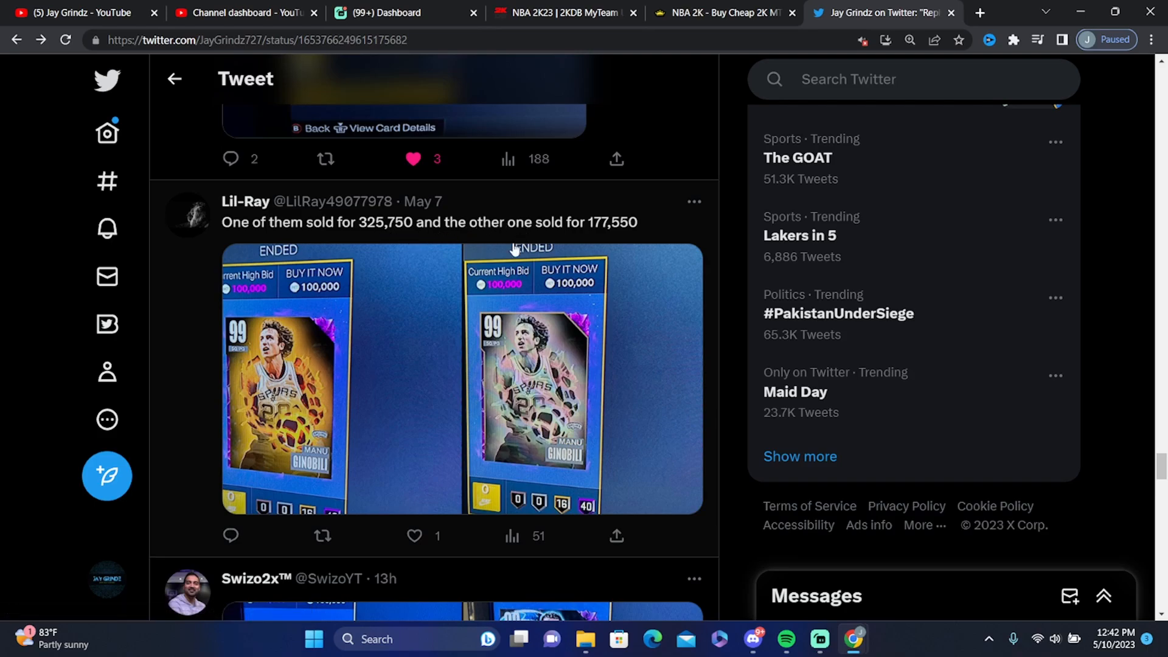
{"action": "left_click", "coordinate": [414, 536]}
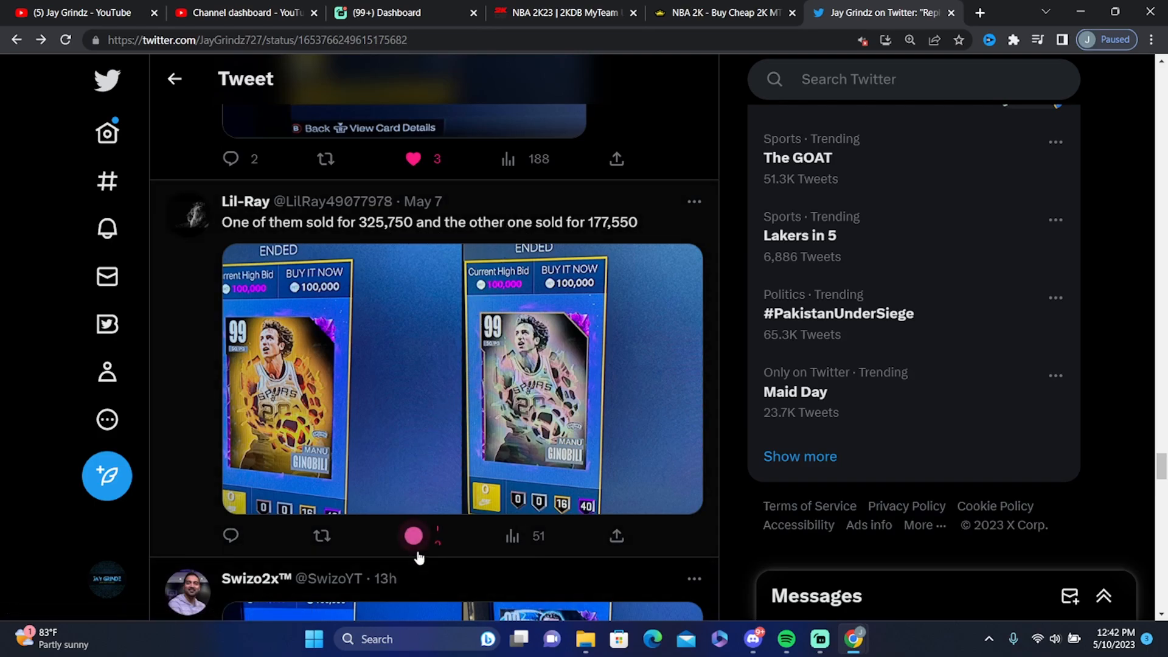
Browse Swizo2x's four snipe photos: Bol Bol, Kobe Bryant and Ben Simmons cards
{"action": "scroll", "scroll_direction": "down", "scroll_amount": 3}
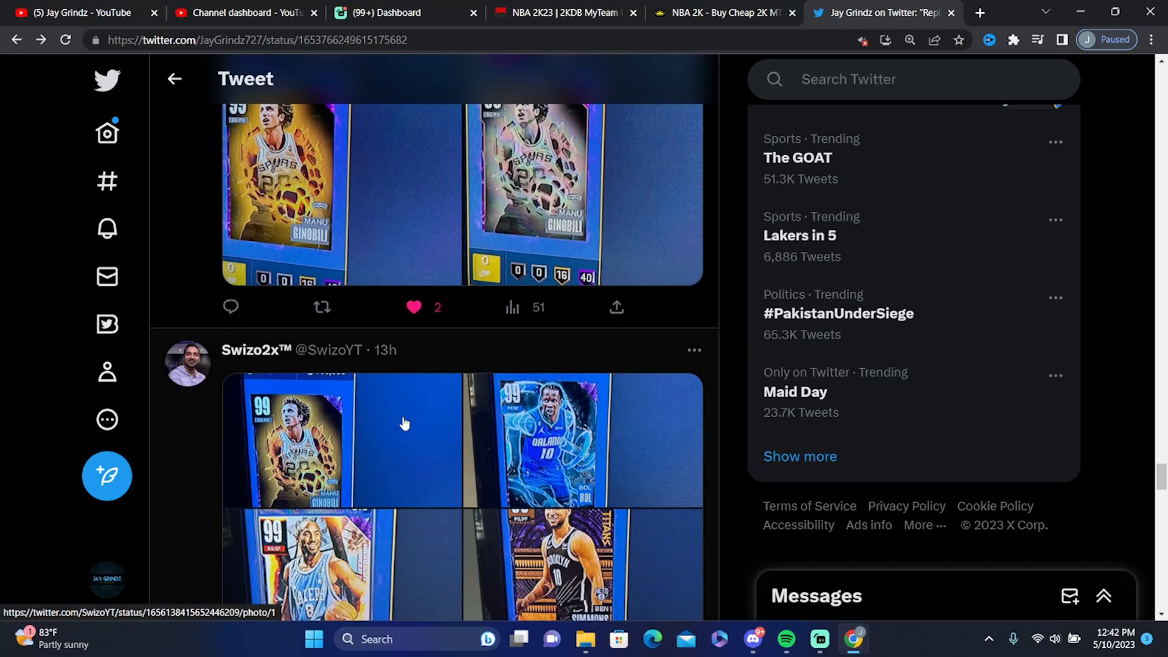
{"action": "scroll", "scroll_direction": "down", "scroll_amount": 3}
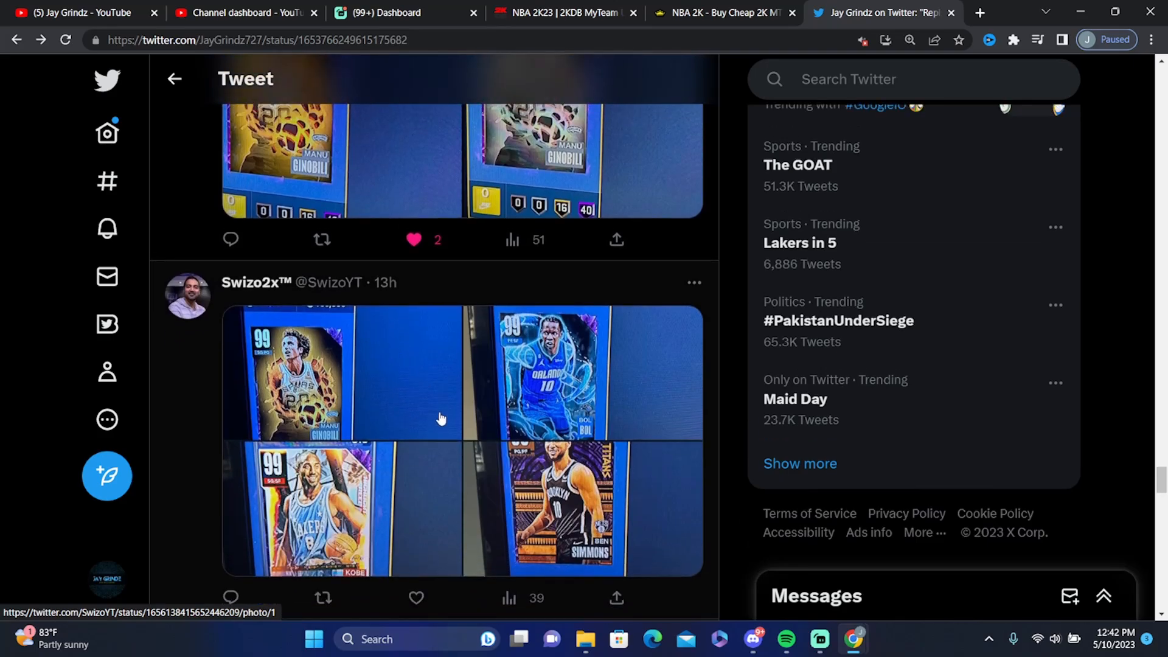
{"action": "scroll", "scroll_direction": "down", "scroll_amount": 3}
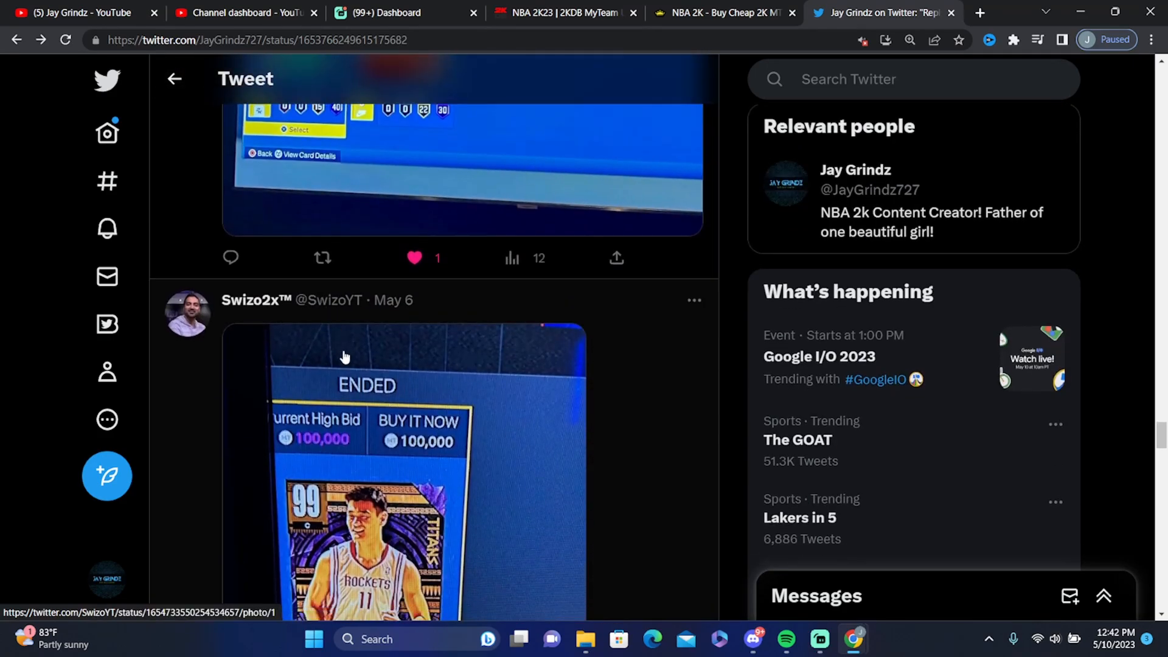
{"action": "scroll", "scroll_direction": "down", "scroll_amount": 3}
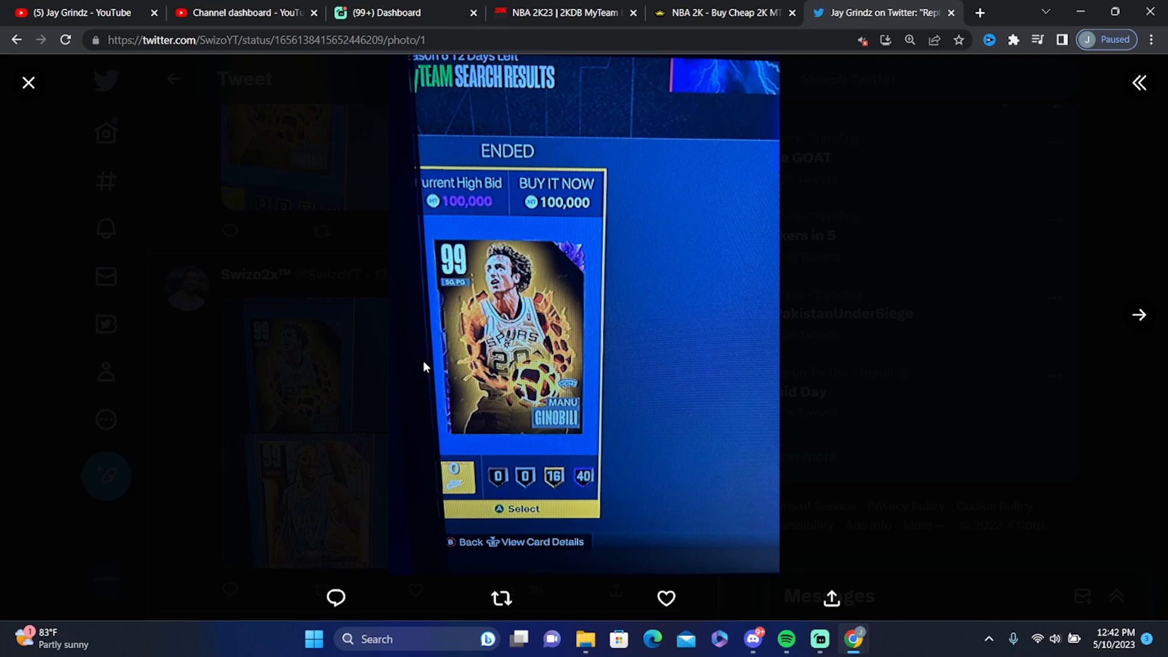
{"action": "left_click", "coordinate": [1139, 314]}
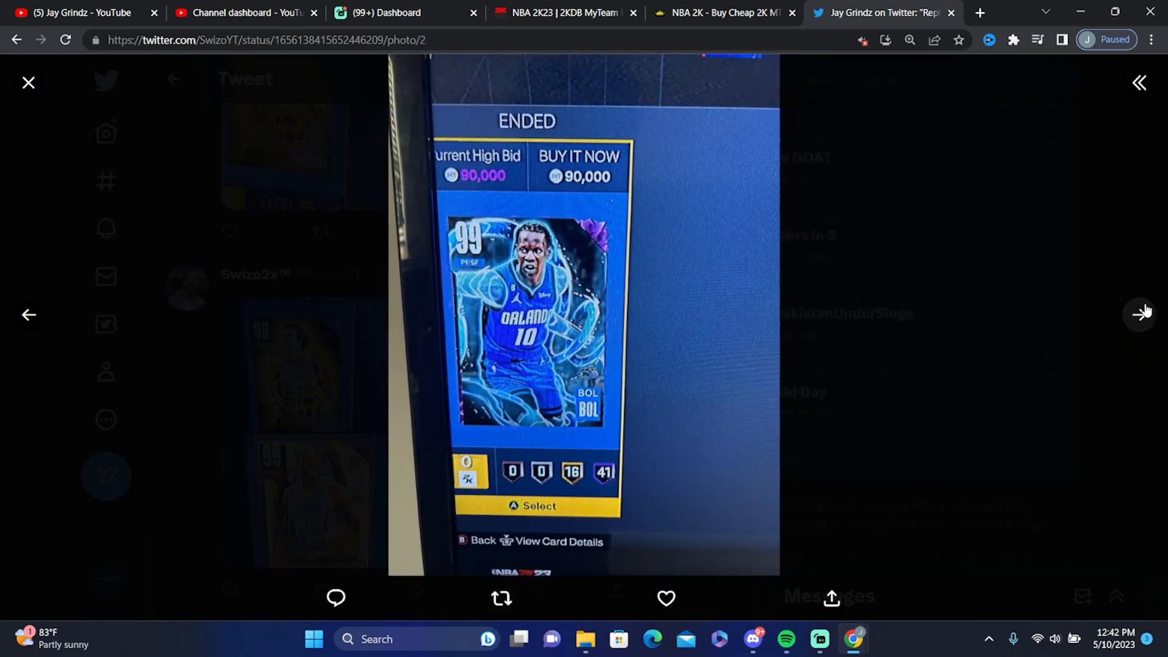
{"action": "left_click", "coordinate": [1141, 314]}
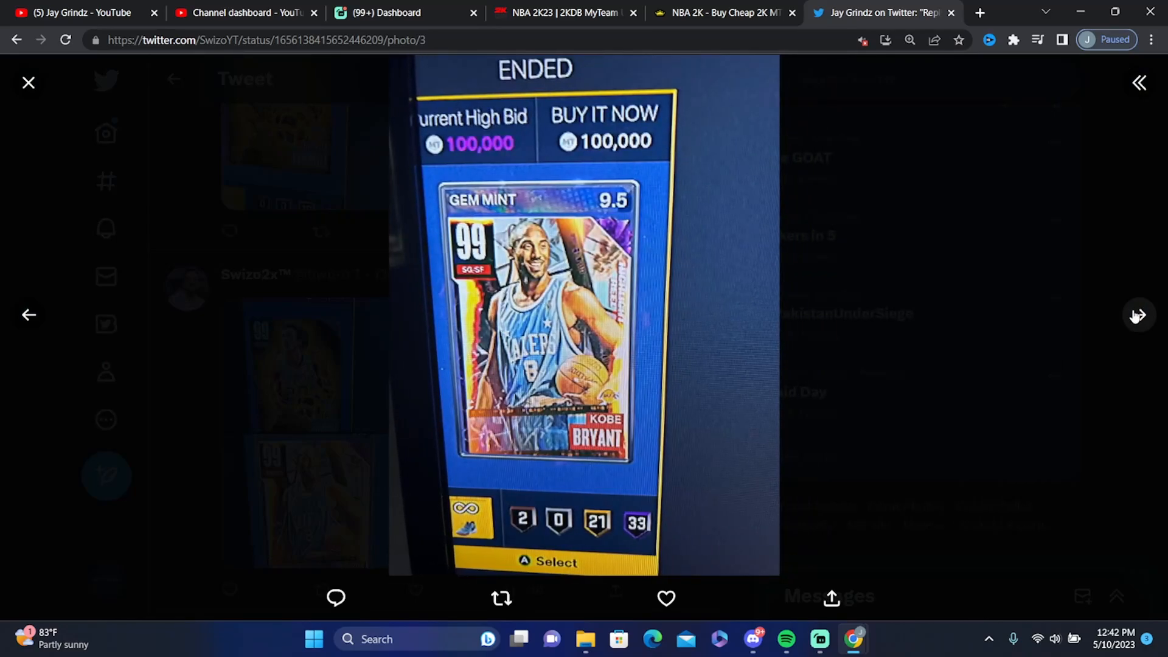
{"action": "left_click", "coordinate": [1139, 314]}
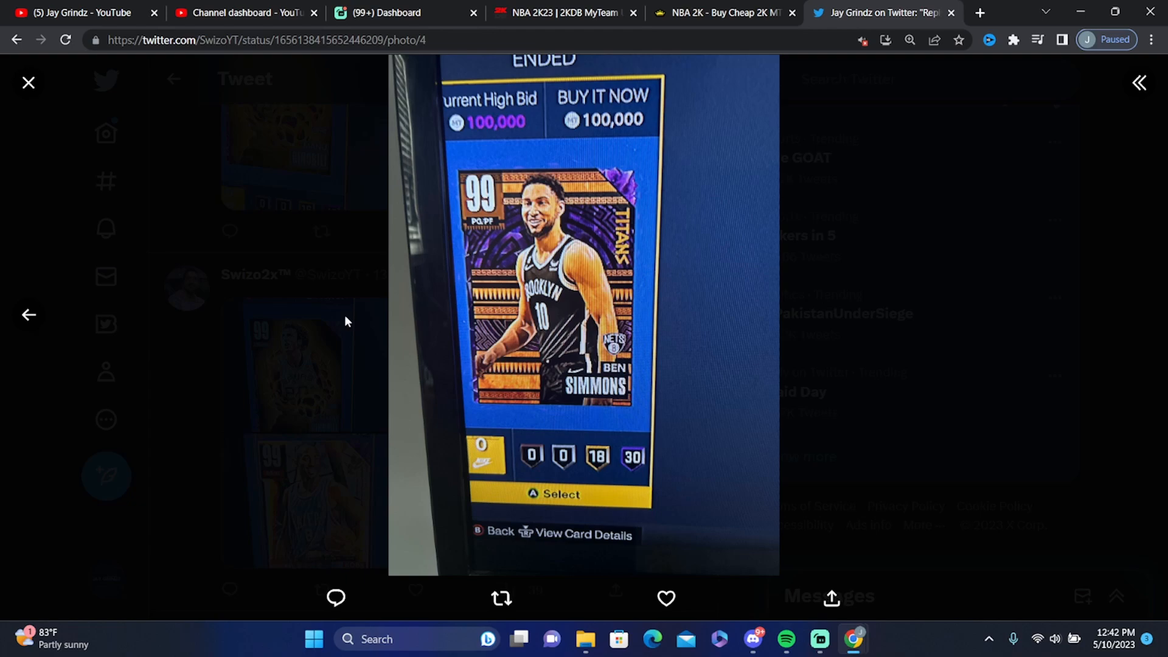
{"action": "left_click", "coordinate": [29, 82]}
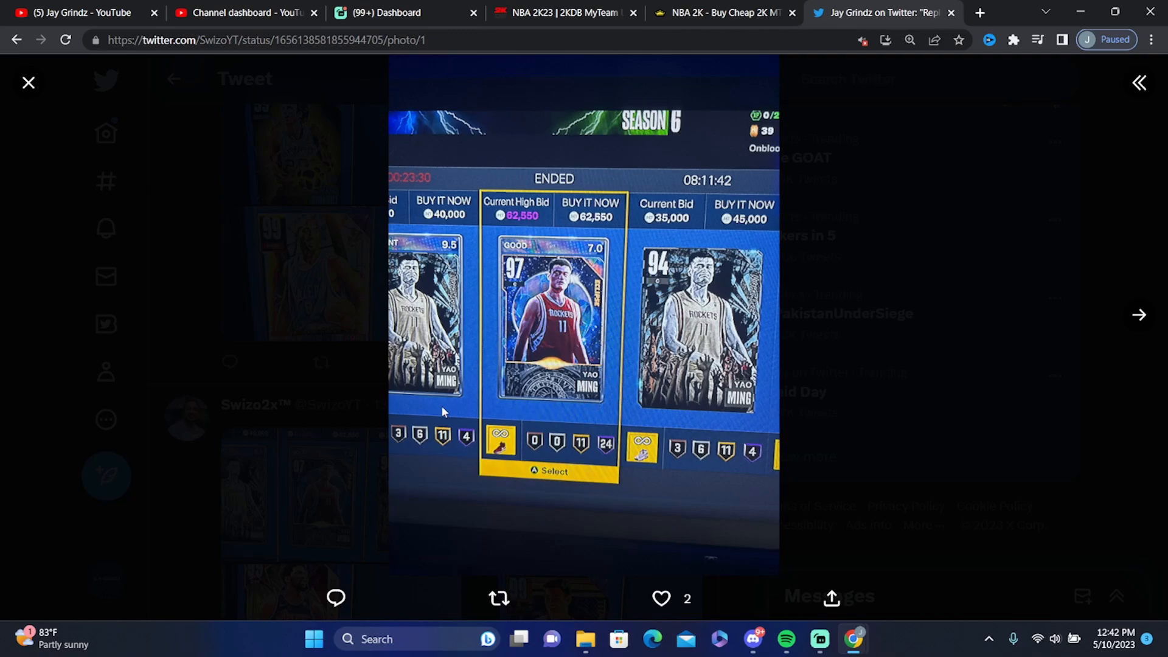
{"action": "left_click", "coordinate": [28, 82]}
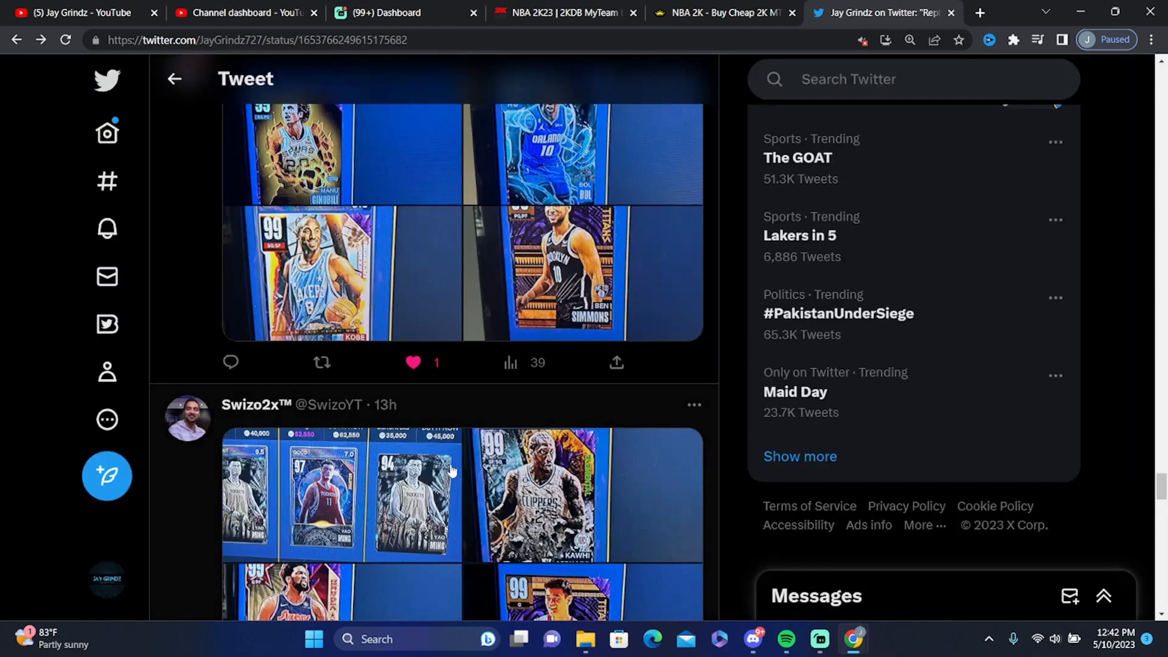
{"action": "scroll", "scroll_direction": "down", "scroll_amount": 3}
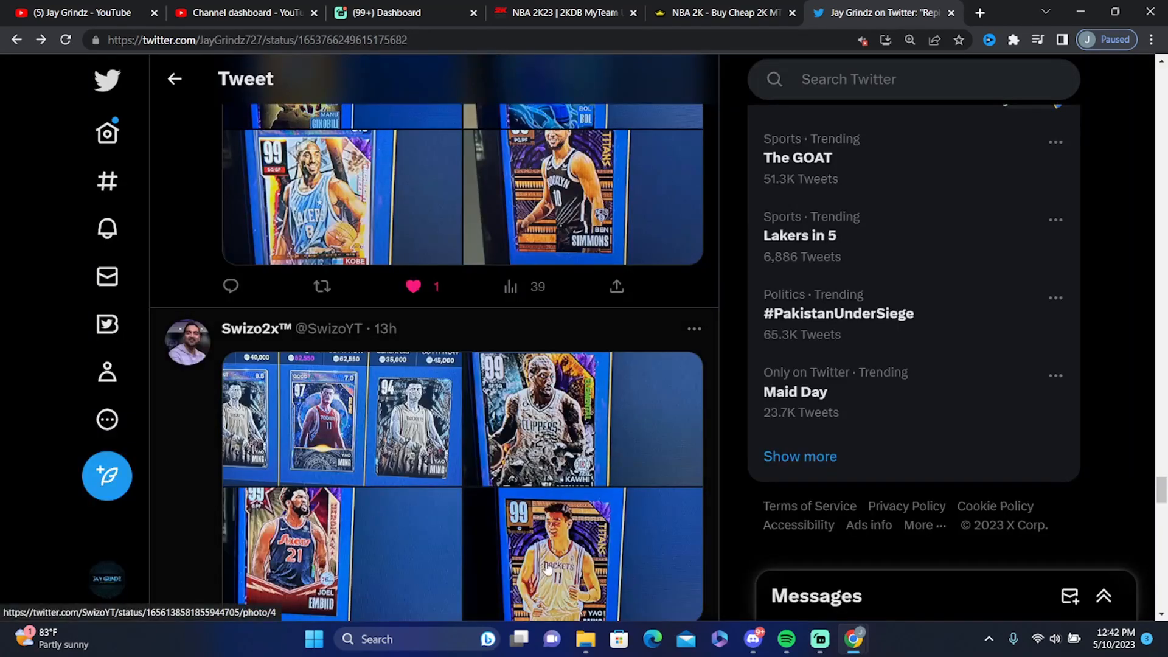
{"action": "left_click", "coordinate": [545, 555]}
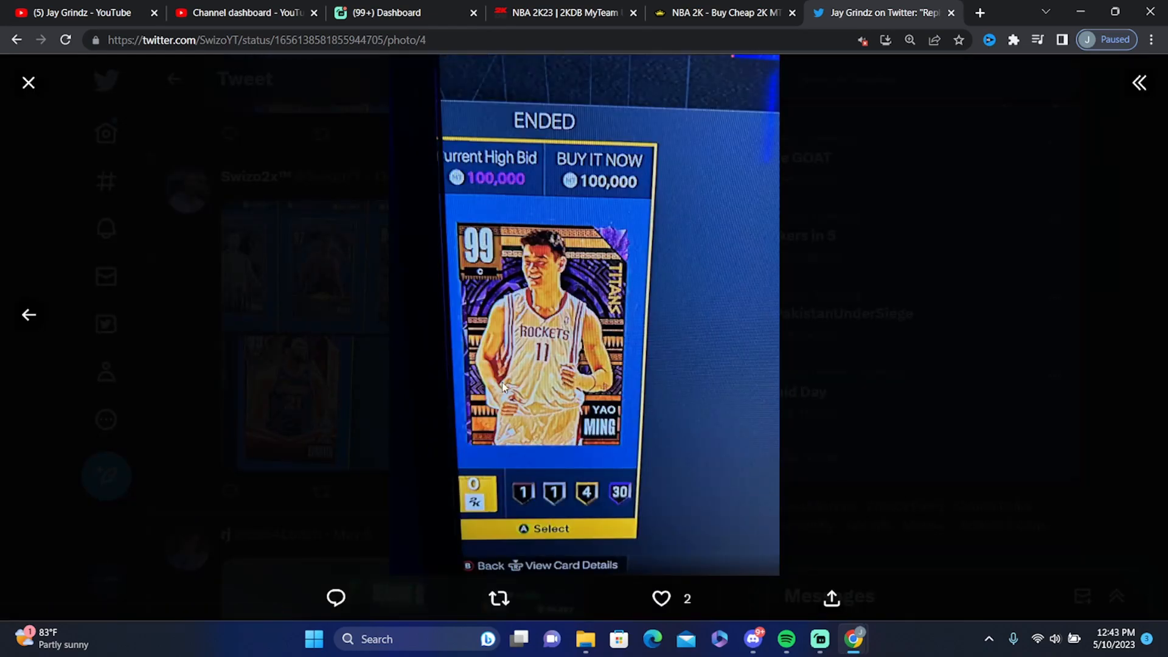
{"action": "left_click", "coordinate": [28, 82]}
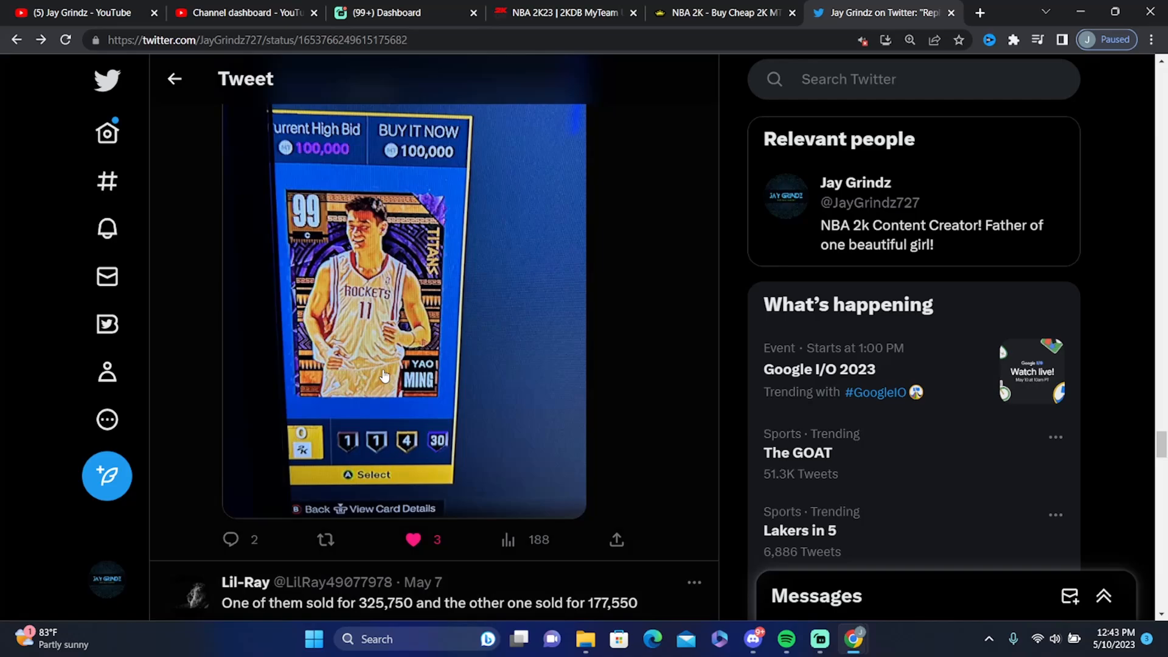
{"action": "mouse_move", "coordinate": [455, 432]}
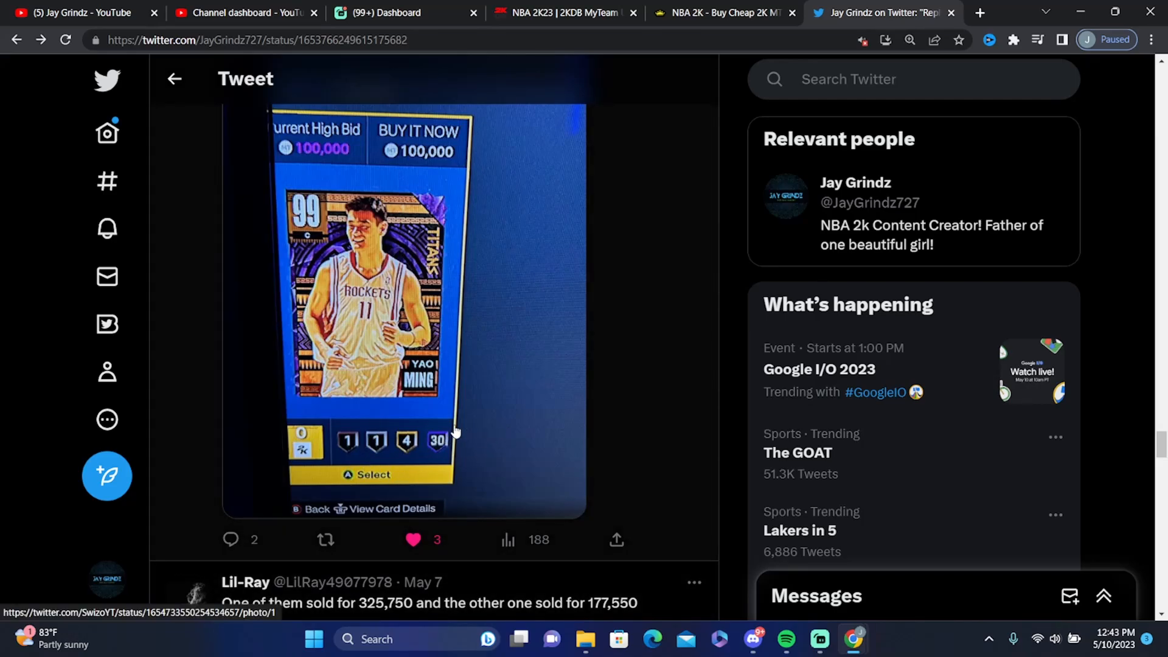
Scroll down the replies and like the Ginobili and Ben Simmons snipe reply
{"action": "scroll", "scroll_direction": "down", "scroll_amount": 3}
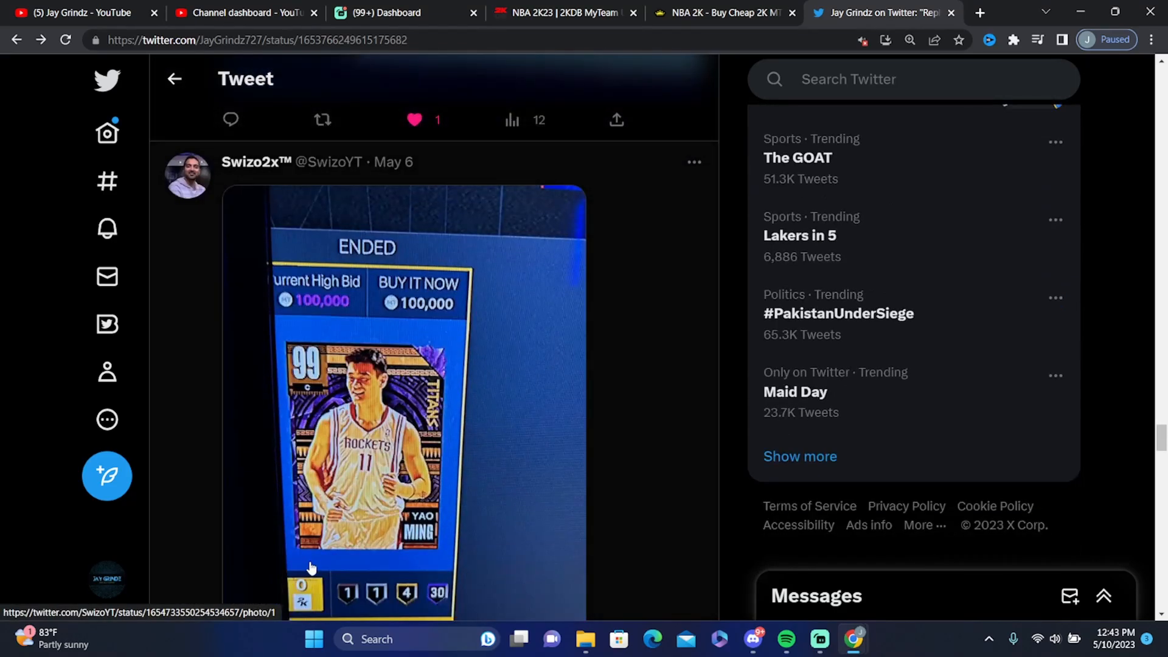
{"action": "scroll", "scroll_direction": "down", "scroll_amount": 3}
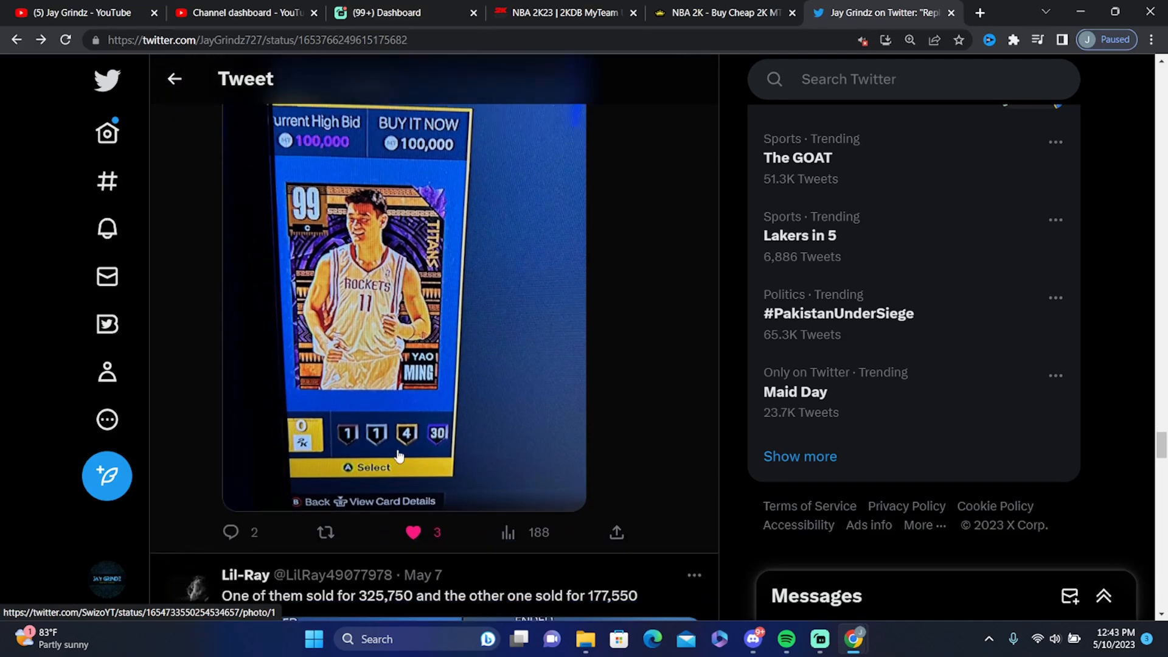
{"action": "scroll", "scroll_direction": "down", "scroll_amount": 3}
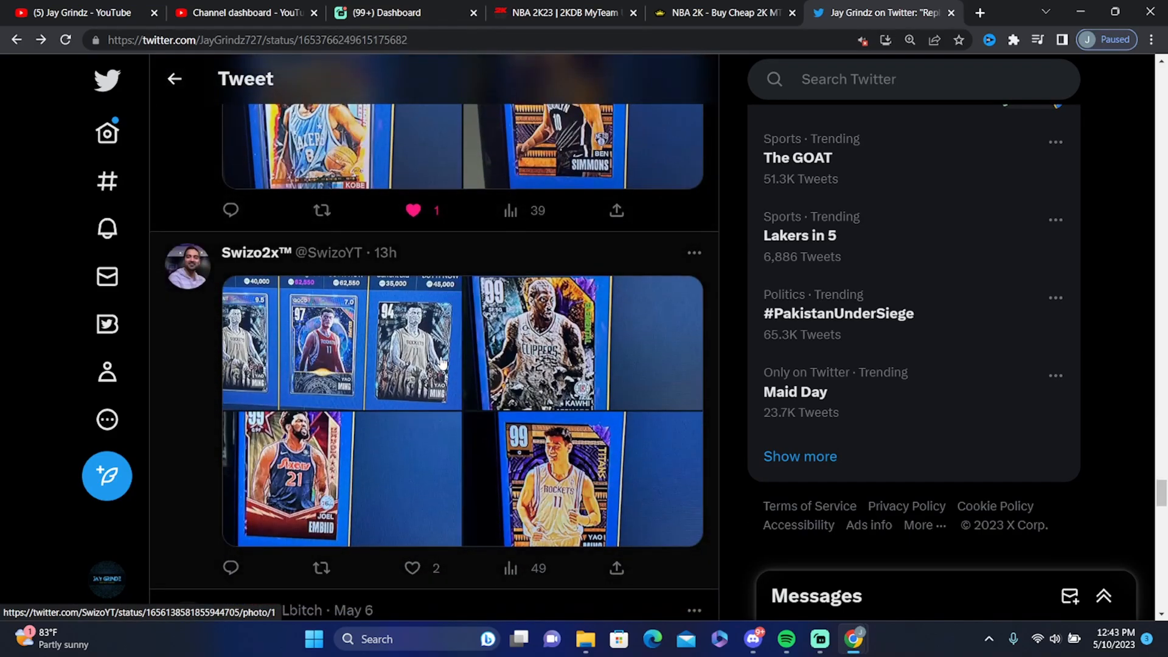
{"action": "scroll", "scroll_direction": "down", "scroll_amount": 3}
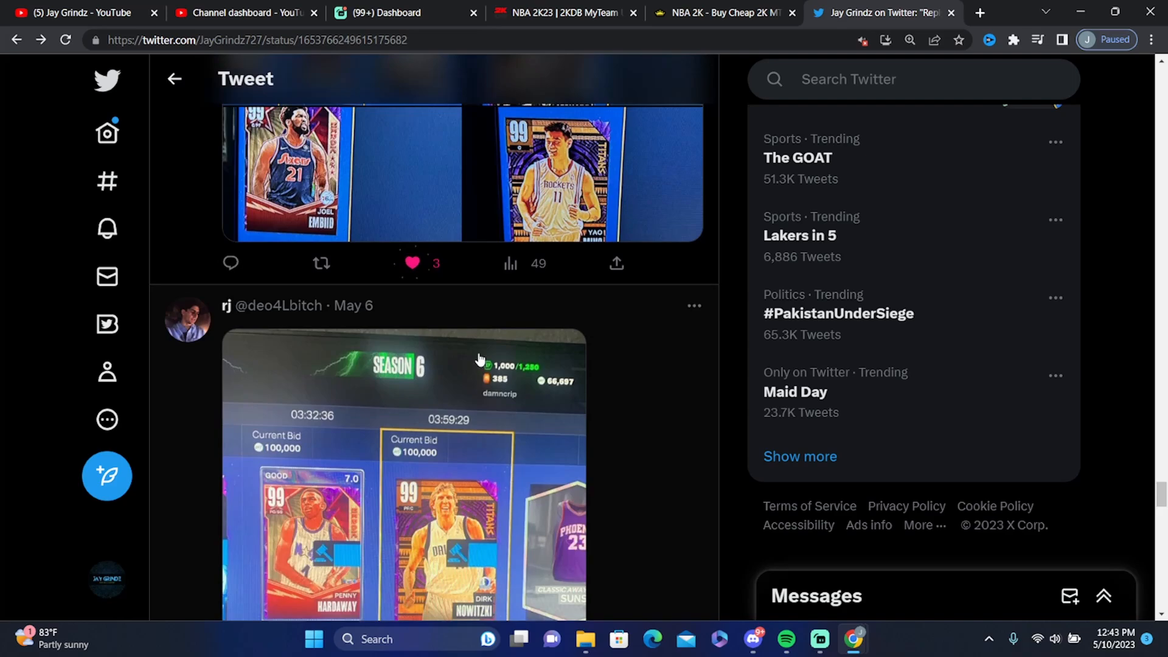
{"action": "scroll", "scroll_direction": "down", "scroll_amount": 3}
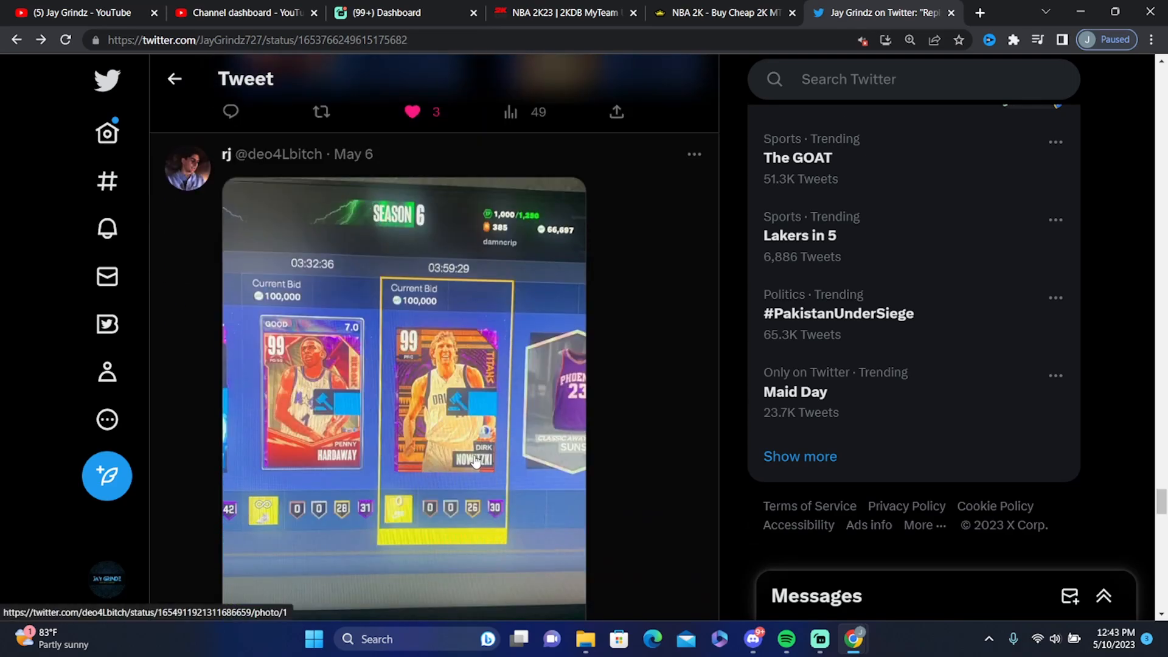
{"action": "scroll", "scroll_direction": "down", "scroll_amount": 3}
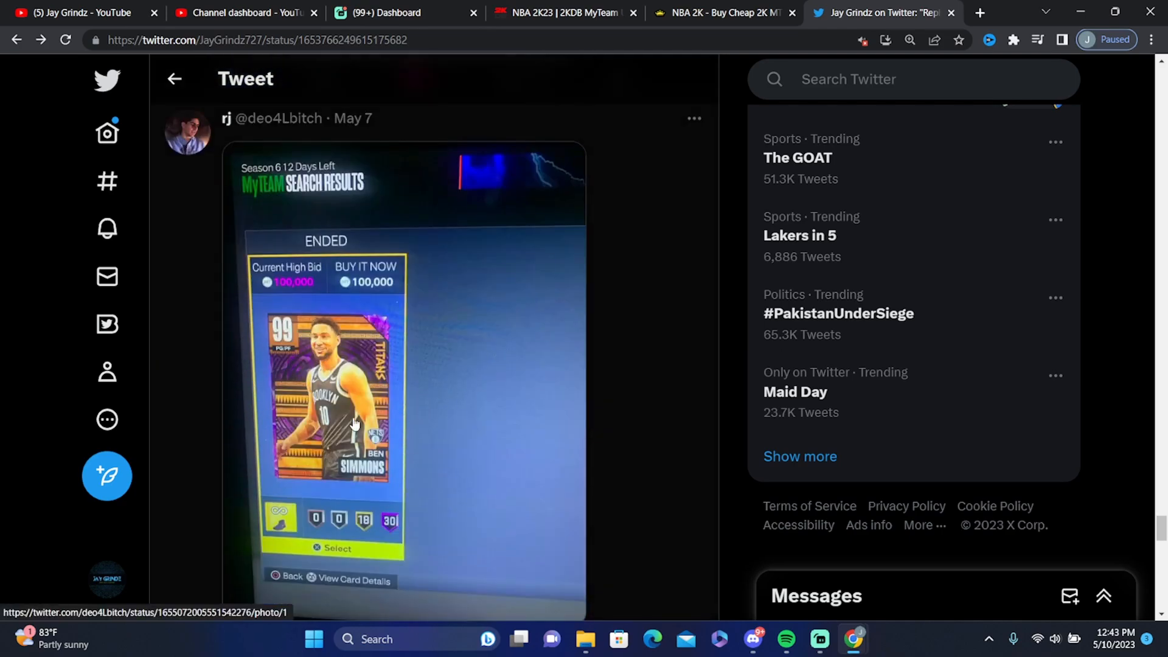
{"action": "scroll", "scroll_direction": "down", "scroll_amount": 3}
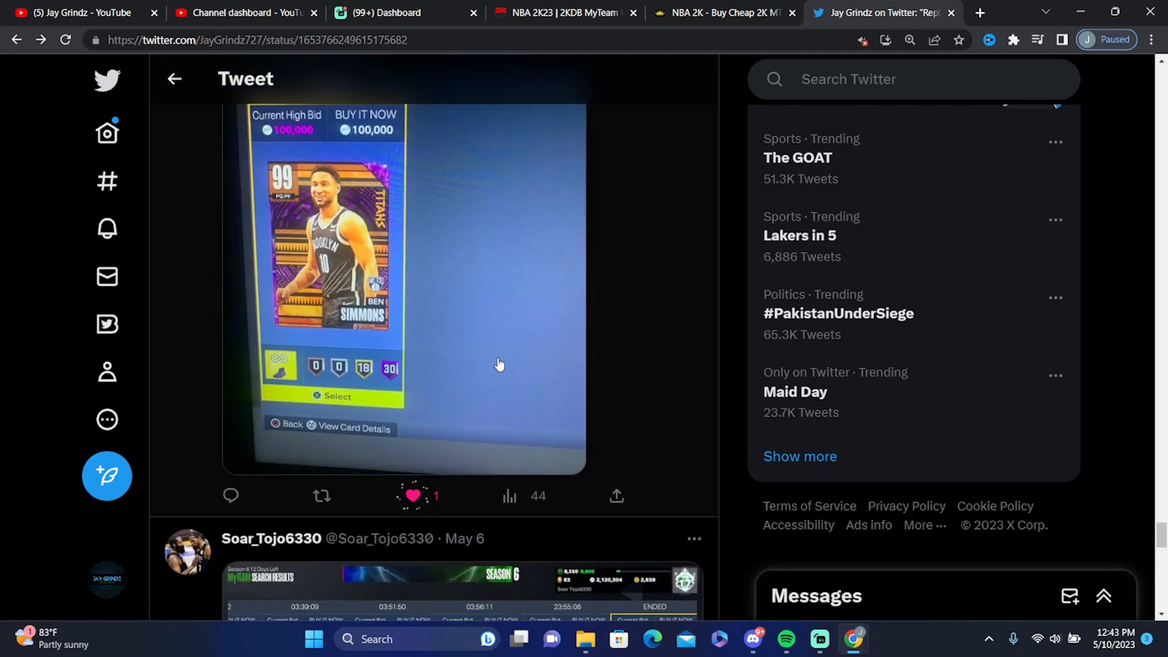
{"action": "scroll", "scroll_direction": "down", "scroll_amount": 3}
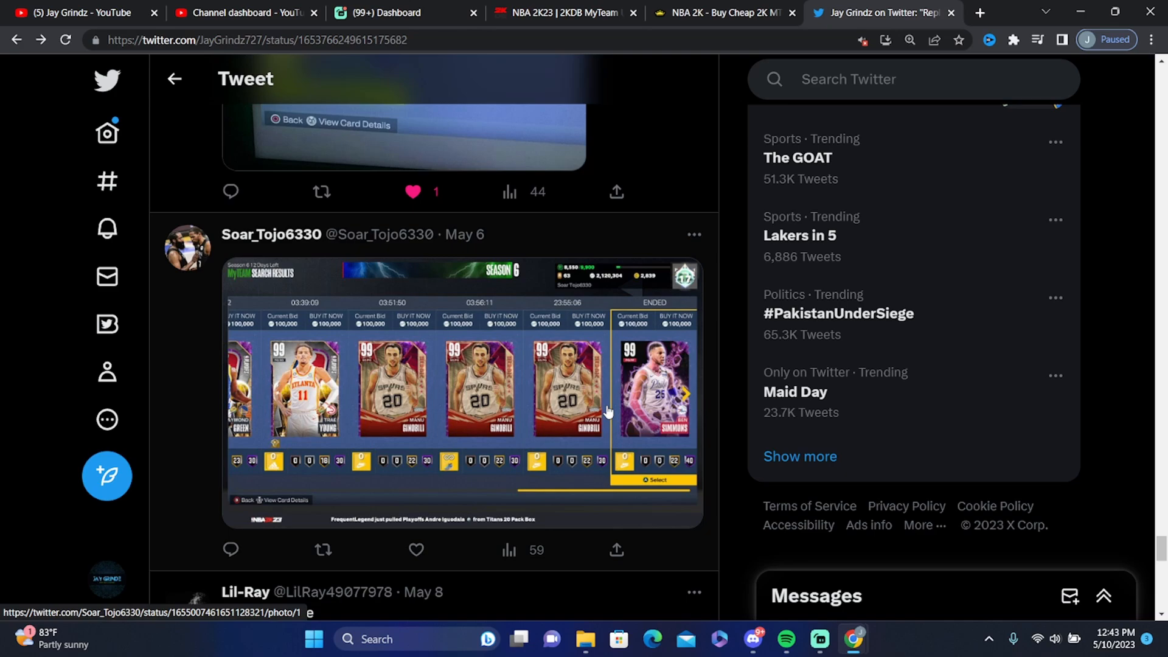
{"action": "scroll", "scroll_direction": "down", "scroll_amount": 3}
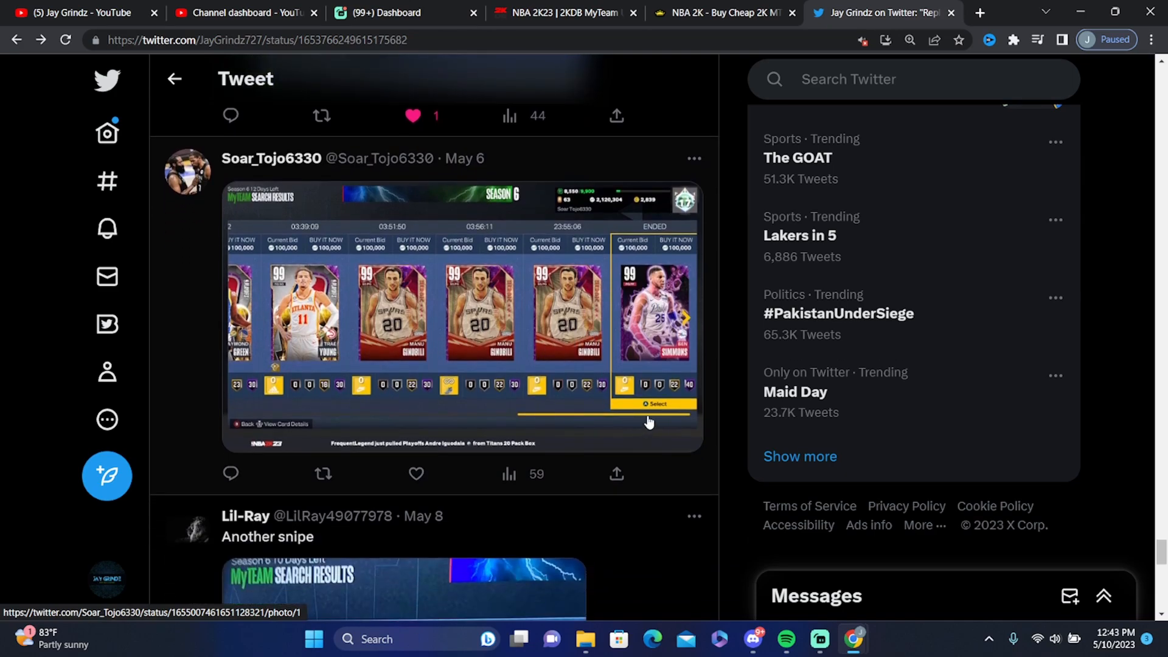
{"action": "mouse_move", "coordinate": [610, 337]}
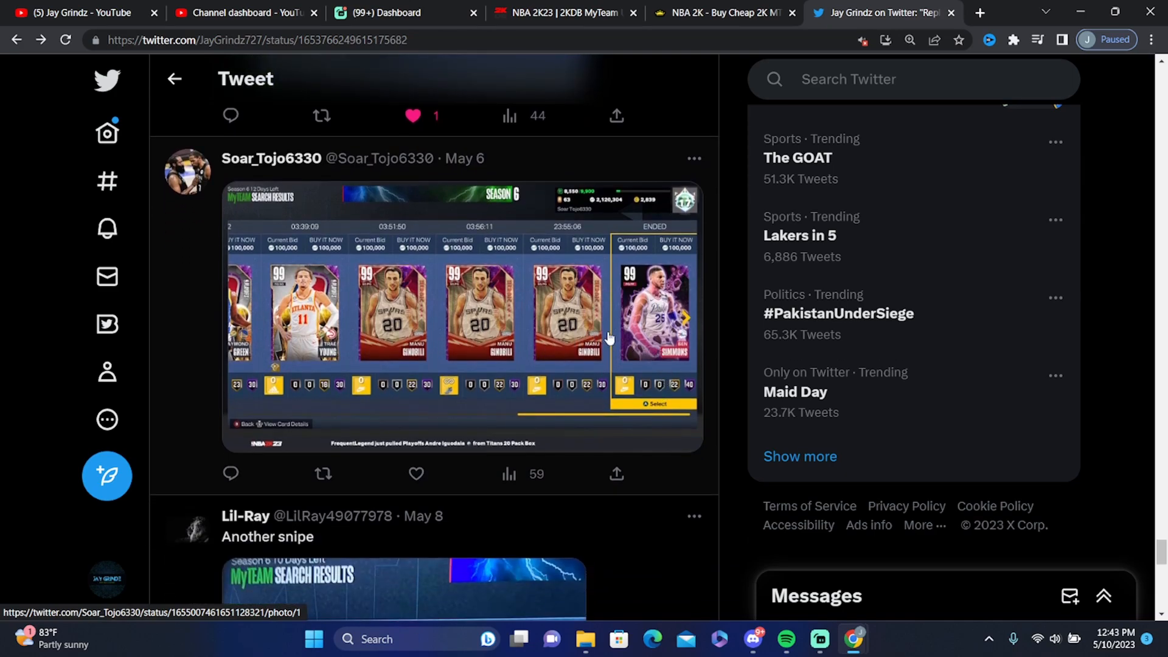
{"action": "left_click", "coordinate": [415, 474]}
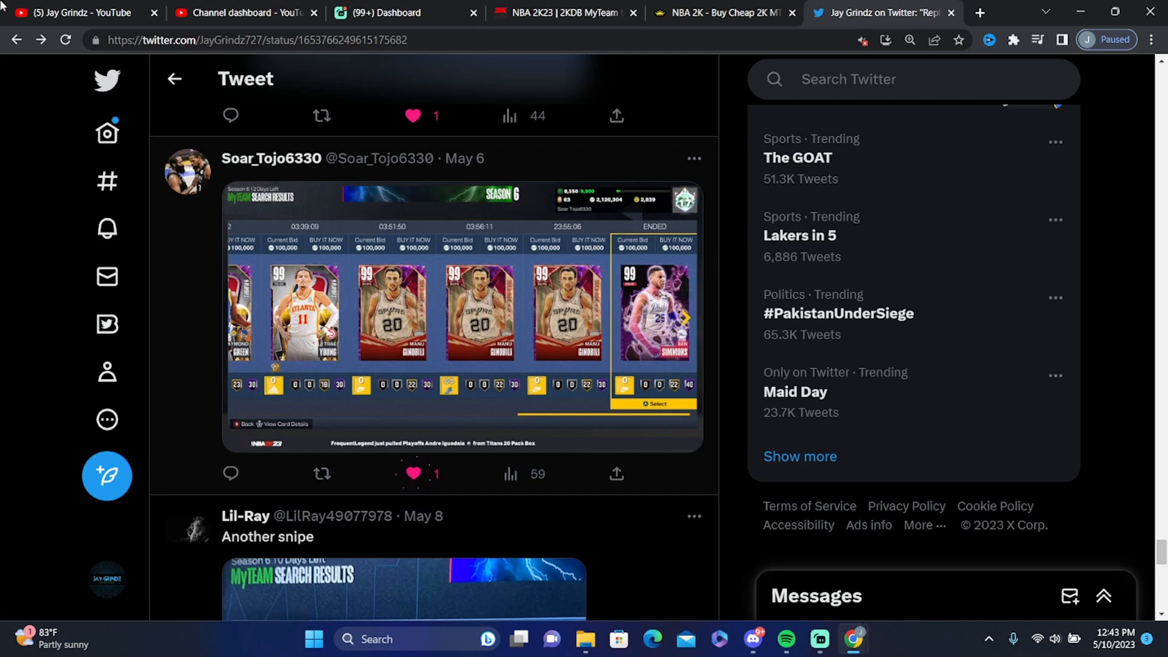
Scroll to the end of the loaded Twitter replies
{"action": "scroll", "scroll_direction": "down", "scroll_amount": 3}
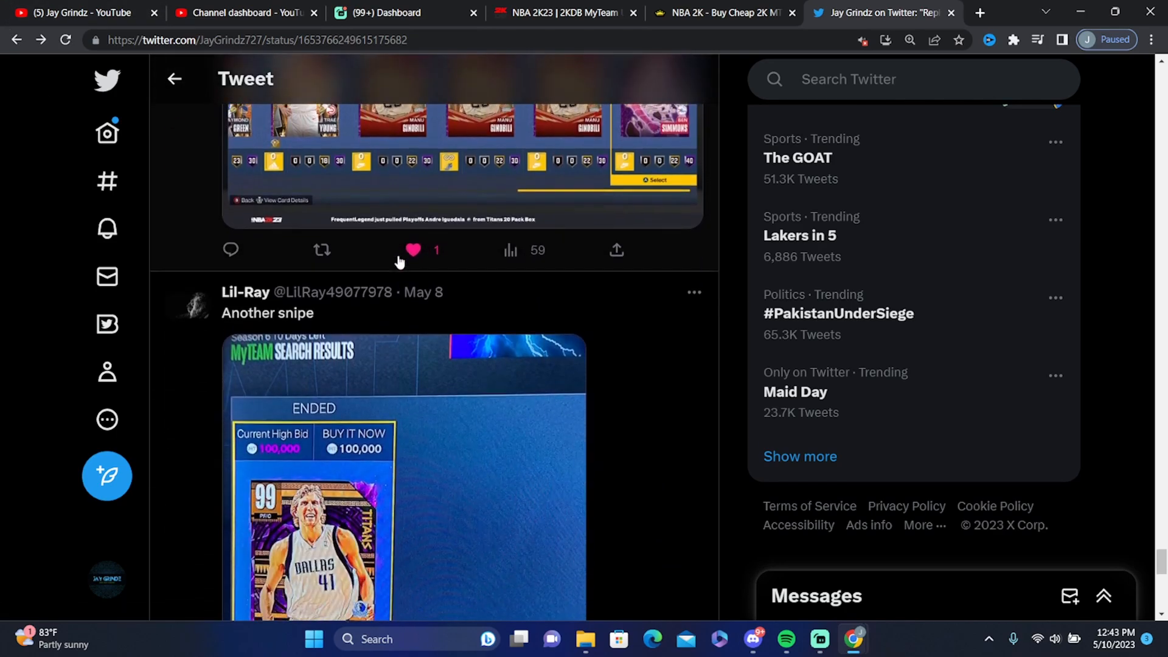
{"action": "scroll", "scroll_direction": "down", "scroll_amount": 3}
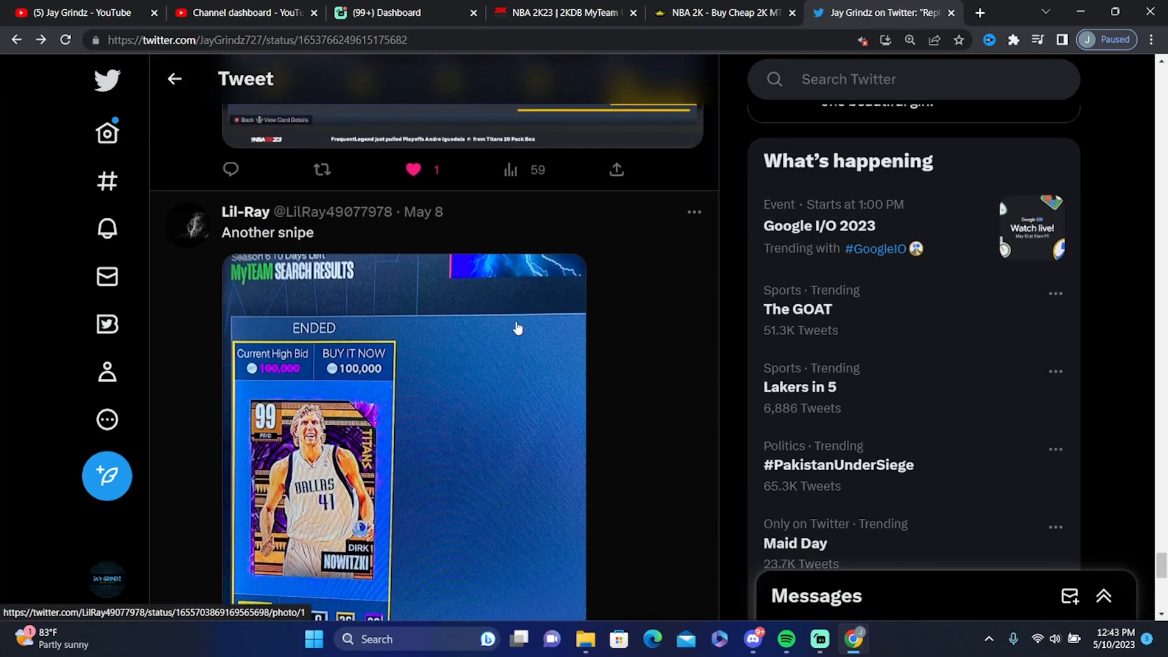
{"action": "scroll", "scroll_direction": "down", "scroll_amount": 3}
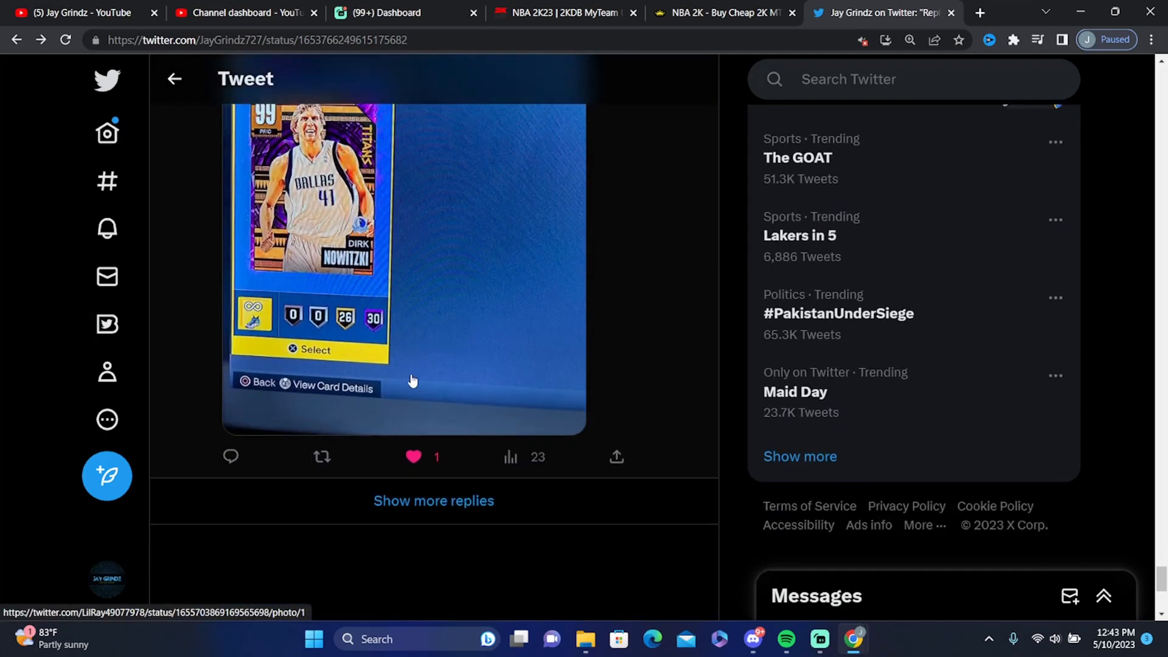
{"action": "scroll", "scroll_direction": "down", "scroll_amount": 3}
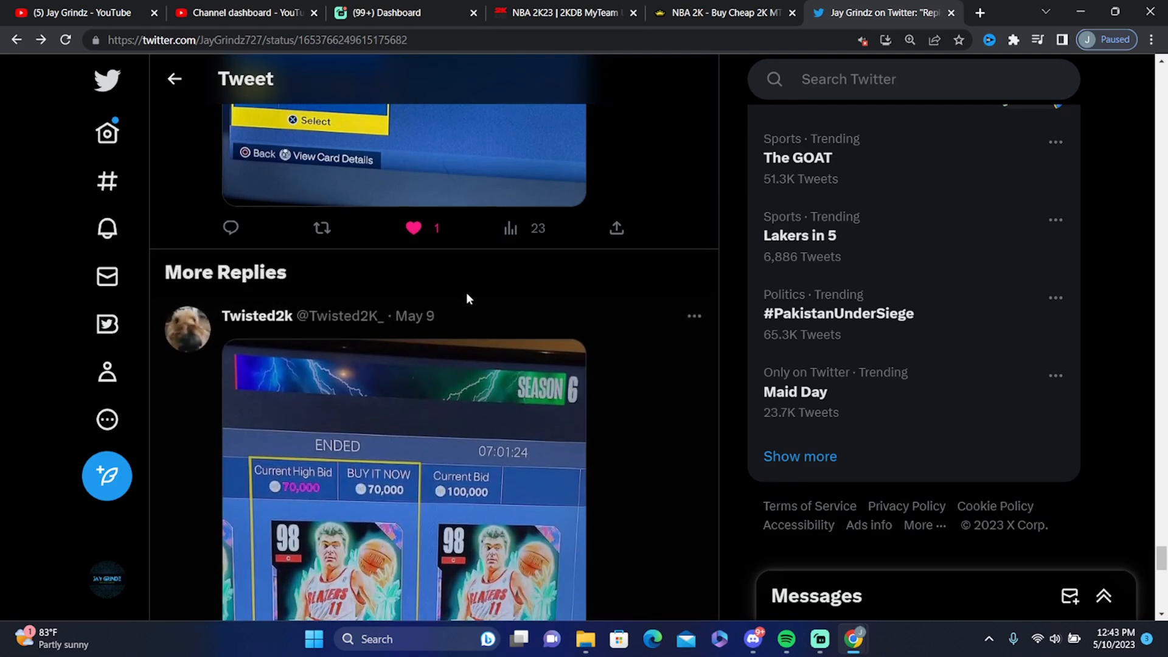
{"action": "scroll", "scroll_direction": "down", "scroll_amount": 3}
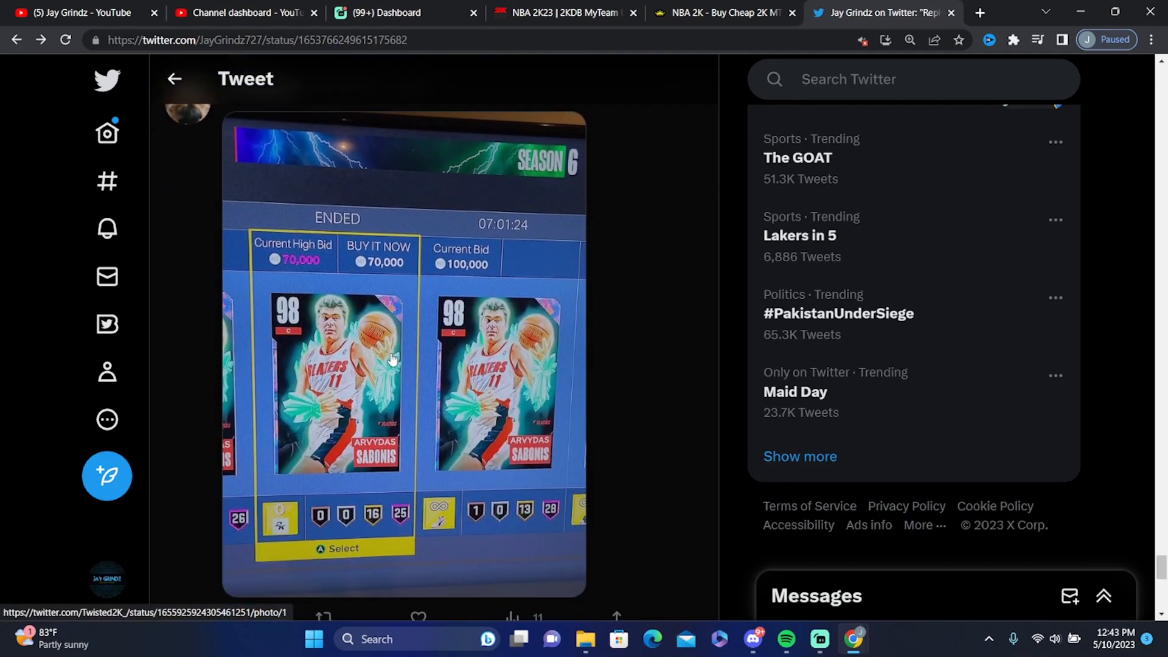
{"action": "left_click", "coordinate": [415, 390]}
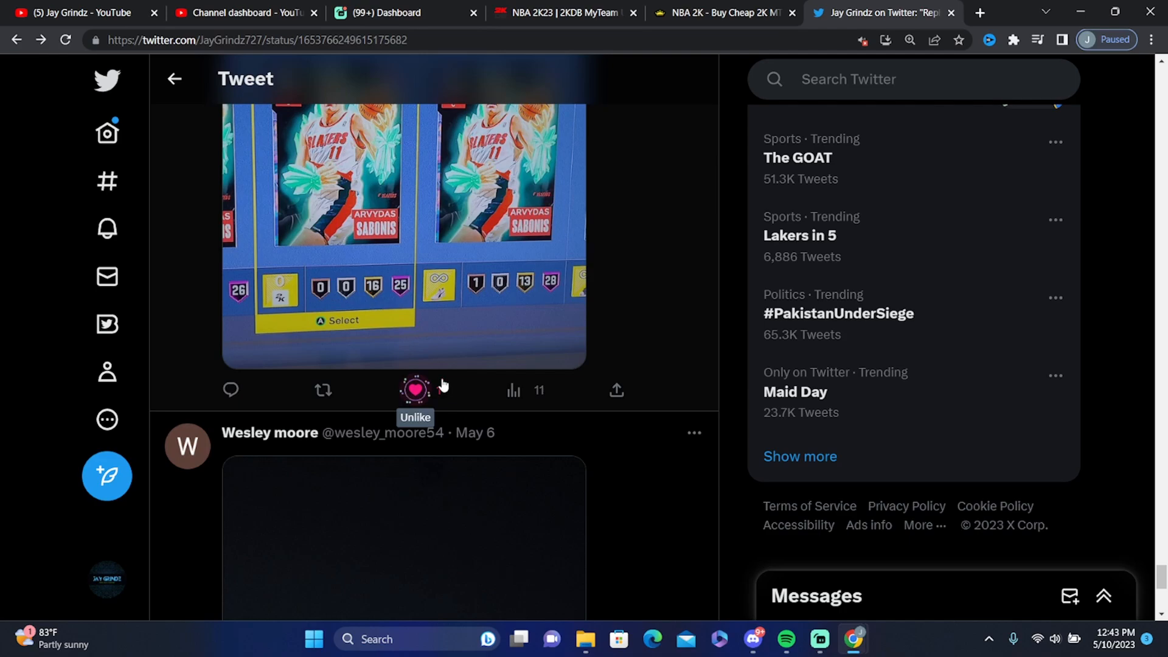
{"action": "scroll", "scroll_direction": "down", "scroll_amount": 3}
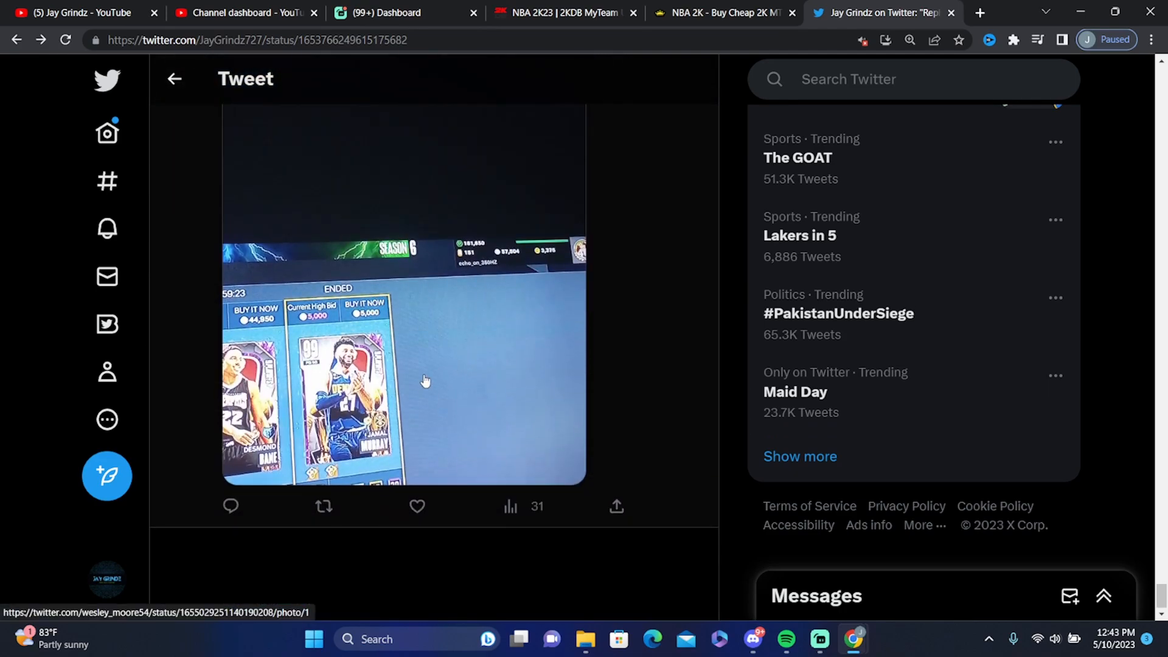
{"action": "mouse_move", "coordinate": [393, 505]}
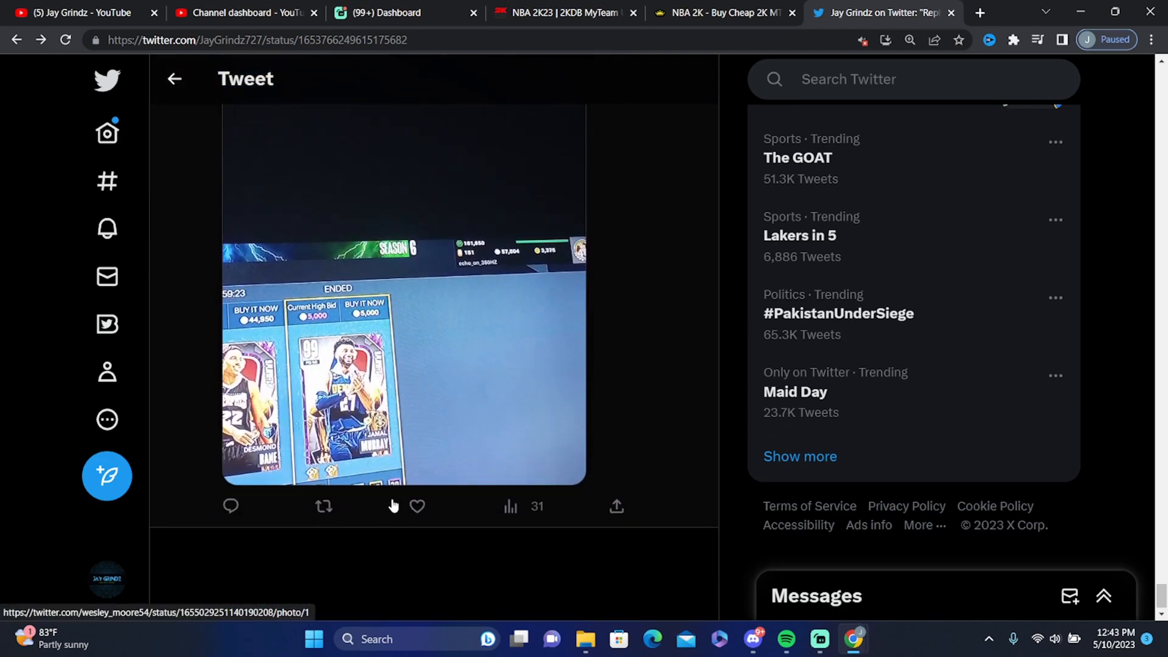
{"action": "left_click", "coordinate": [415, 507]}
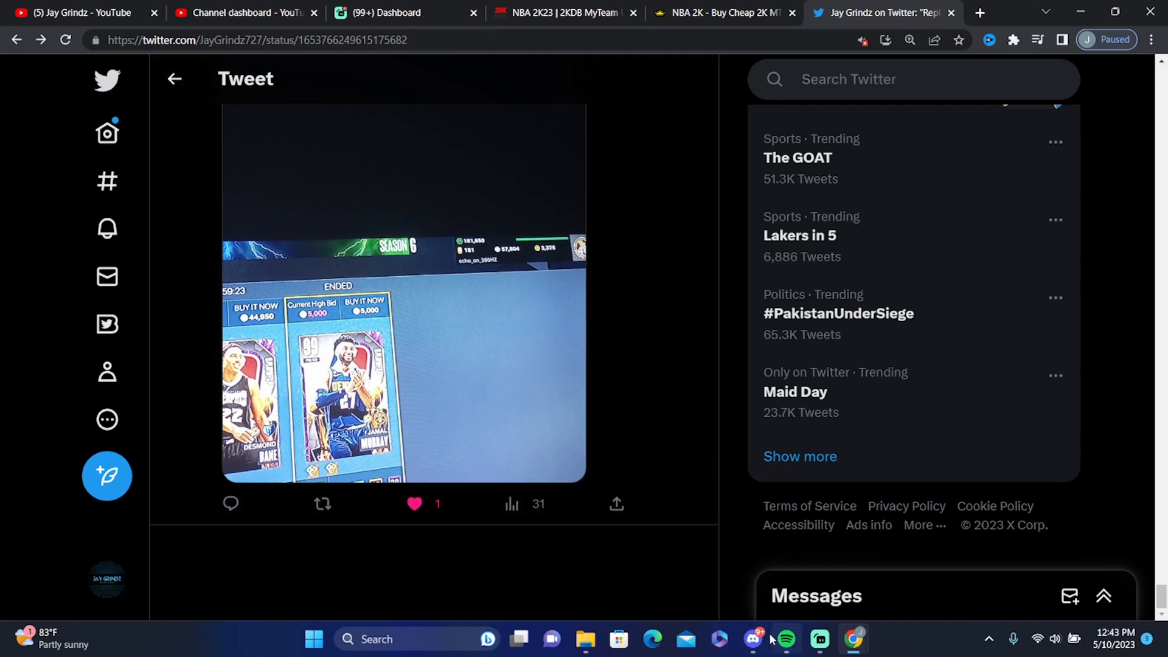
{"action": "left_click", "coordinate": [754, 639]}
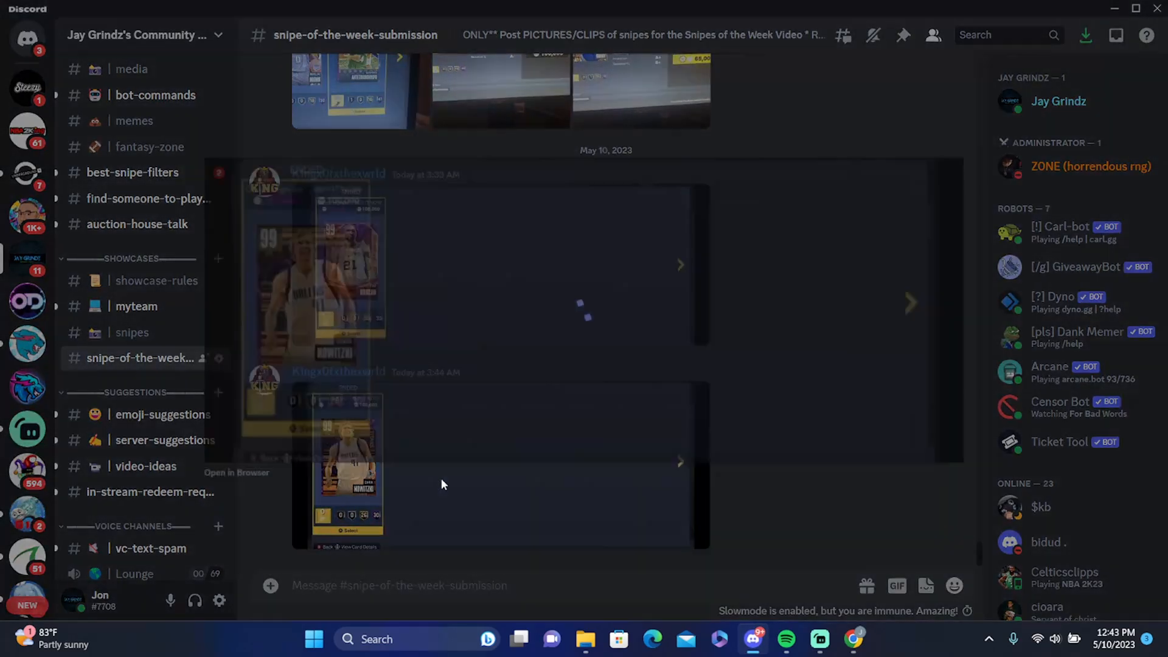
{"action": "left_click", "coordinate": [346, 466]}
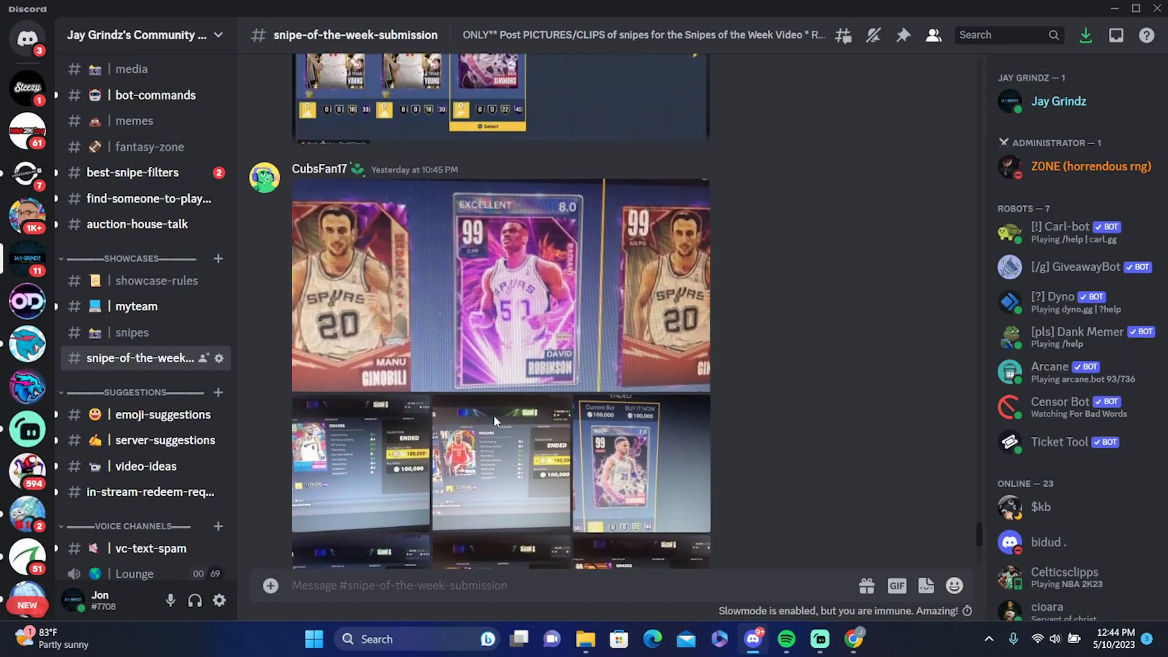
{"action": "scroll", "scroll_direction": "up", "scroll_amount": 3}
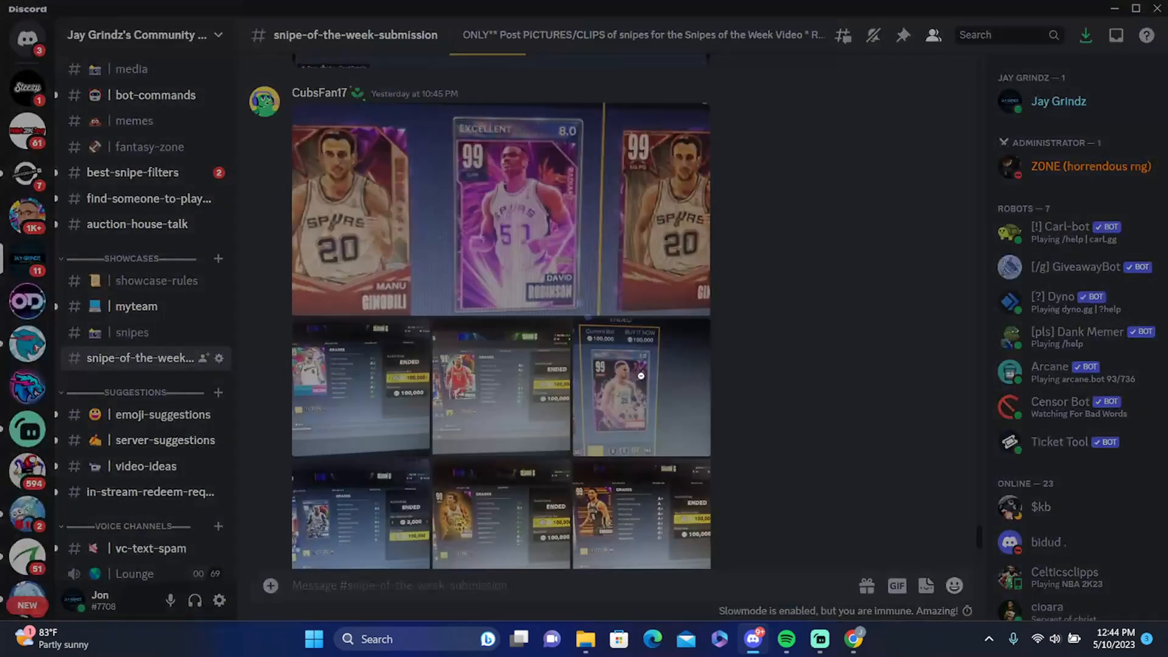
{"action": "scroll", "scroll_direction": "down", "scroll_amount": 3}
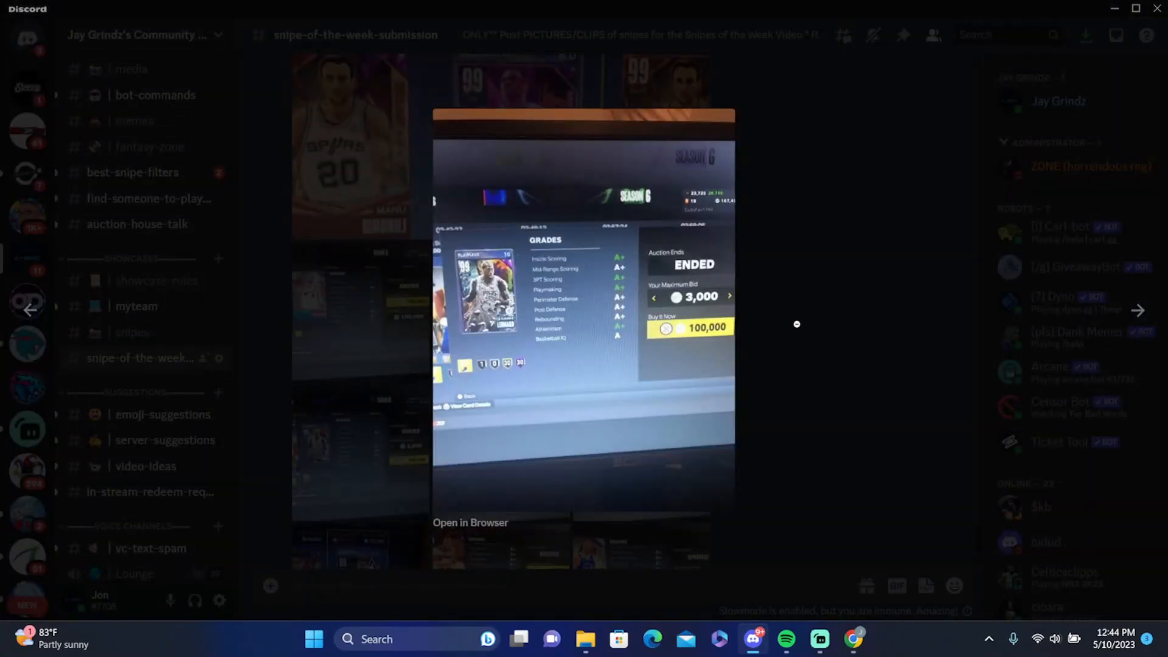
{"action": "key", "text": "Escape"}
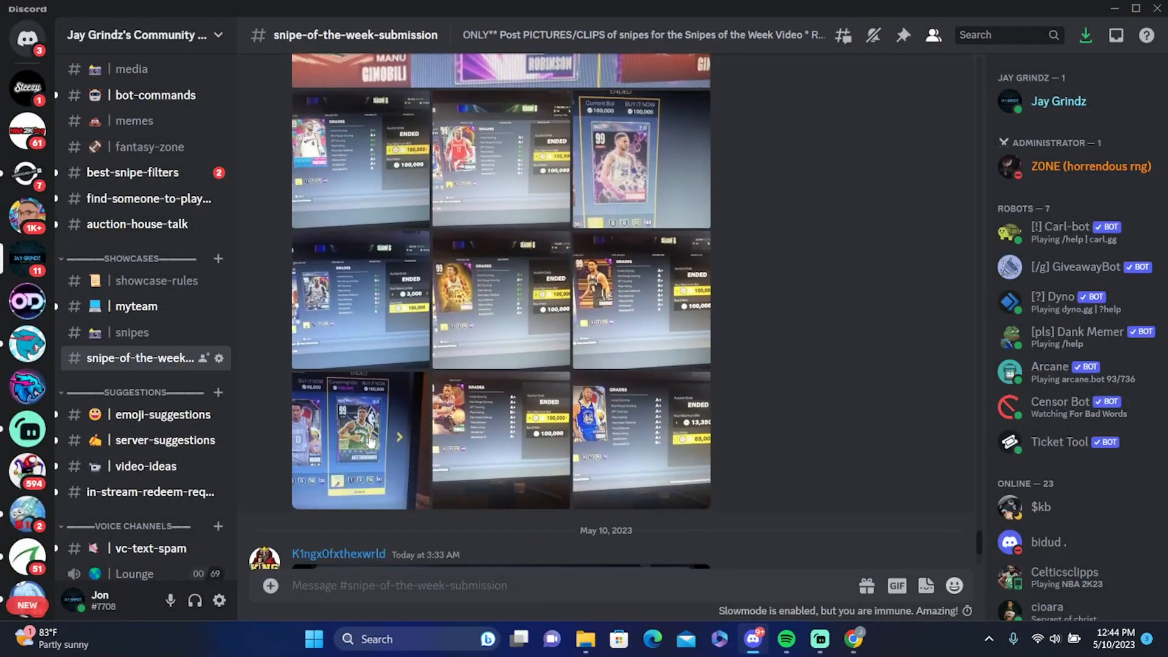
{"action": "left_click", "coordinate": [640, 160]}
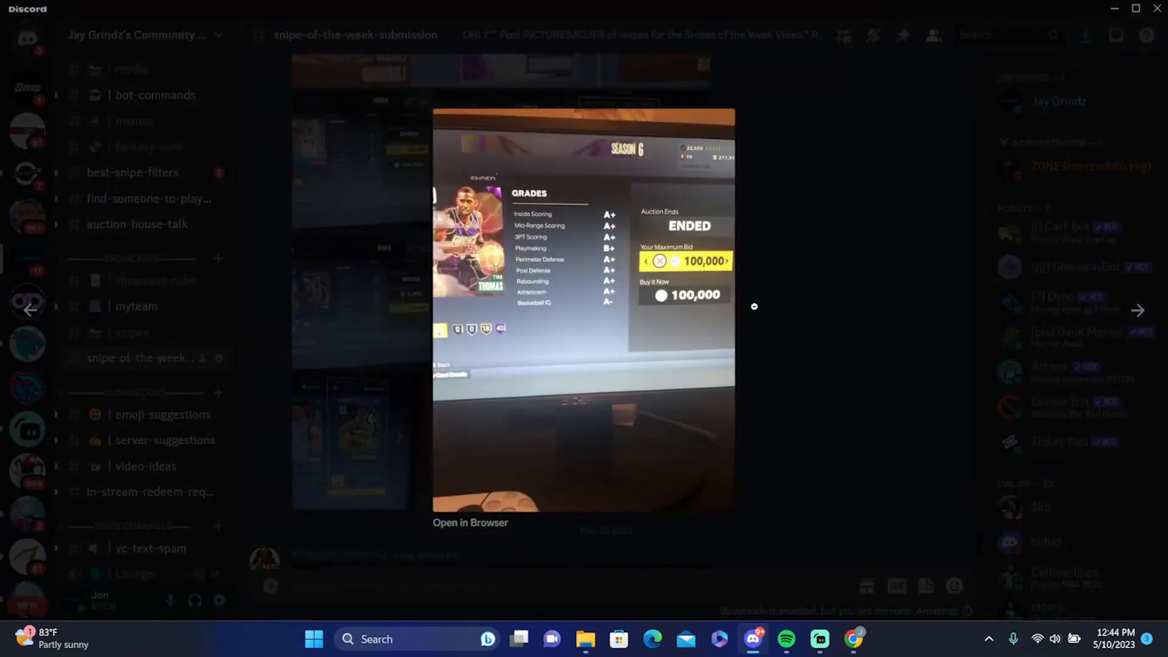
{"action": "left_click", "coordinate": [753, 306]}
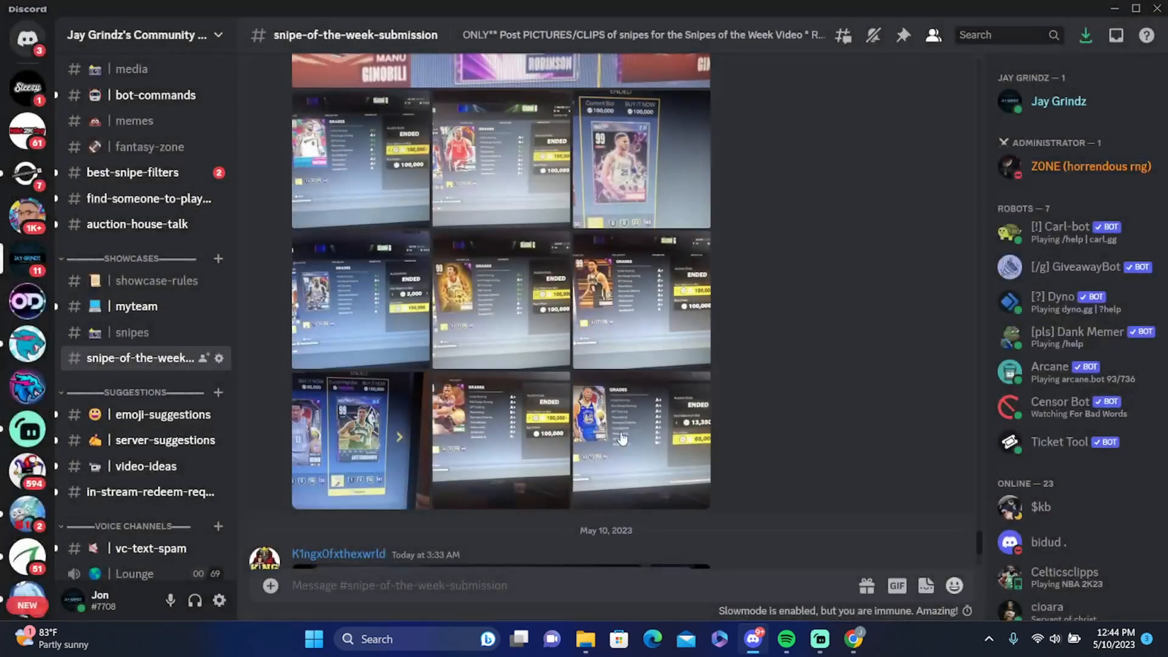
Scroll up through older submissions, previewing their screenshots
{"action": "scroll", "scroll_direction": "up", "scroll_amount": 3}
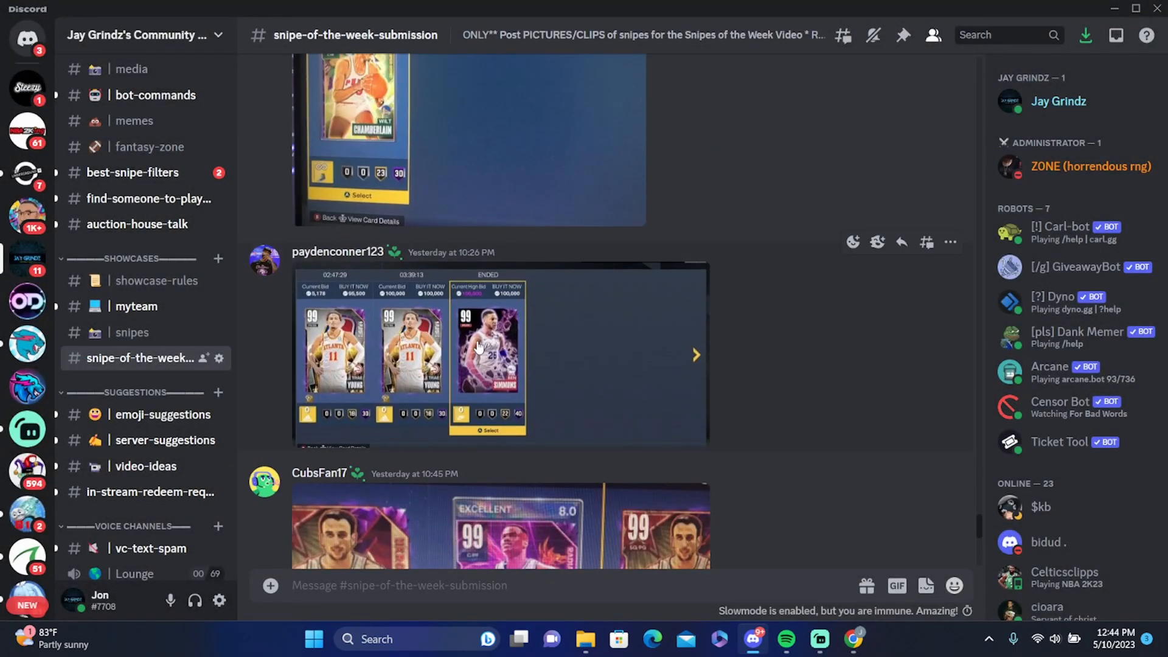
{"action": "mouse_move", "coordinate": [967, 209]}
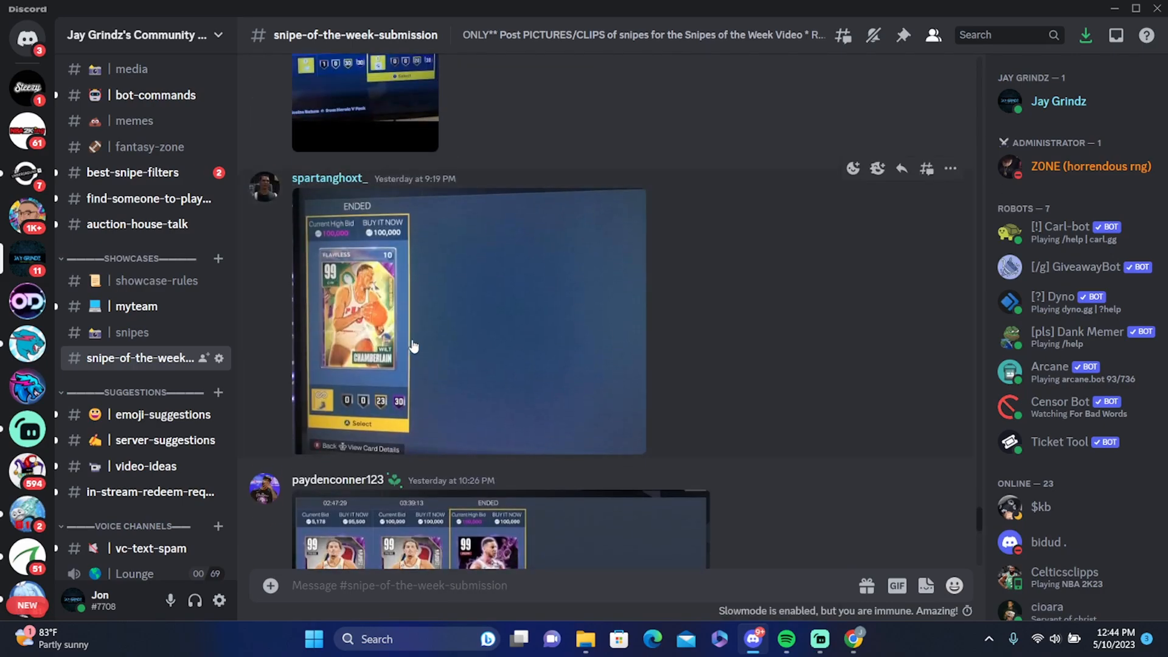
{"action": "mouse_move", "coordinate": [485, 339]}
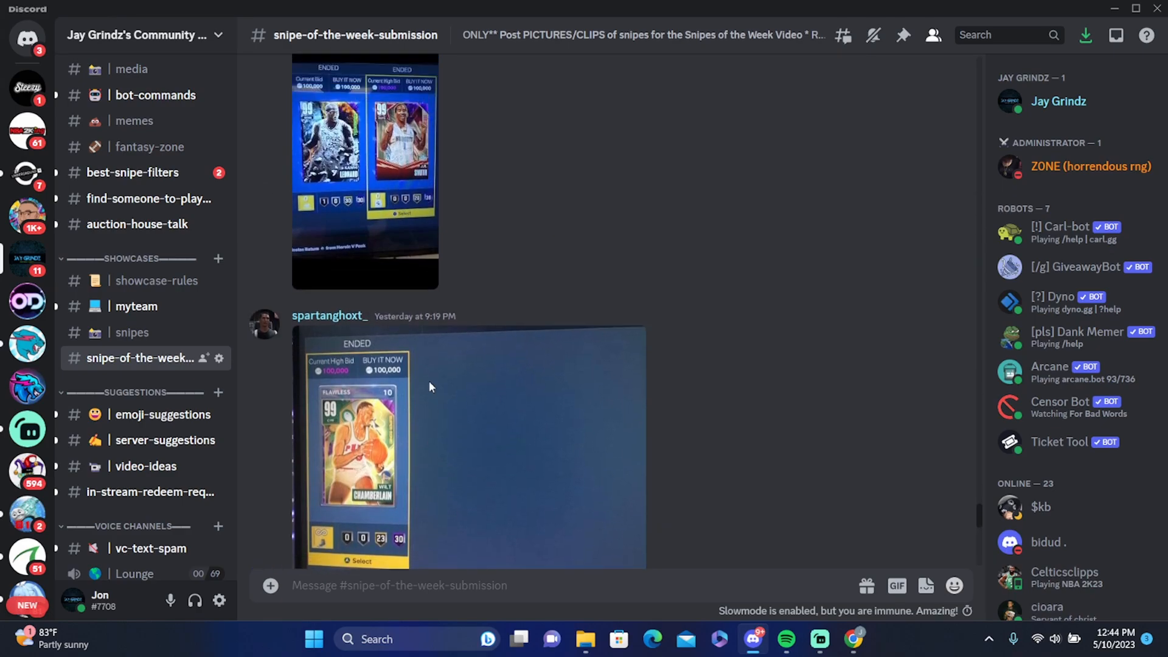
{"action": "scroll", "scroll_direction": "up", "scroll_amount": 3}
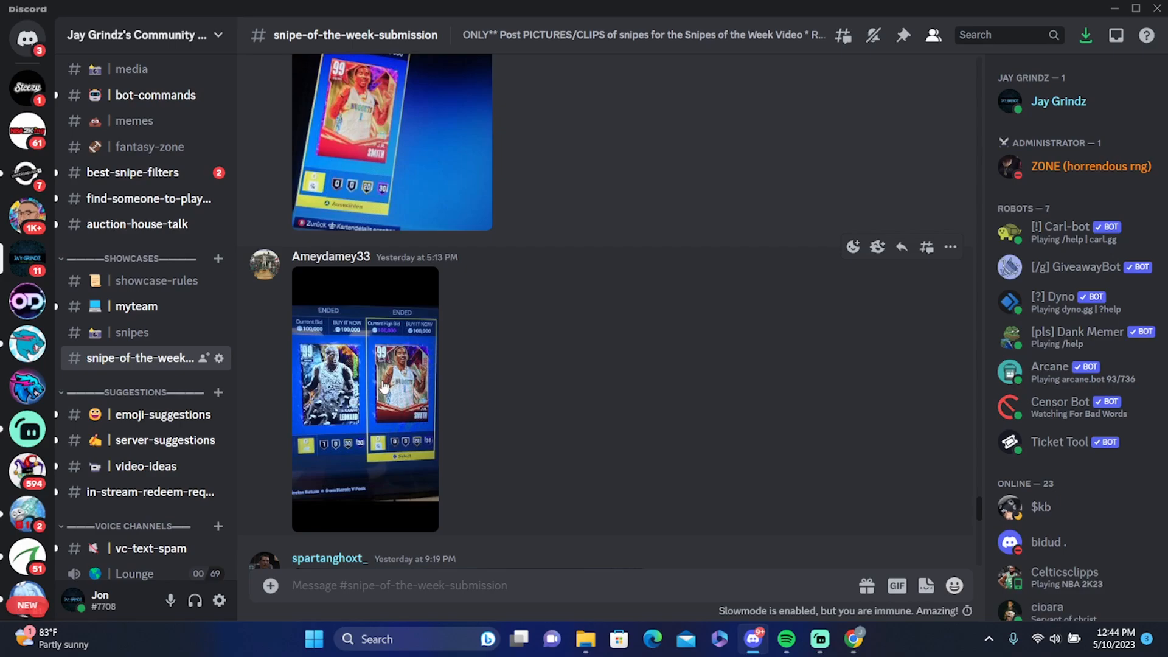
{"action": "left_click", "coordinate": [365, 395]}
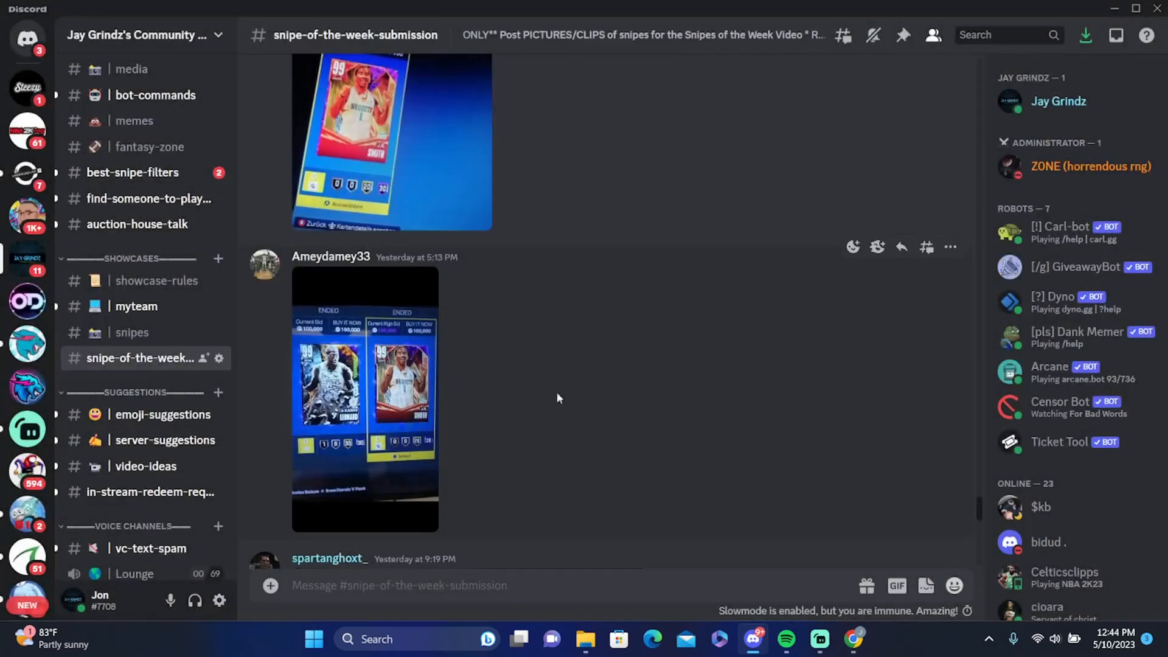
{"action": "scroll", "scroll_direction": "up", "scroll_amount": 3}
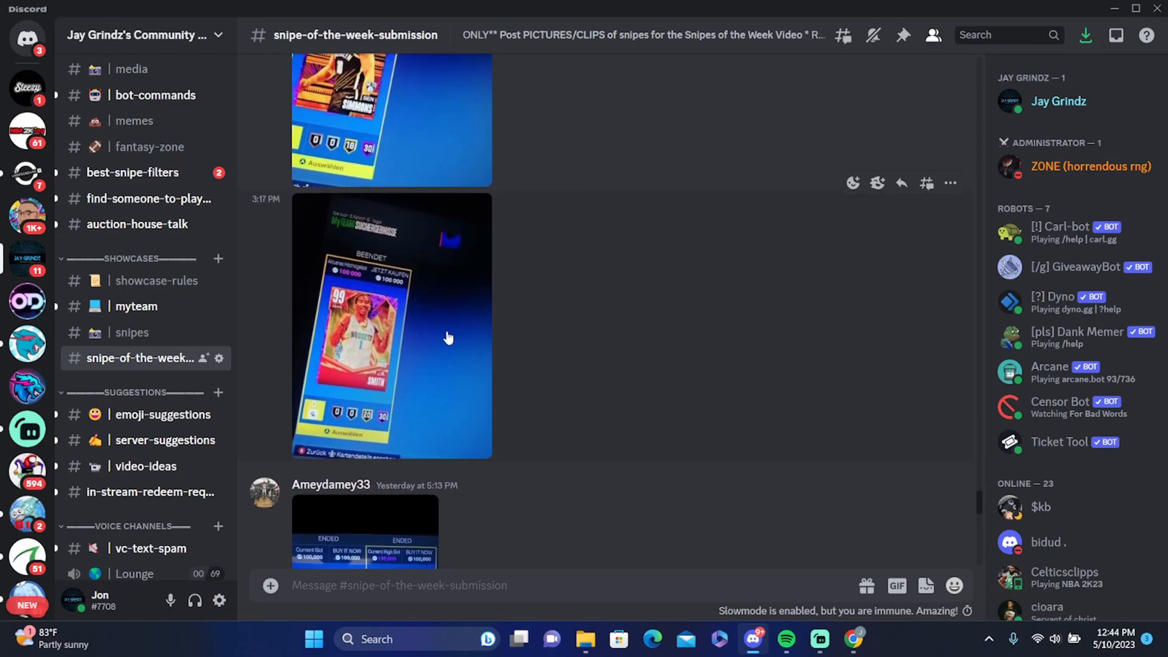
{"action": "mouse_move", "coordinate": [394, 389]}
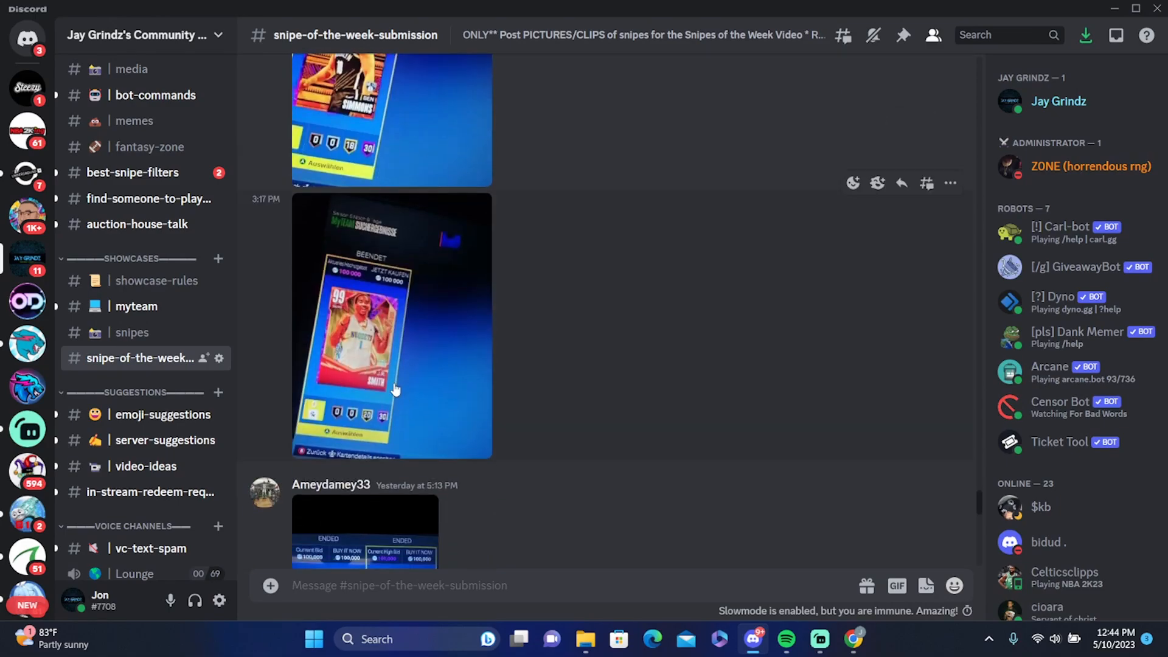
{"action": "mouse_move", "coordinate": [749, 340]}
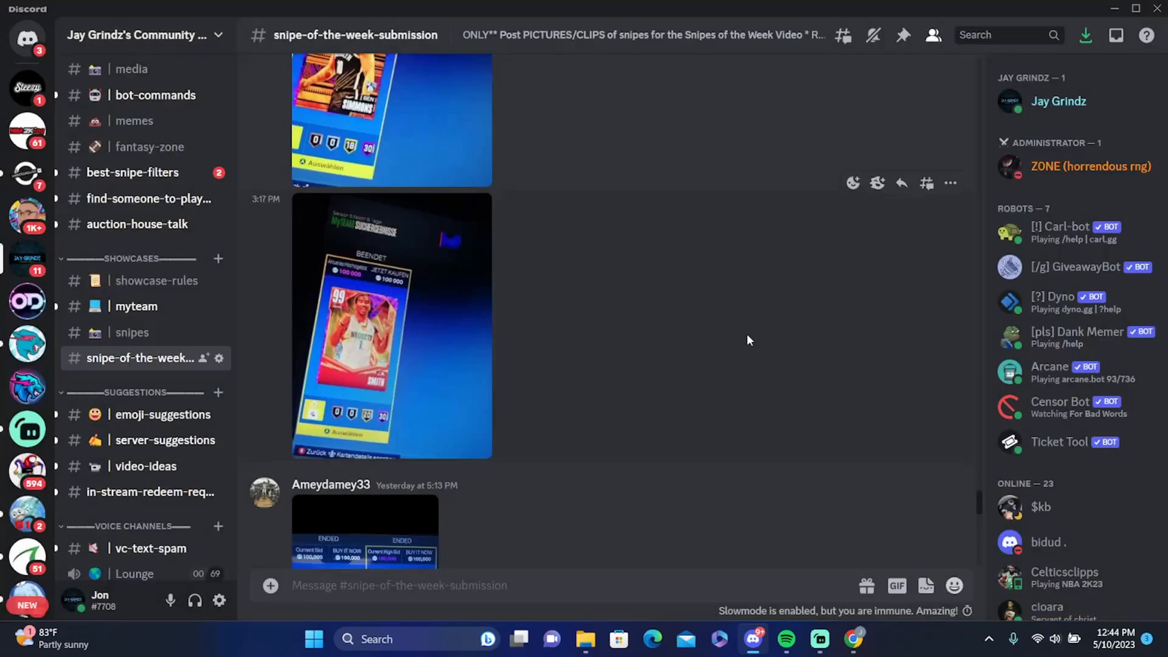
{"action": "left_click", "coordinate": [391, 326]}
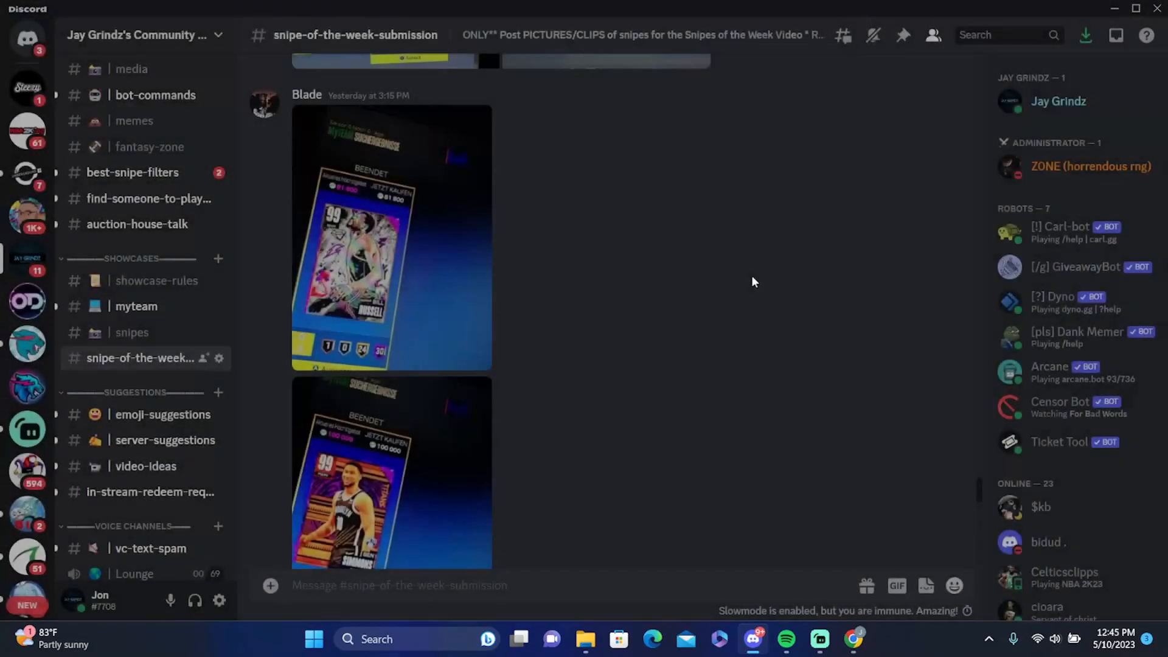
Enlarge and close Kentrell's Ben Simmons auction screenshot, reaching Blade's May 8 photo
{"action": "scroll", "scroll_direction": "up", "scroll_amount": 3}
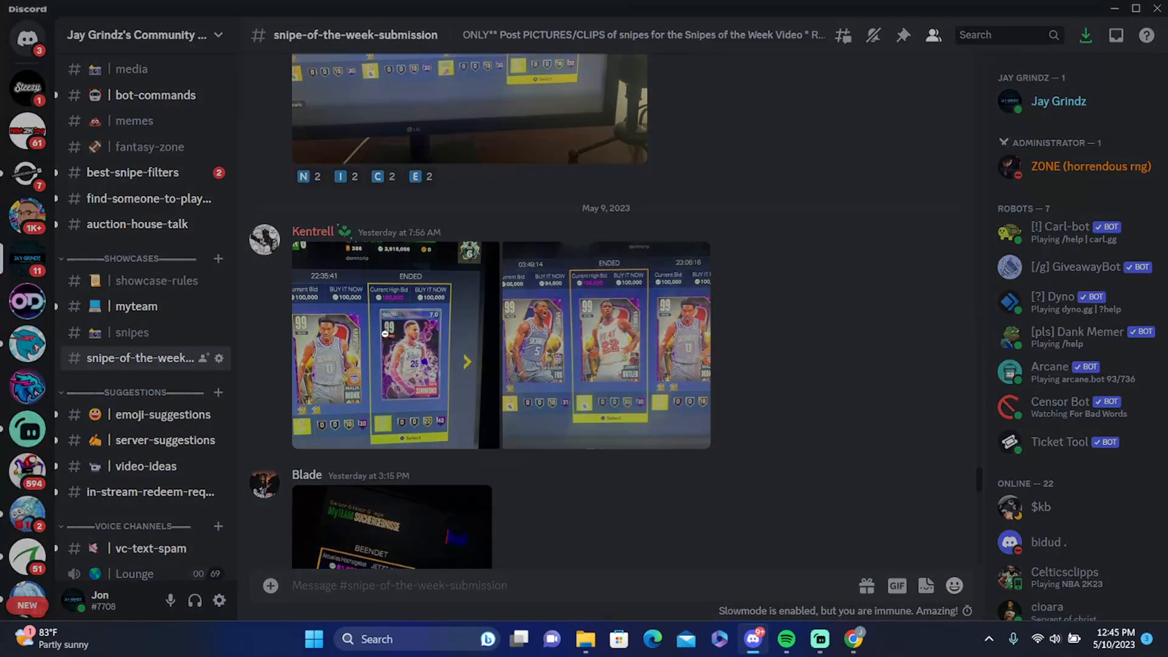
{"action": "left_click", "coordinate": [391, 344]}
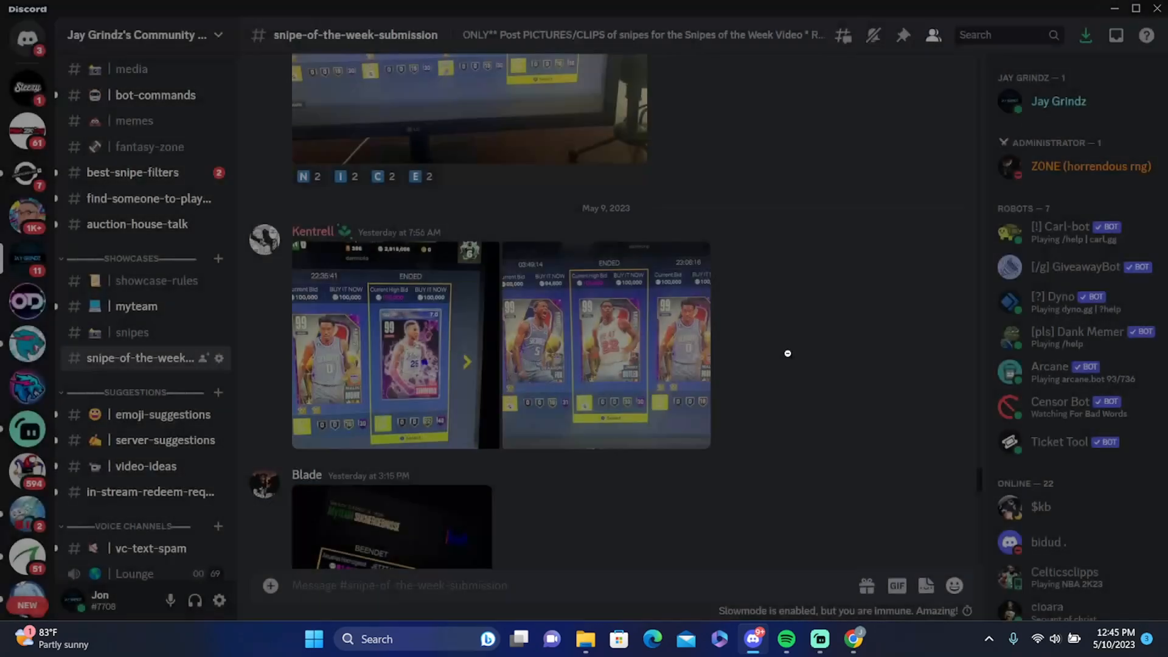
{"action": "left_click", "coordinate": [391, 342]}
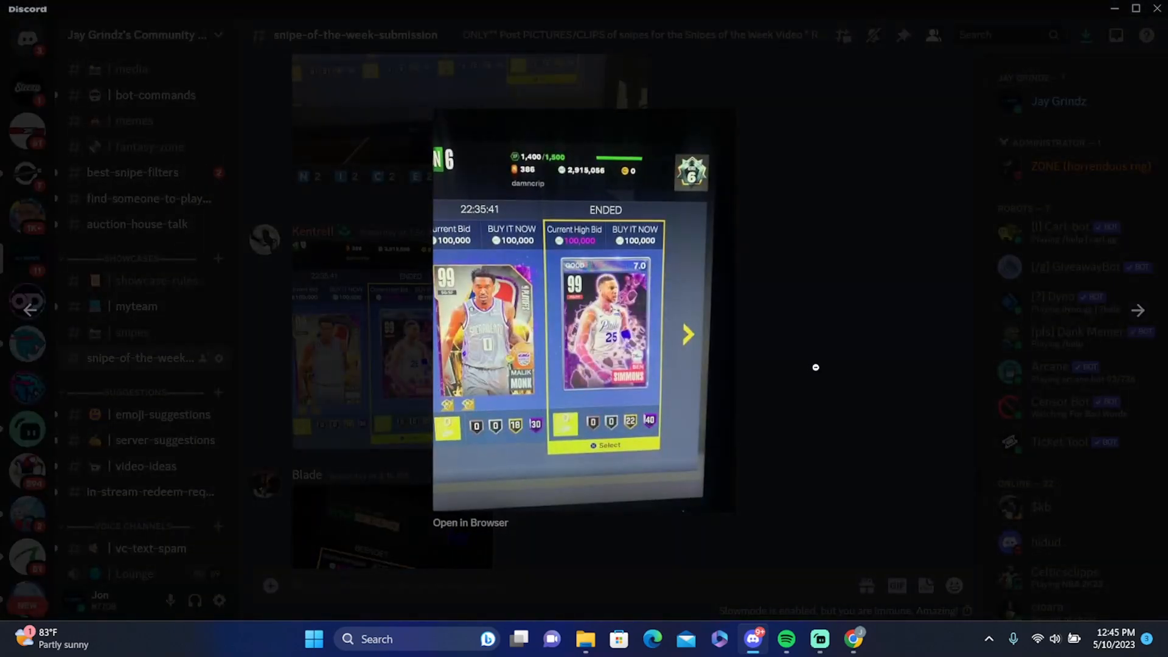
{"action": "left_click", "coordinate": [687, 335]}
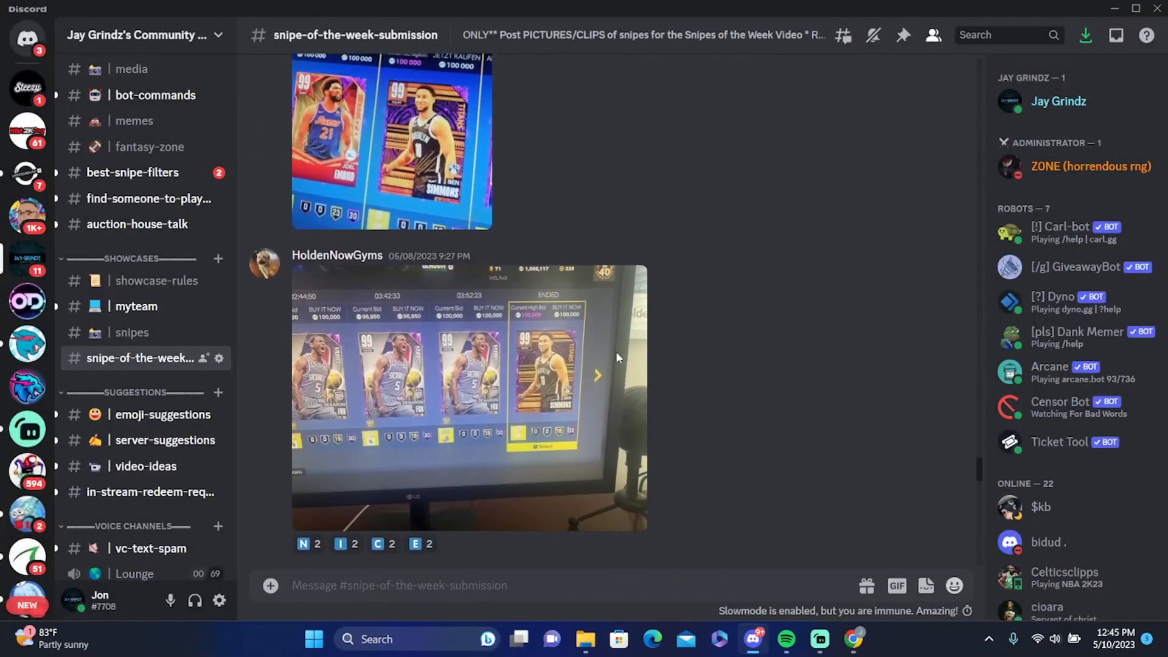
{"action": "left_click", "coordinate": [468, 397]}
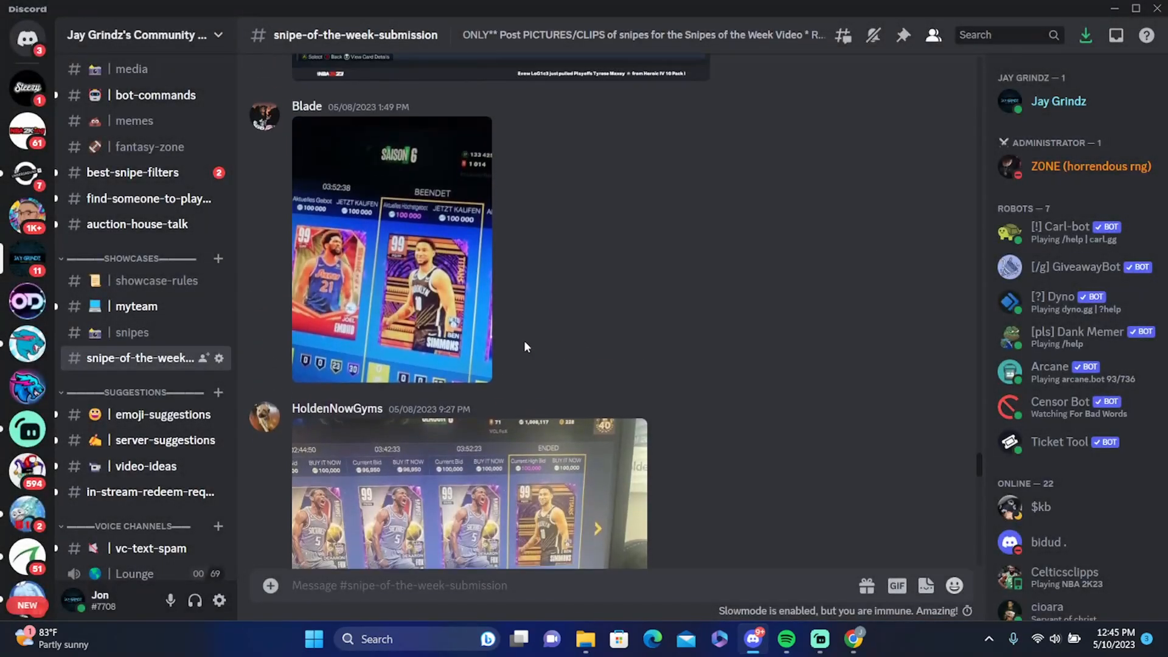
Scroll up to the 'is this profit?' post and enlarge its five-card search screenshot
{"action": "scroll", "scroll_direction": "up", "scroll_amount": 3}
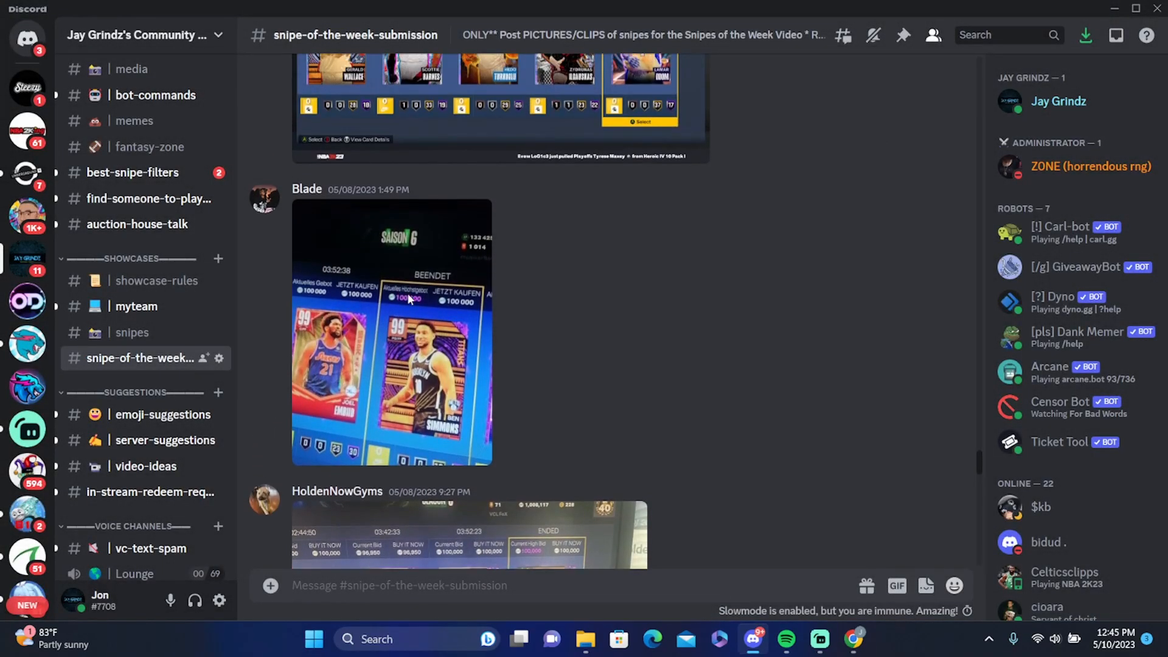
{"action": "scroll", "scroll_direction": "up", "scroll_amount": 3}
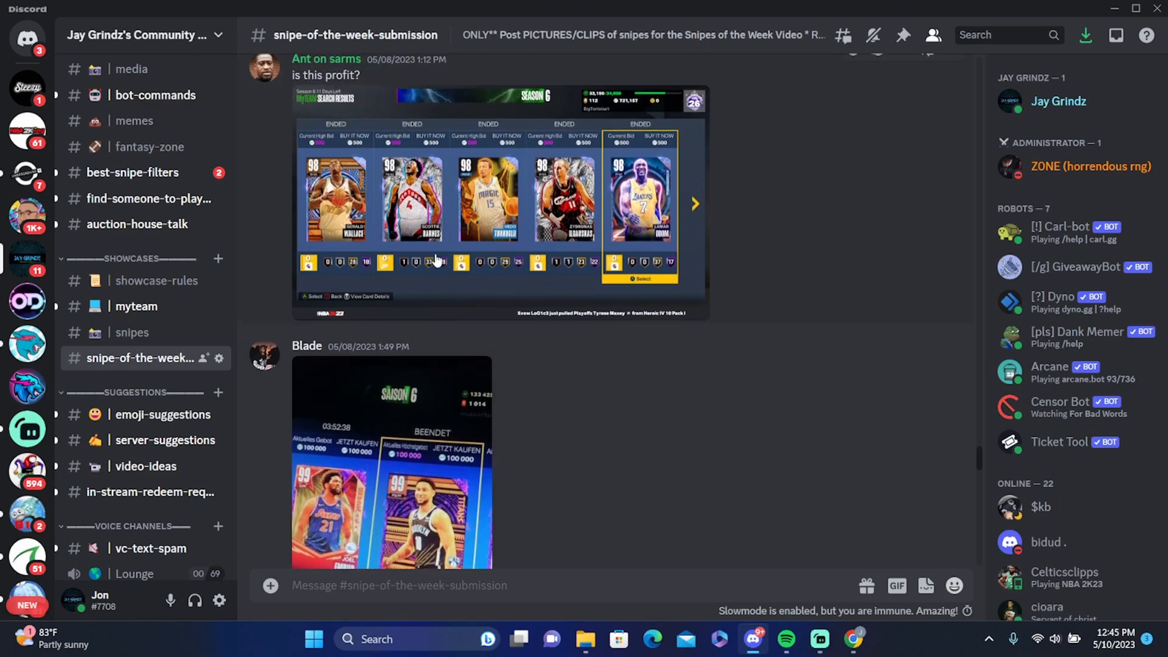
{"action": "scroll", "scroll_direction": "up", "scroll_amount": 3}
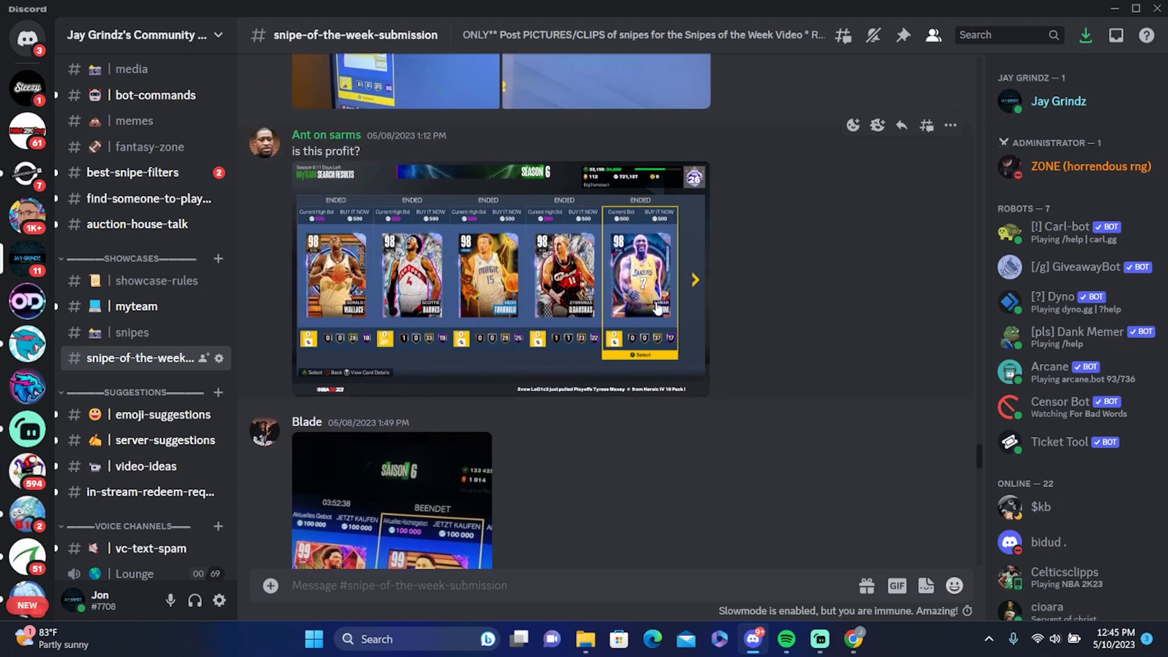
{"action": "mouse_move", "coordinate": [662, 182]}
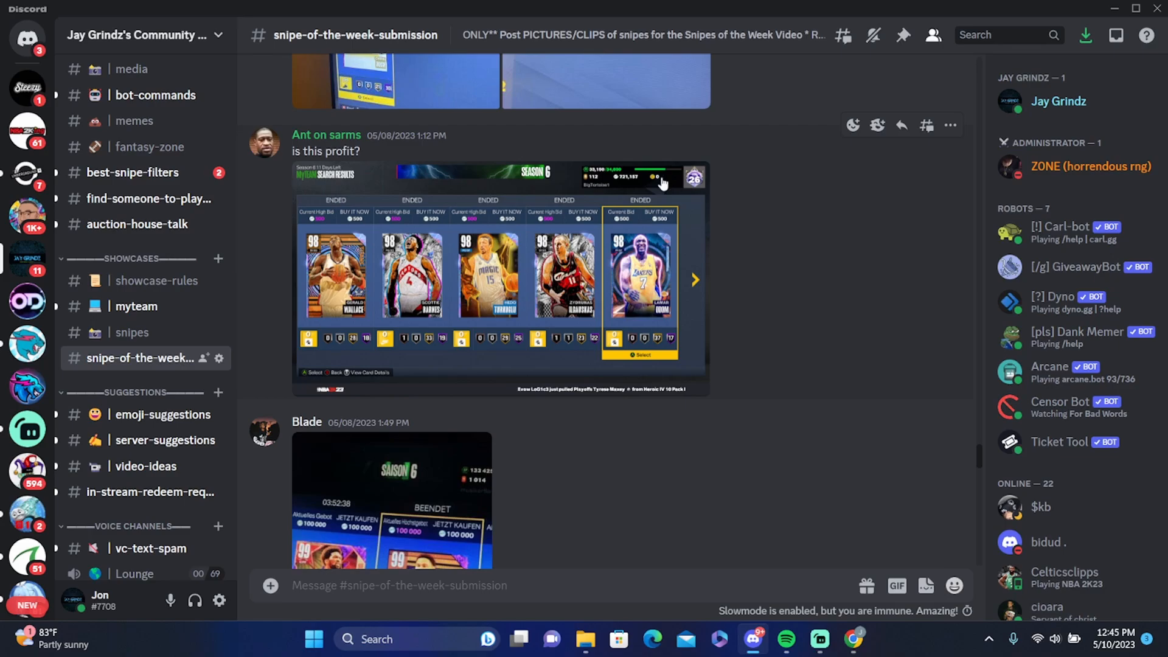
{"action": "mouse_move", "coordinate": [548, 337]}
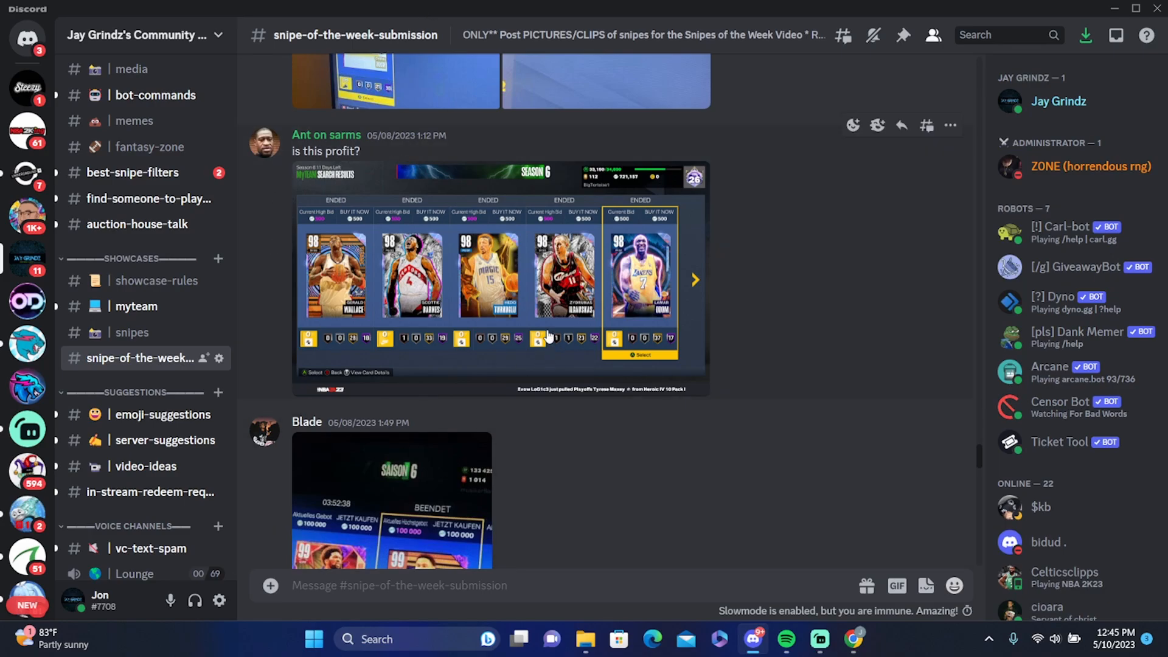
{"action": "left_click", "coordinate": [499, 275]}
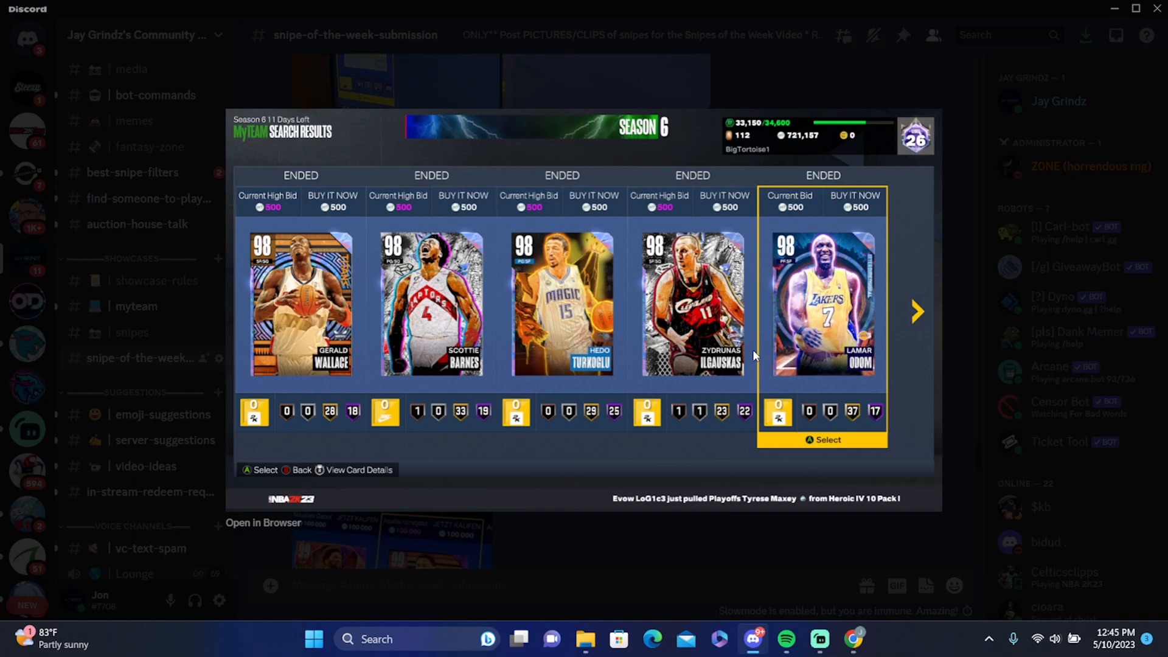
{"action": "mouse_move", "coordinate": [841, 264]}
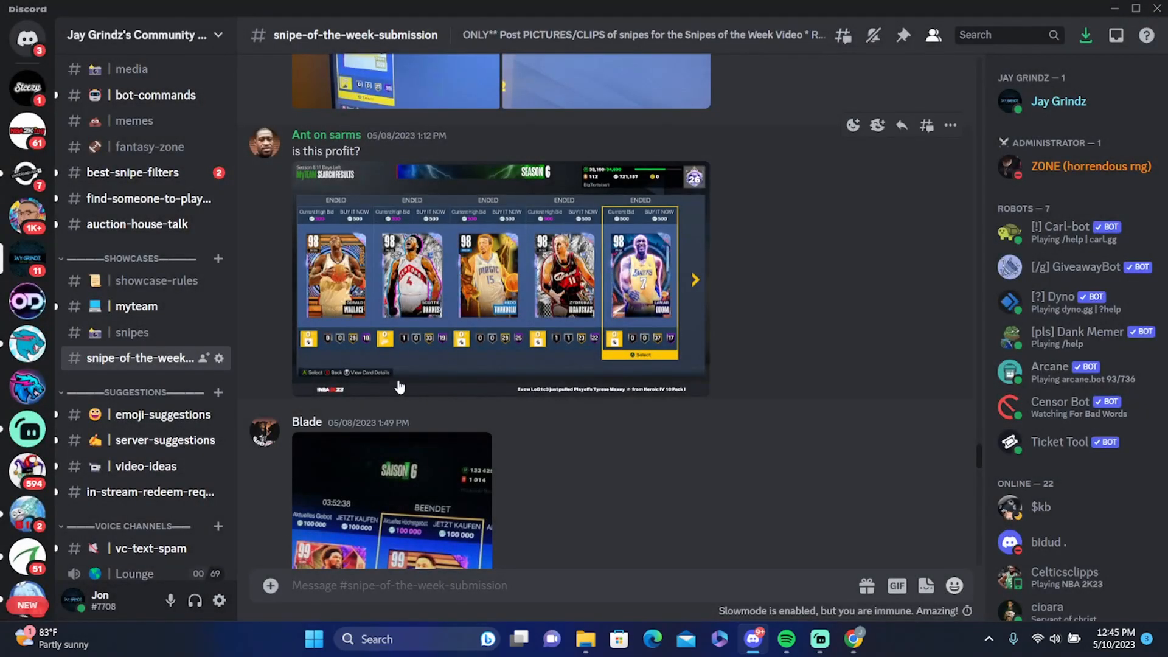
{"action": "scroll", "scroll_direction": "up", "scroll_amount": 3}
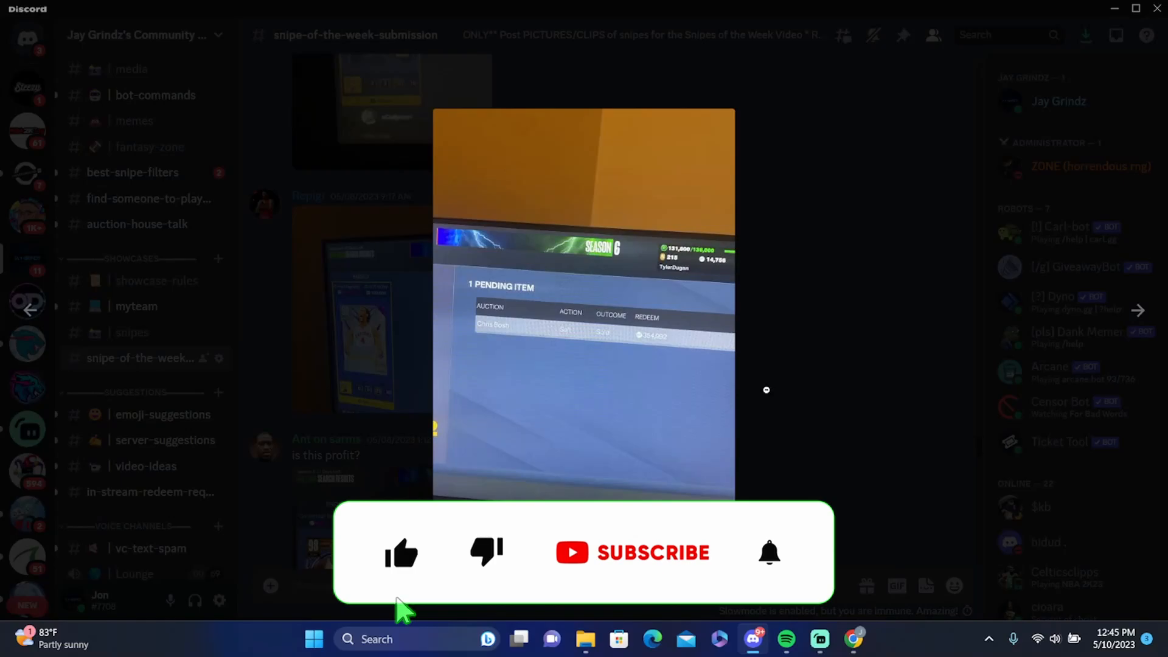
Close the pending-item preview, view the 'luka sold' screenshot, and reach Kentrell's Embiid–LaMelo grid
{"action": "left_click", "coordinate": [766, 390]}
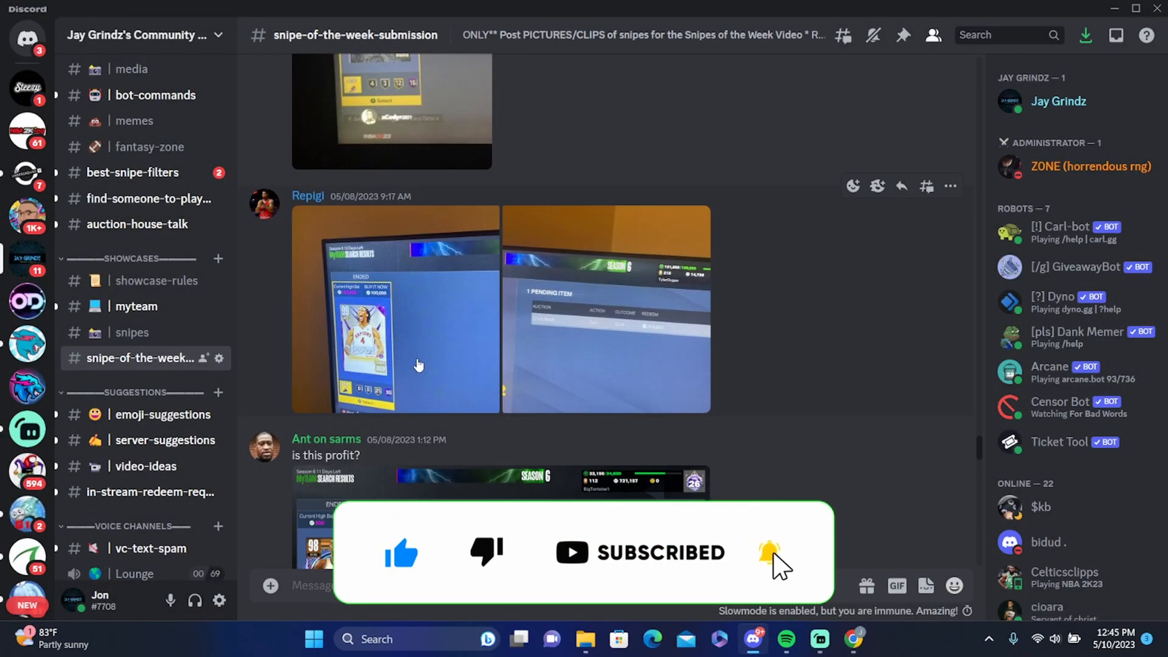
{"action": "left_click", "coordinate": [394, 310]}
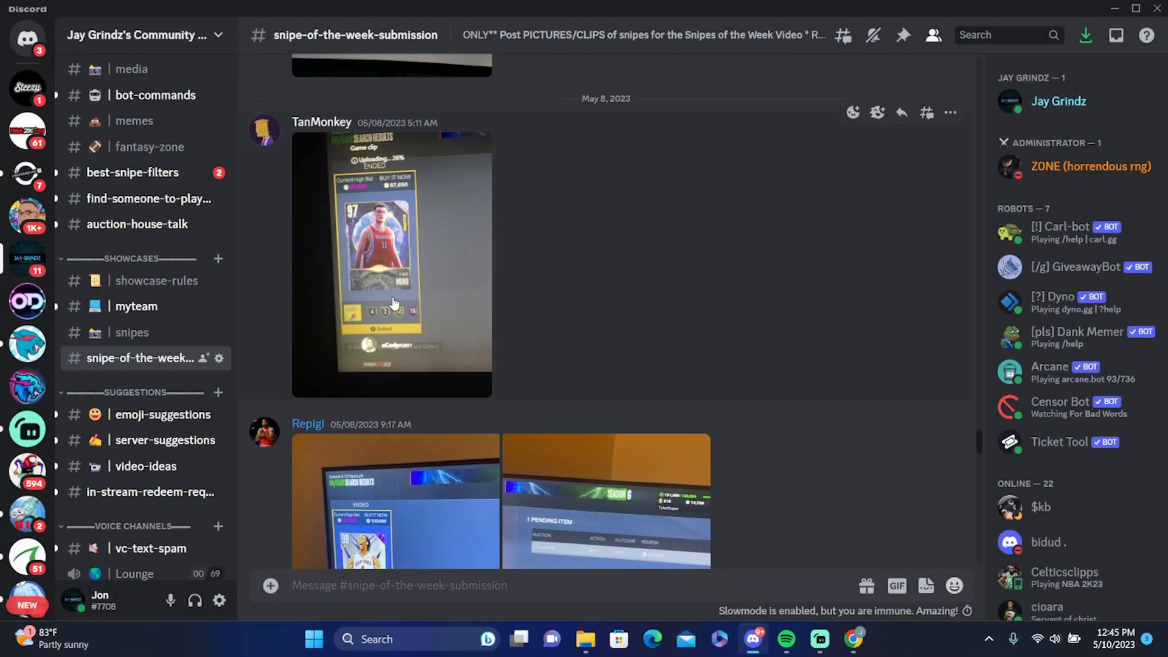
{"action": "left_click", "coordinate": [391, 265]}
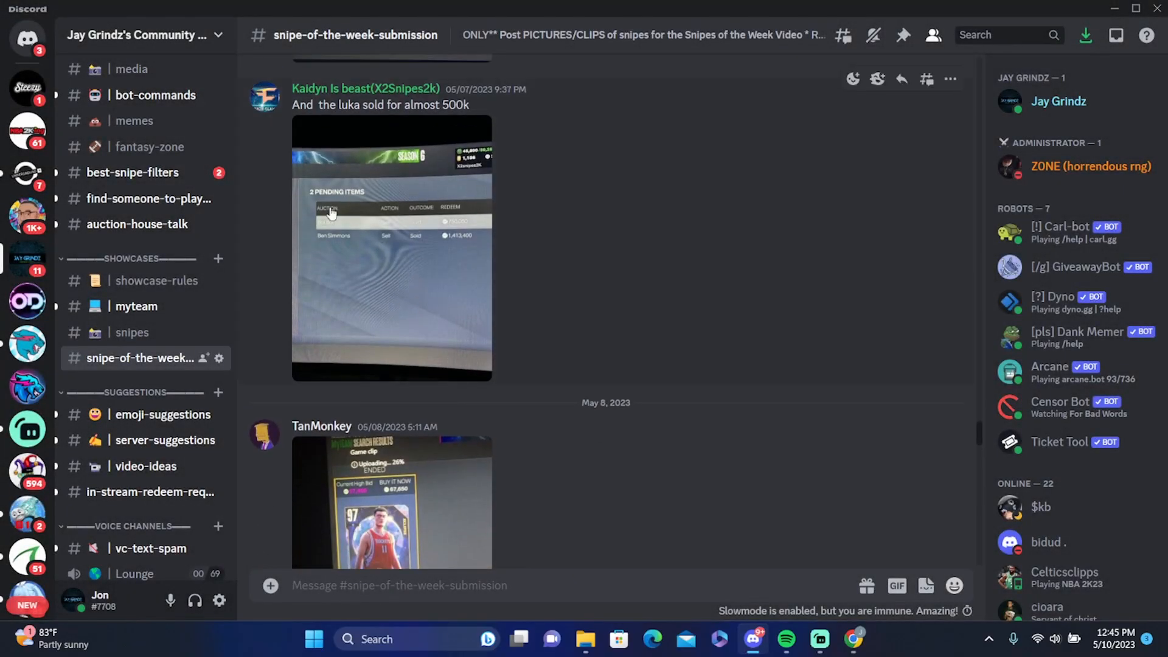
{"action": "left_click", "coordinate": [391, 246]}
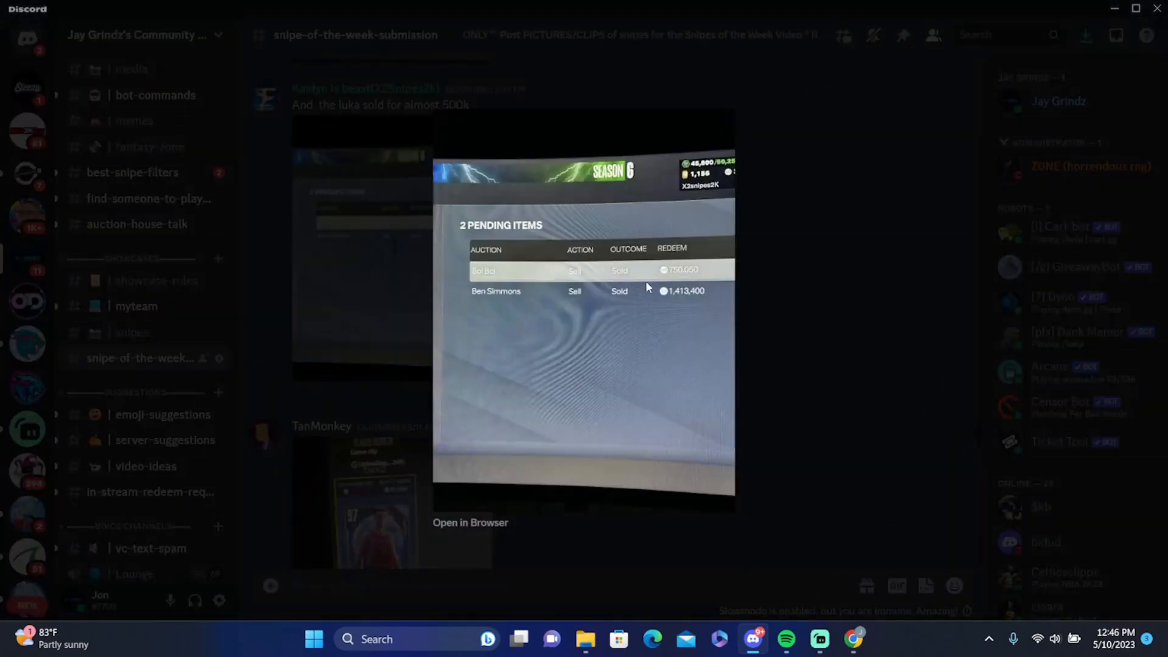
{"action": "mouse_move", "coordinate": [790, 278]}
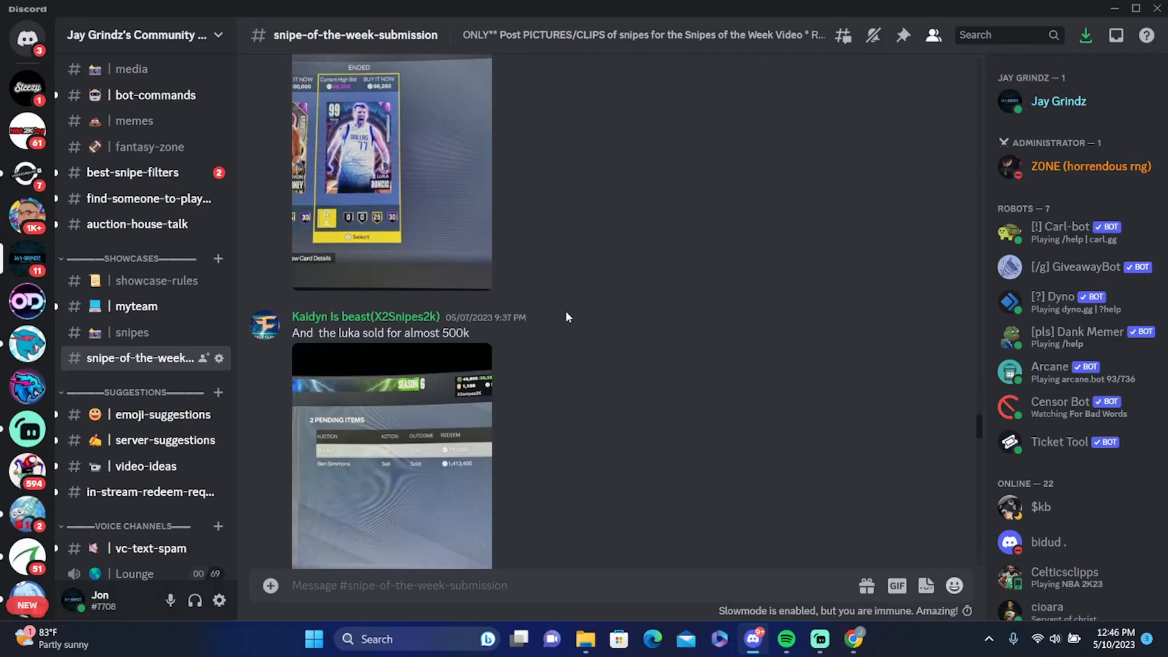
{"action": "scroll", "scroll_direction": "up", "scroll_amount": 3}
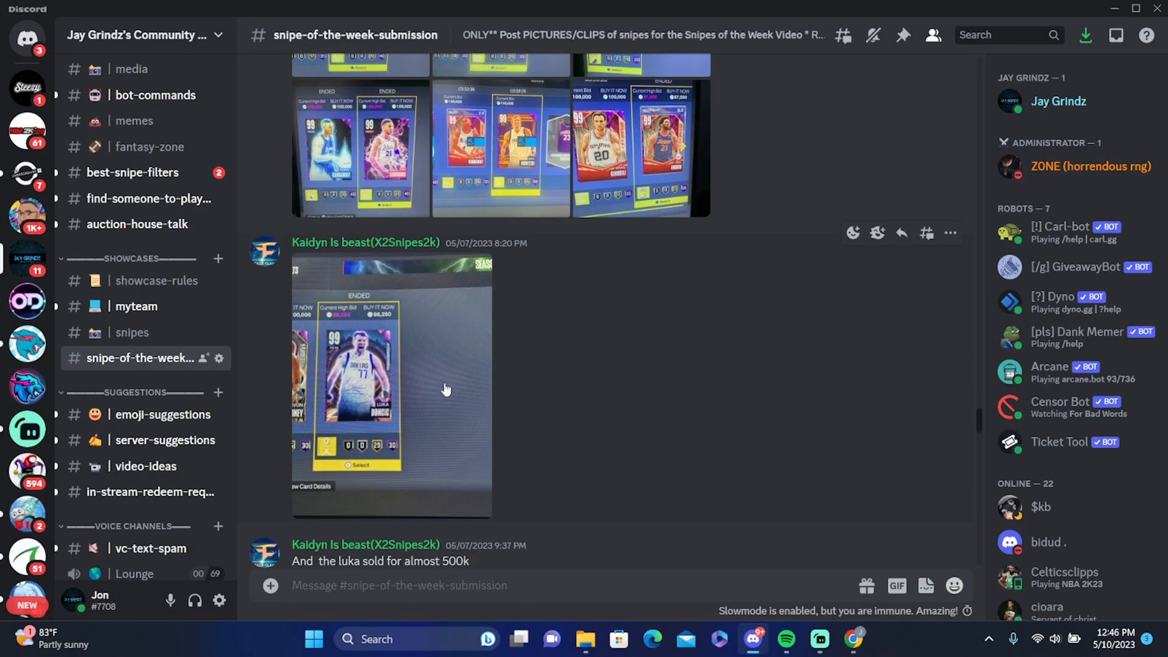
{"action": "scroll", "scroll_direction": "up", "scroll_amount": 3}
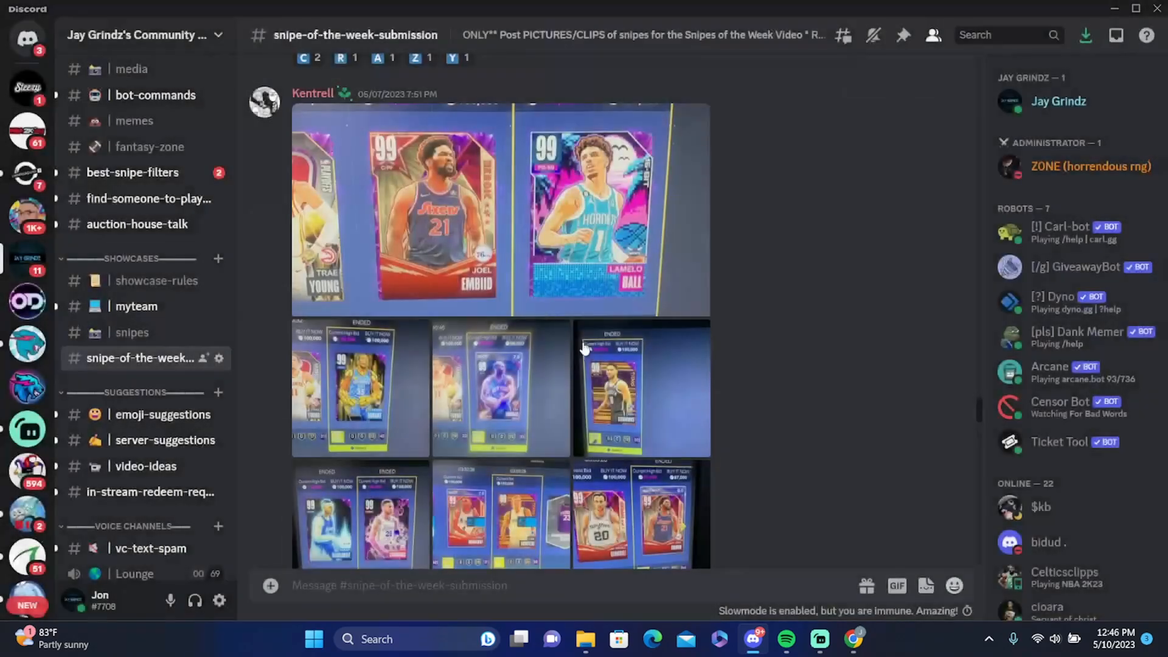
View Kentrell's Hardaway–Simmons auction photo full size, close it, and reach 'All In one day'
{"action": "left_click", "coordinate": [641, 388]}
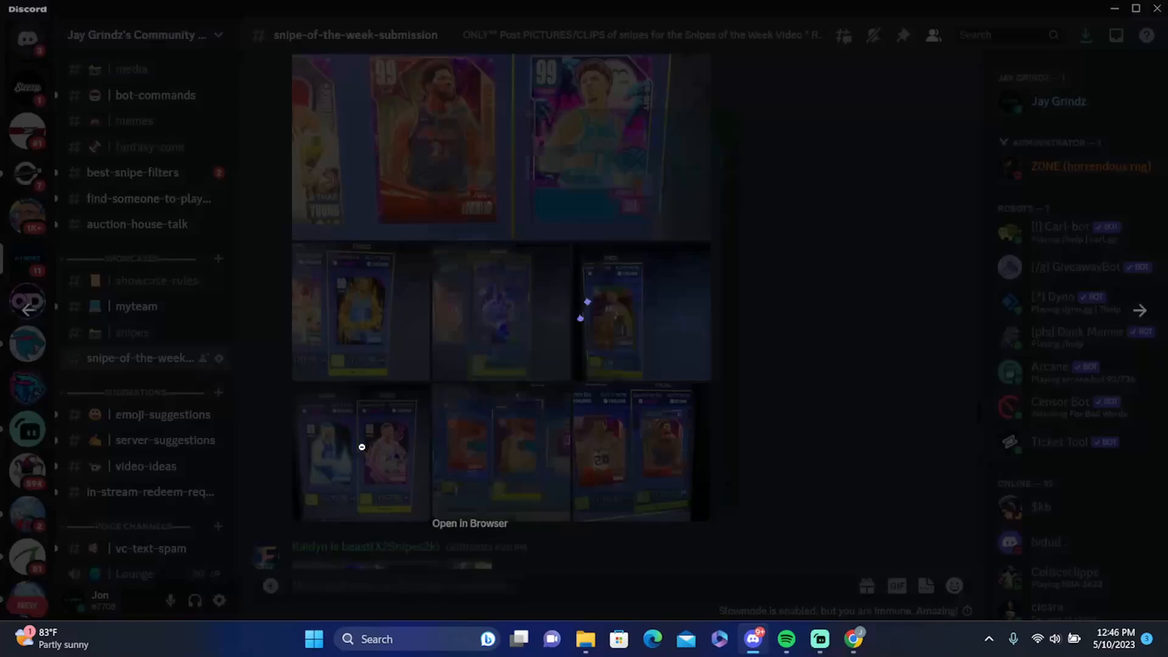
{"action": "left_click", "coordinate": [617, 311]}
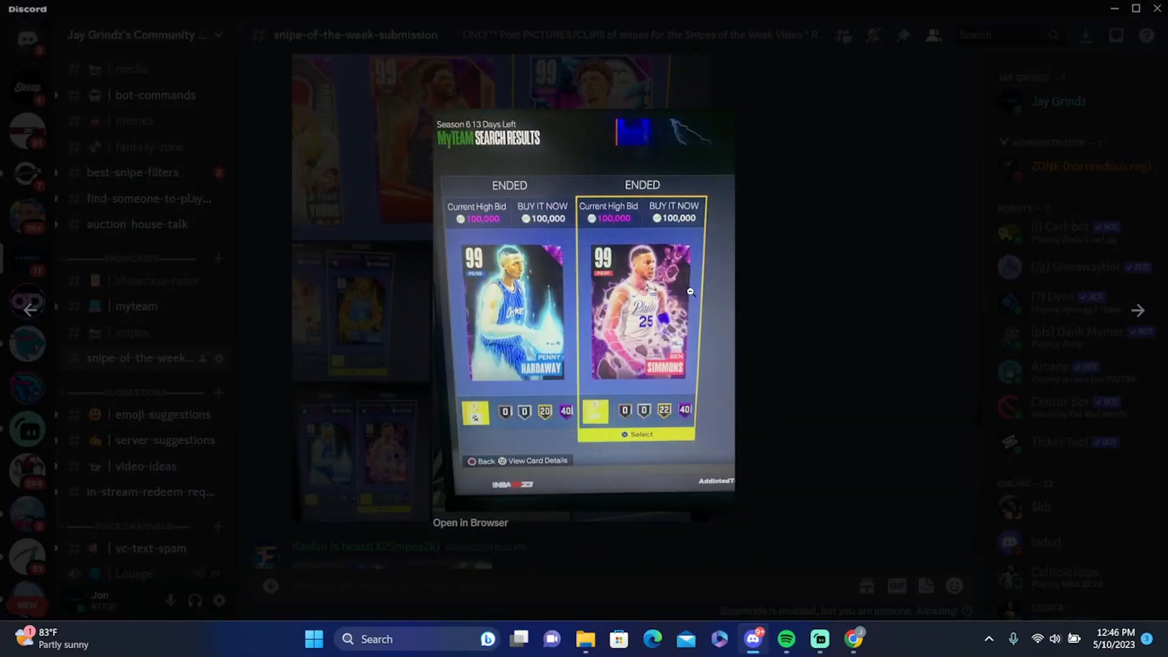
{"action": "mouse_move", "coordinate": [587, 359]}
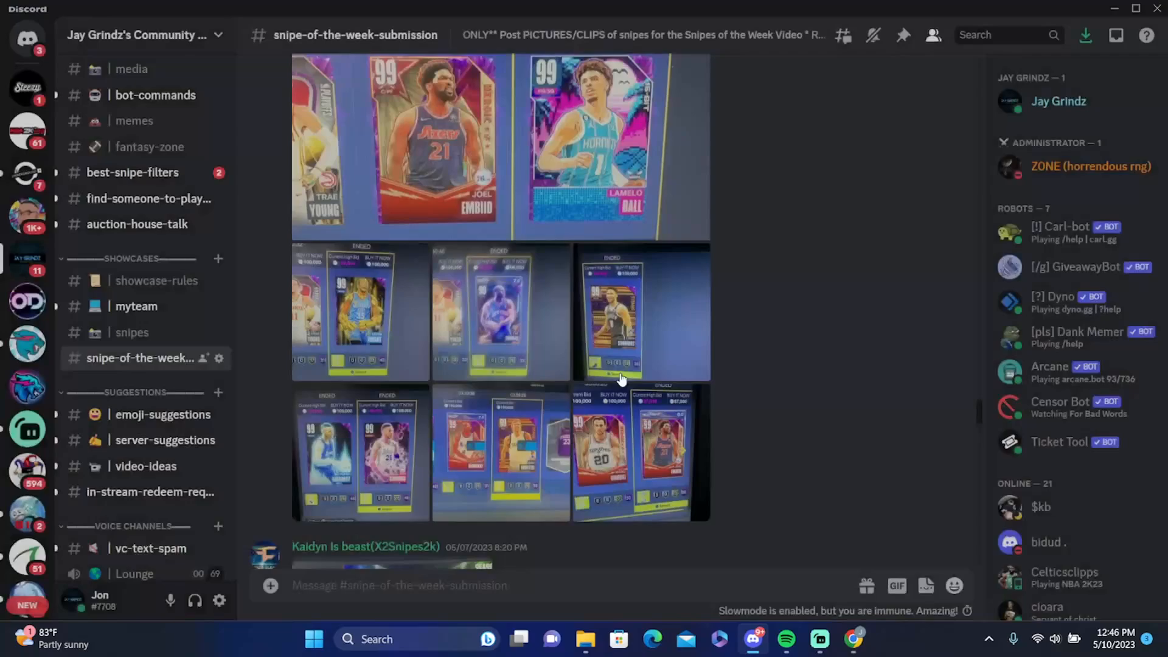
{"action": "scroll", "scroll_direction": "up", "scroll_amount": 3}
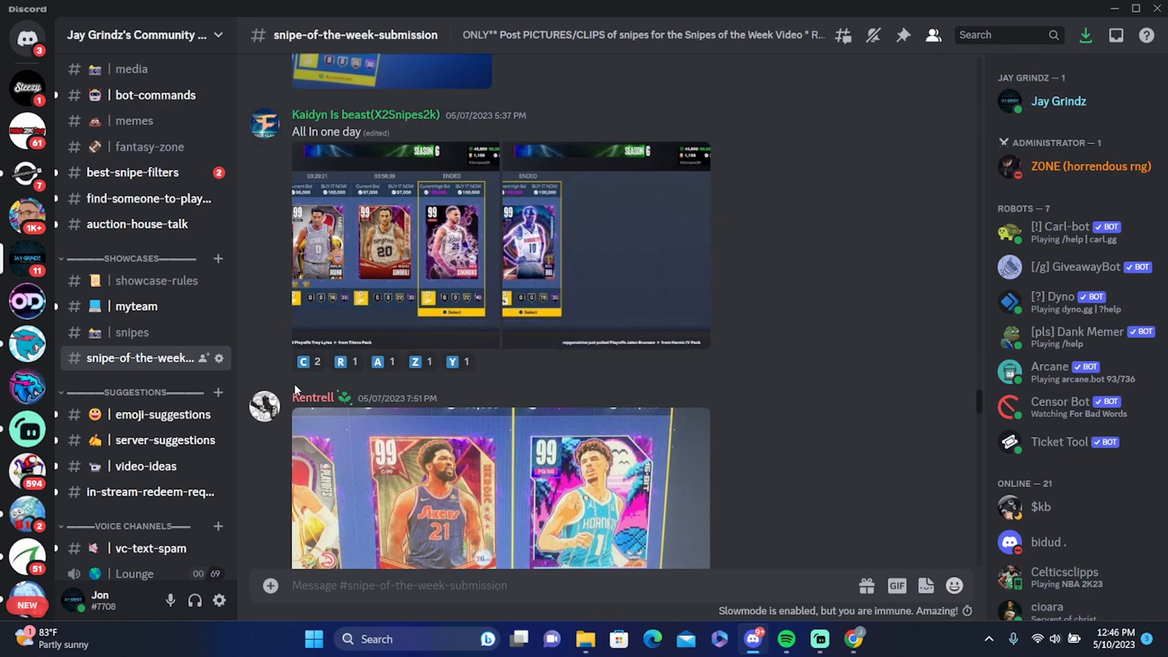
{"action": "mouse_move", "coordinate": [431, 289]}
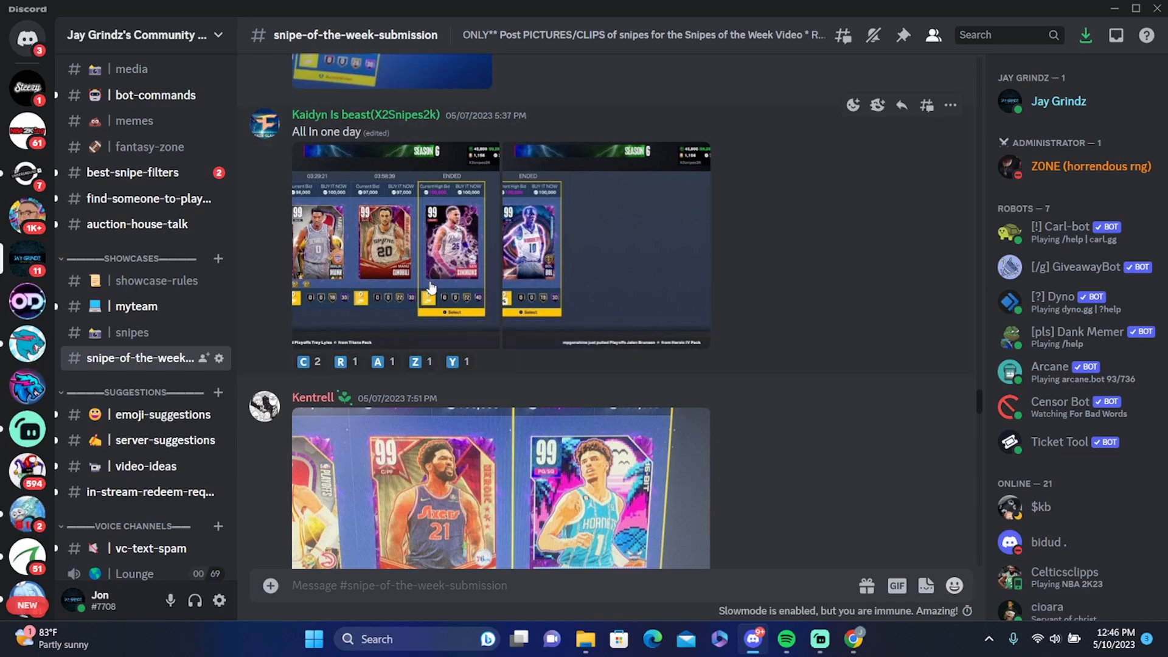
{"action": "mouse_move", "coordinate": [557, 256]}
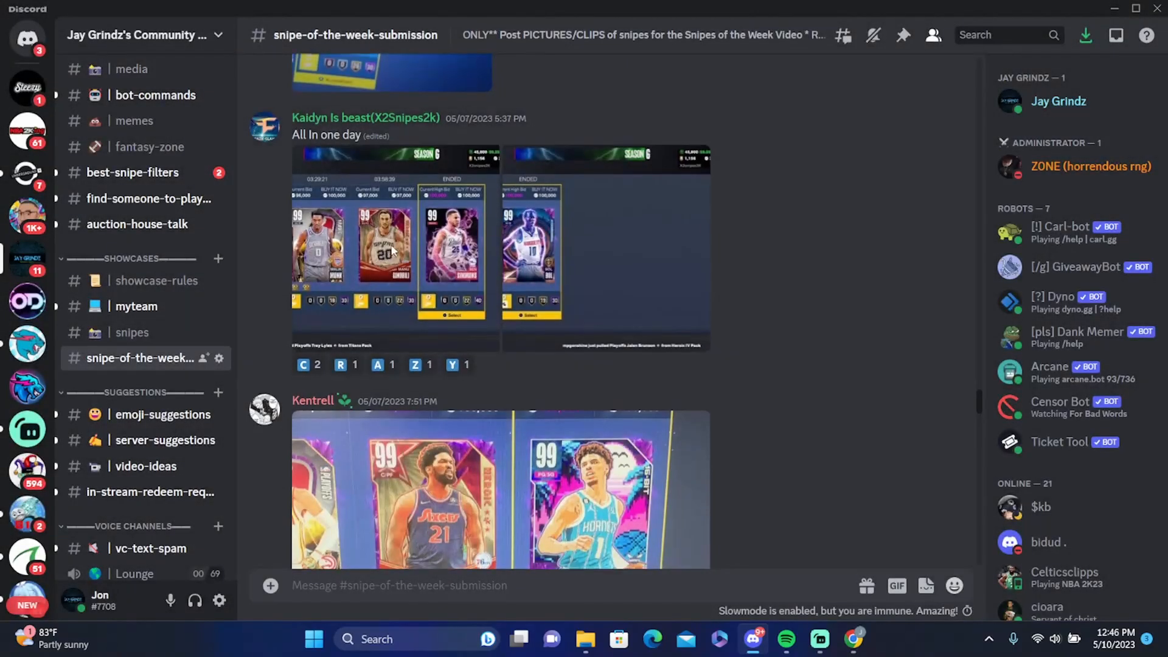
Scroll up to the May 6 posts and play mind ful a goat's 29-second snipe clip
{"action": "scroll", "scroll_direction": "down", "scroll_amount": 3}
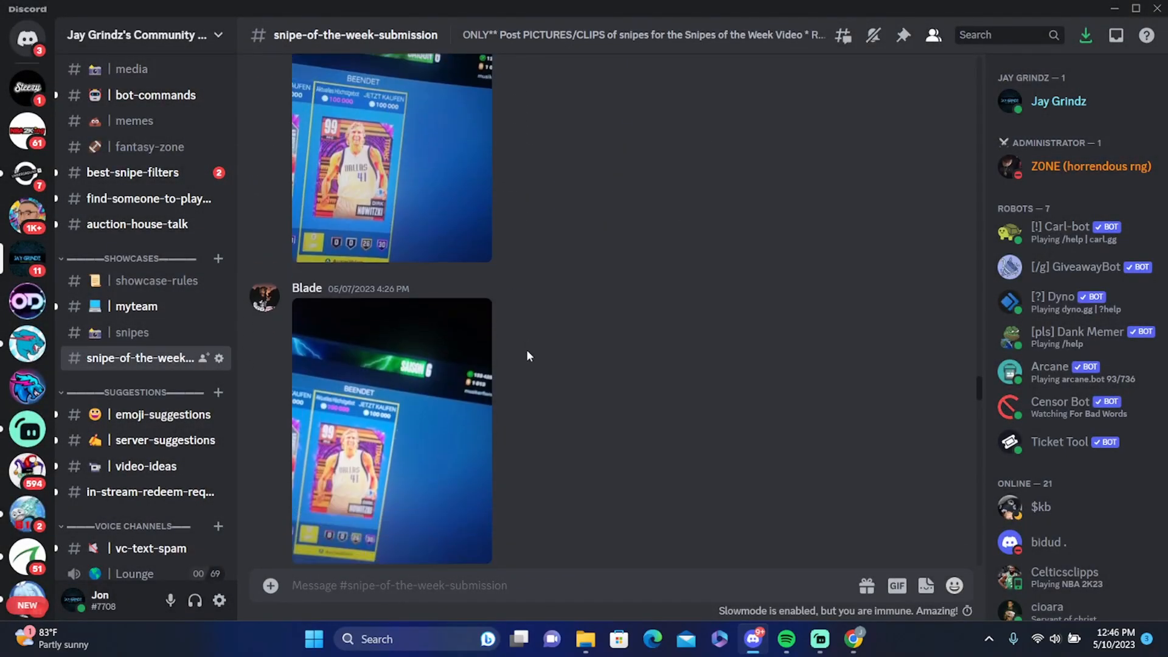
{"action": "left_click", "coordinate": [391, 428]}
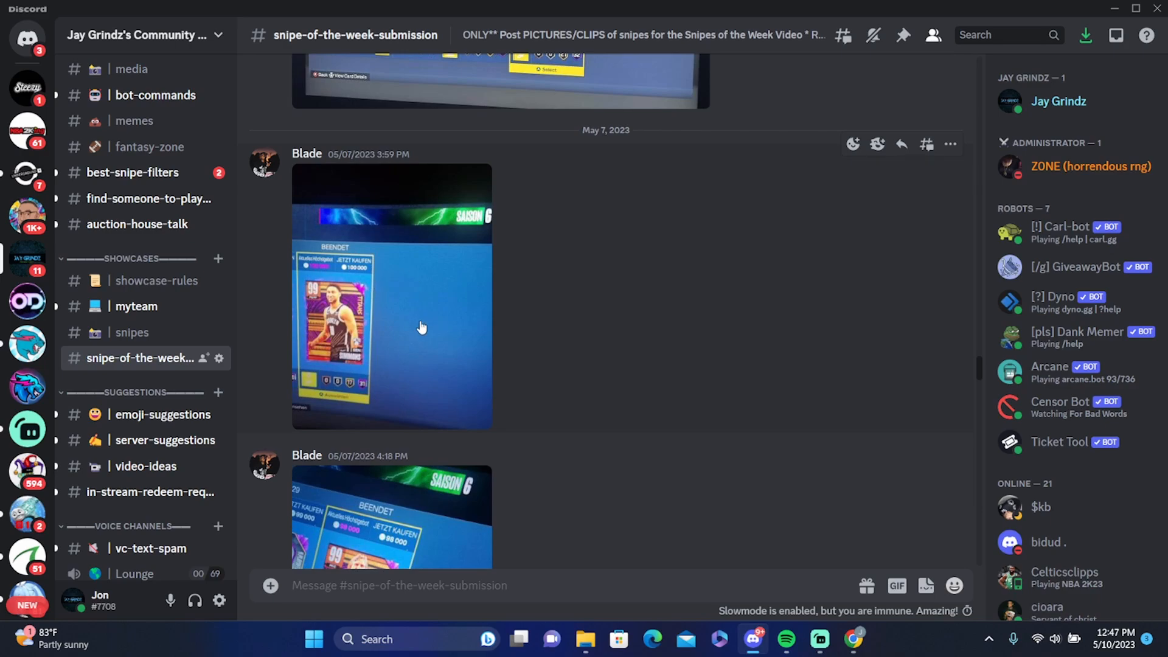
{"action": "scroll", "scroll_direction": "up", "scroll_amount": 3}
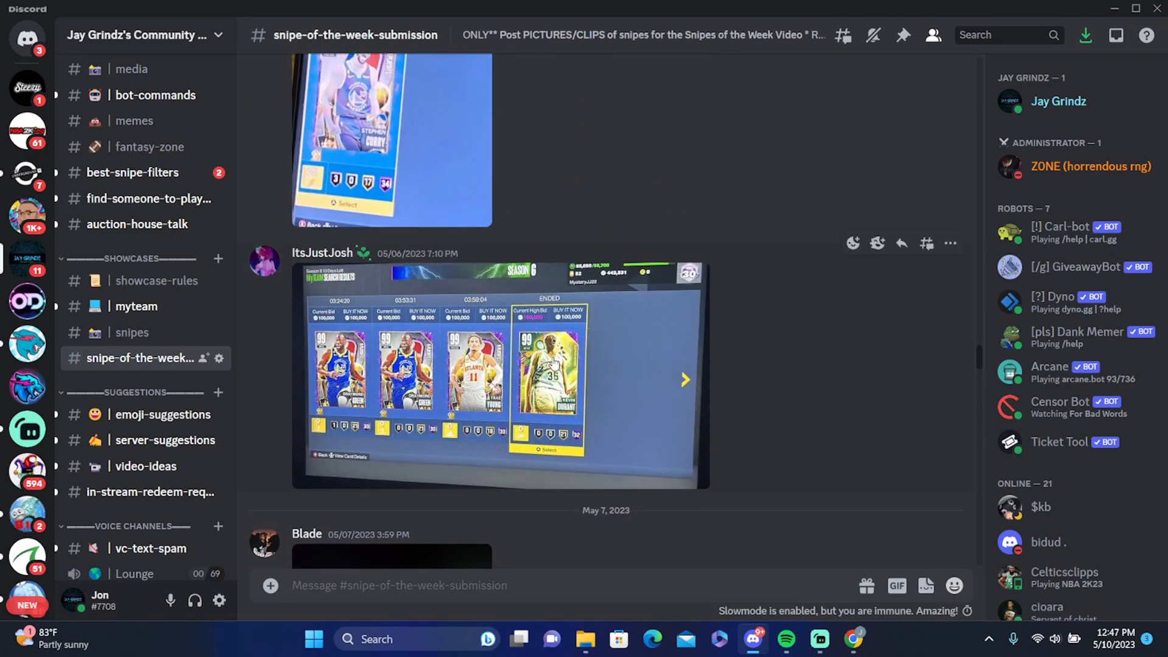
{"action": "mouse_move", "coordinate": [674, 309]}
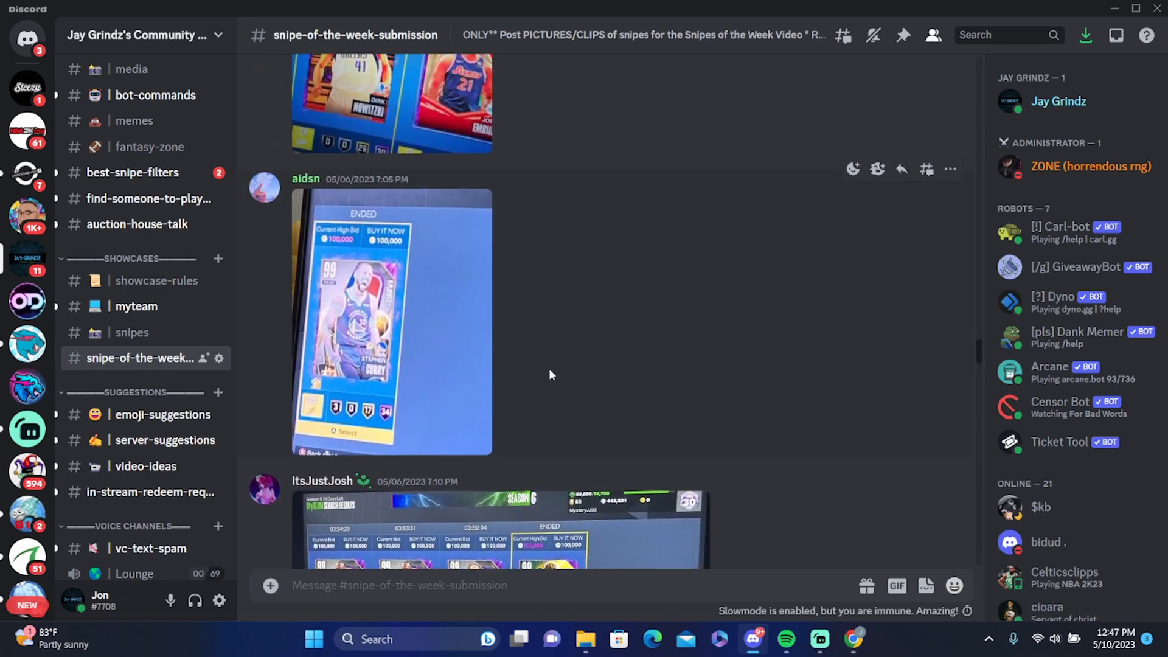
{"action": "mouse_move", "coordinate": [554, 310]}
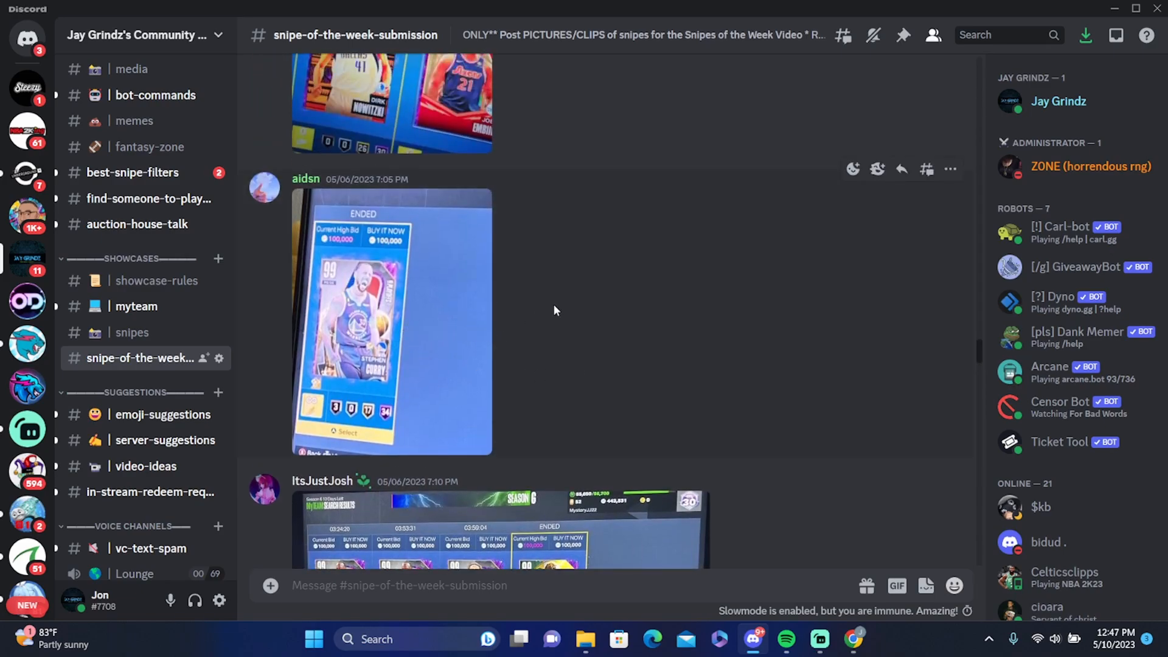
{"action": "scroll", "scroll_direction": "up", "scroll_amount": 3}
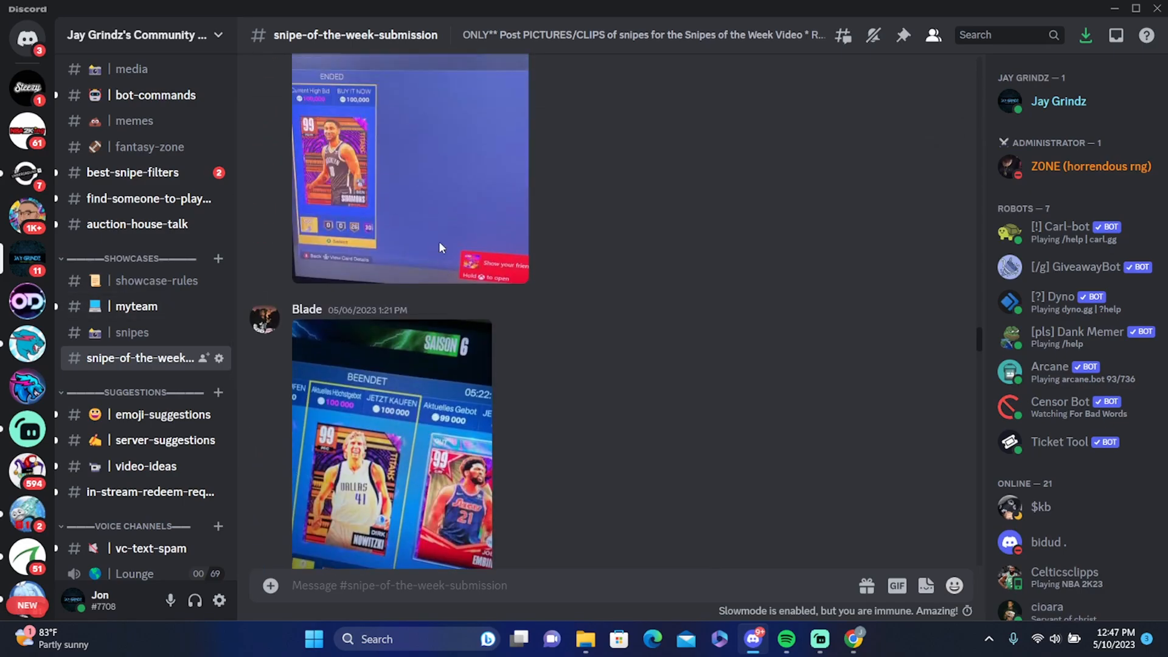
{"action": "scroll", "scroll_direction": "up", "scroll_amount": 3}
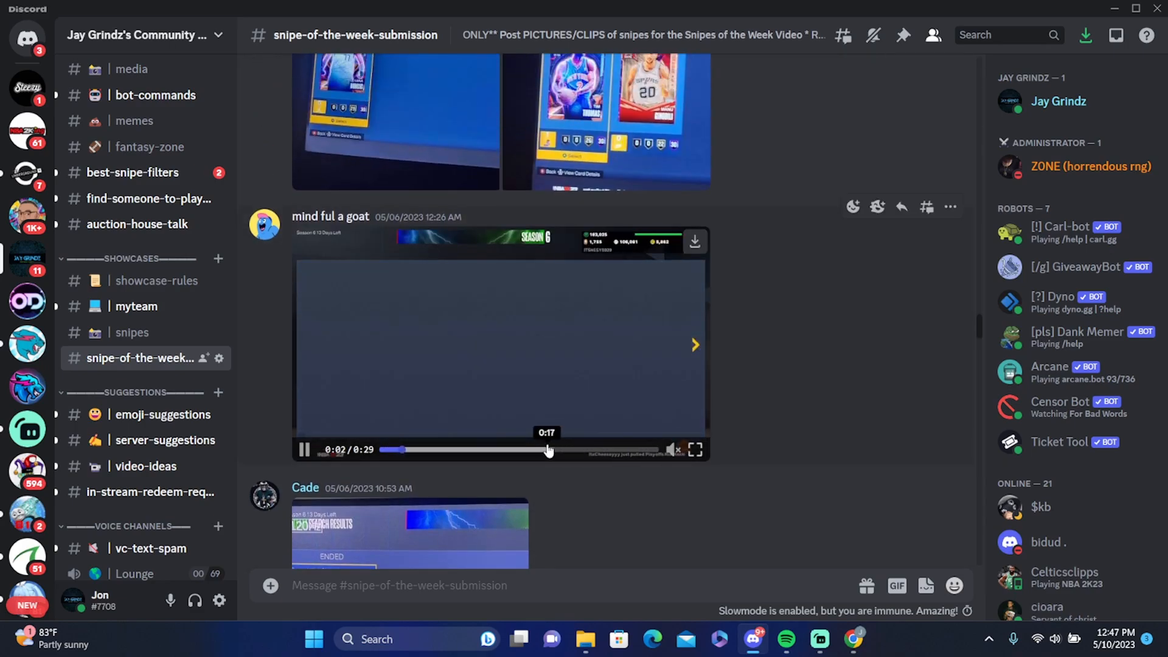
Skip the clip near its end and scroll up to Blade's May 5 Dirk Nowitzki photos
{"action": "left_click", "coordinate": [535, 449]}
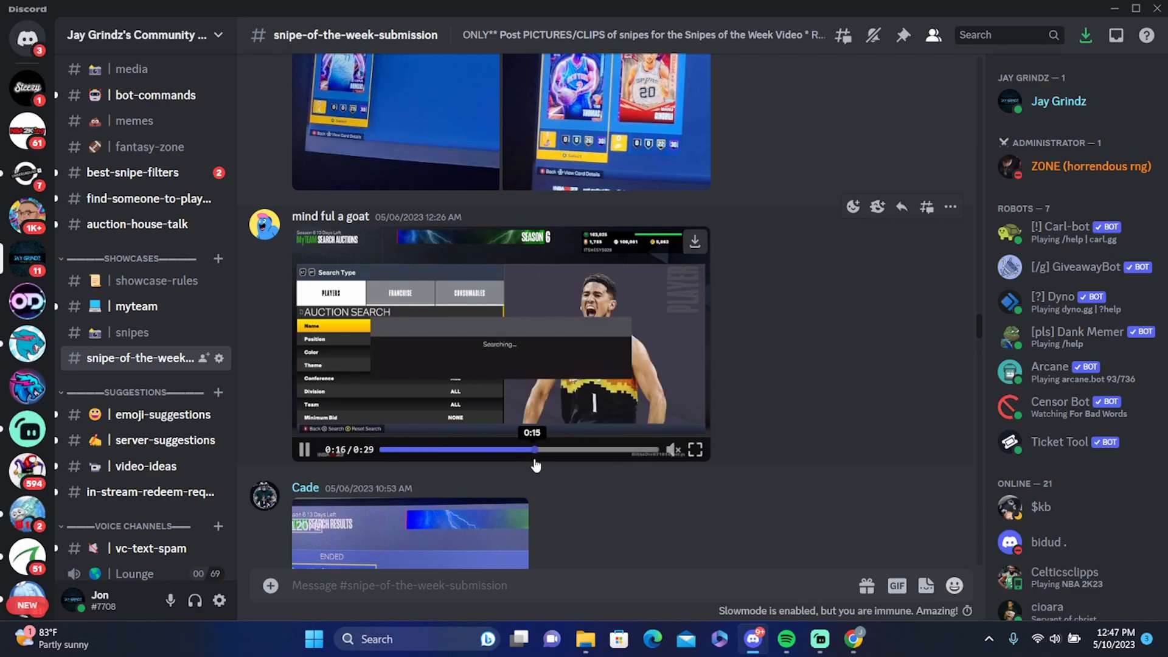
{"action": "left_click", "coordinate": [574, 449]}
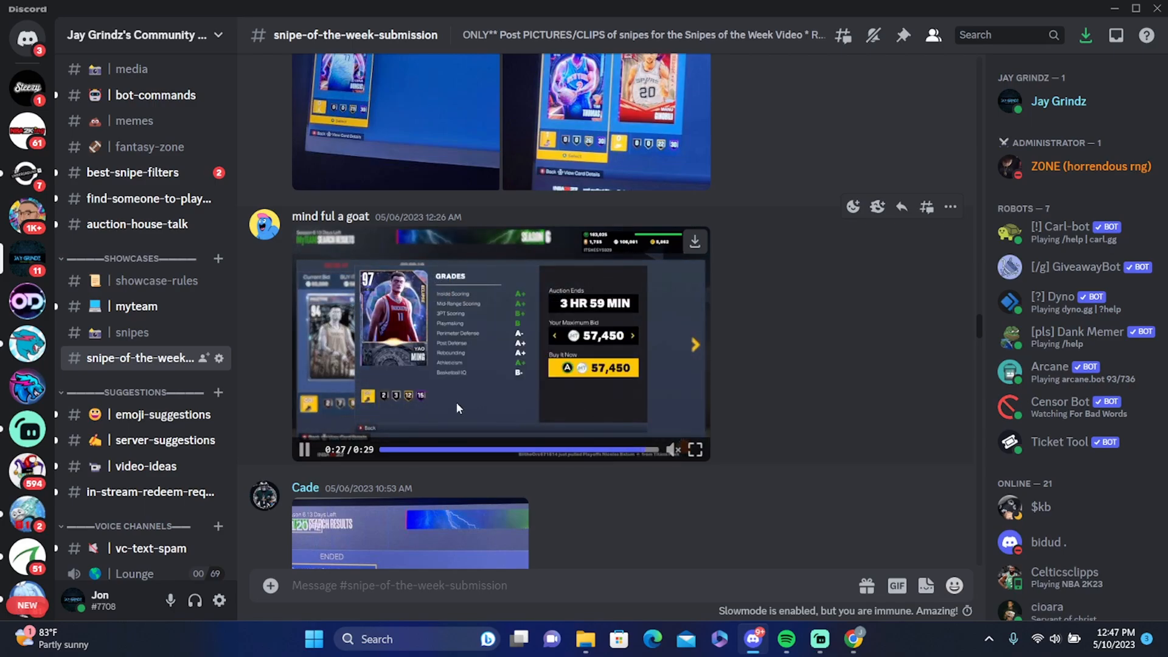
{"action": "scroll", "scroll_direction": "up", "scroll_amount": 3}
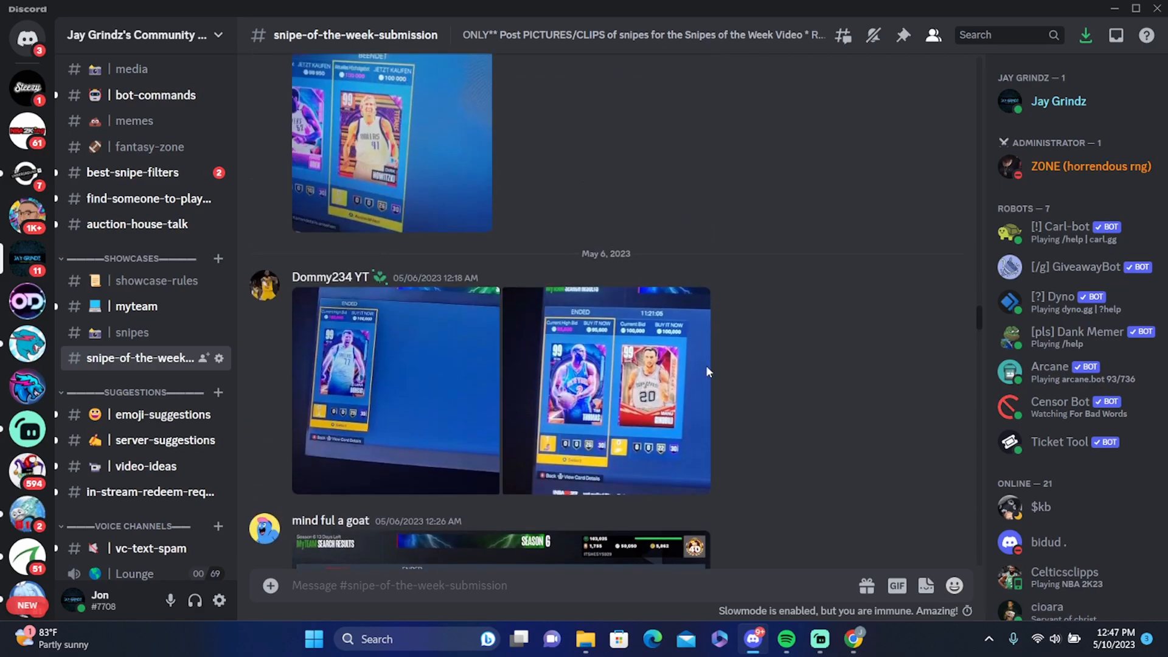
{"action": "left_click", "coordinate": [603, 388]}
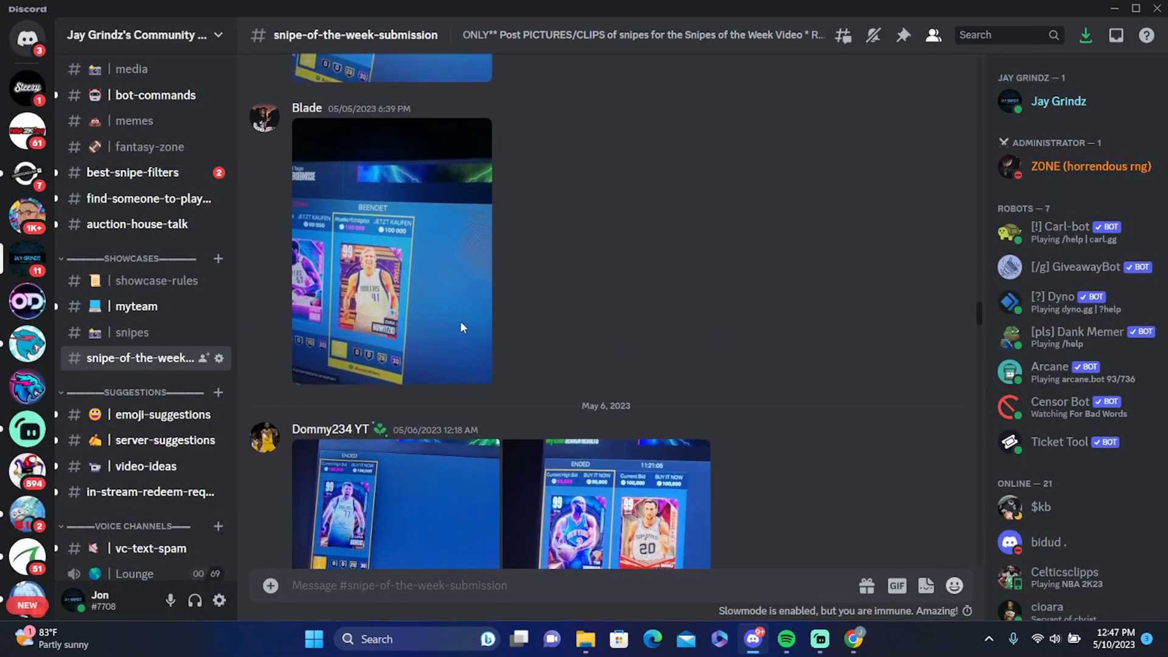
{"action": "scroll", "scroll_direction": "up", "scroll_amount": 3}
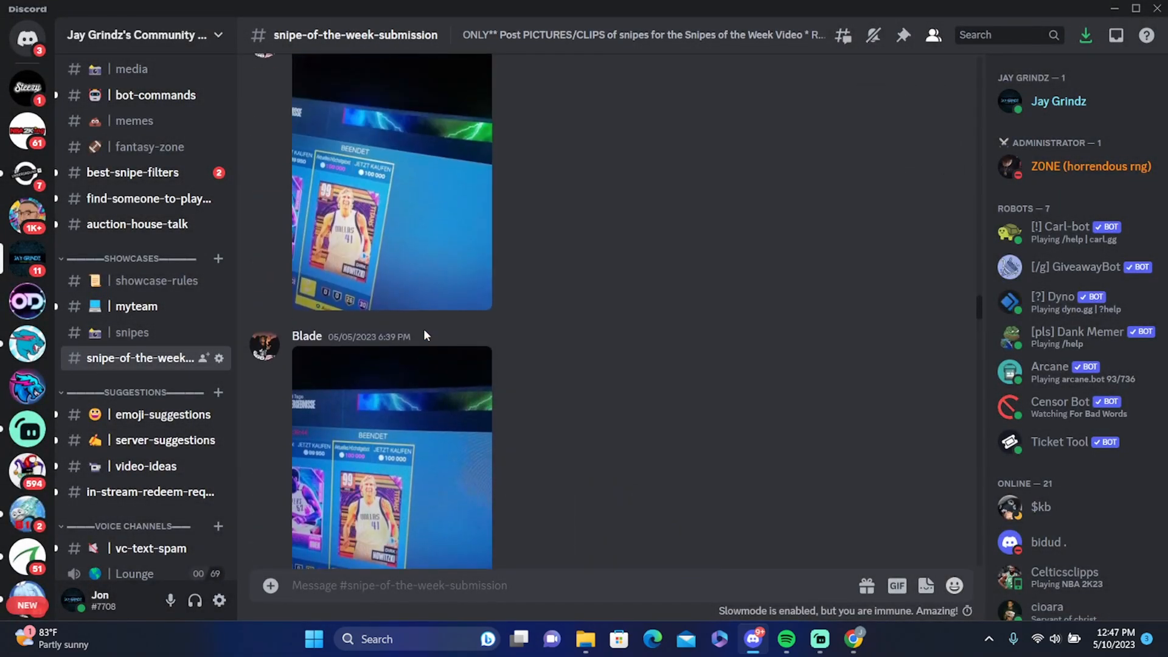
{"action": "scroll", "scroll_direction": "up", "scroll_amount": 3}
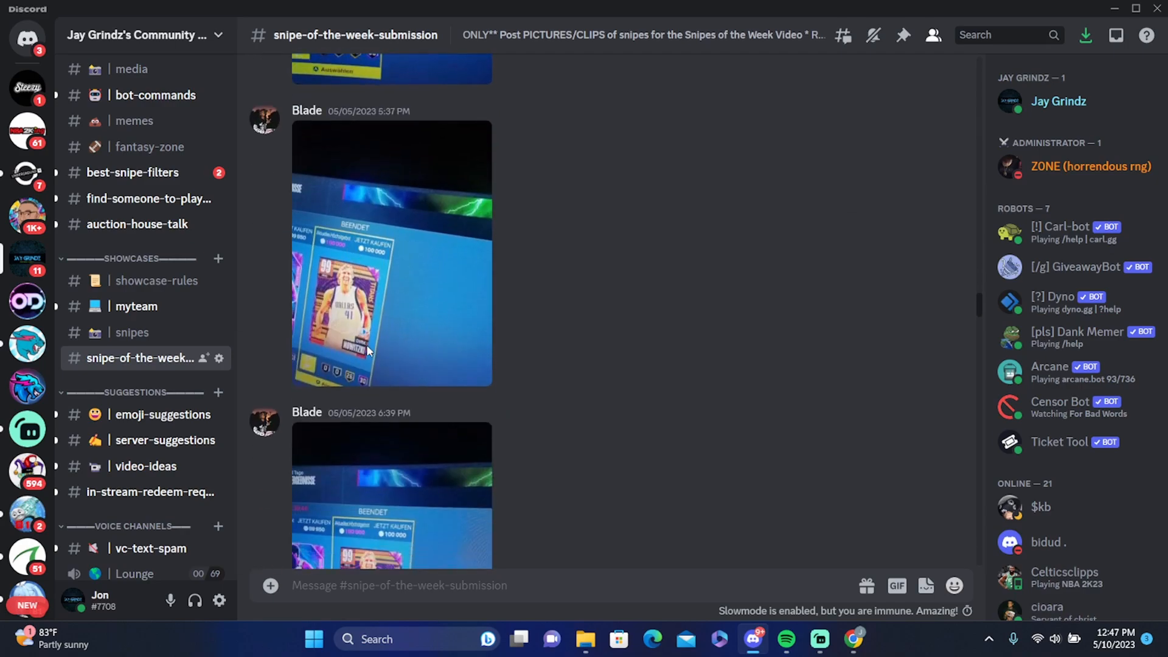
{"action": "scroll", "scroll_direction": "down", "scroll_amount": 3}
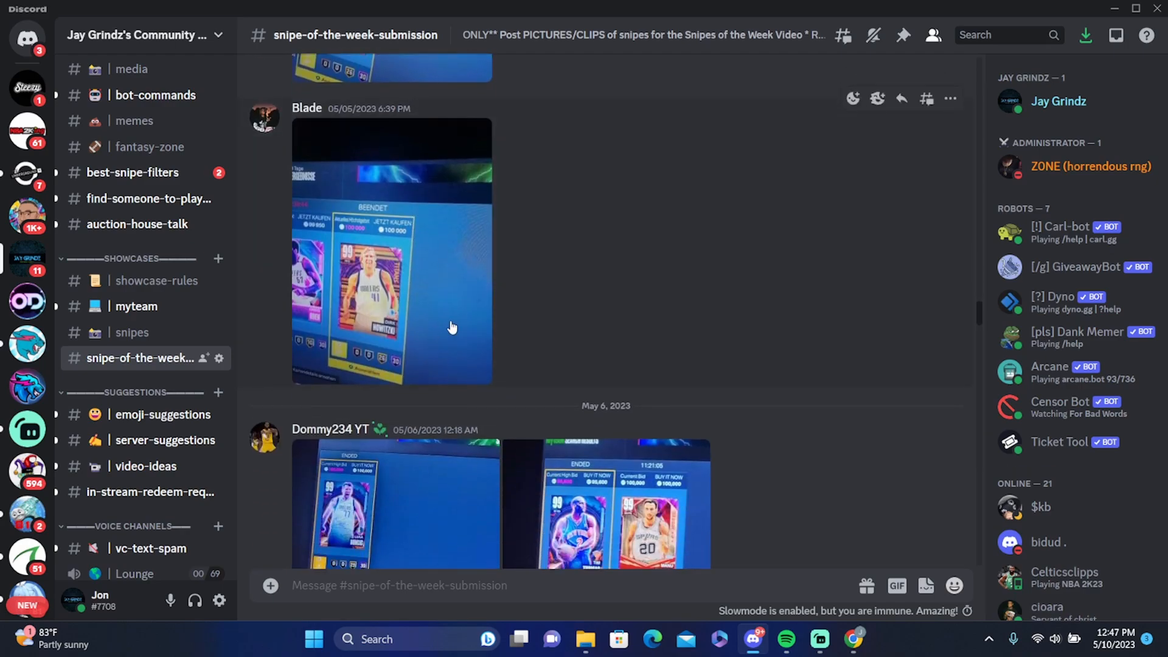
{"action": "scroll", "scroll_direction": "up", "scroll_amount": 3}
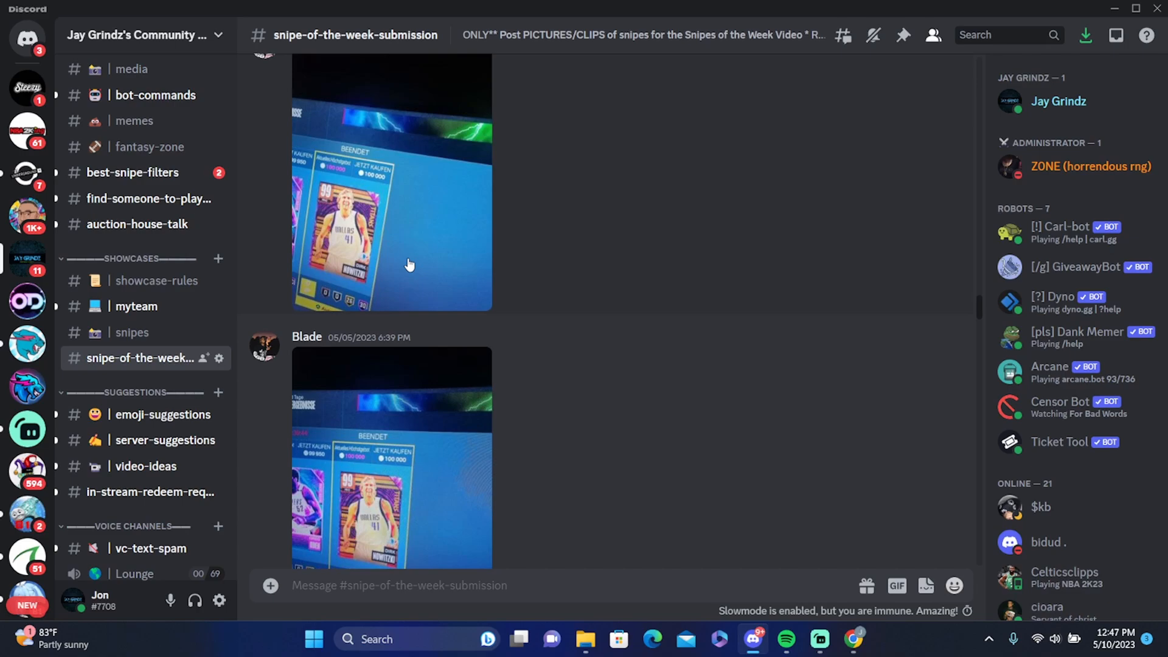
{"action": "scroll", "scroll_direction": "up", "scroll_amount": 3}
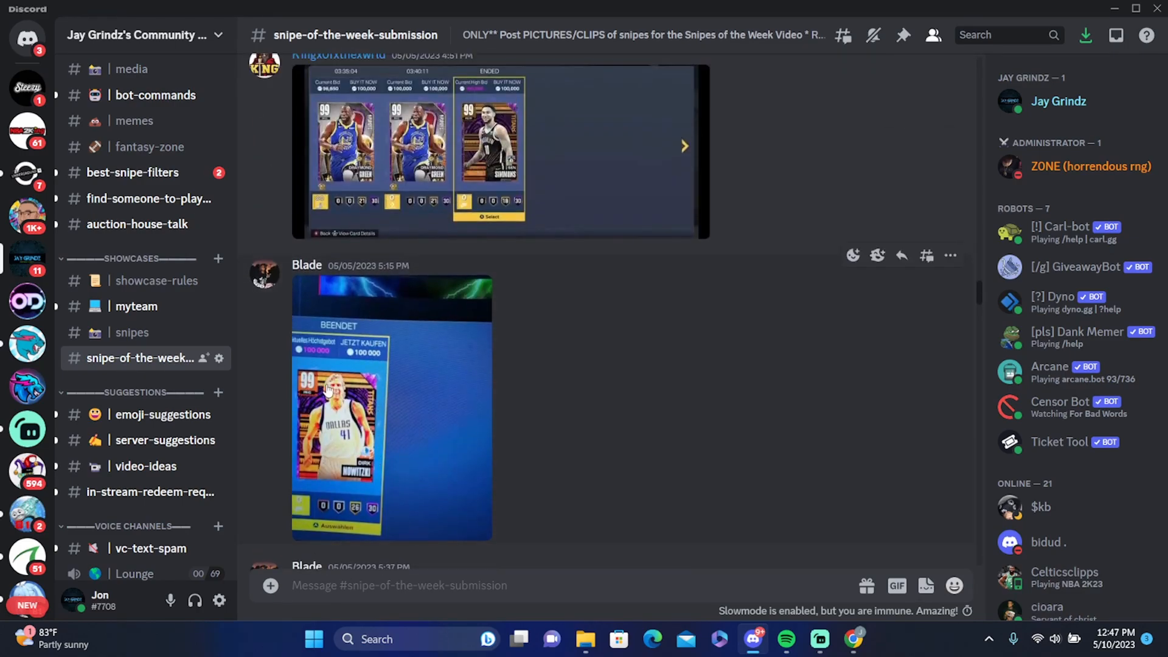
{"action": "scroll", "scroll_direction": "down", "scroll_amount": 3}
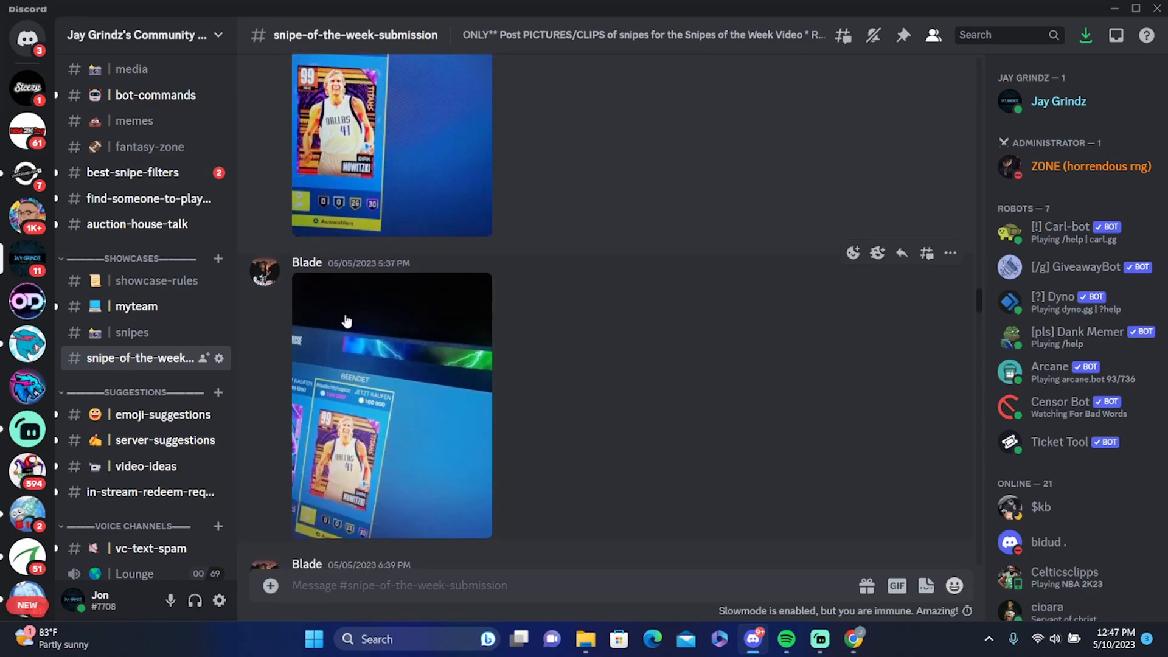
{"action": "scroll", "scroll_direction": "up", "scroll_amount": 3}
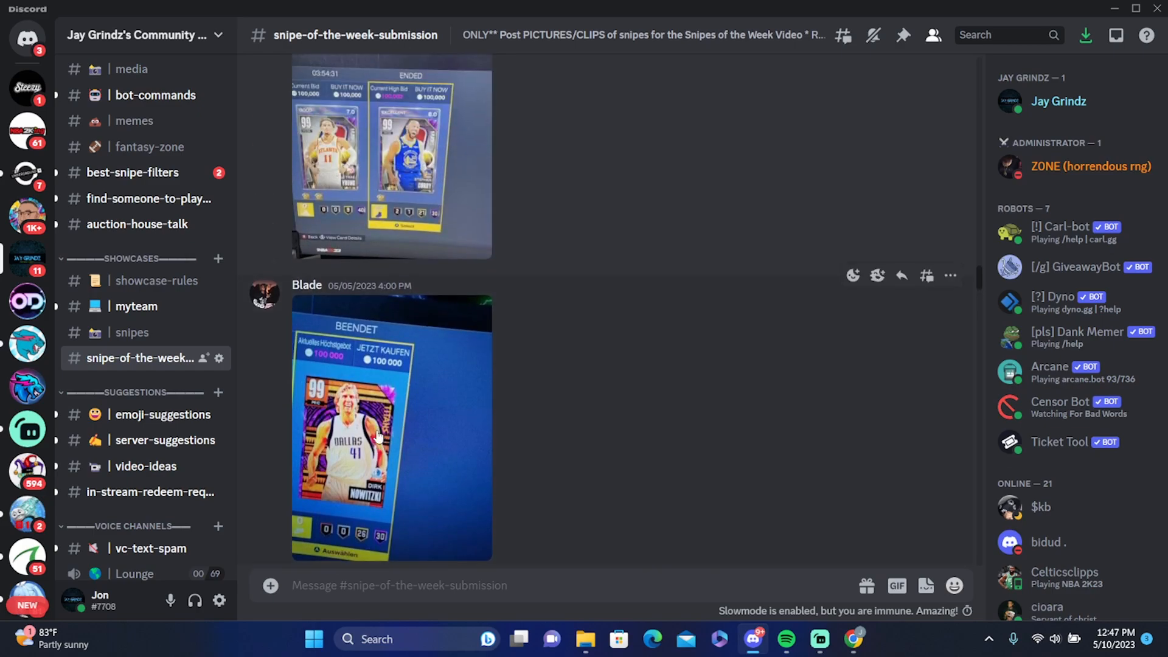
{"action": "scroll", "scroll_direction": "up", "scroll_amount": 3}
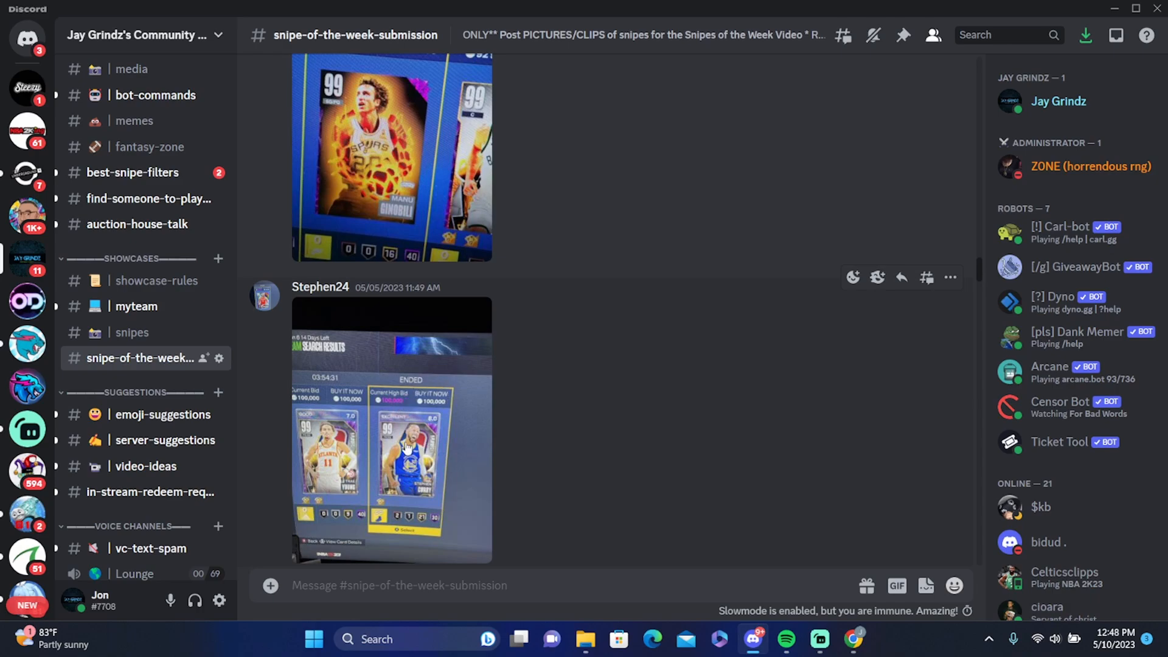
{"action": "mouse_move", "coordinate": [385, 430]}
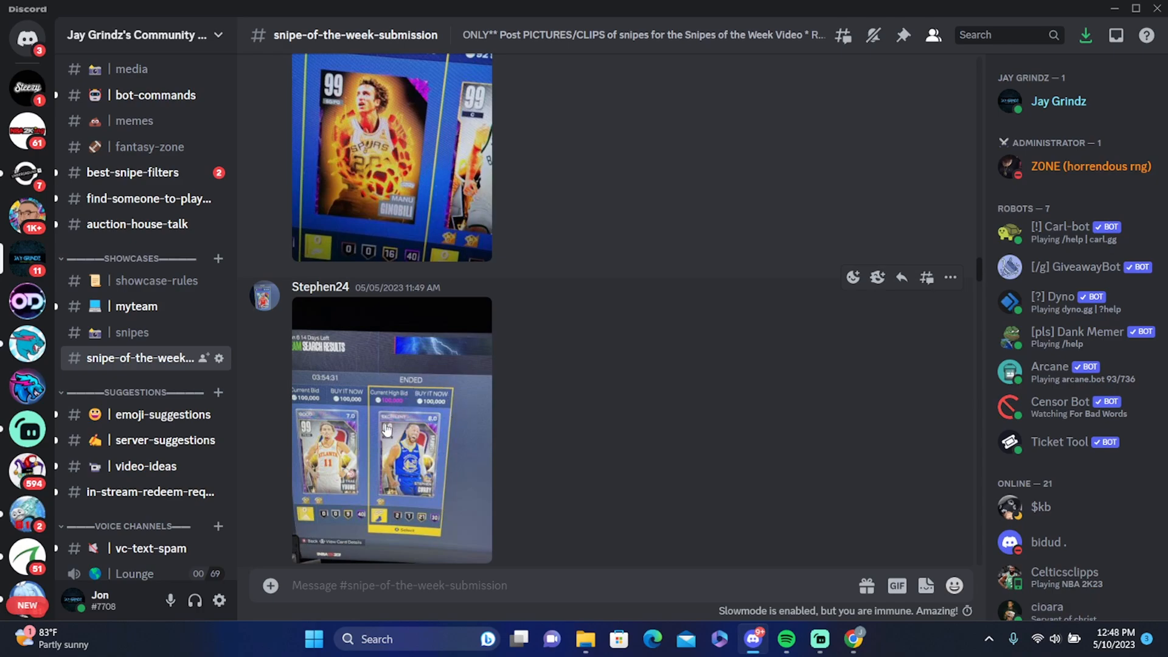
{"action": "scroll", "scroll_direction": "up", "scroll_amount": 3}
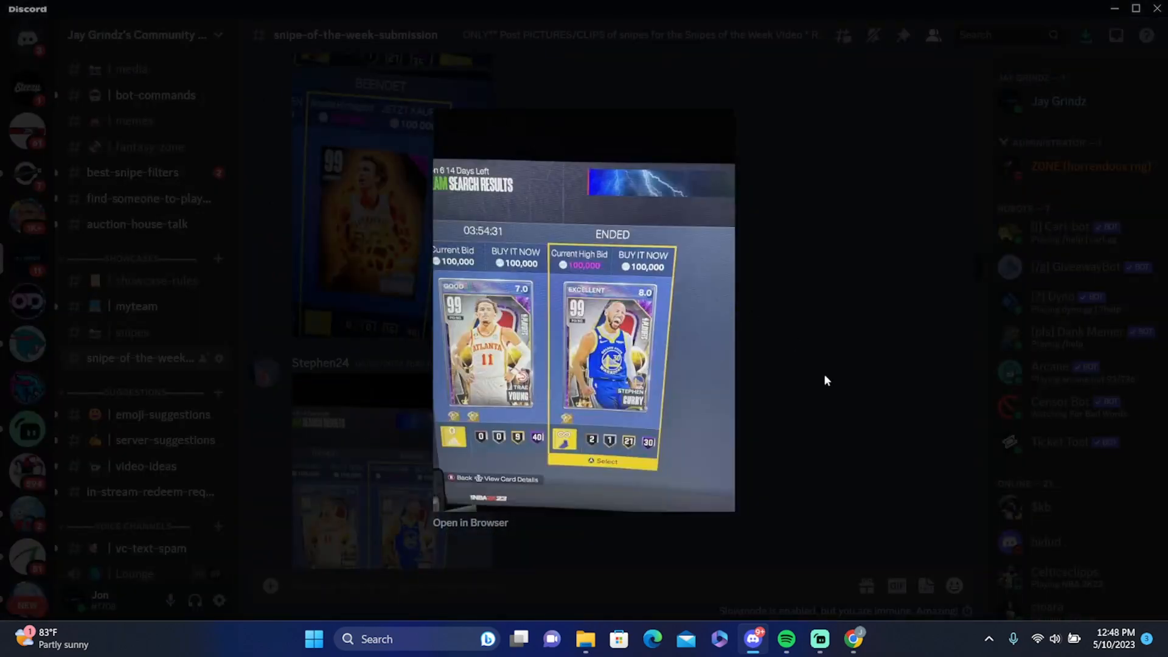
{"action": "left_click", "coordinate": [825, 379]}
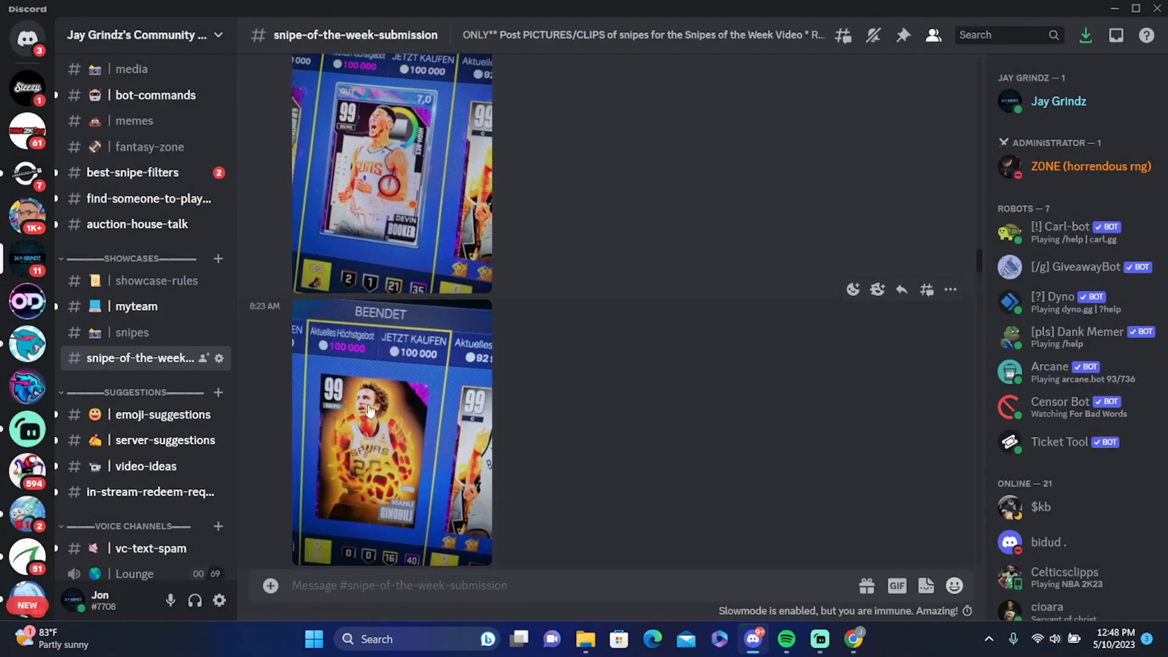
{"action": "mouse_move", "coordinate": [359, 445]}
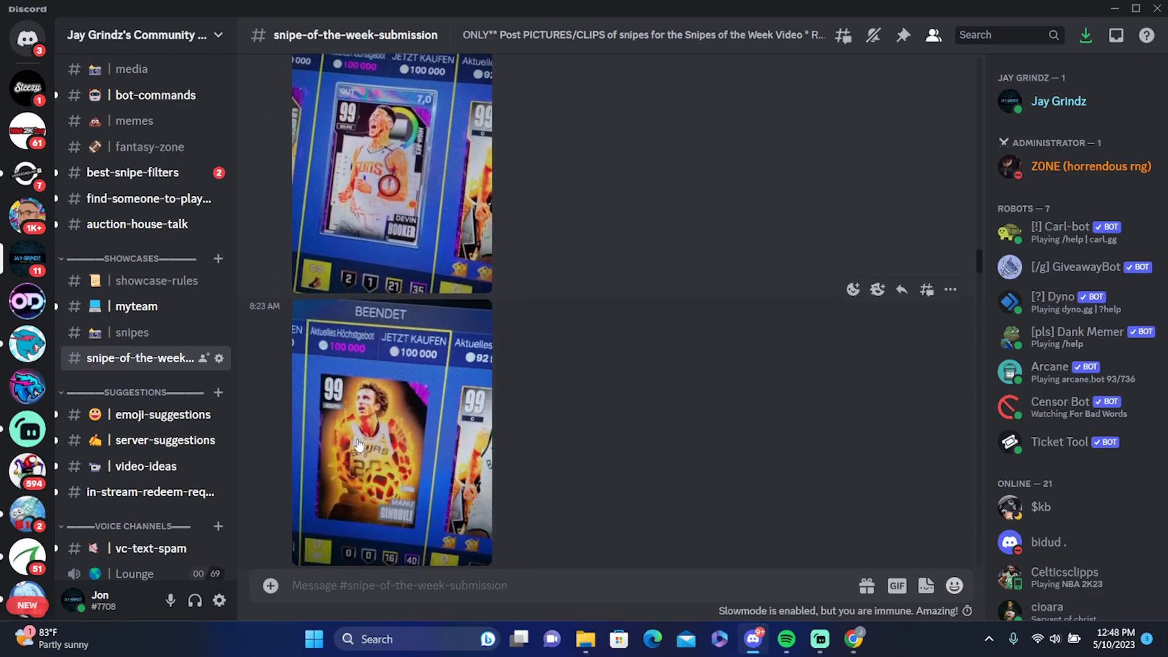
{"action": "scroll", "scroll_direction": "up", "scroll_amount": 3}
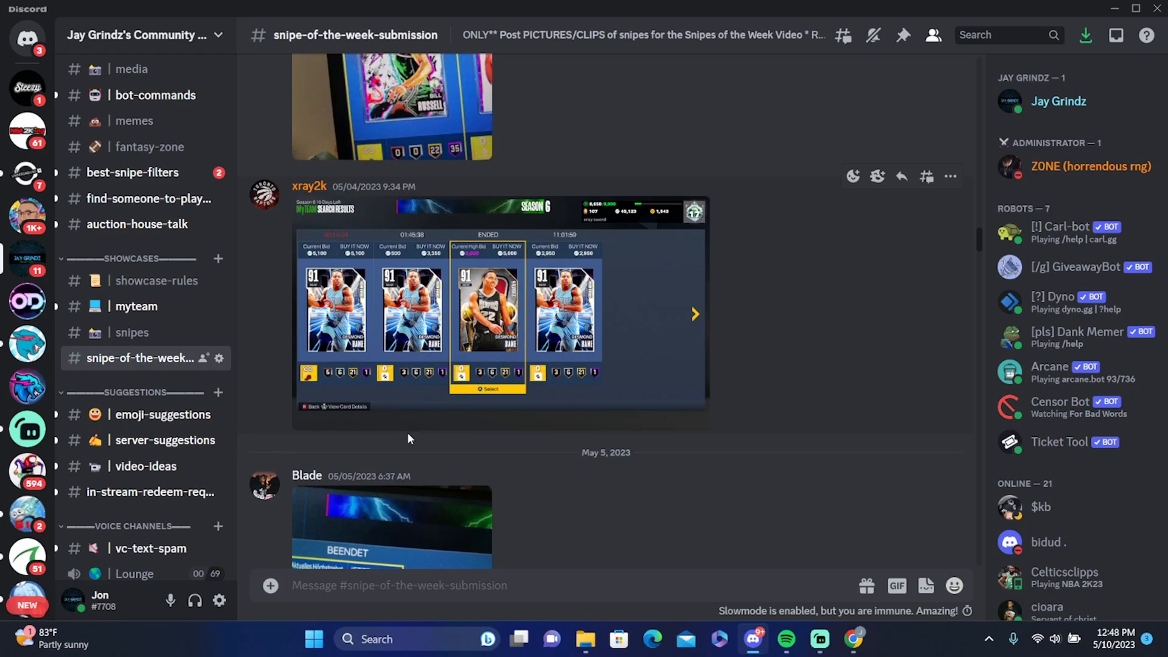
{"action": "scroll", "scroll_direction": "down", "scroll_amount": 3}
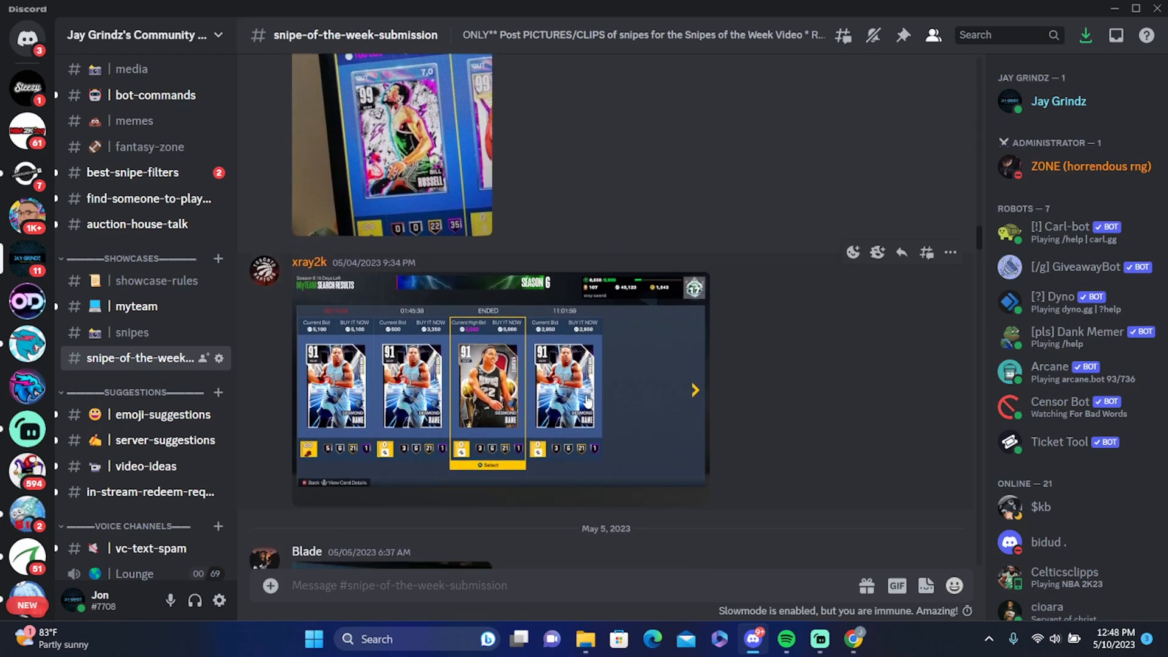
{"action": "mouse_move", "coordinate": [568, 343]}
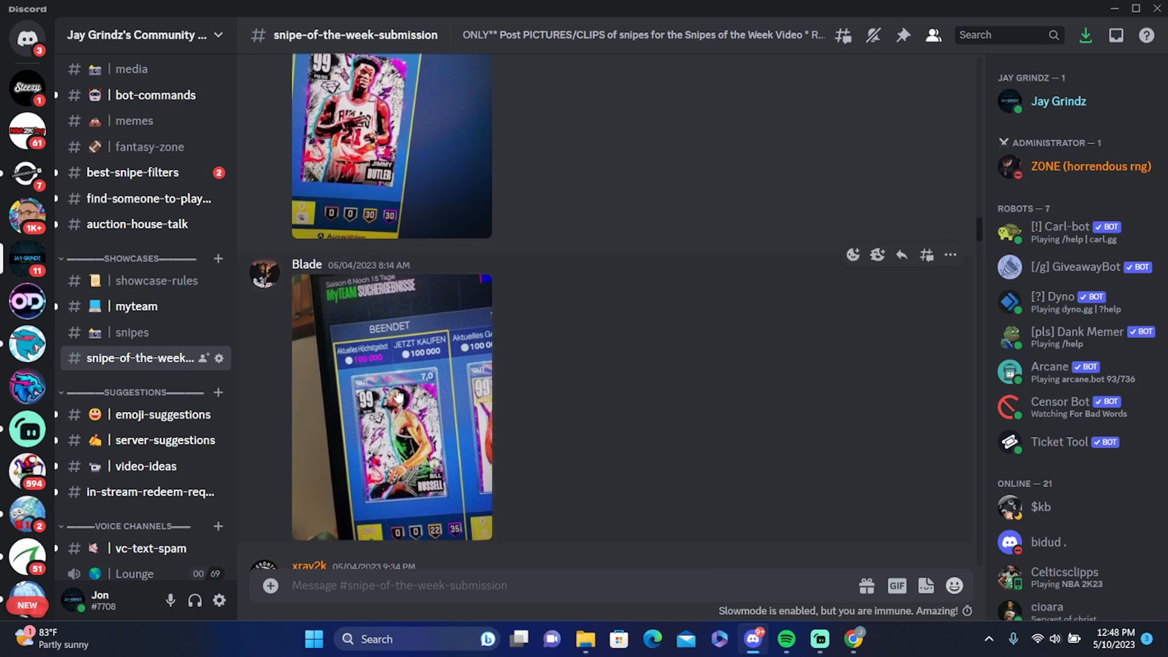
{"action": "scroll", "scroll_direction": "up", "scroll_amount": 3}
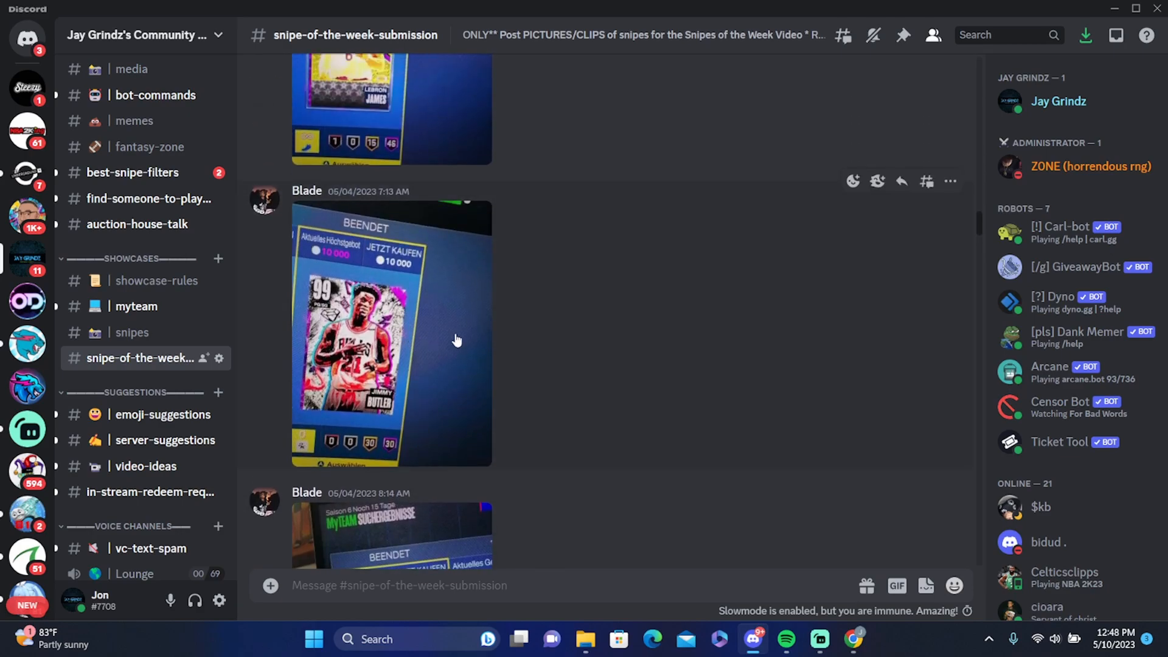
{"action": "mouse_move", "coordinate": [434, 326]}
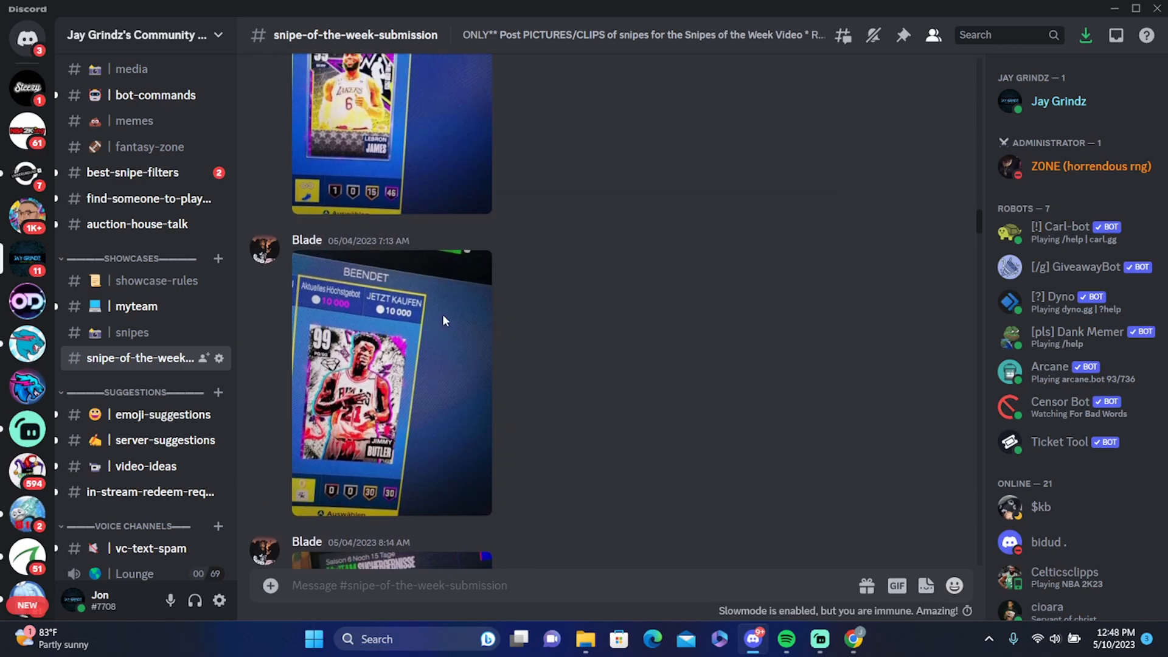
{"action": "scroll", "scroll_direction": "up", "scroll_amount": 3}
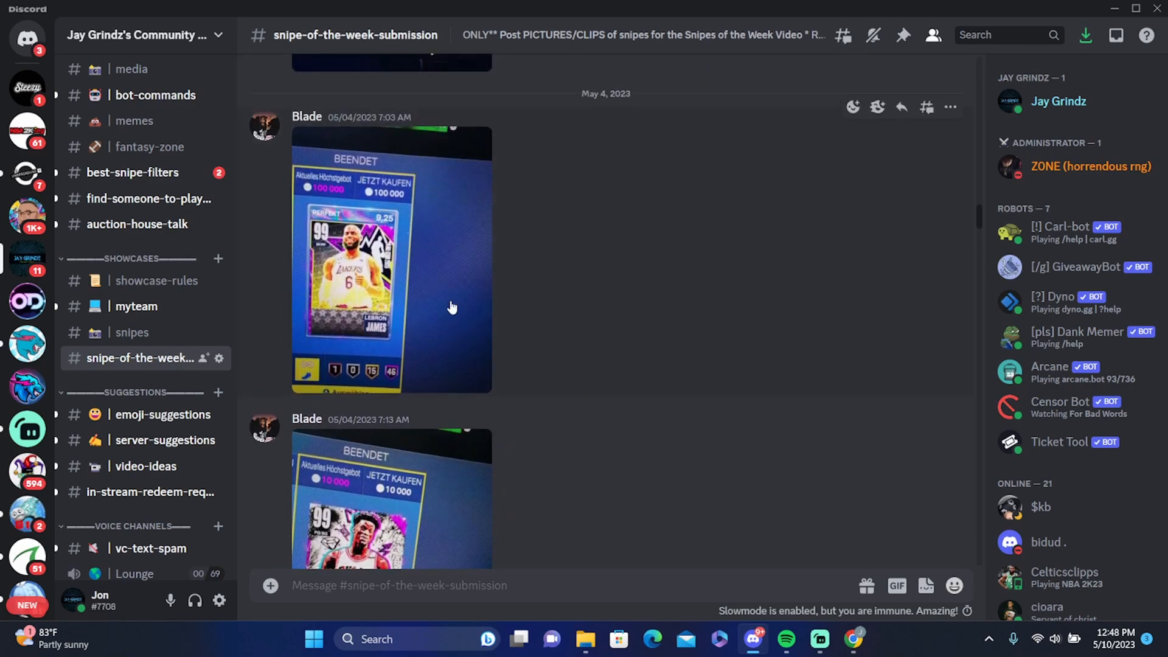
{"action": "mouse_move", "coordinate": [417, 336]}
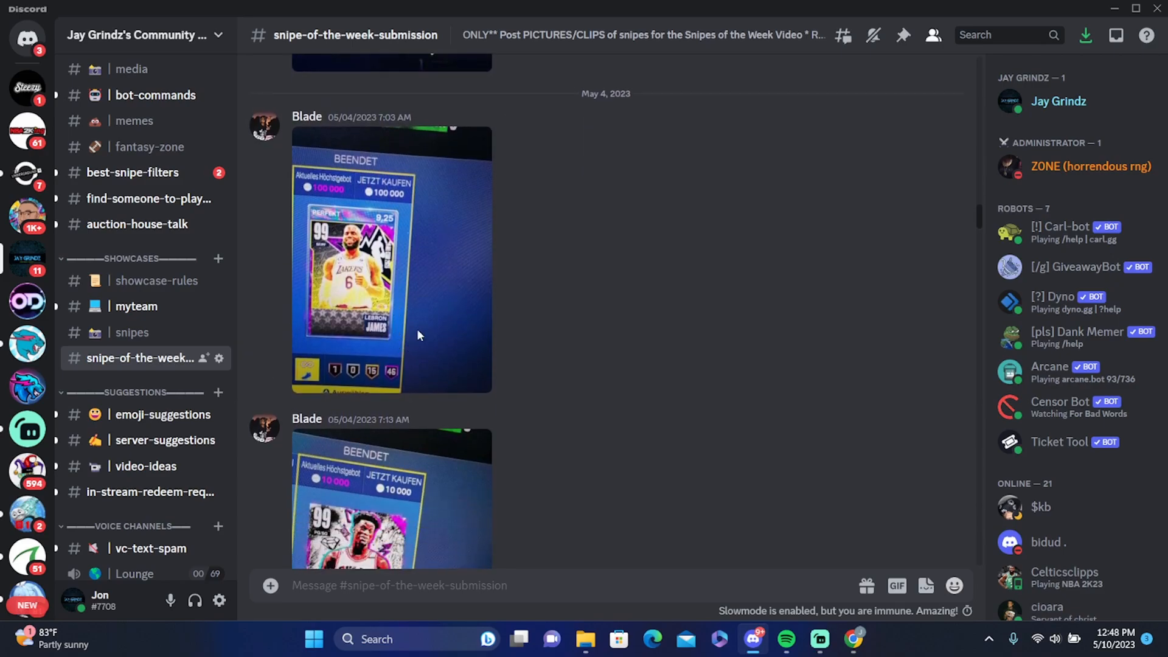
{"action": "mouse_move", "coordinate": [653, 366]}
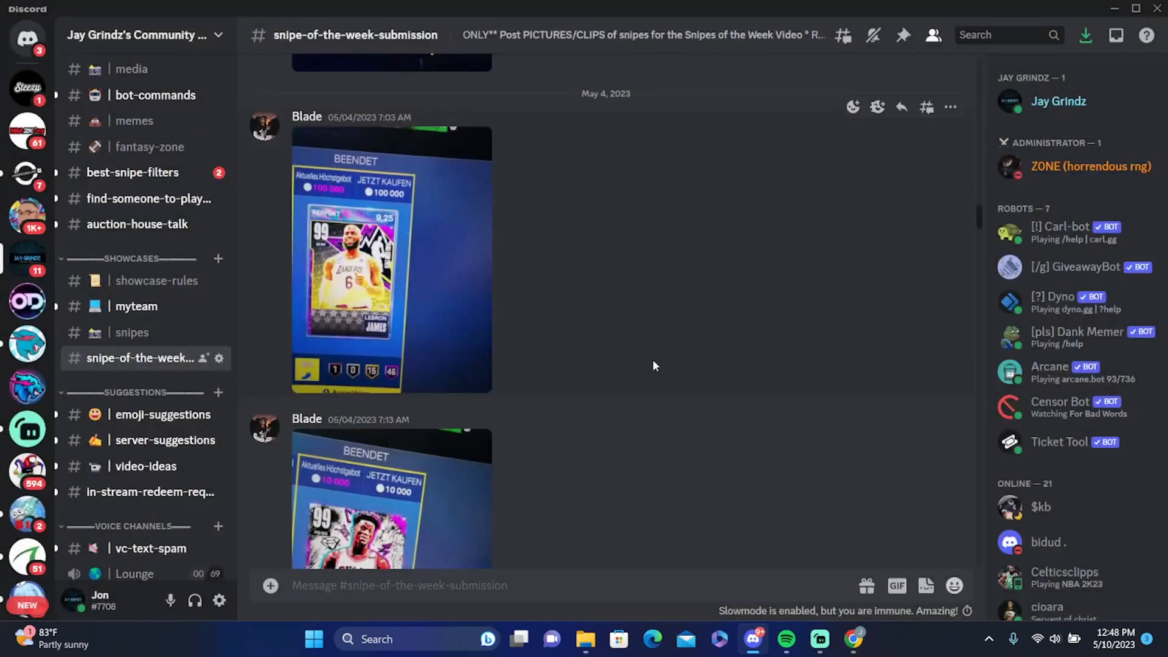
{"action": "scroll", "scroll_direction": "up", "scroll_amount": 3}
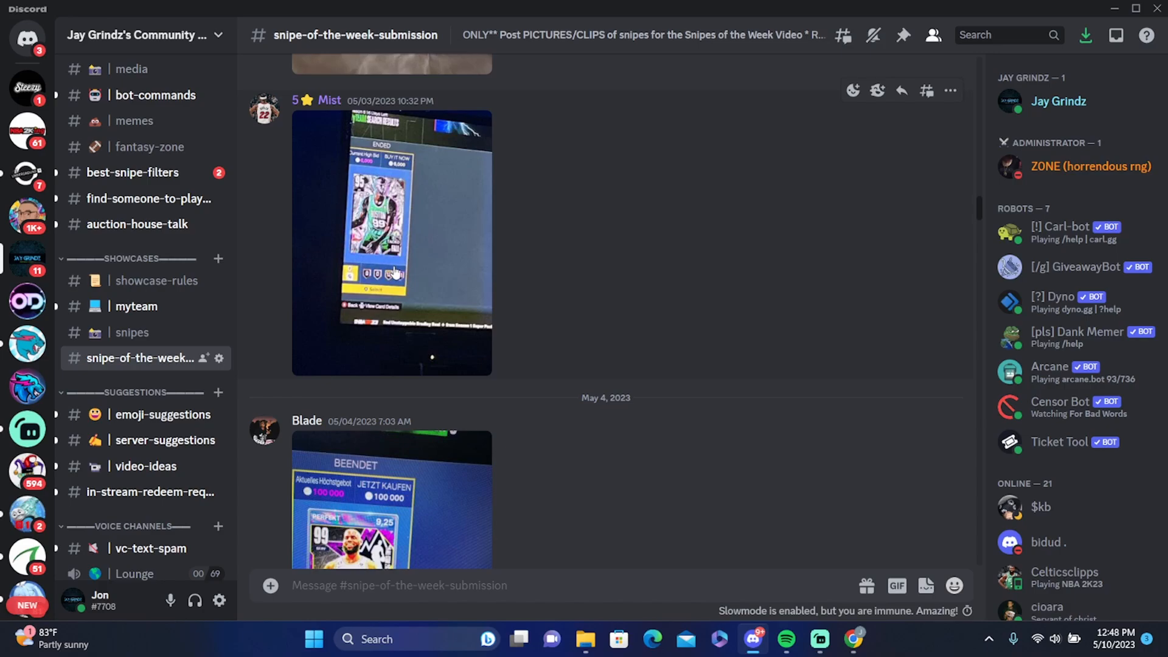
{"action": "left_click", "coordinate": [391, 242]}
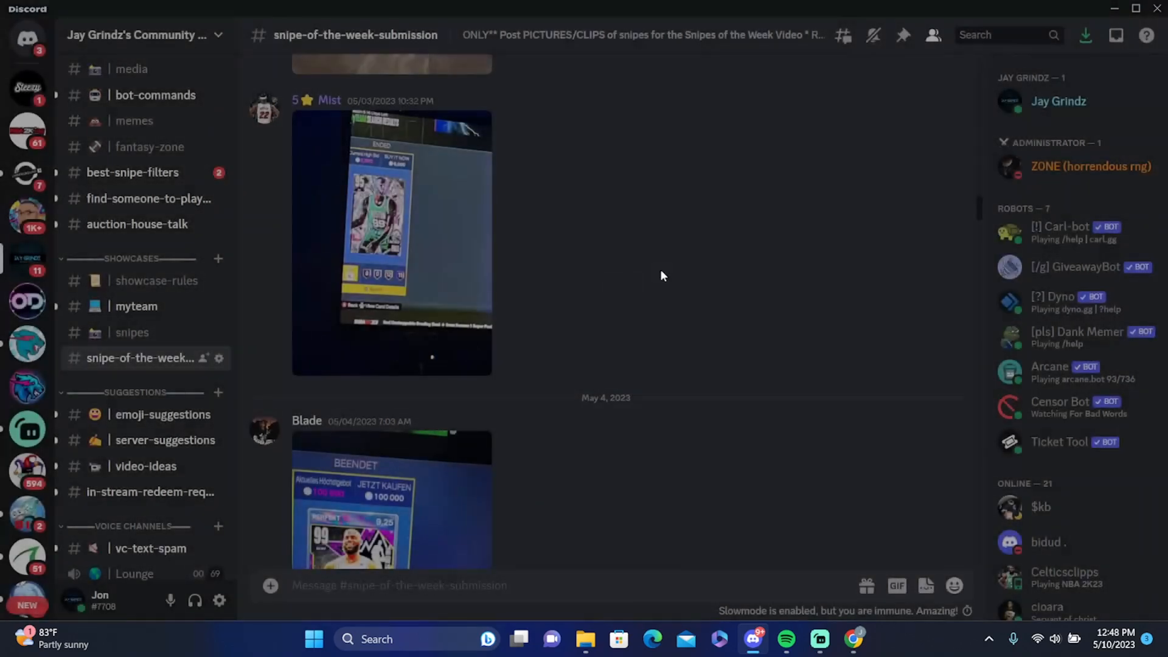
{"action": "scroll", "scroll_direction": "up", "scroll_amount": 3}
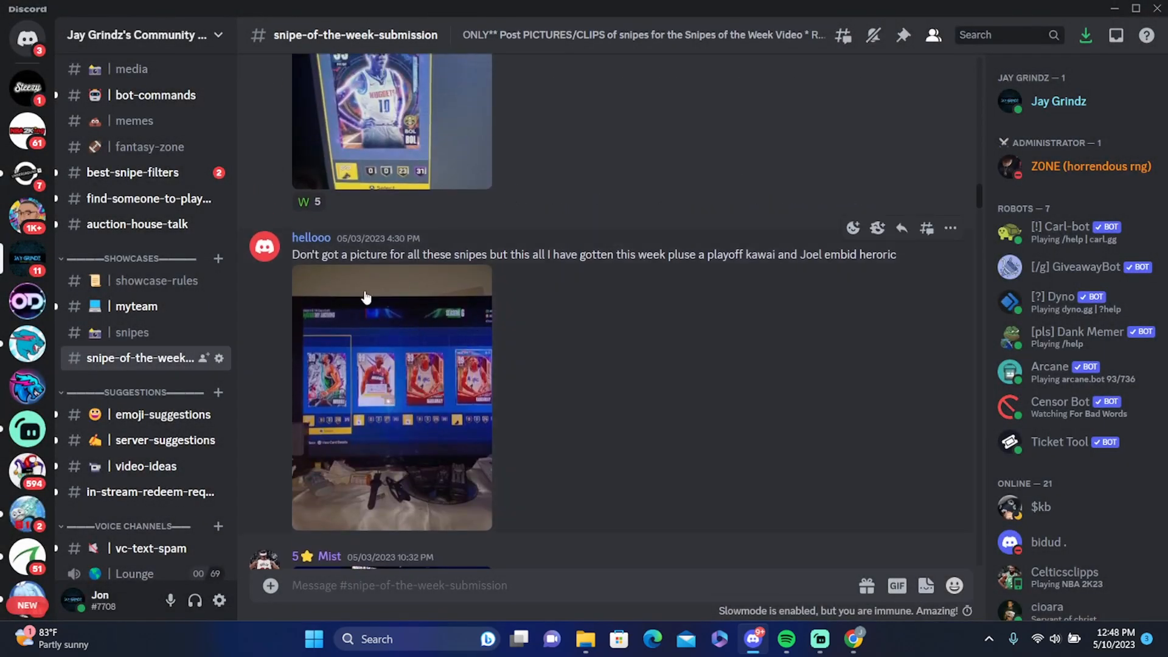
{"action": "mouse_move", "coordinate": [684, 245]}
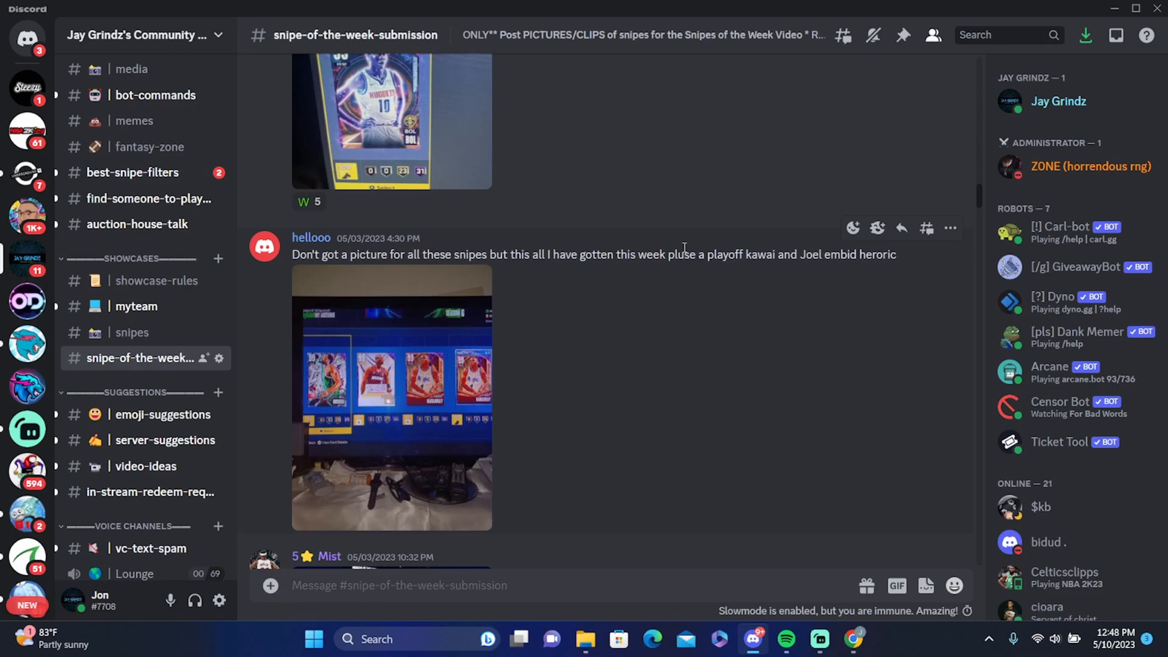
{"action": "mouse_move", "coordinate": [584, 326]}
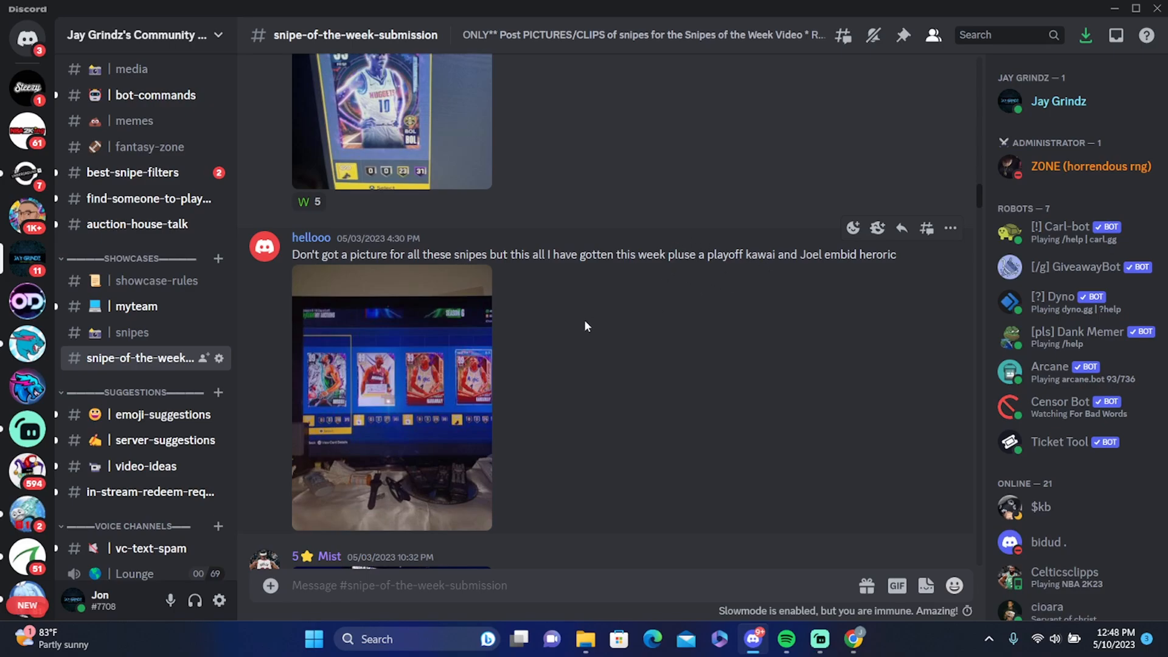
{"action": "left_click", "coordinate": [391, 397]}
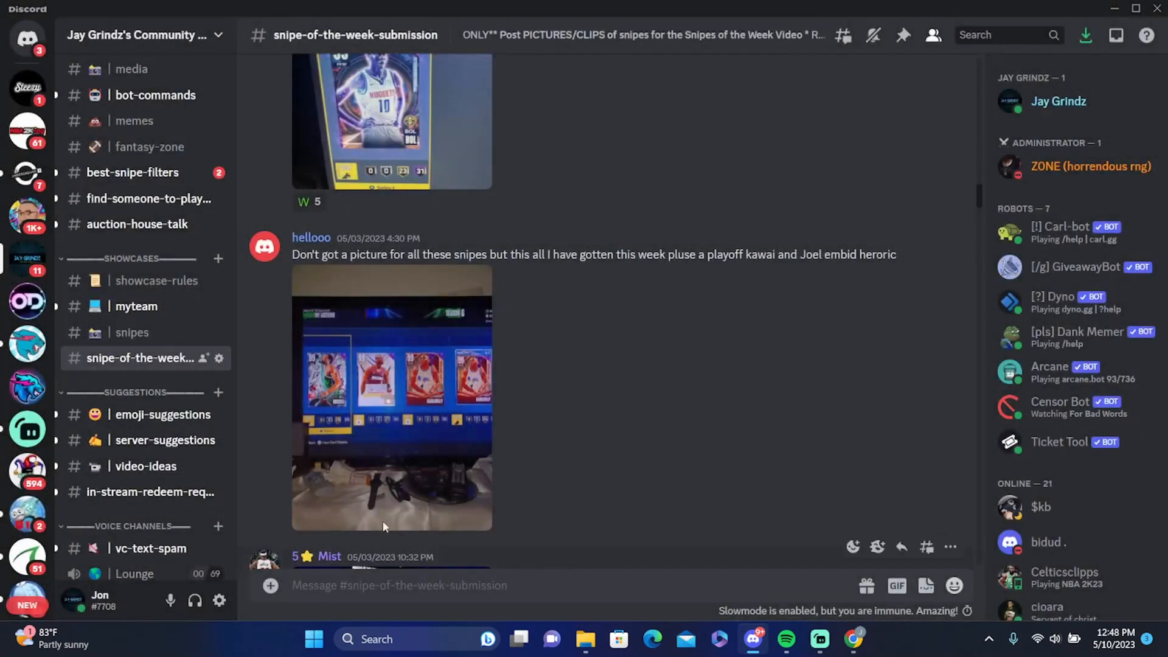
{"action": "scroll", "scroll_direction": "up", "scroll_amount": 3}
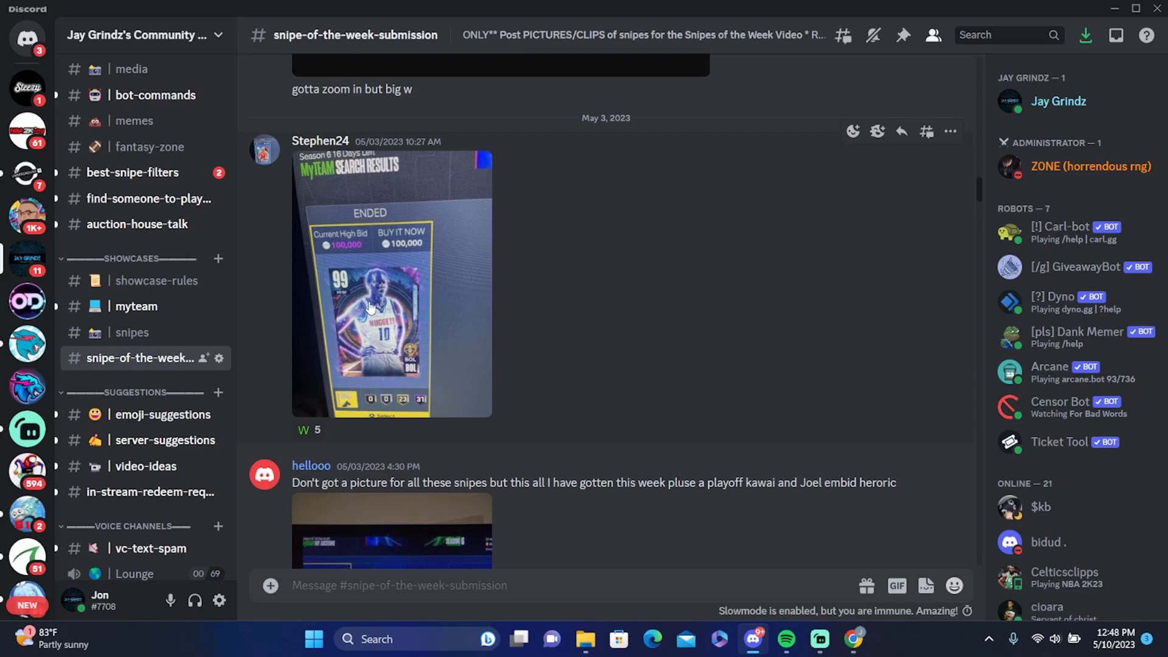
{"action": "left_click", "coordinate": [305, 430]}
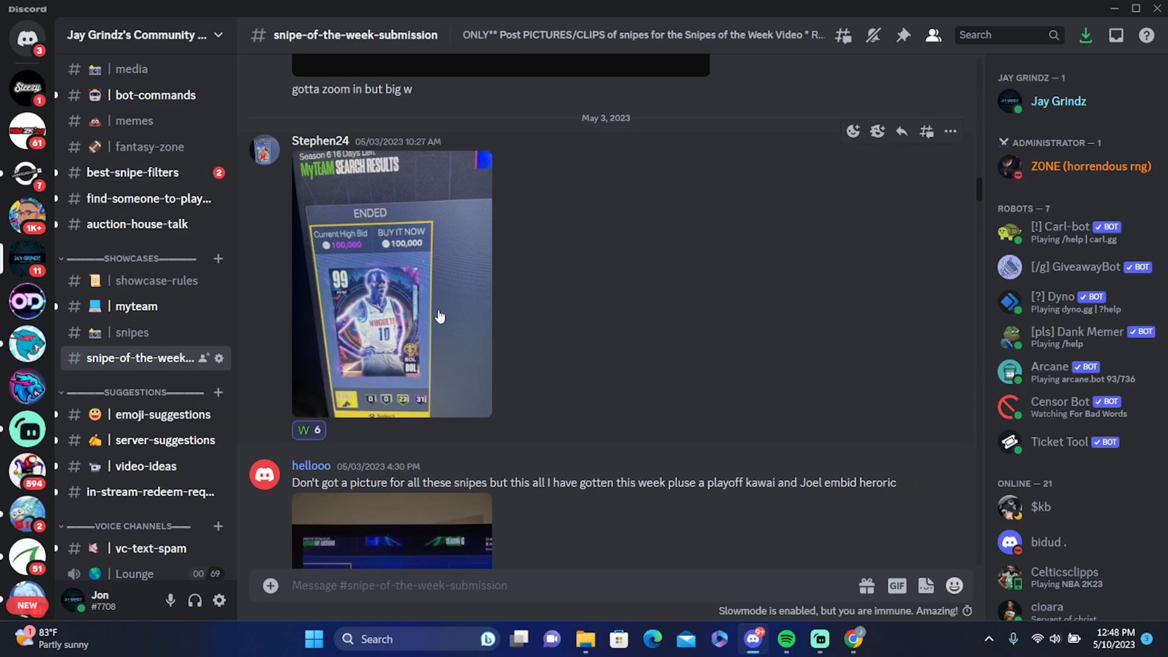
{"action": "left_click", "coordinate": [391, 283]}
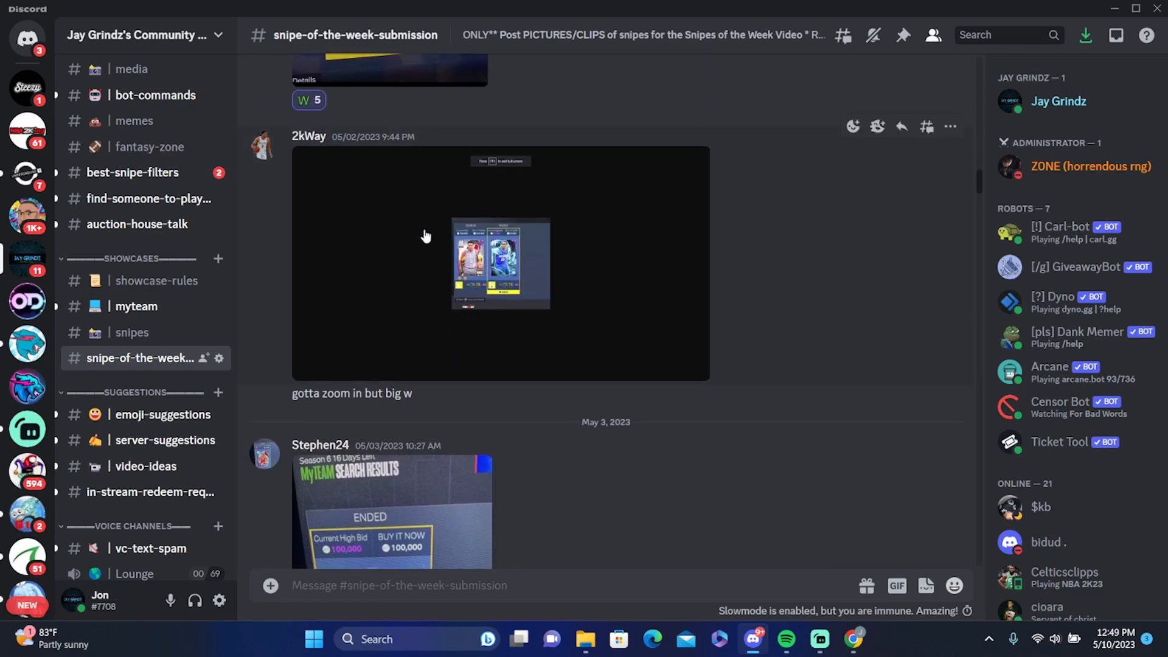
{"action": "scroll", "scroll_direction": "down", "scroll_amount": 3}
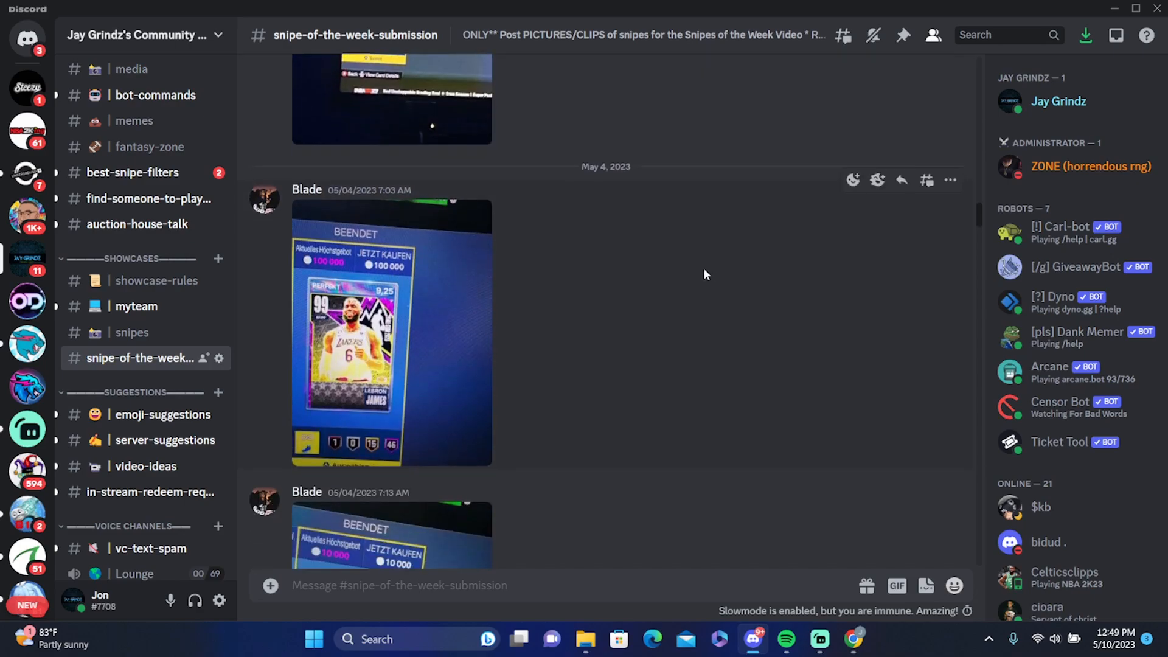
{"action": "scroll", "scroll_direction": "down", "scroll_amount": 3}
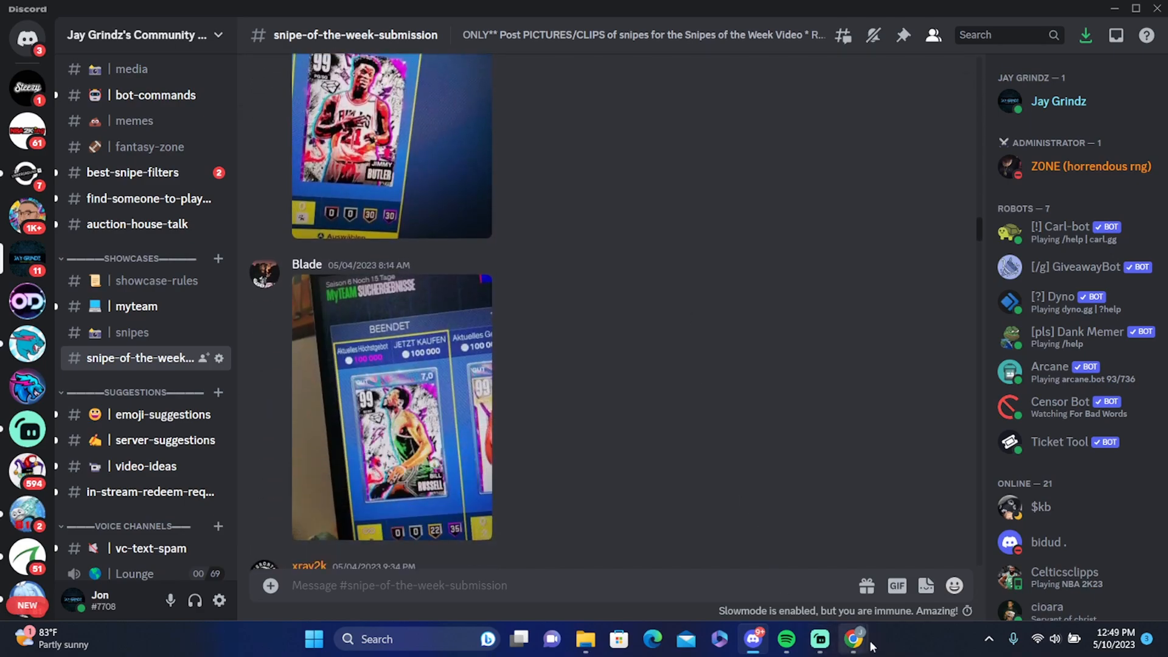
{"action": "mouse_move", "coordinate": [854, 639]}
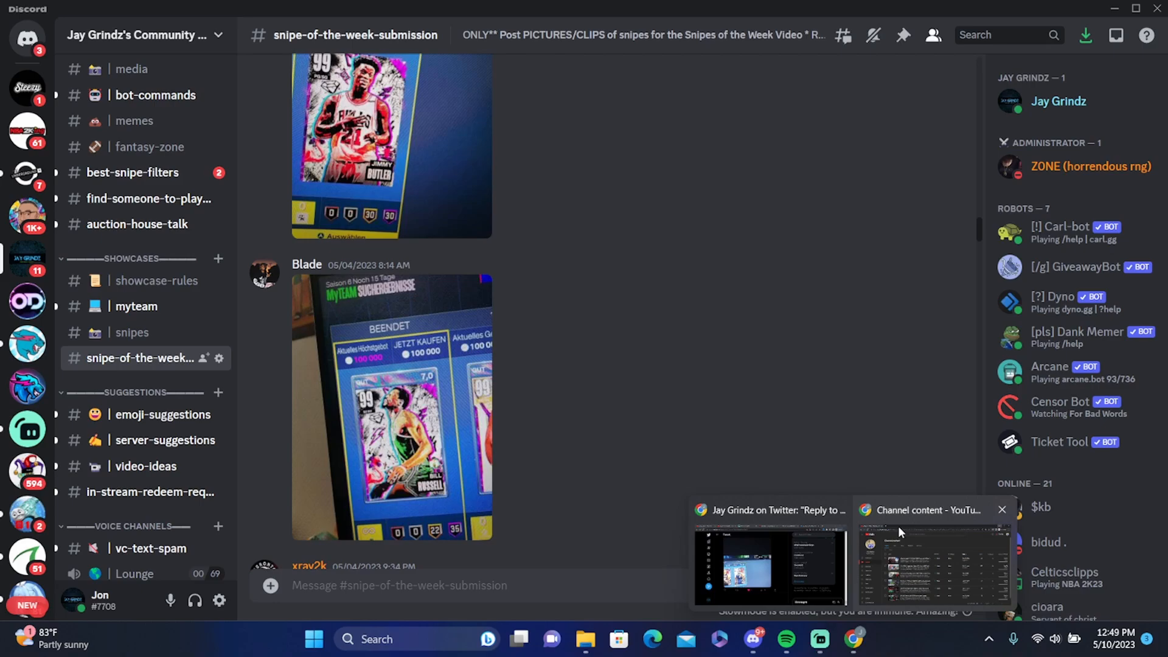
Switch to the Twitter tab and scroll the replies to the Embiid and LaMelo snipe clip
{"action": "left_click", "coordinate": [767, 562]}
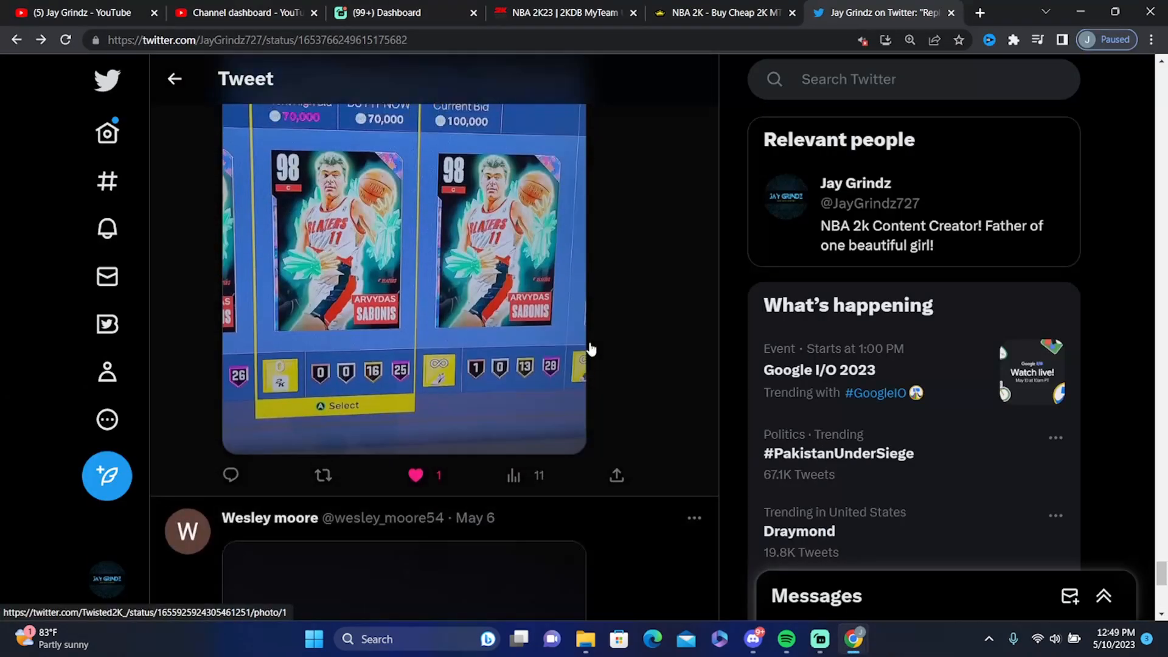
{"action": "scroll", "scroll_direction": "down", "scroll_amount": 3}
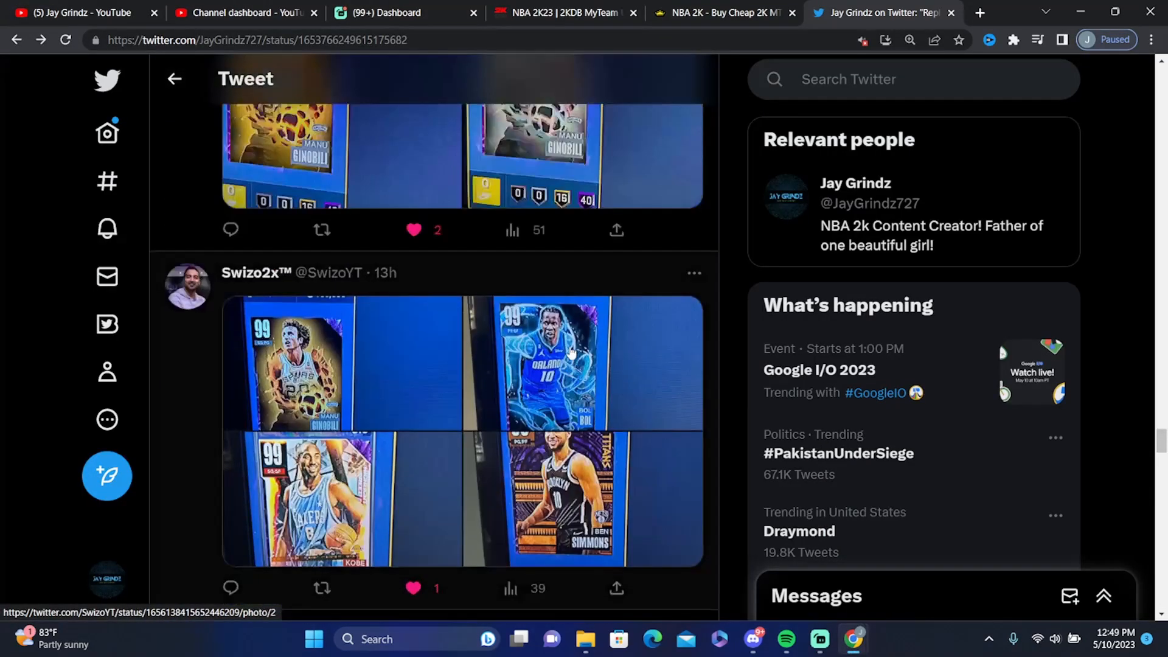
{"action": "scroll", "scroll_direction": "down", "scroll_amount": 3}
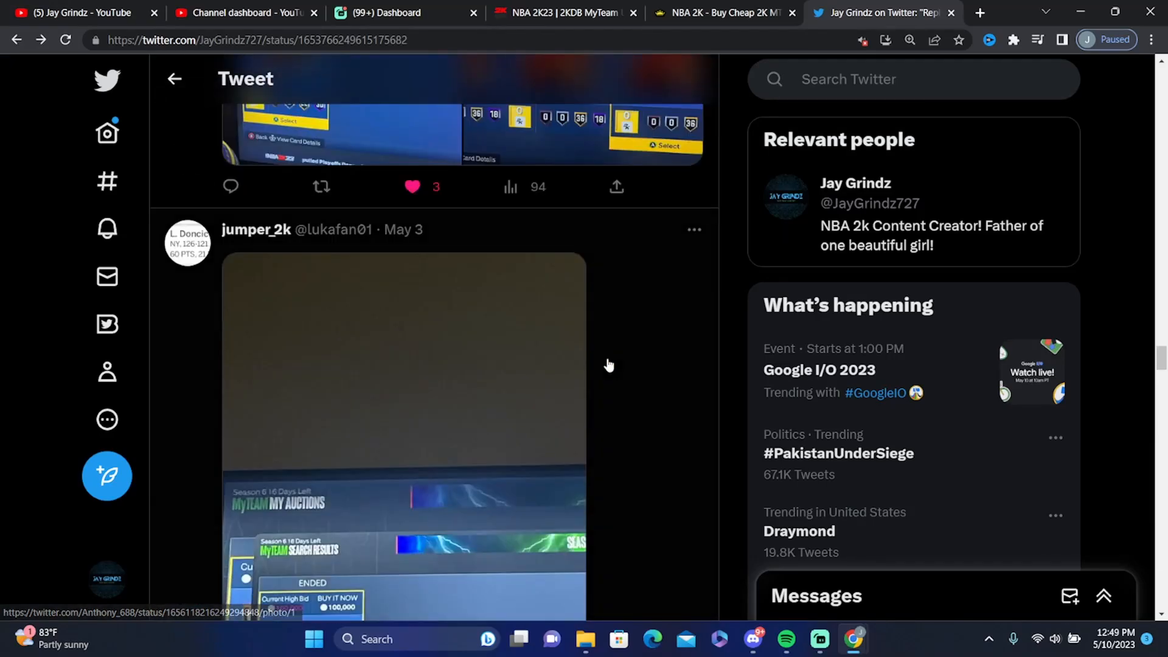
{"action": "scroll", "scroll_direction": "down", "scroll_amount": 3}
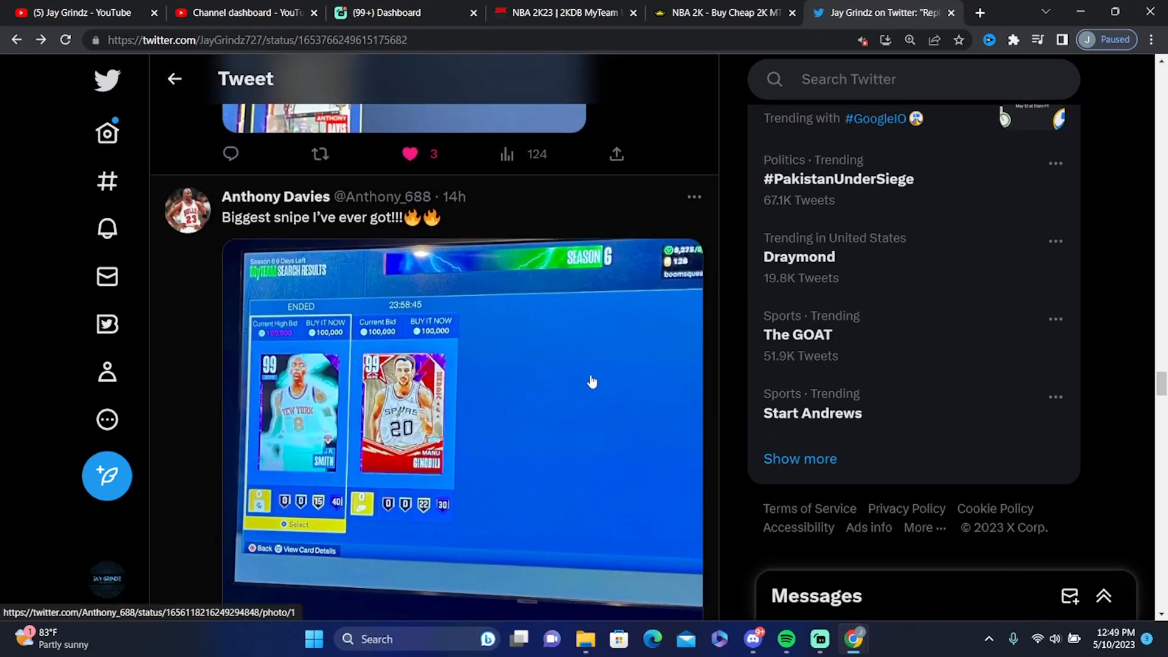
{"action": "scroll", "scroll_direction": "down", "scroll_amount": 3}
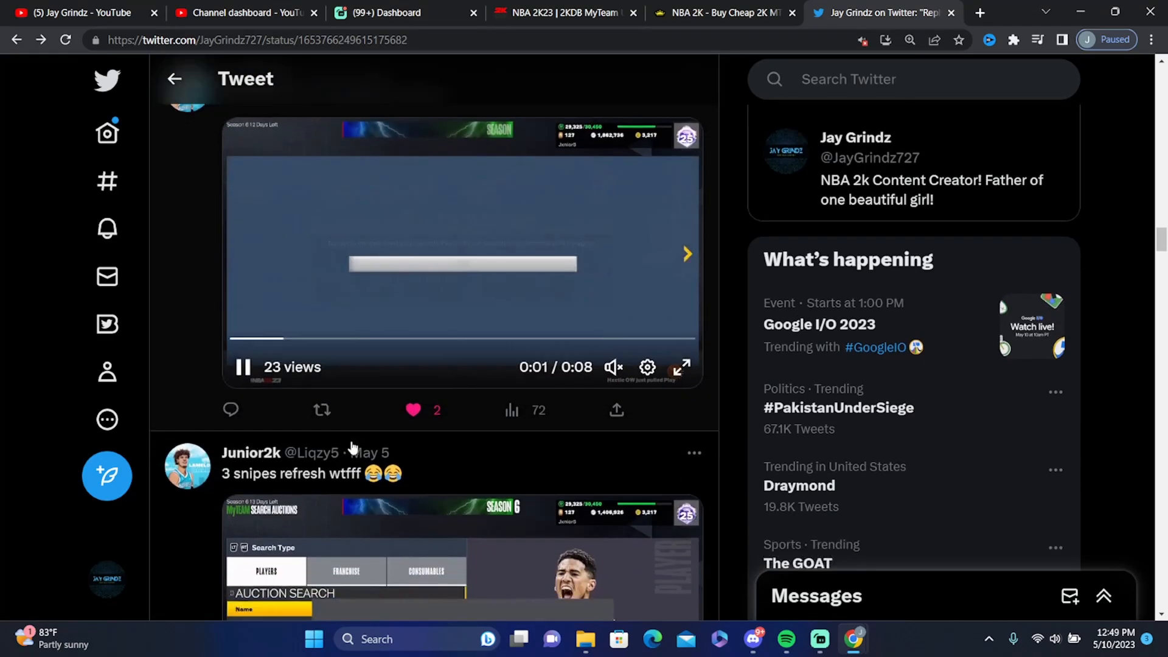
{"action": "scroll", "scroll_direction": "down", "scroll_amount": 3}
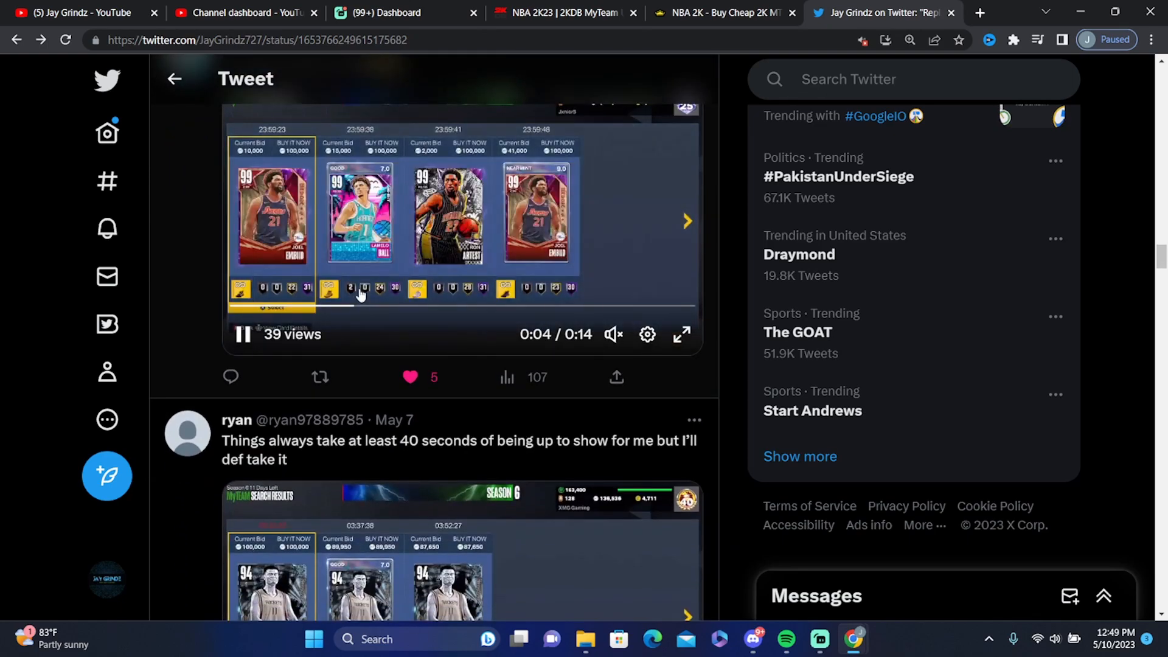